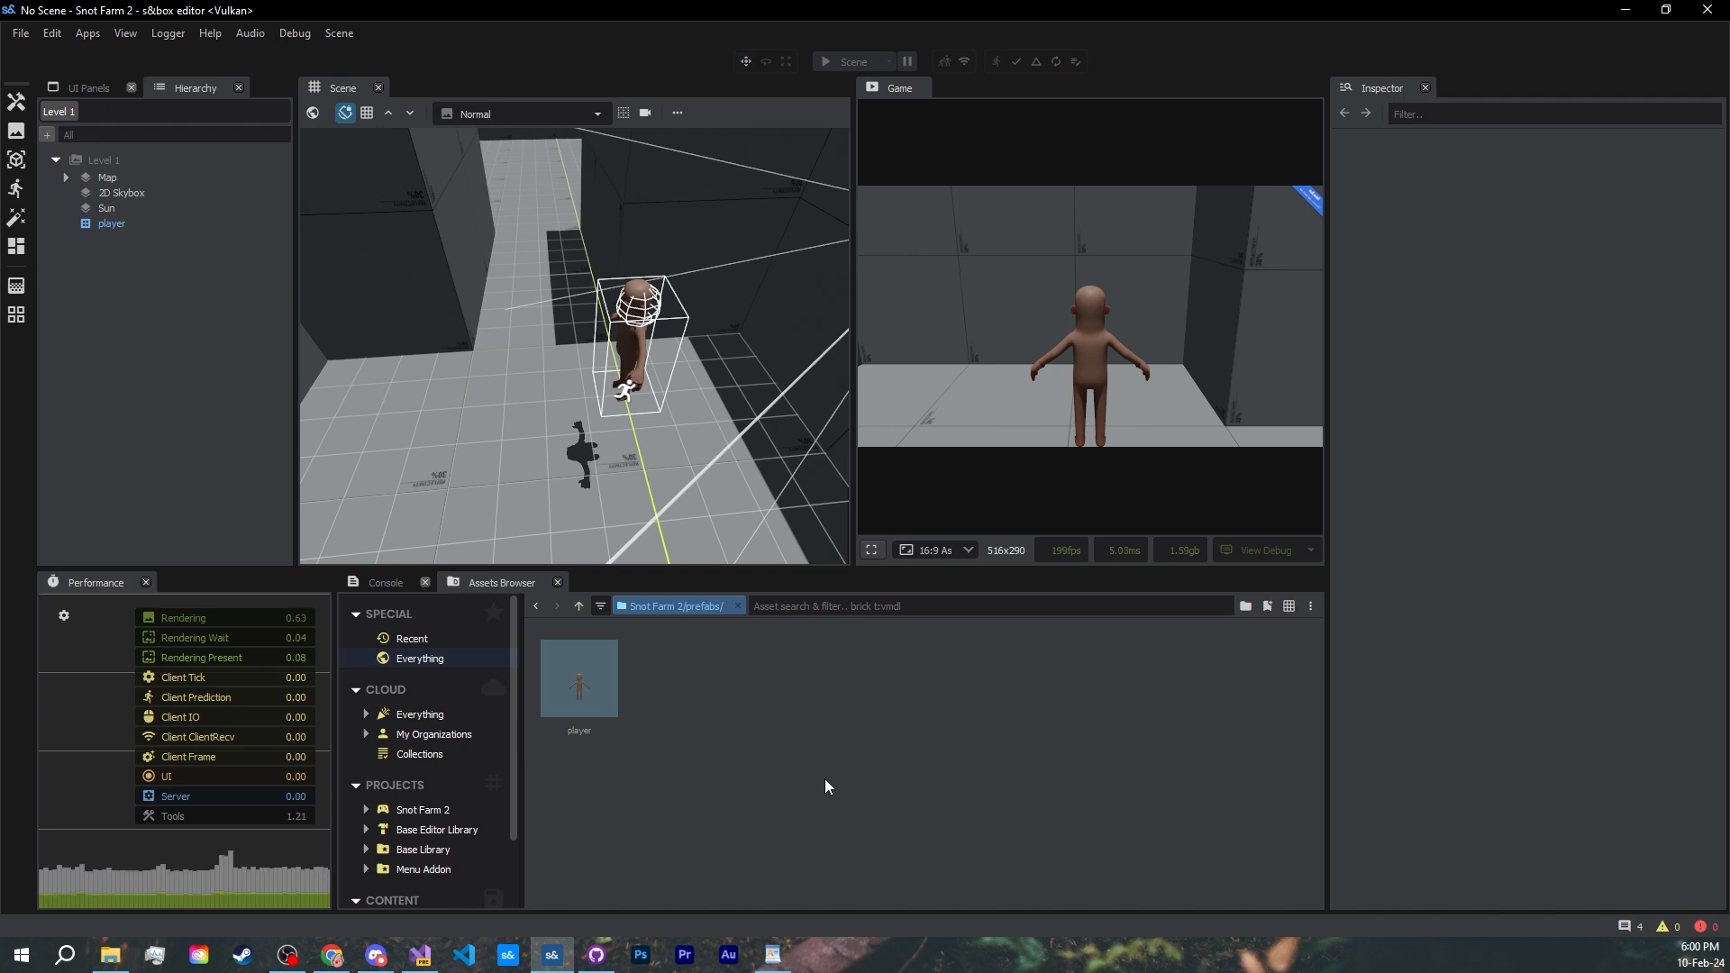
pyautogui.moveTo(1019, 717)
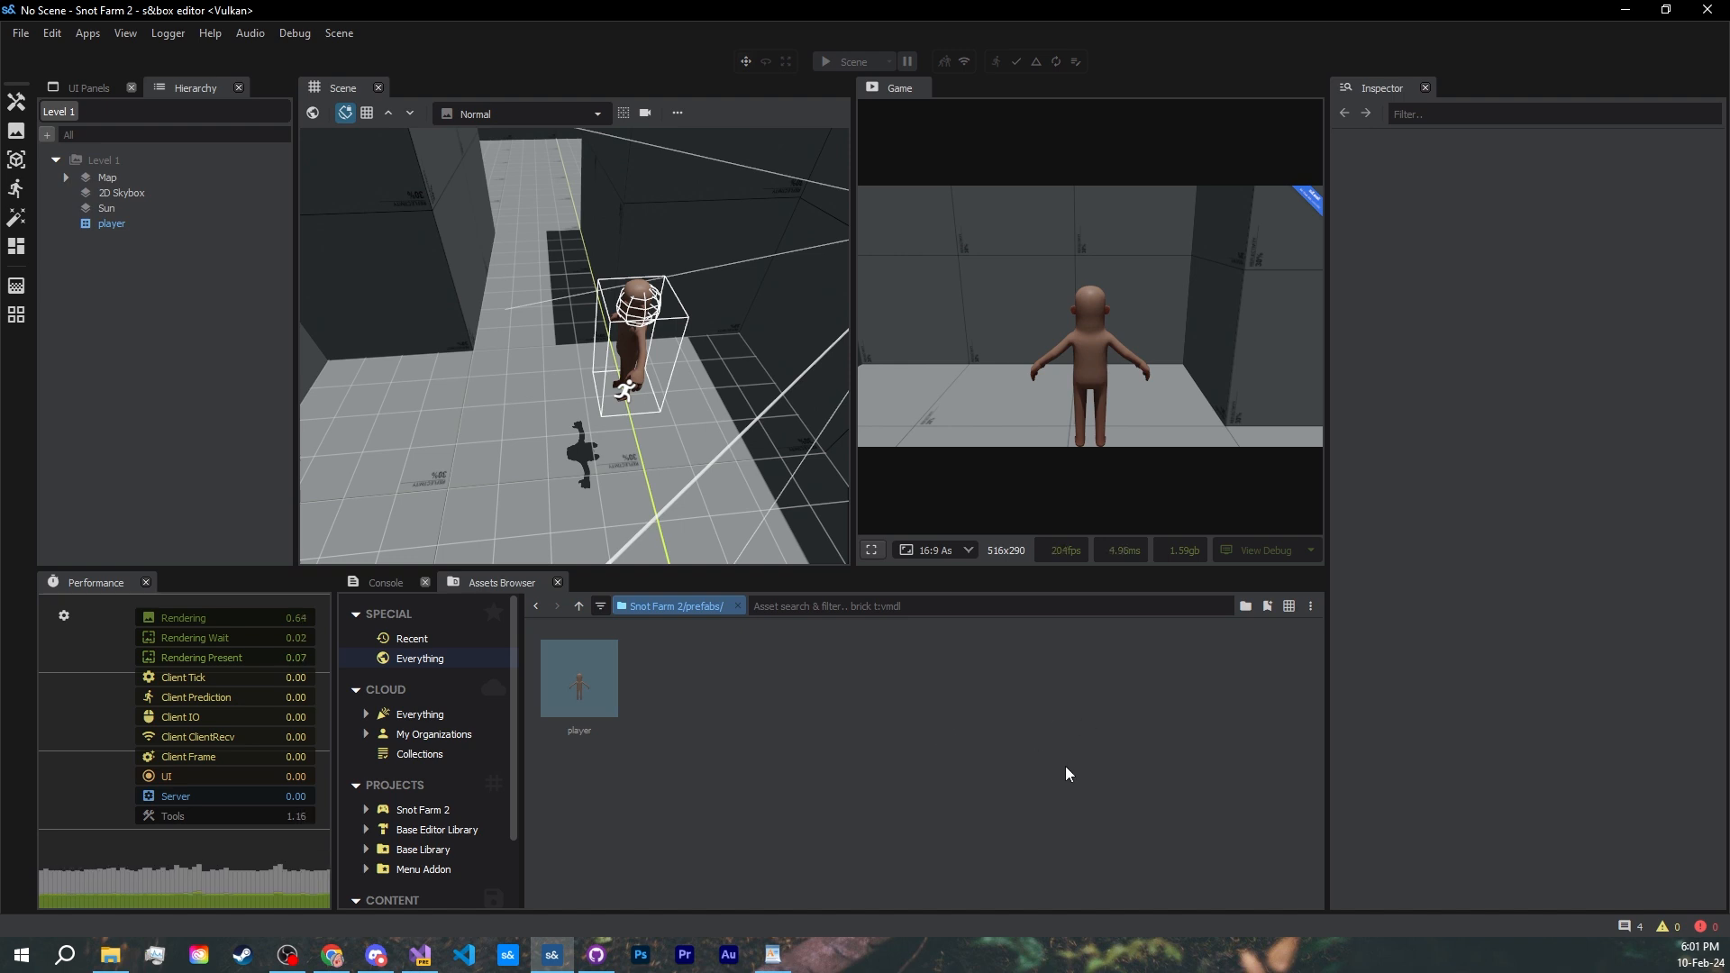
pyautogui.moveTo(975, 740)
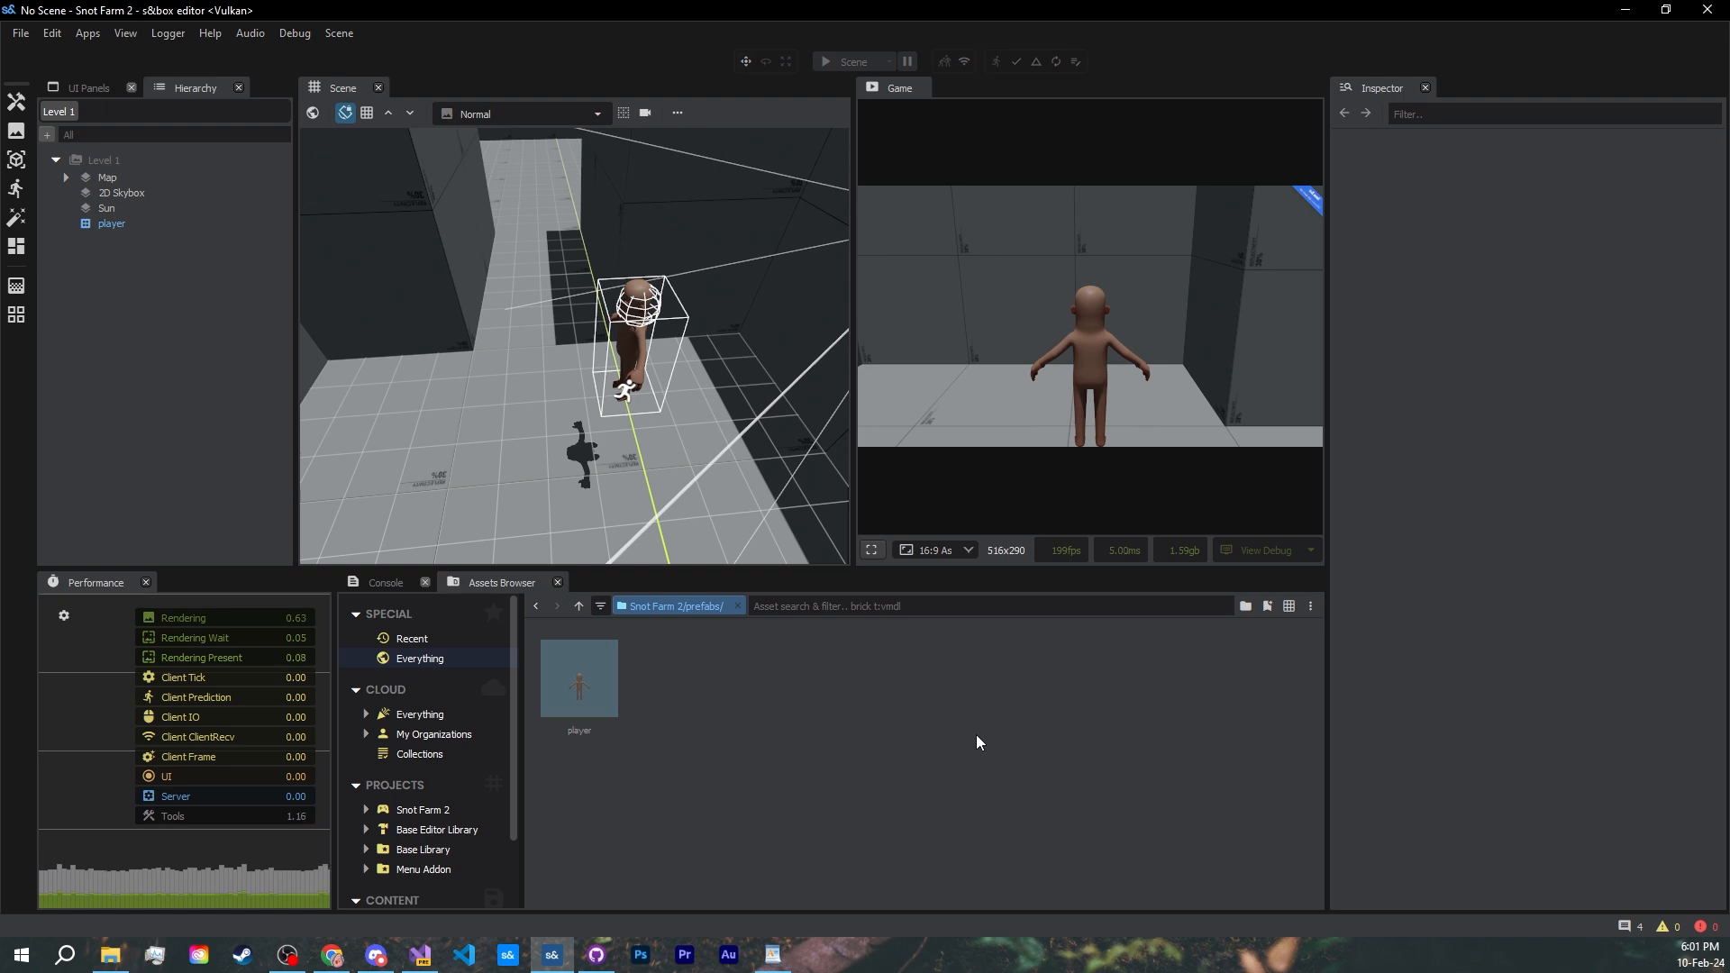
pyautogui.moveTo(822, 677)
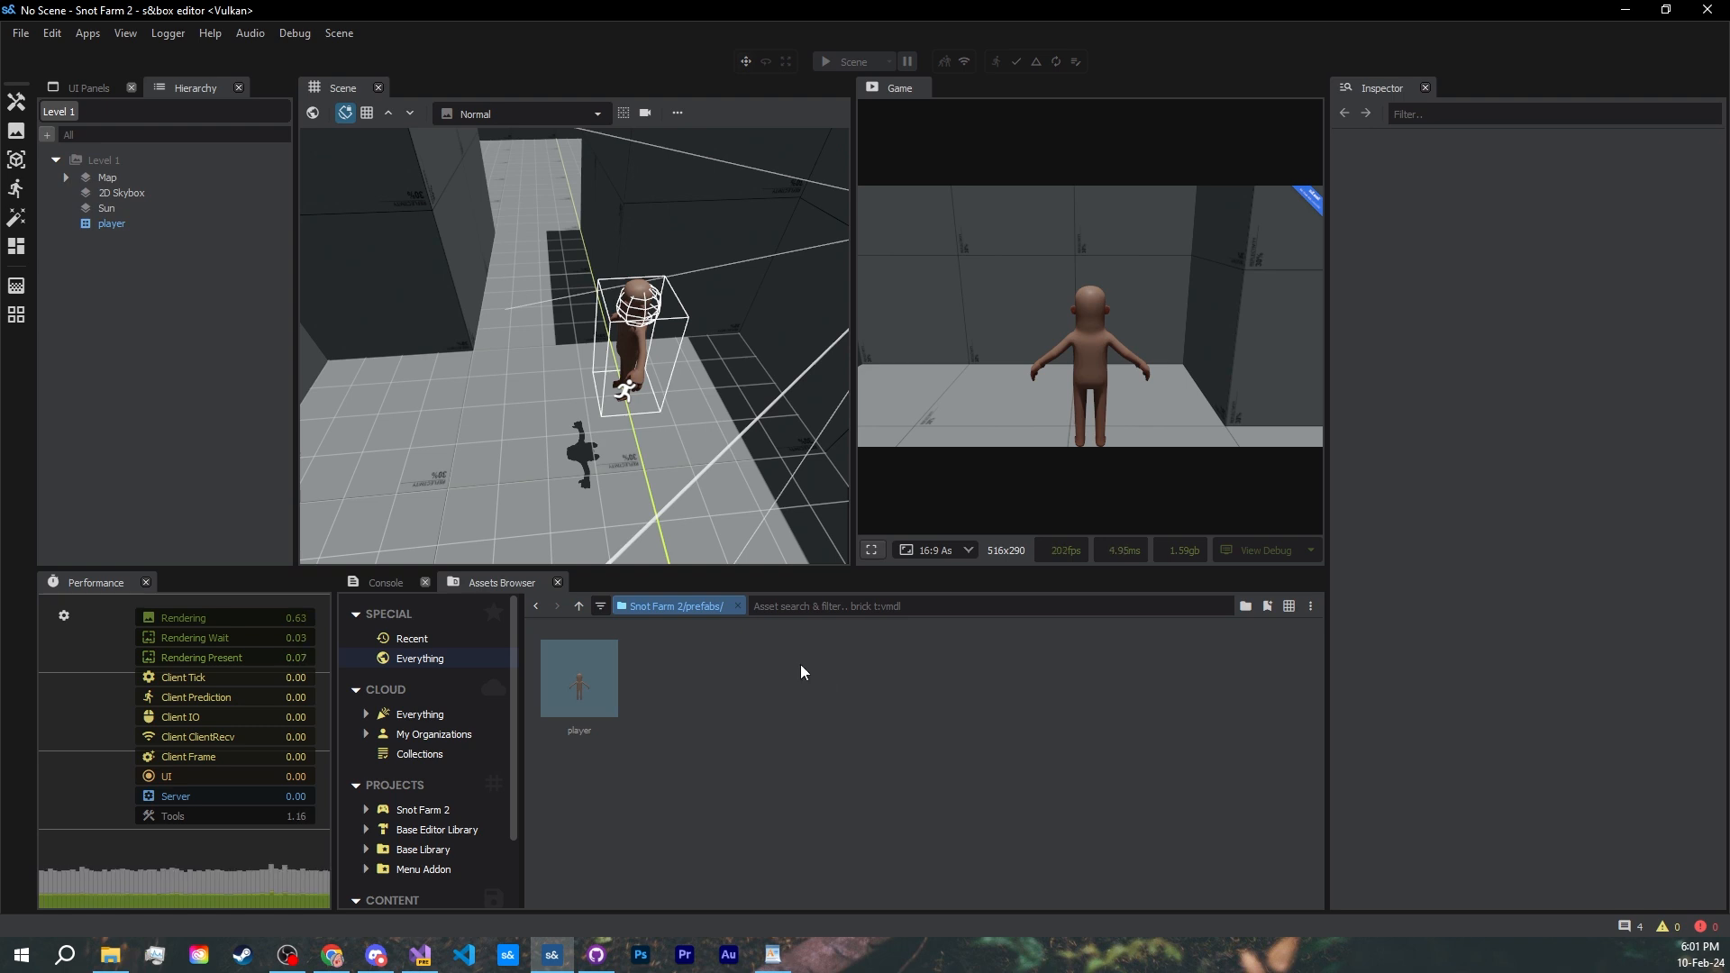
# - Open the player prefab and add a new component script named UnitInfo to it
pyautogui.click(411, 638)
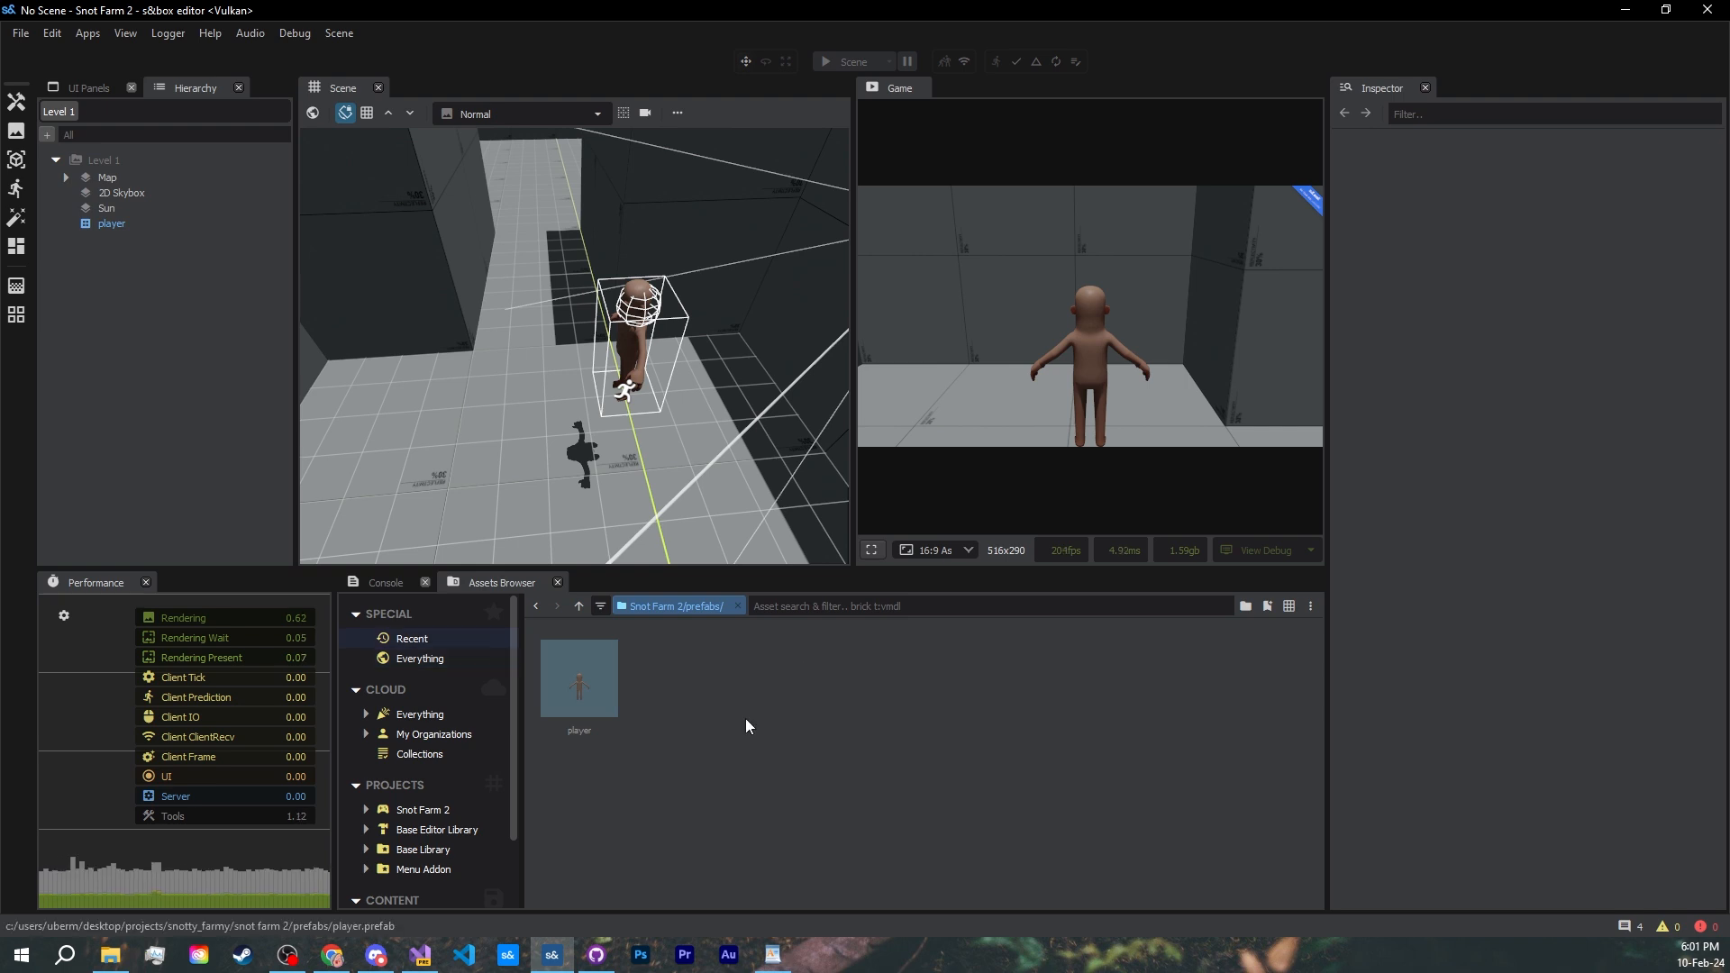
pyautogui.doubleClick(578, 675)
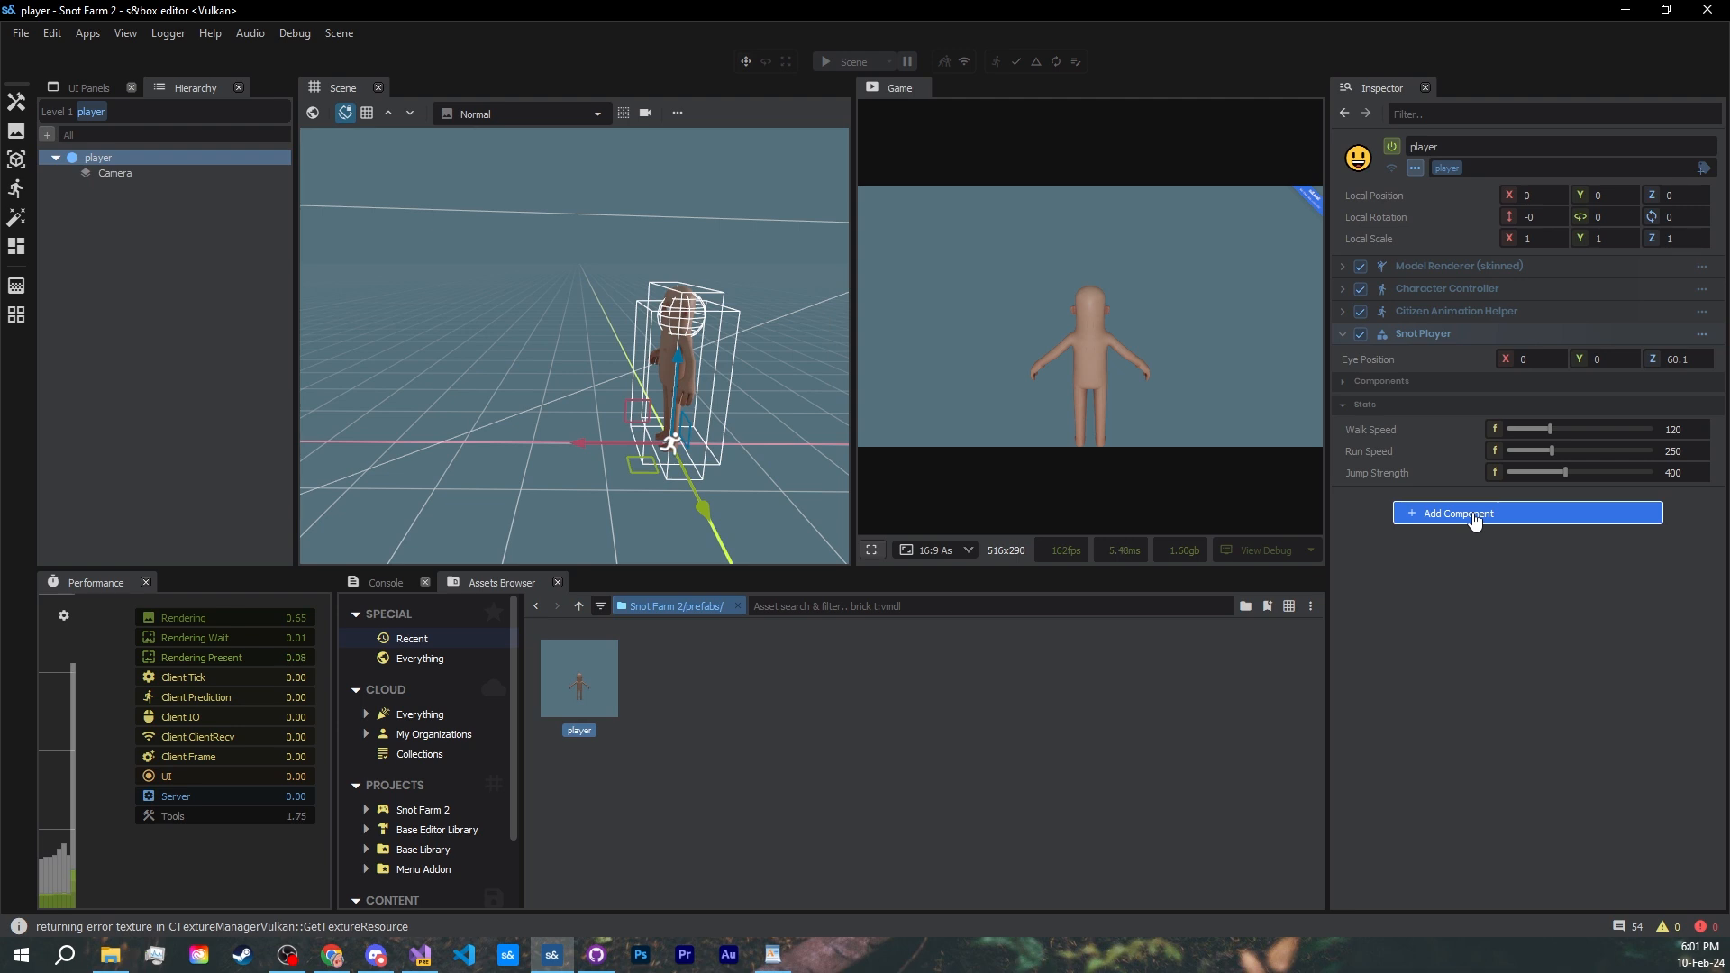
pyautogui.click(1456, 512)
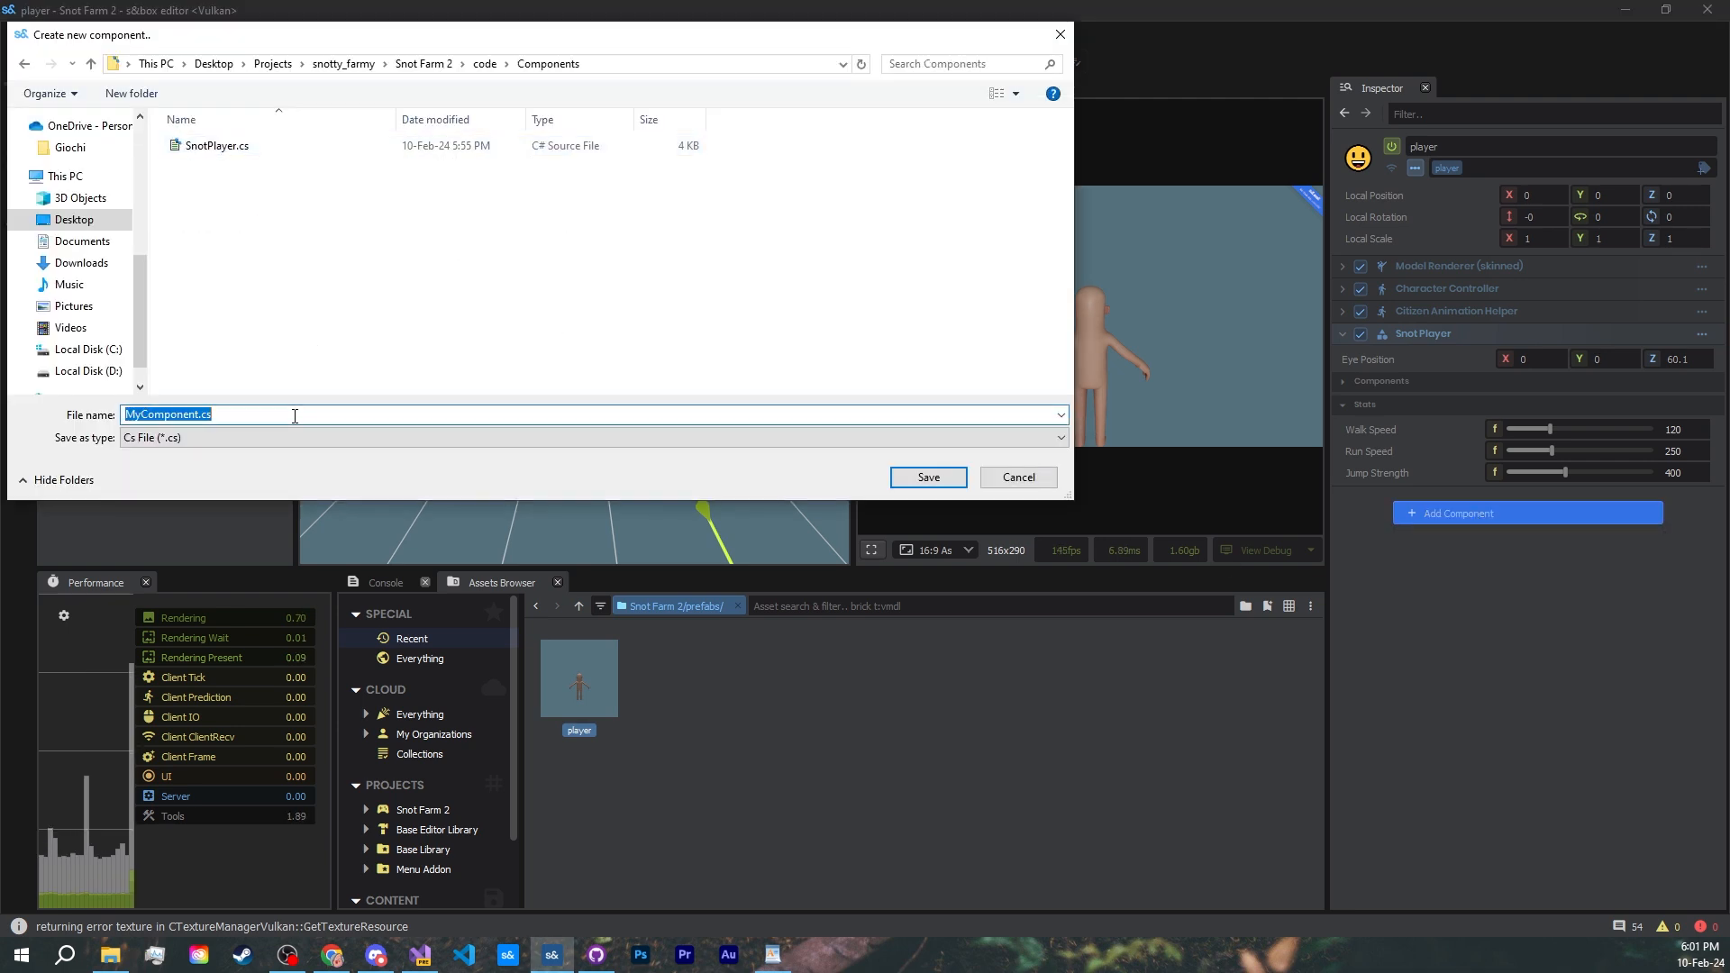
pyautogui.write('UnitInfo')
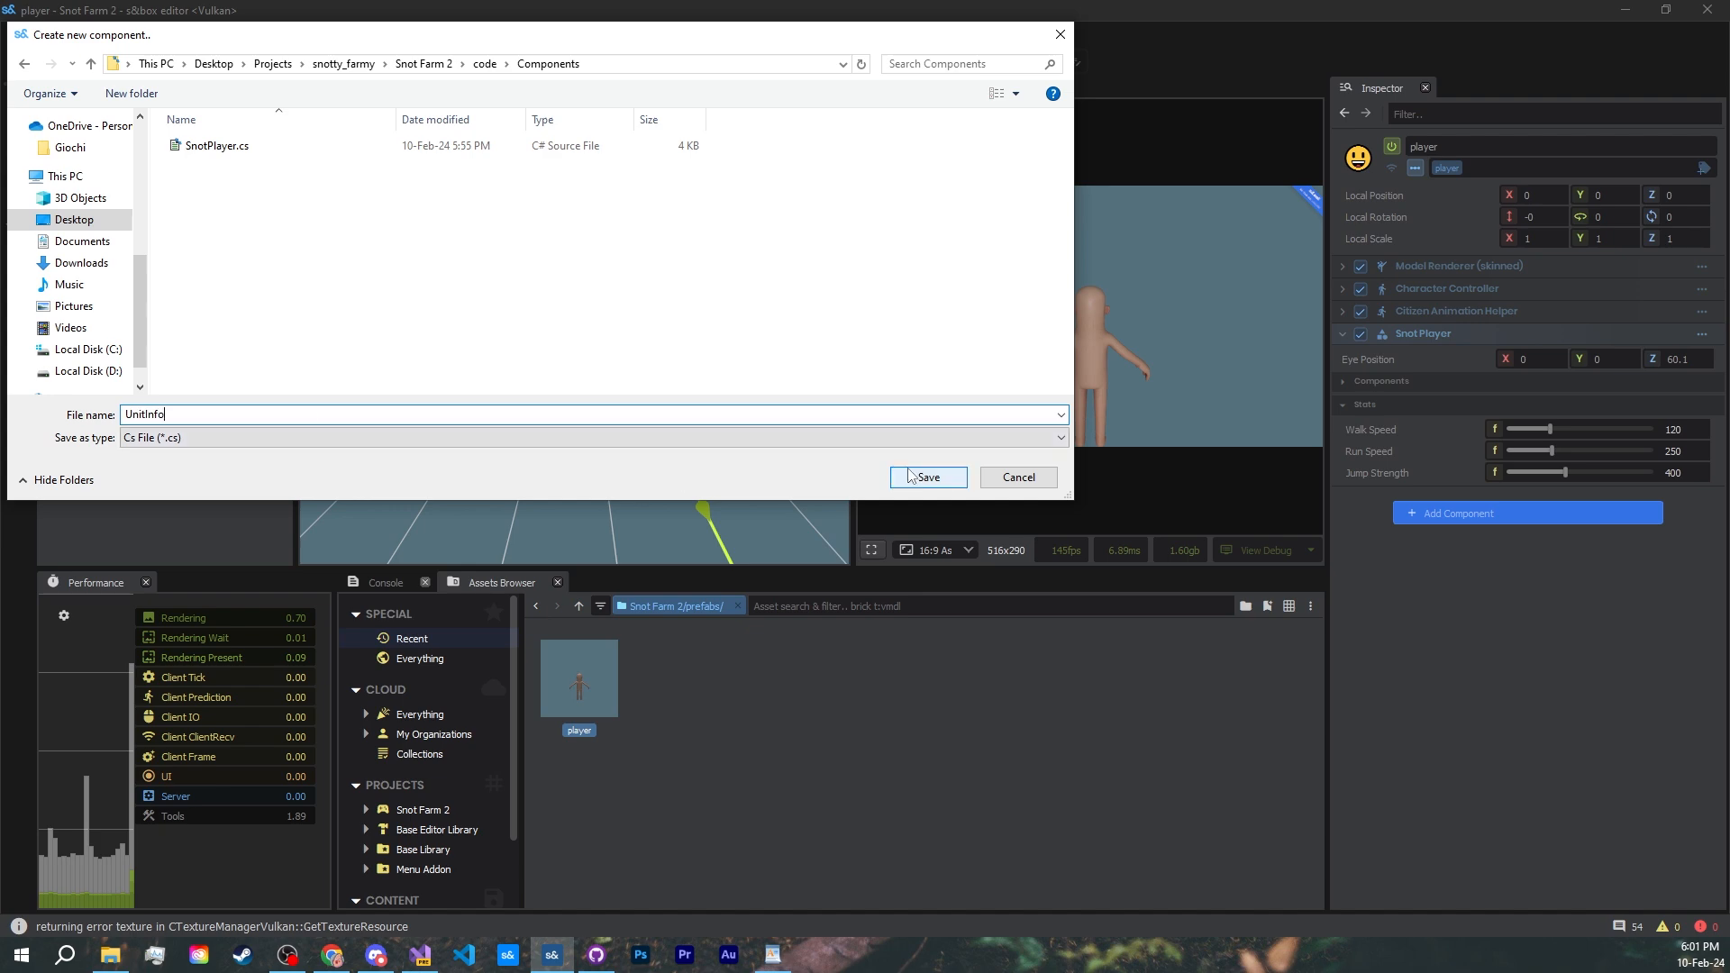
pyautogui.click(926, 476)
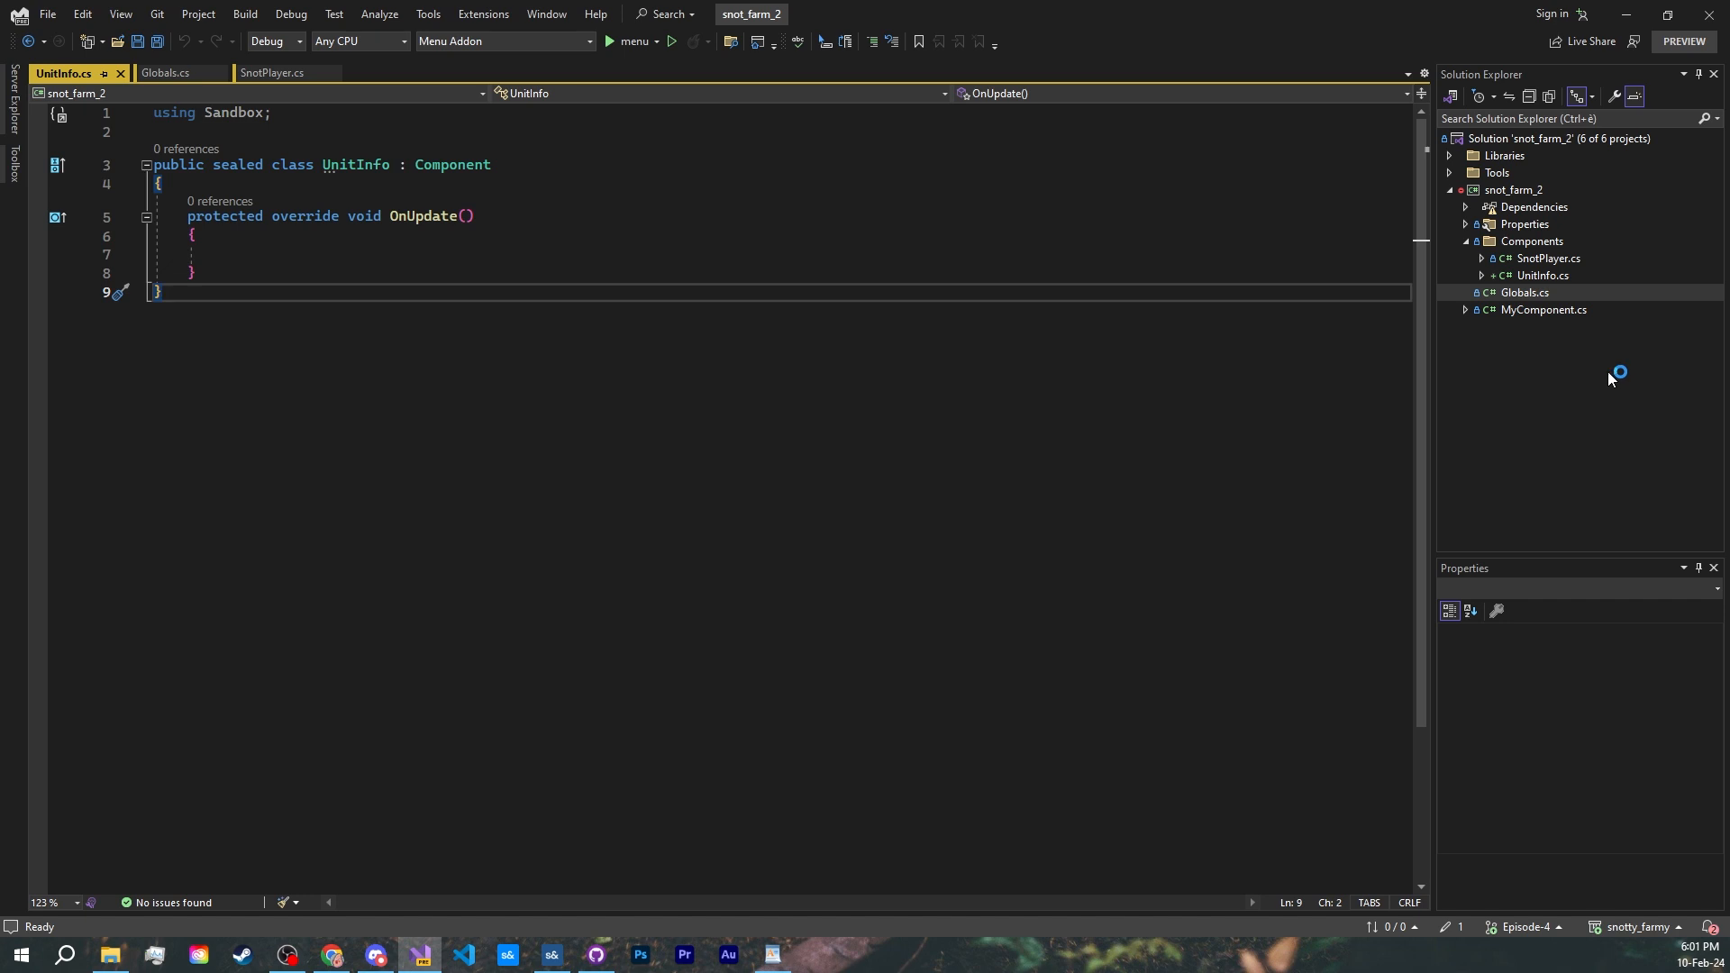
# - Delete the leftover MyComponent file and begin a public UnitType enum with None, Player
pyautogui.rightClick(1542, 308)
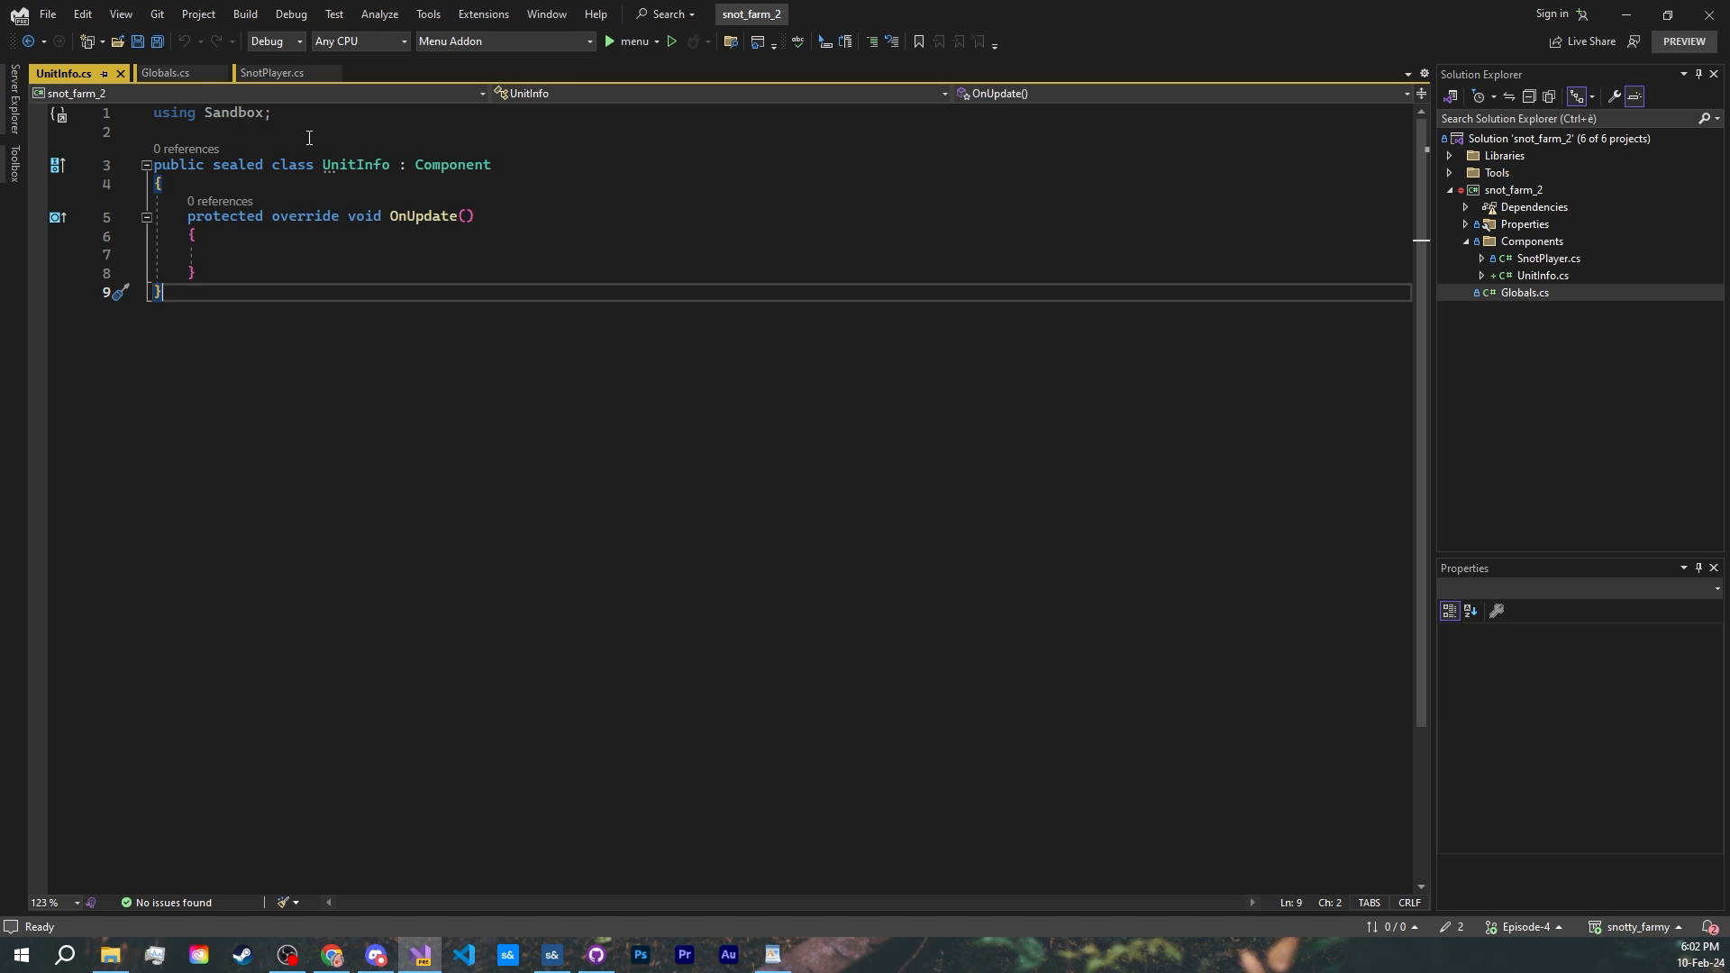
pyautogui.write('public enum UnitType')
pyautogui.write('Player')
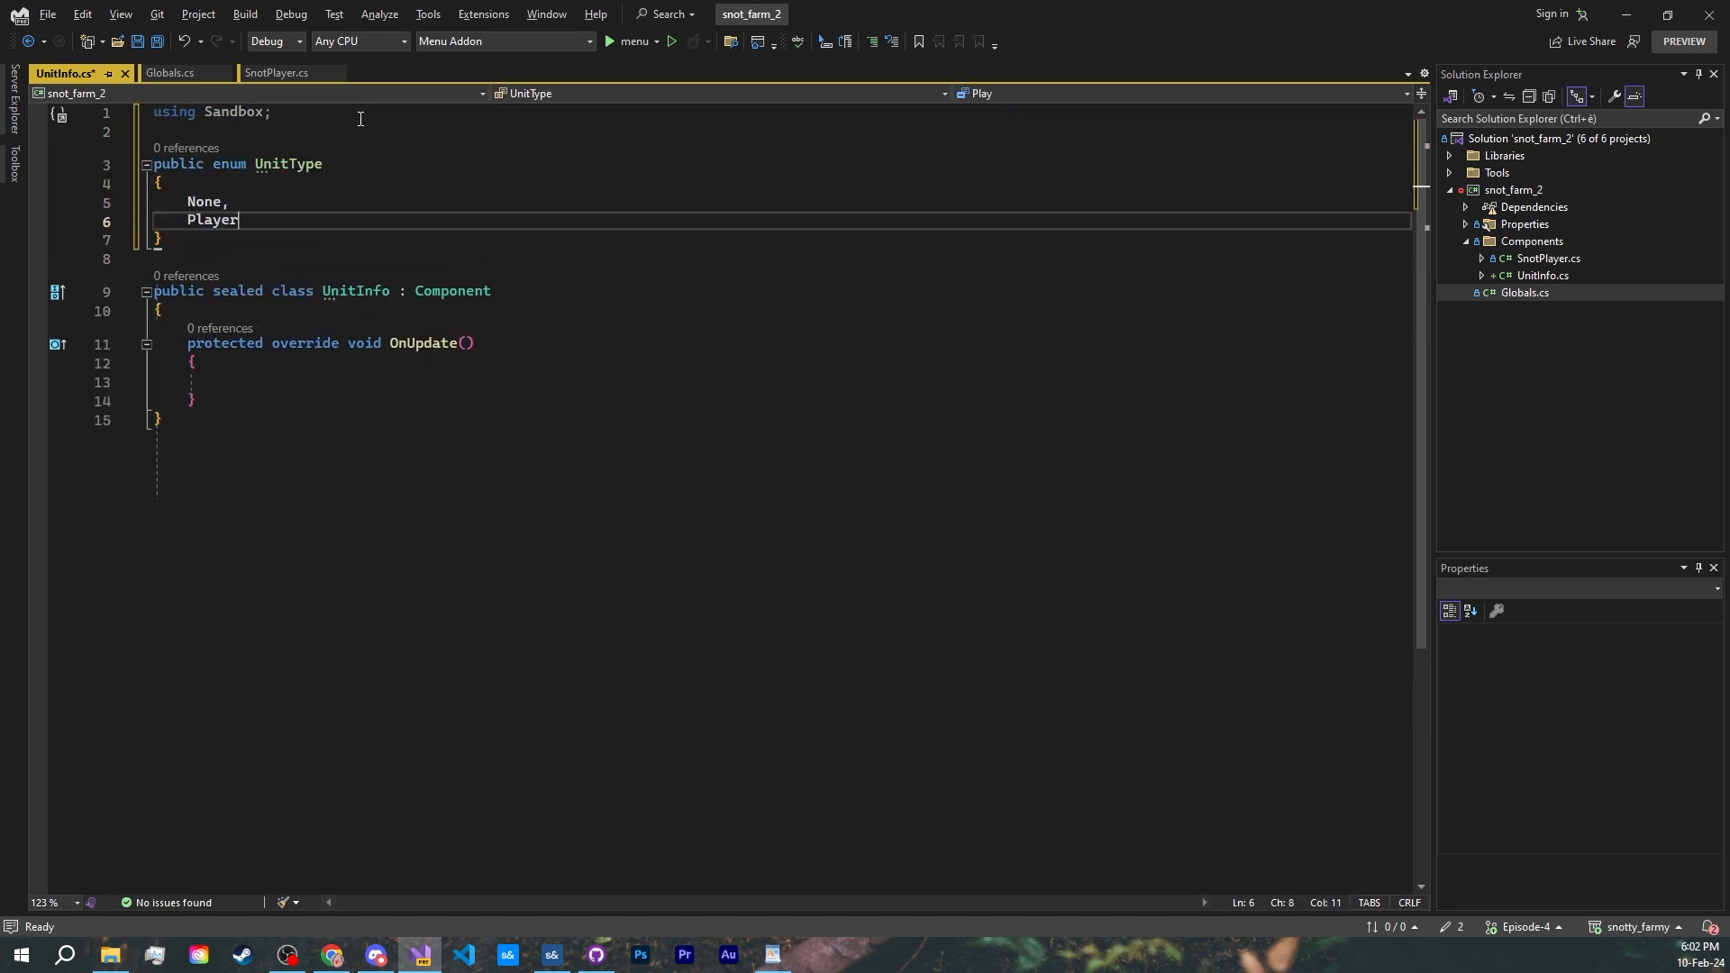
pyautogui.write(',')
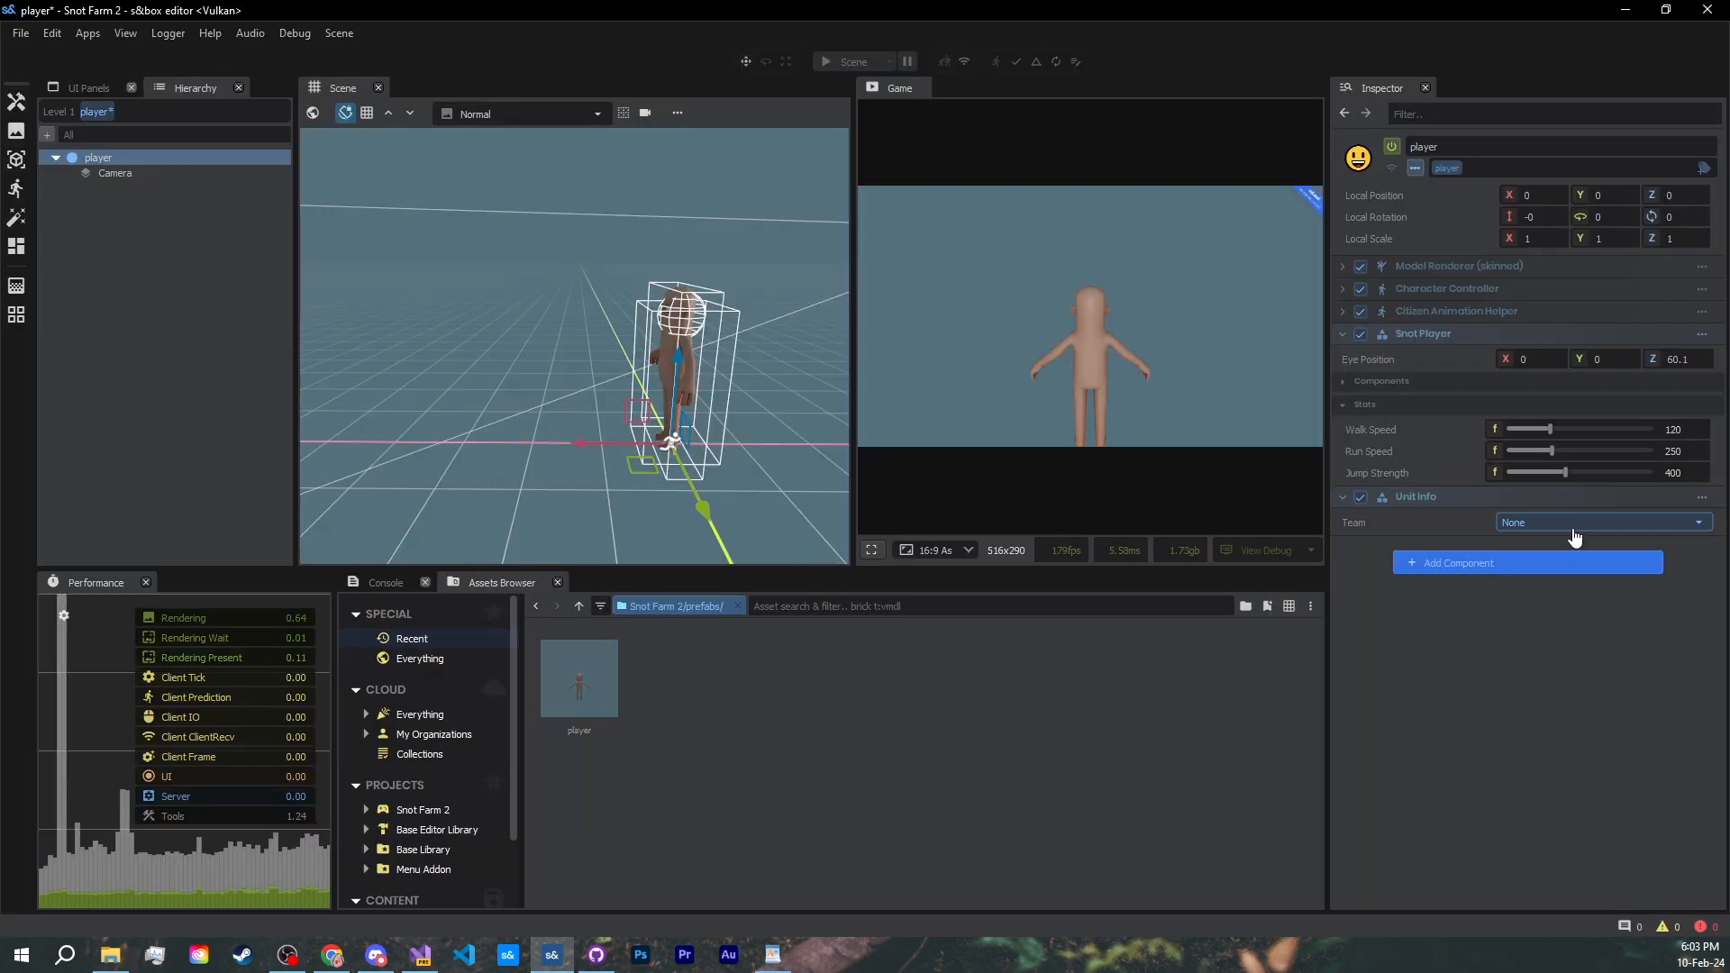
# - Set the Unit Info Team dropdown to Player on the player prefab
pyautogui.click(1593, 523)
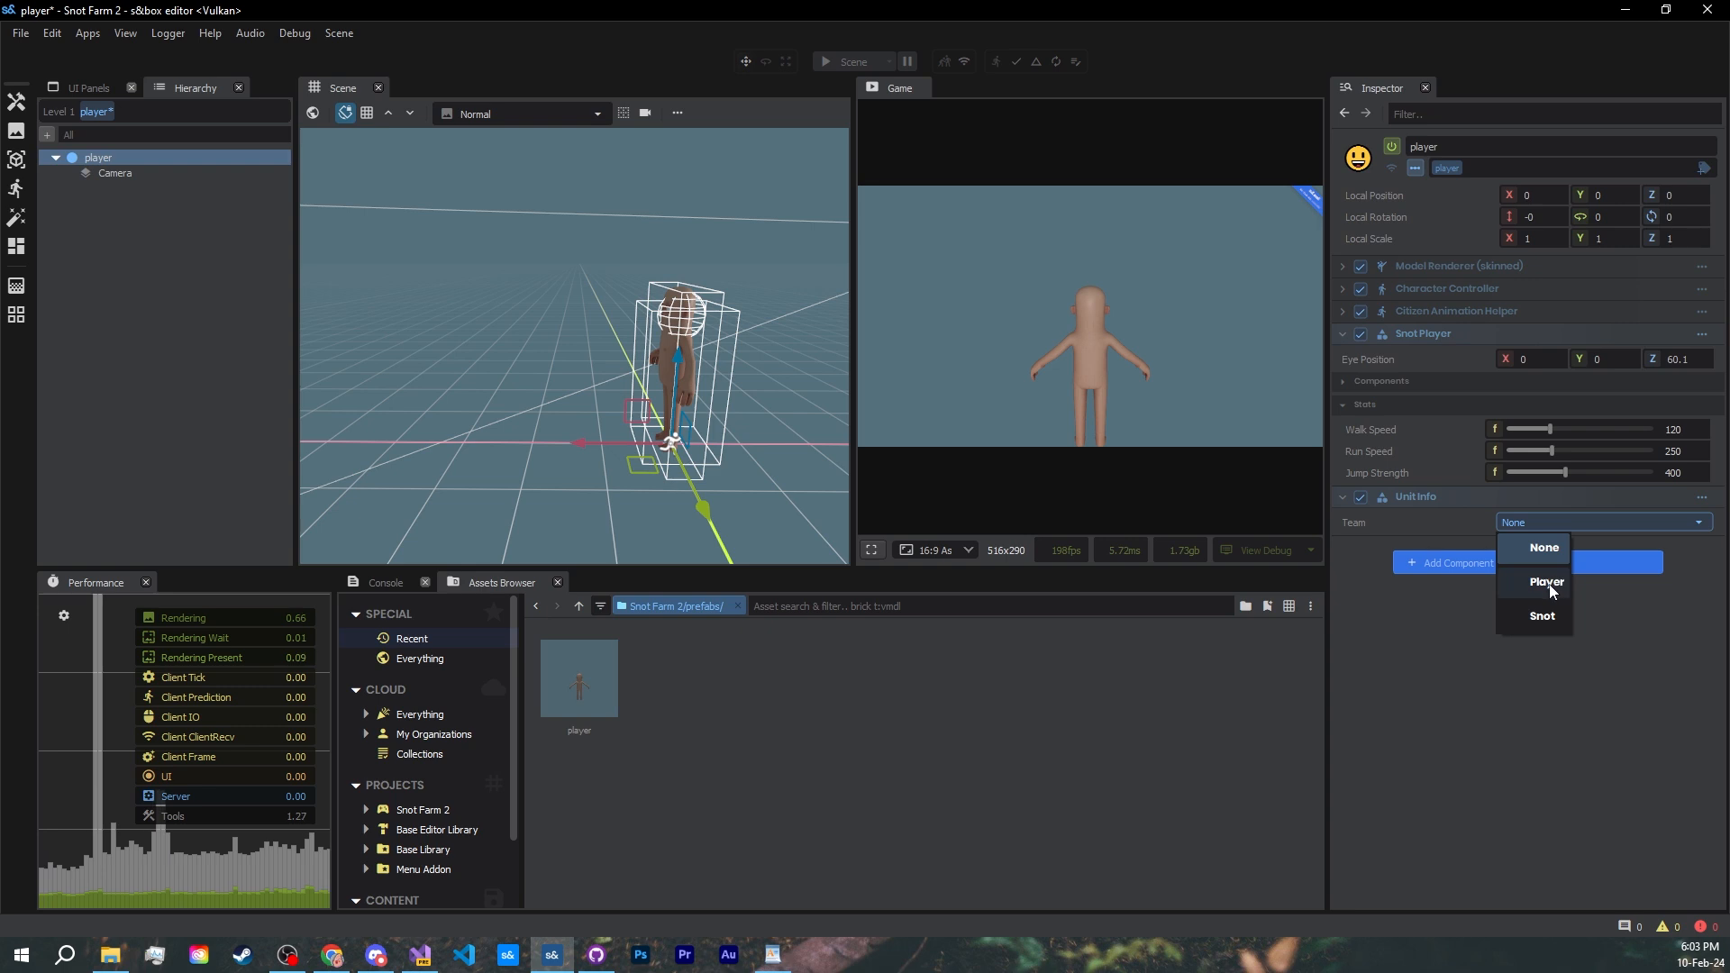
pyautogui.click(1546, 582)
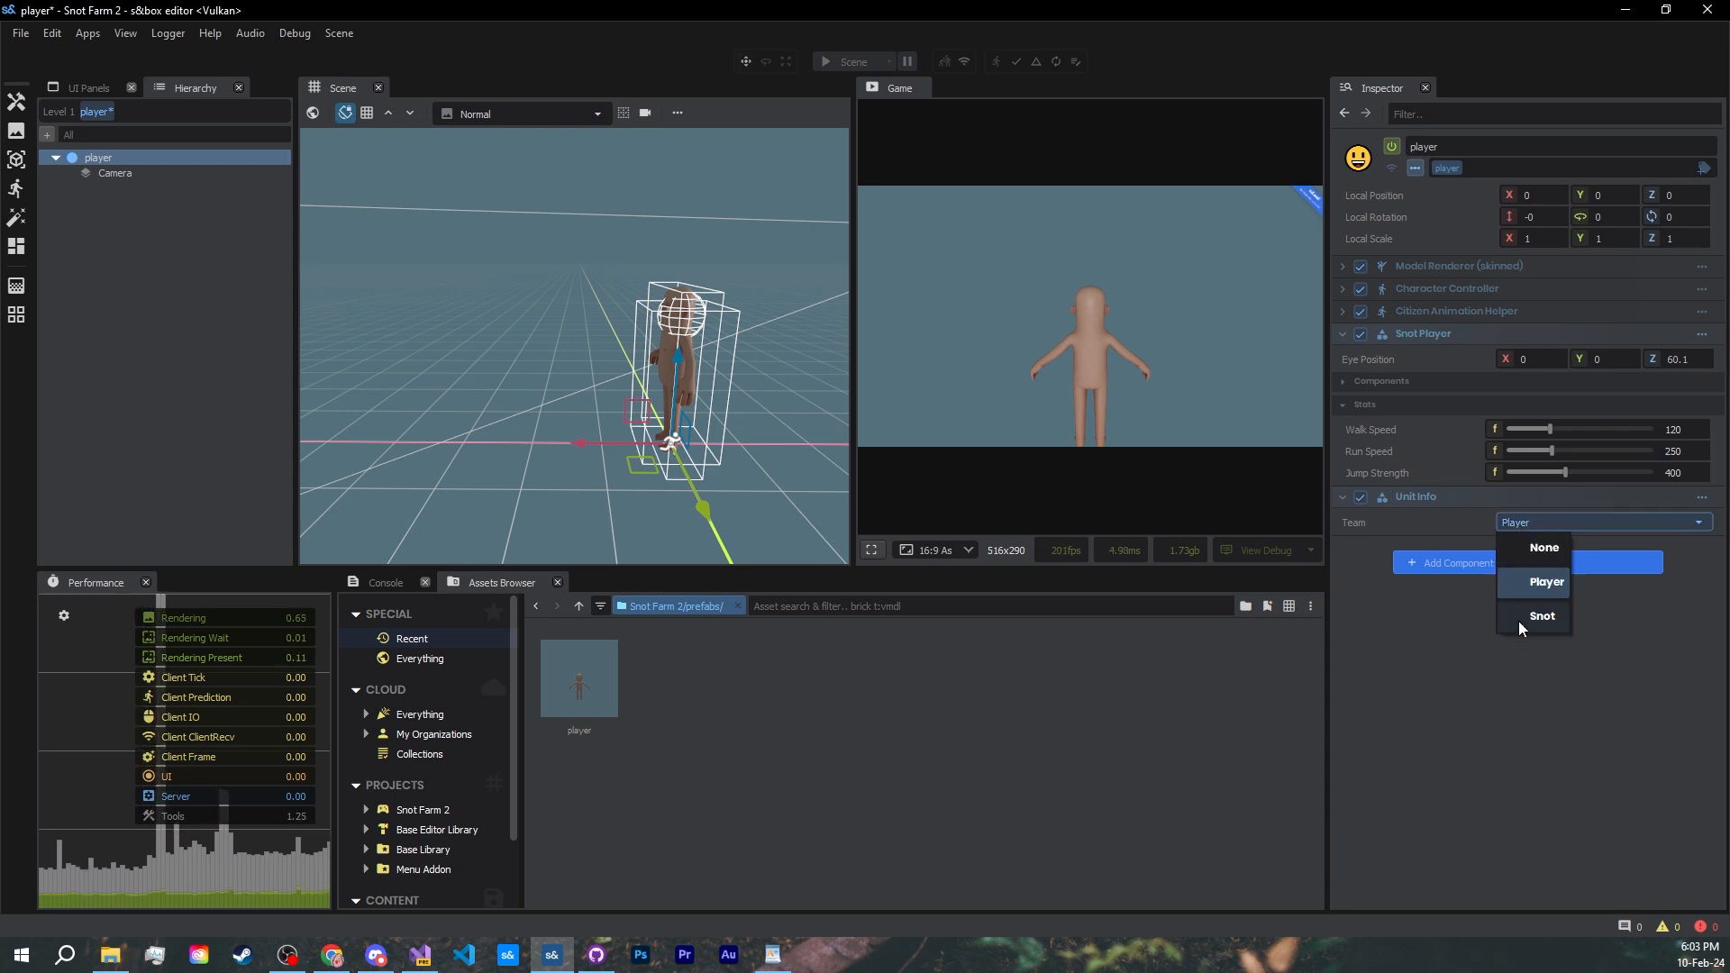
pyautogui.moveTo(1472, 672)
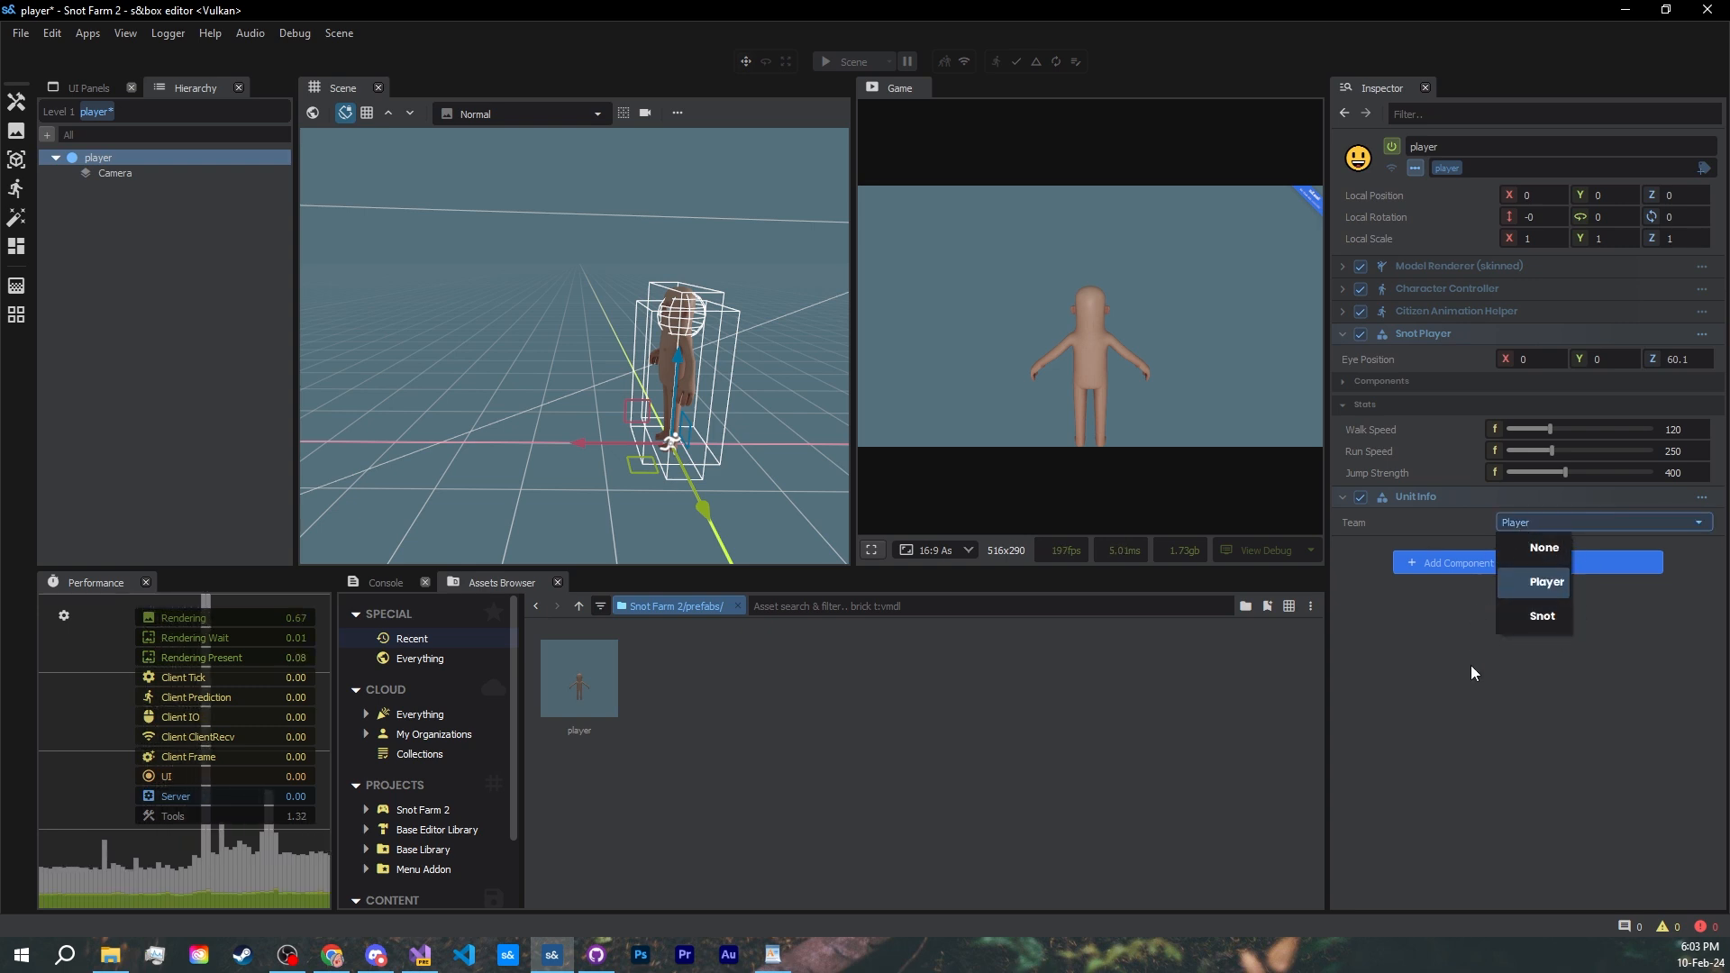
pyautogui.click(1546, 582)
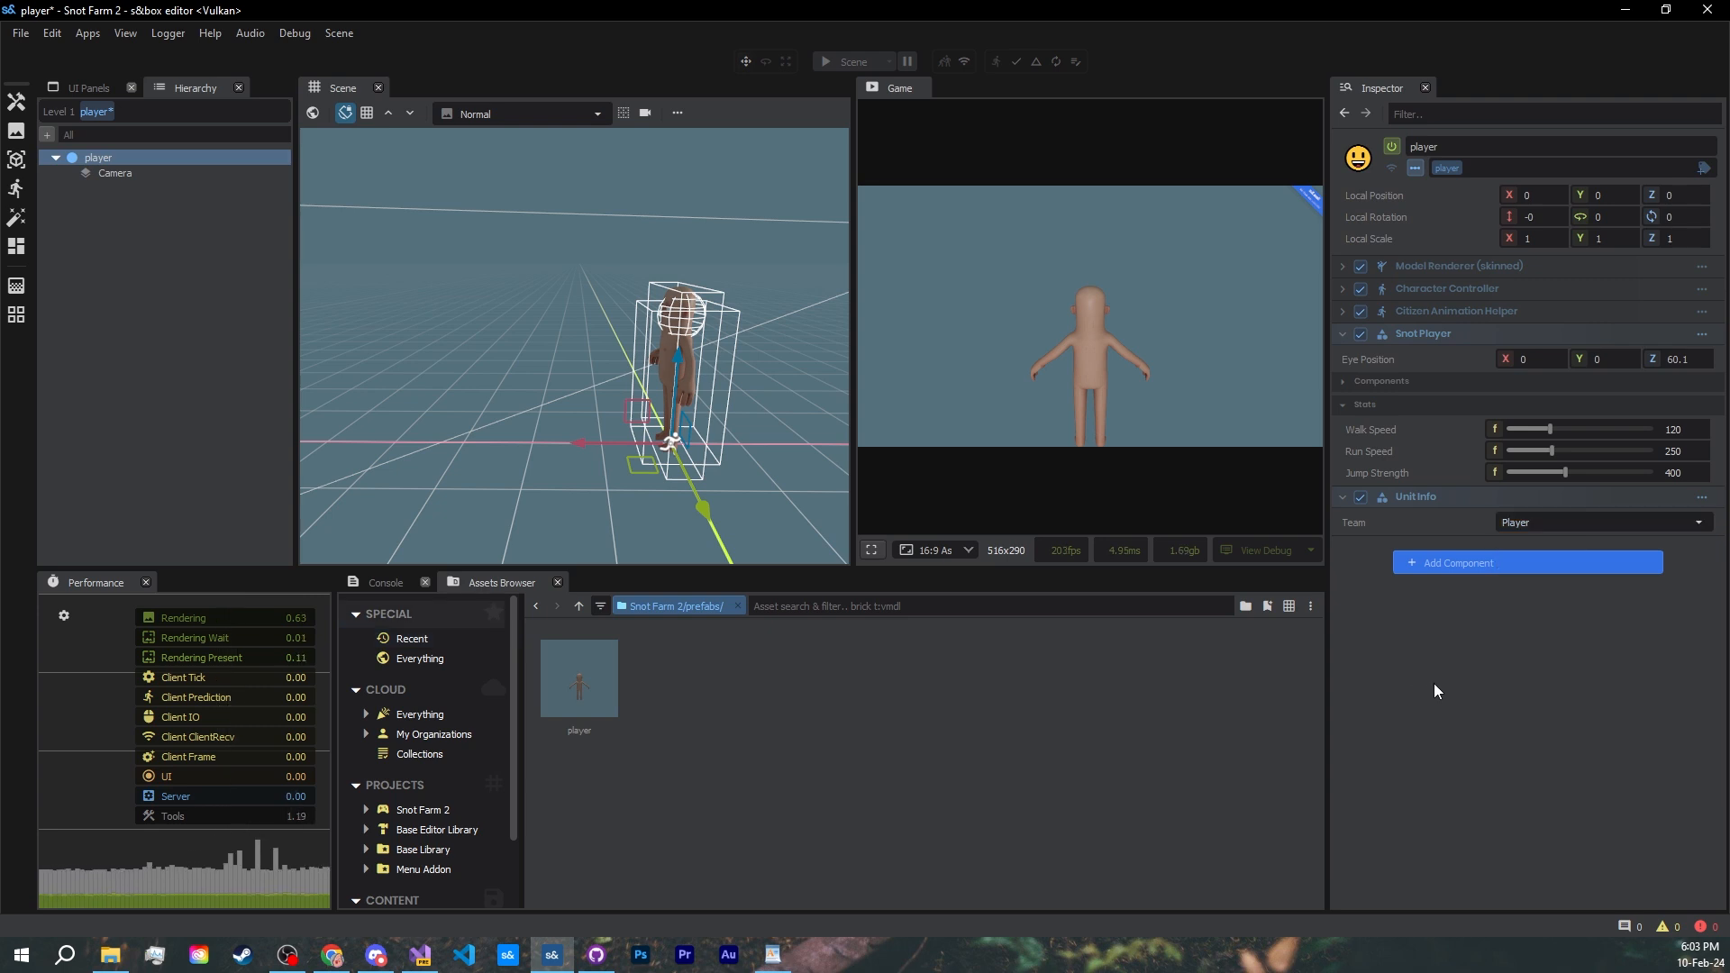
pyautogui.click(1358, 497)
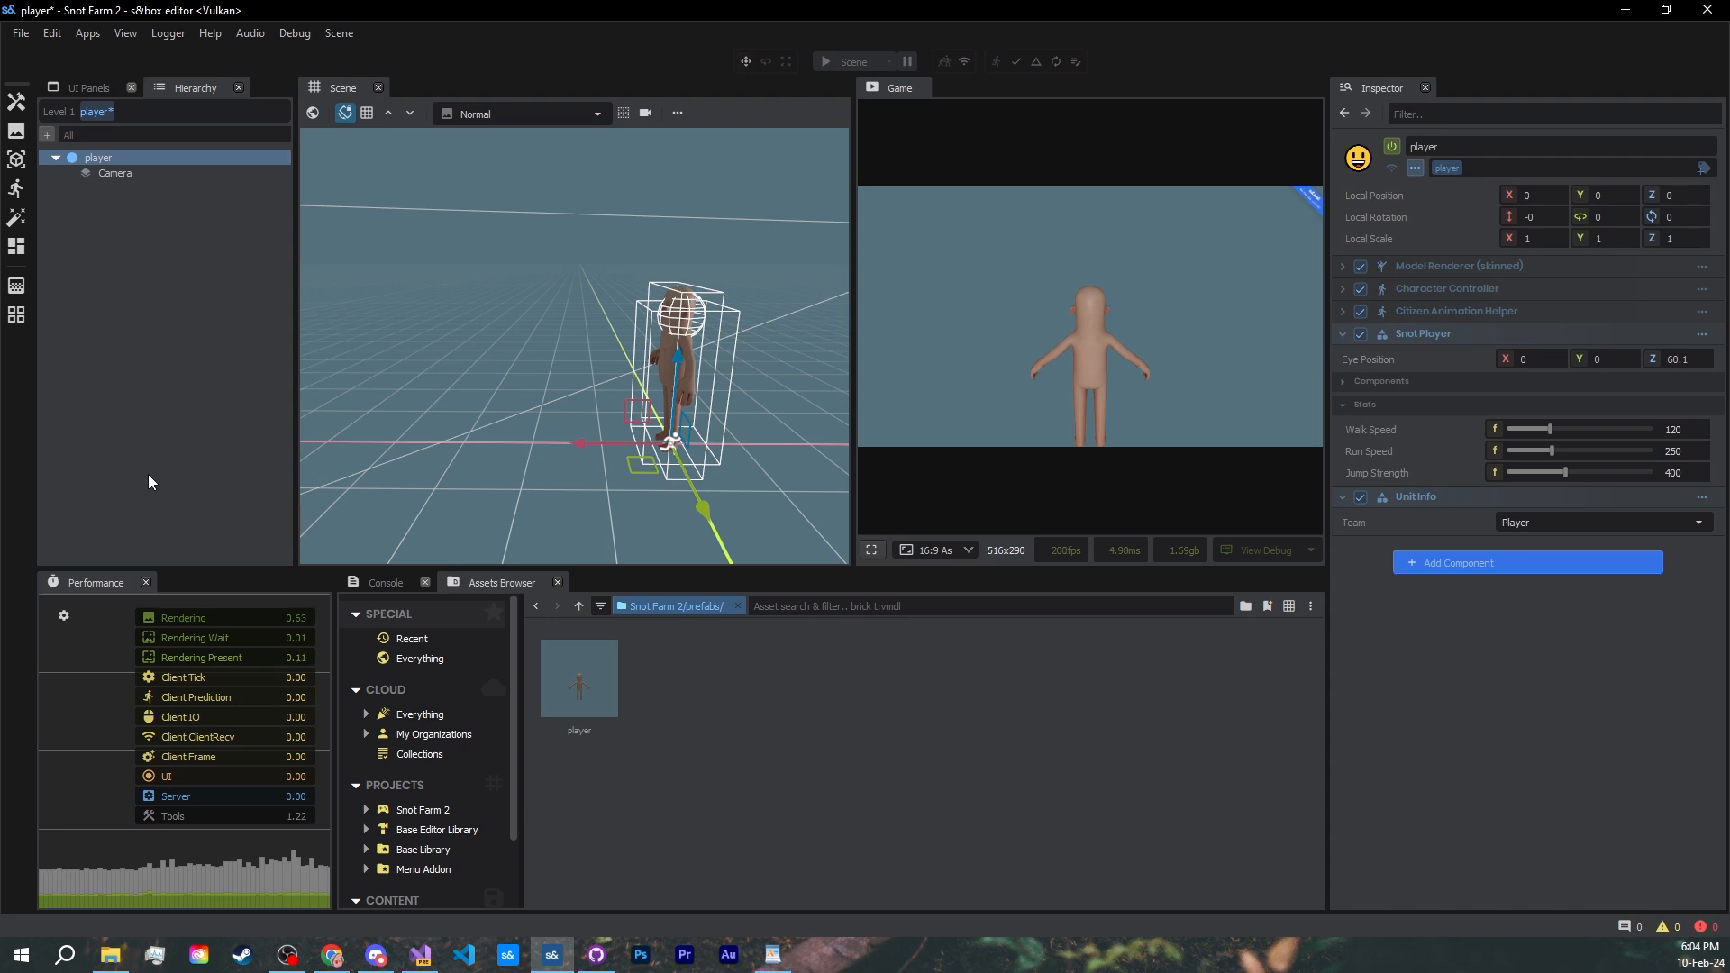
pyautogui.moveTo(181, 488)
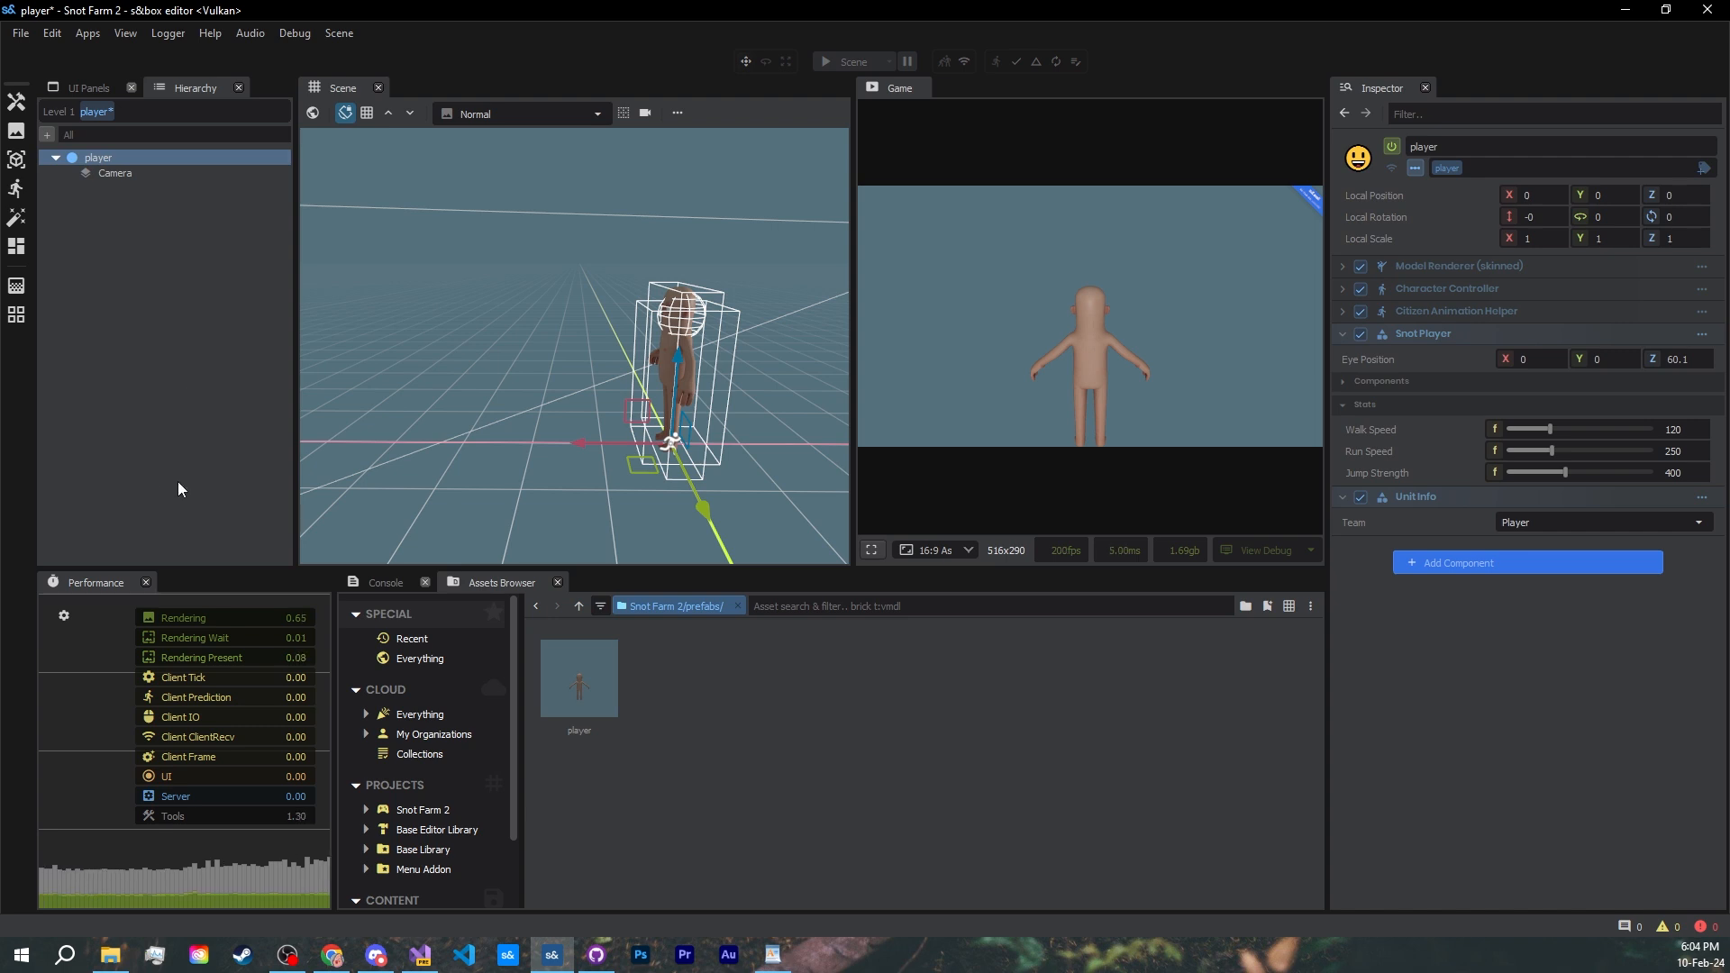
pyautogui.moveTo(236, 559)
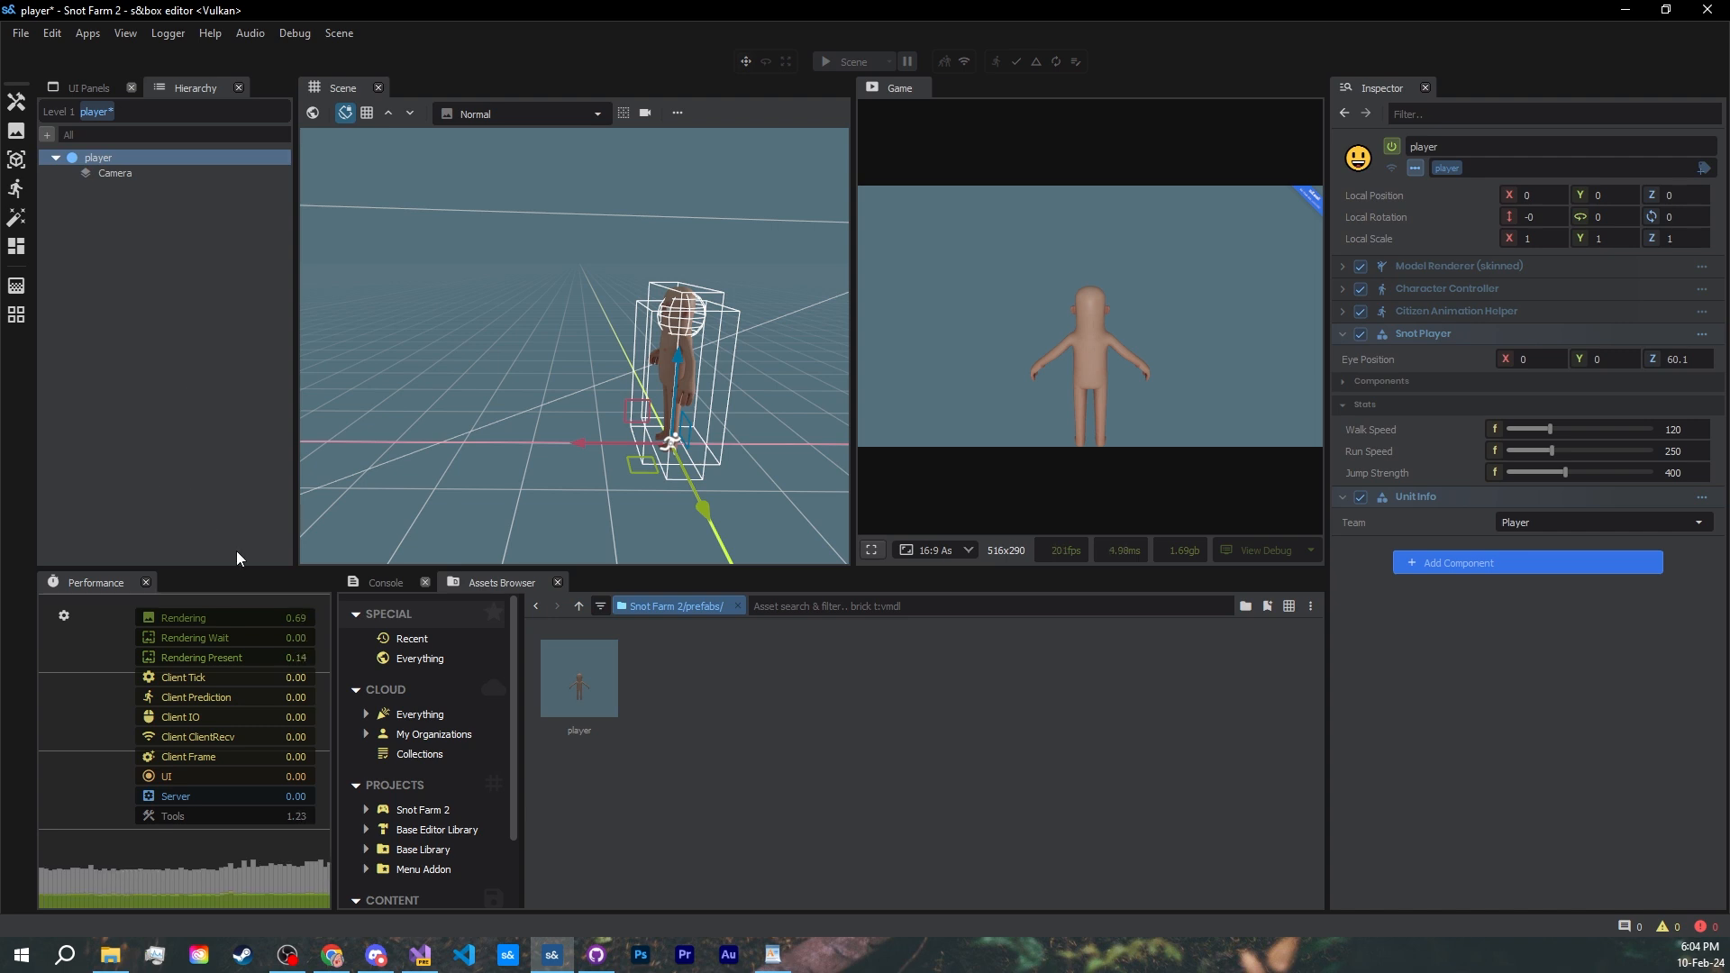
pyautogui.click(329, 955)
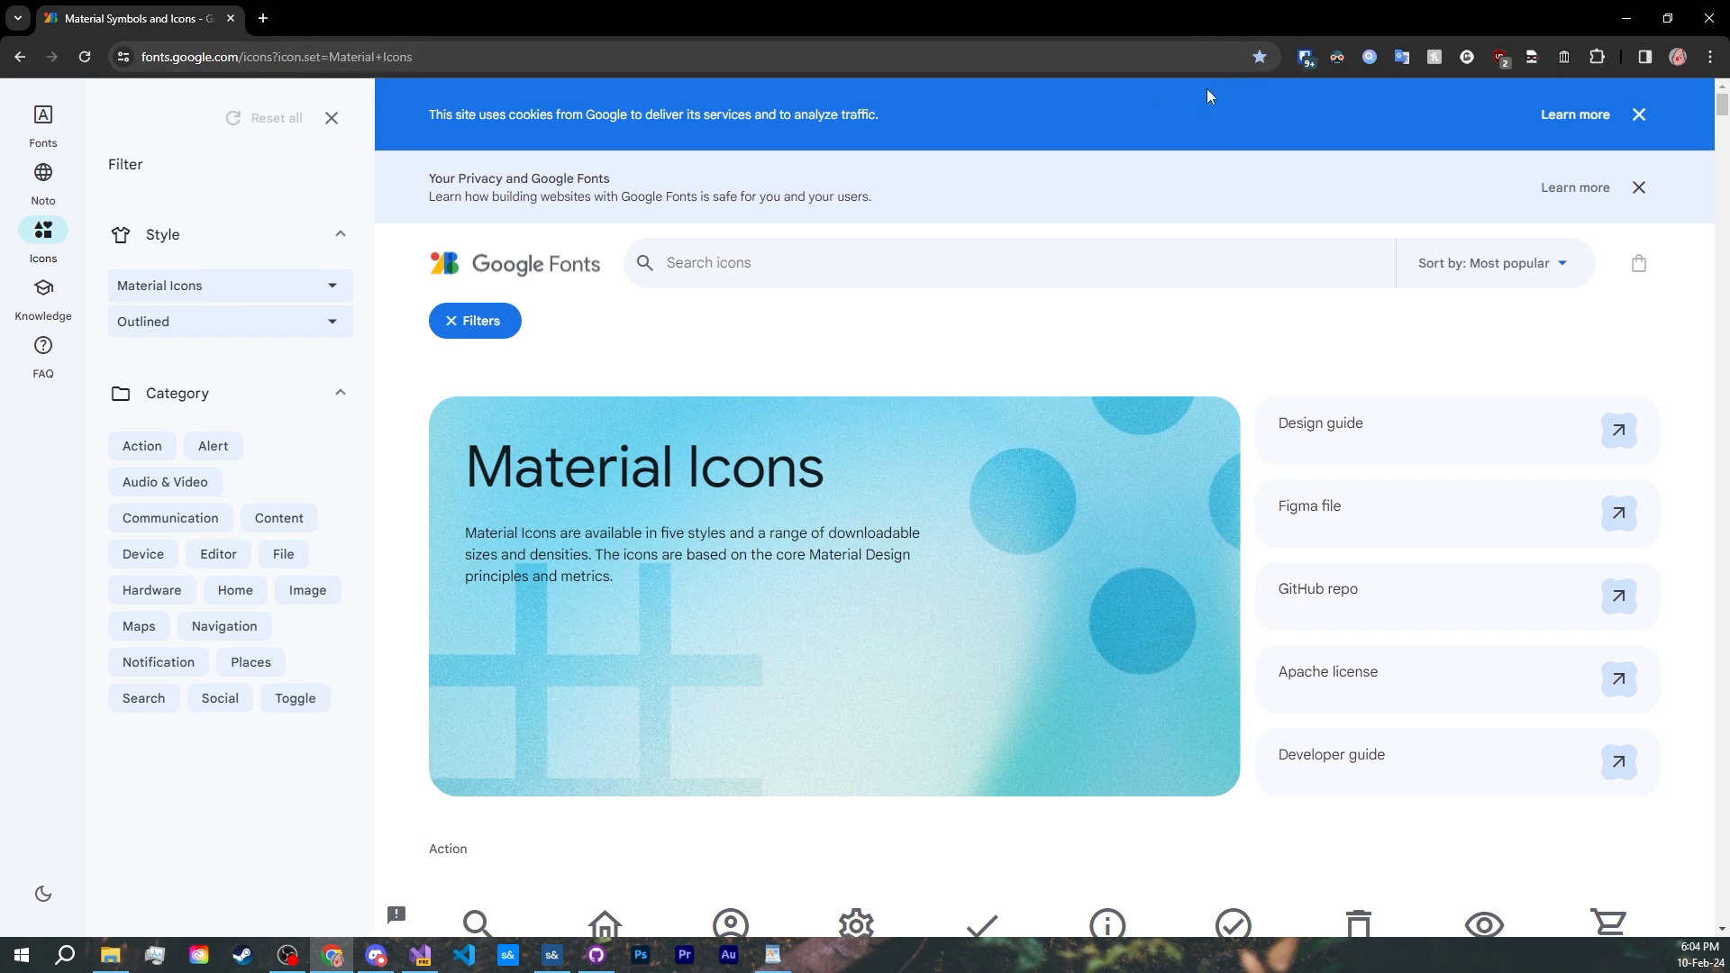
# - Search the icons for 'person' and pick the Nordic Walking icon to see its ligature name
pyautogui.scroll(-3)
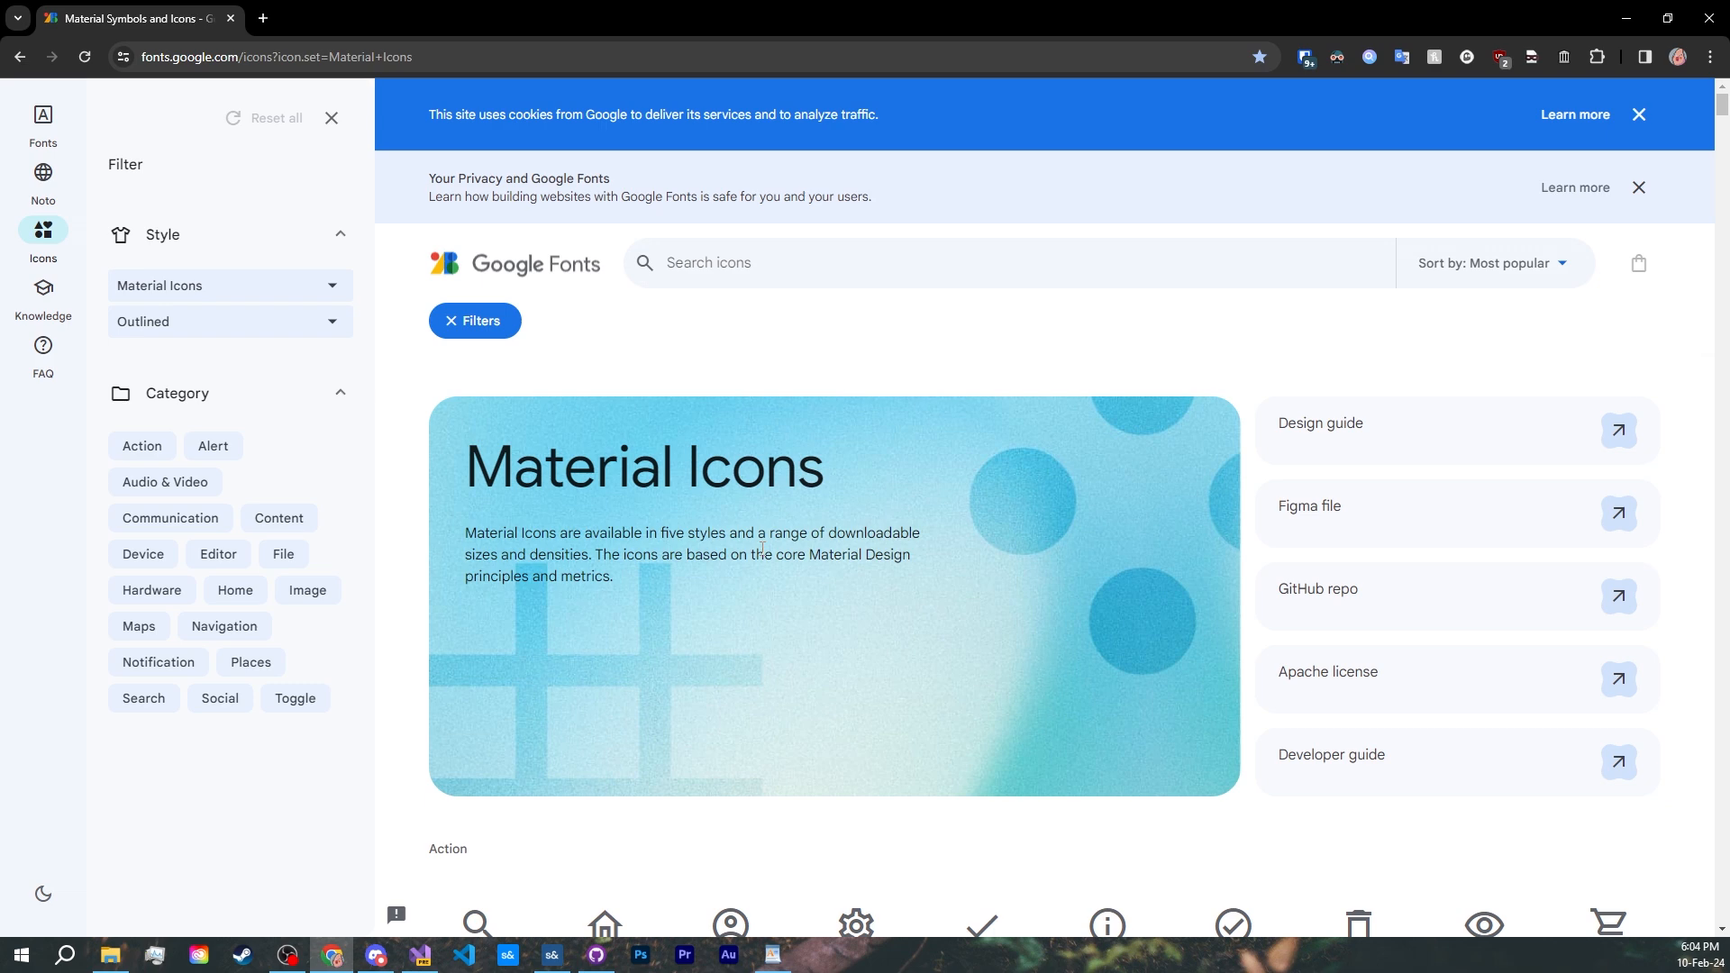
pyautogui.write('per')
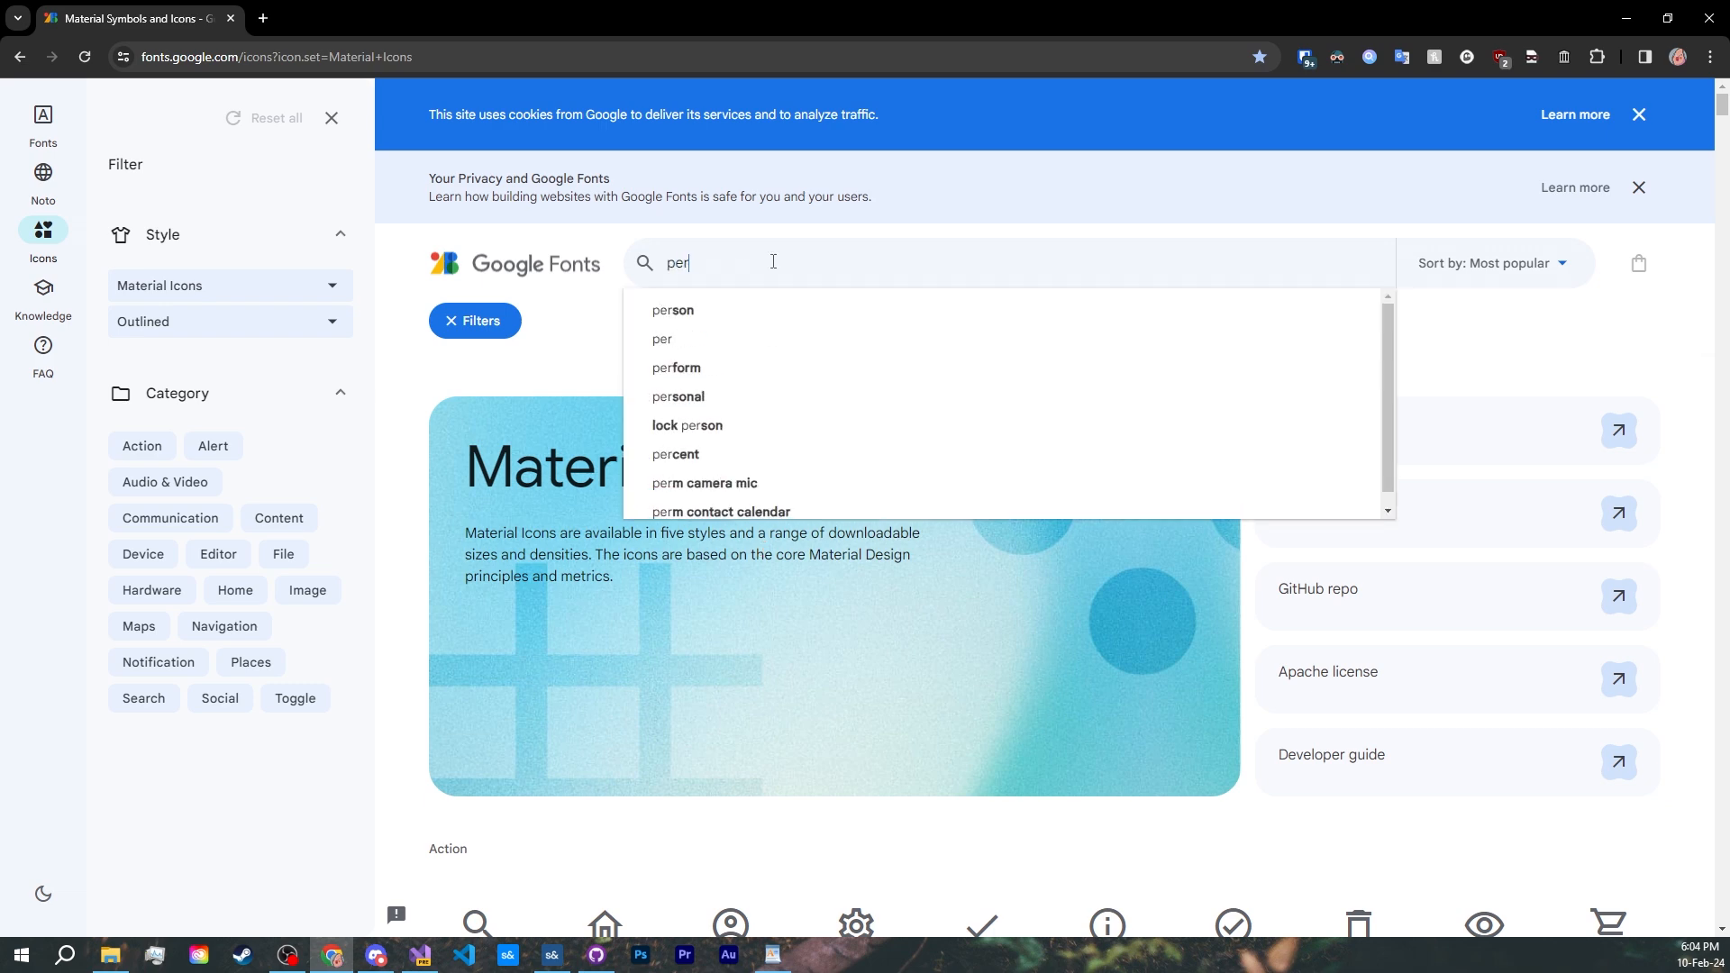
pyautogui.click(672, 310)
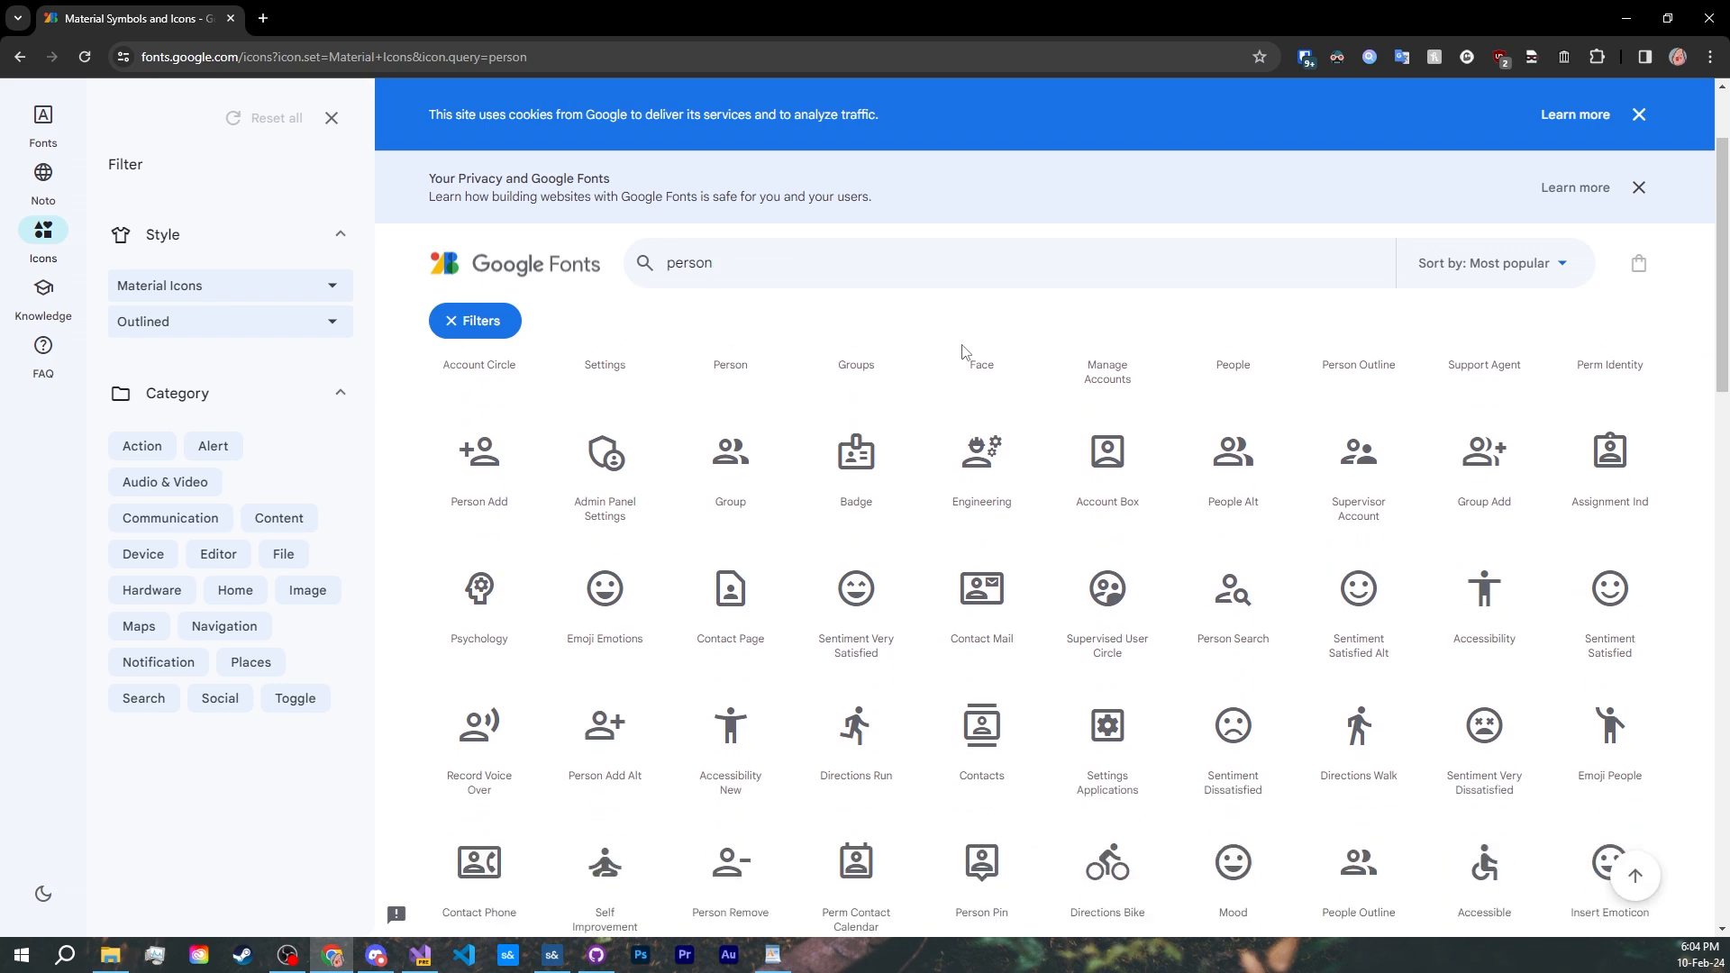
pyautogui.scroll(-3)
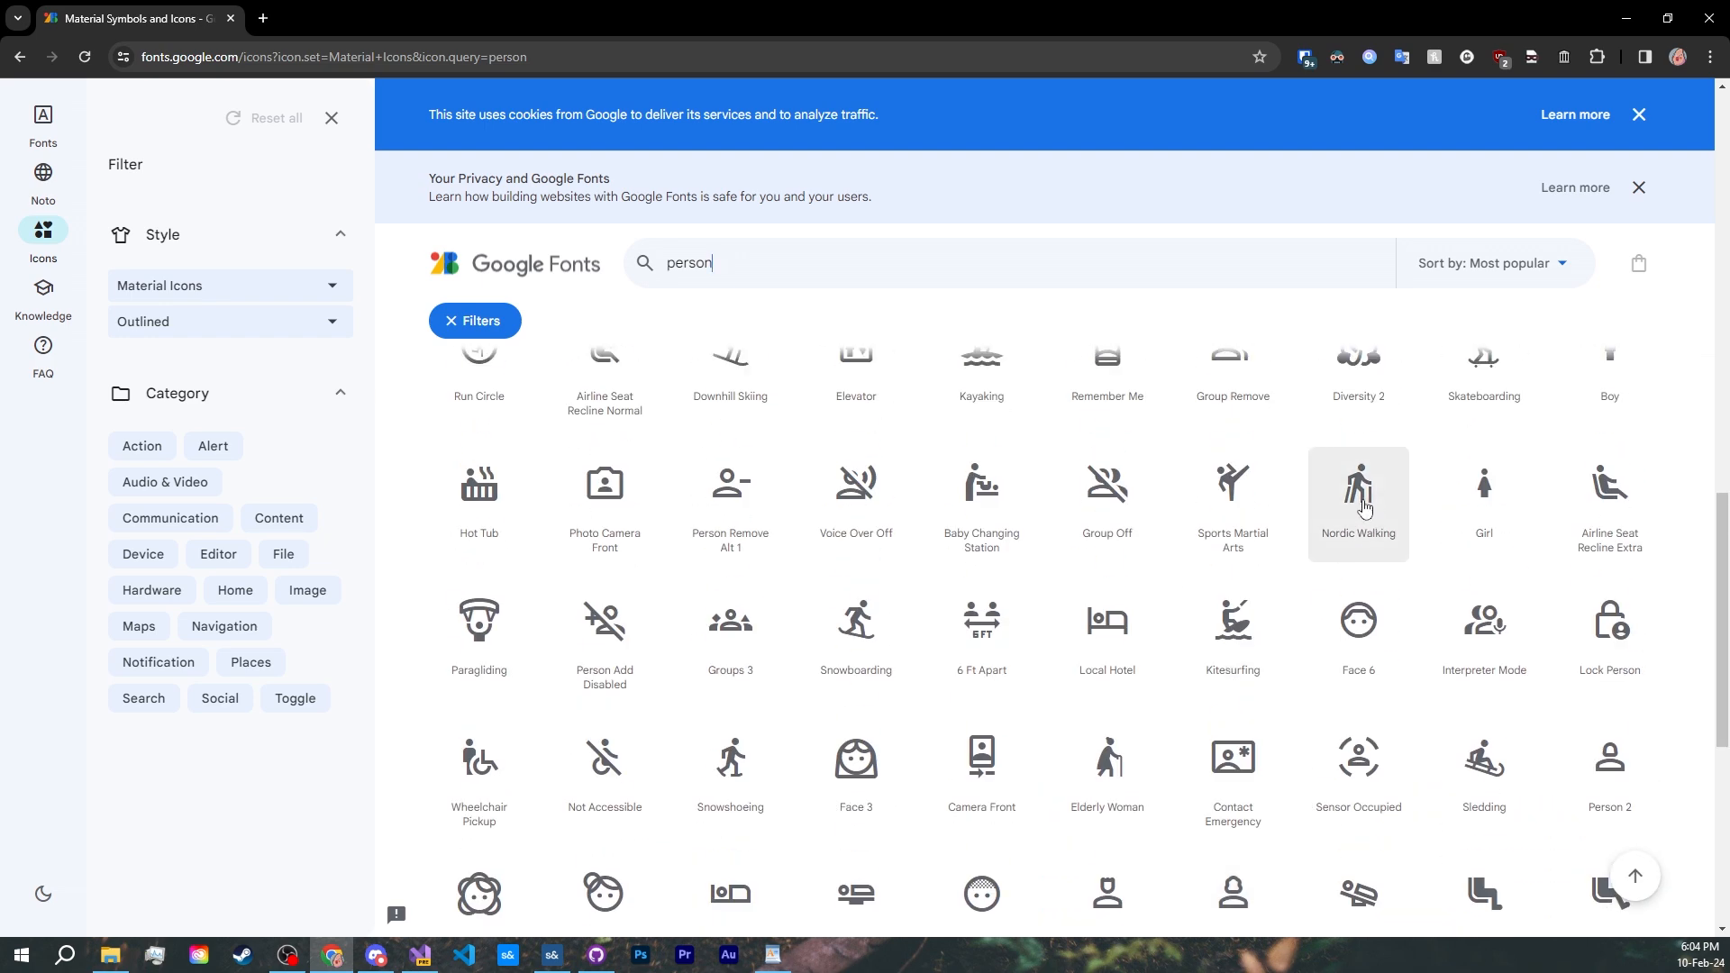
pyautogui.click(1359, 488)
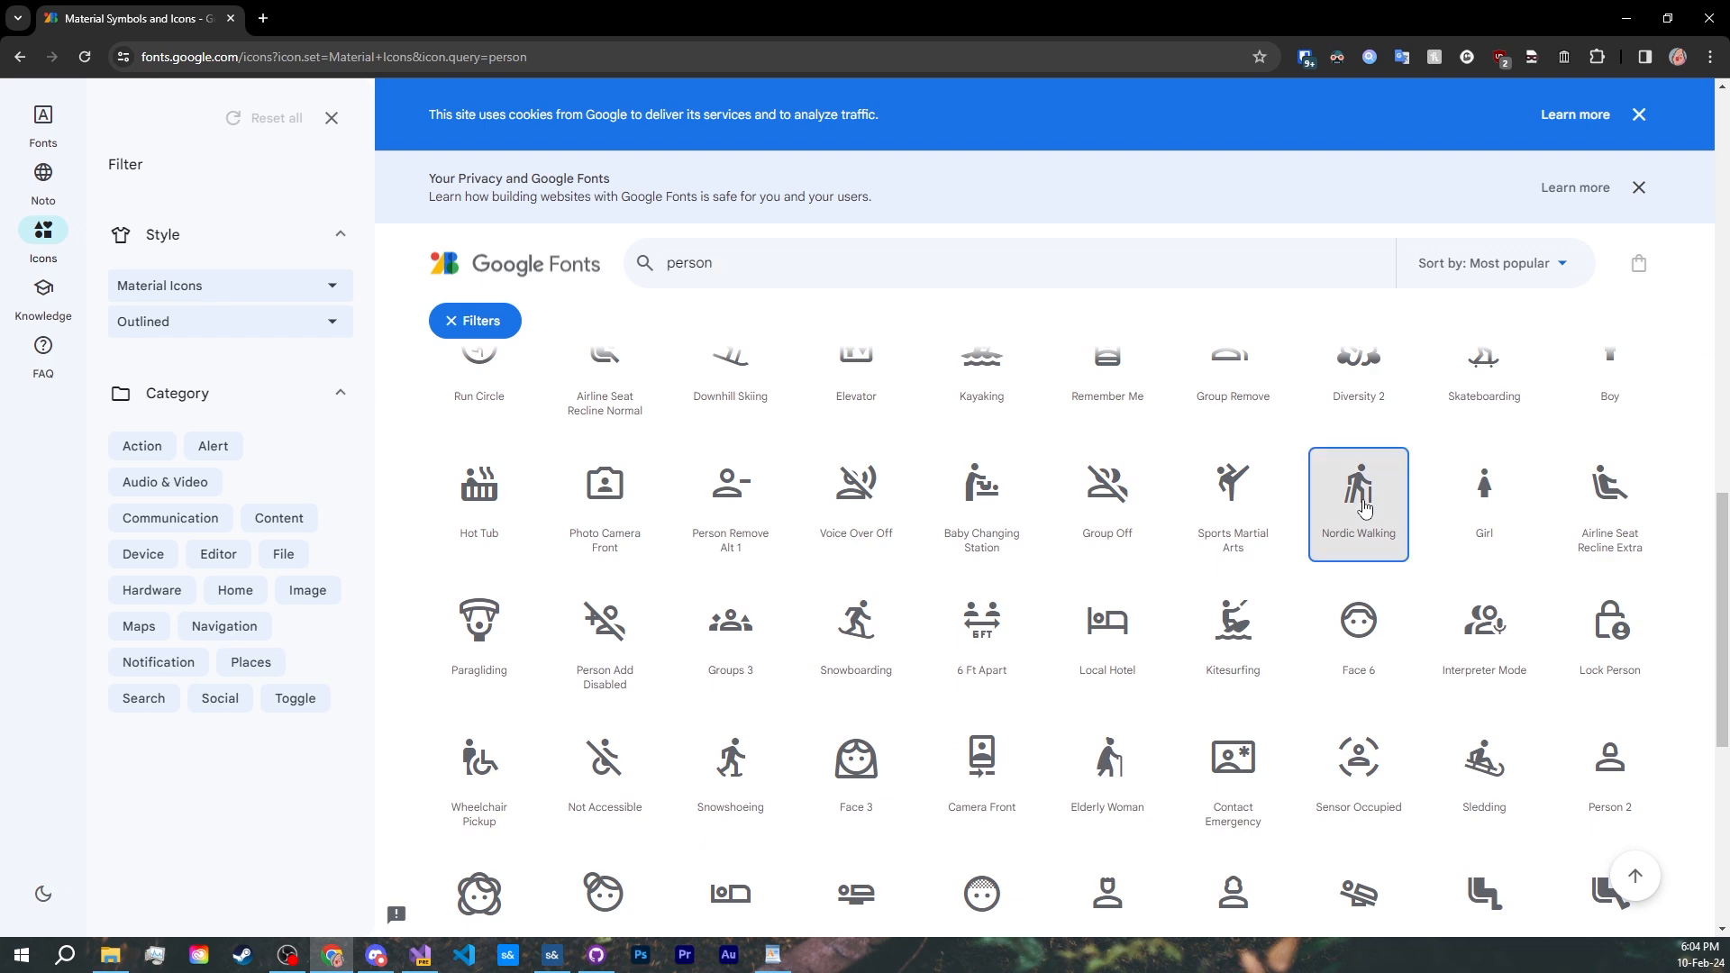
pyautogui.click(1359, 484)
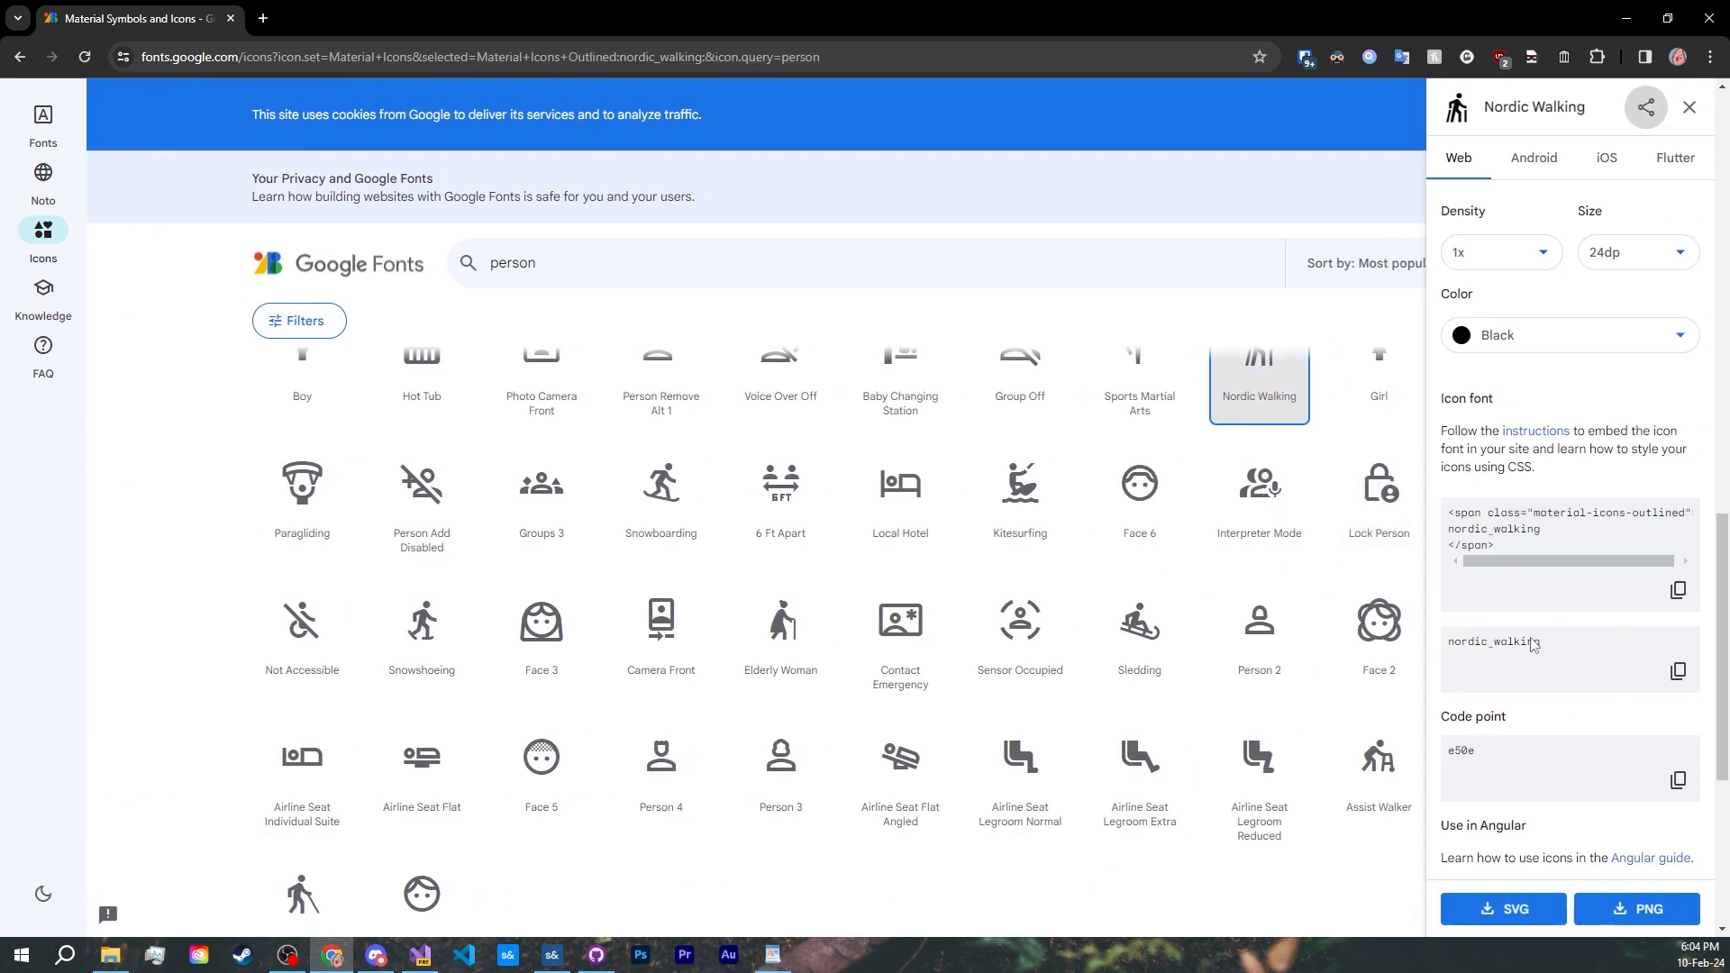
pyautogui.moveTo(1550, 690)
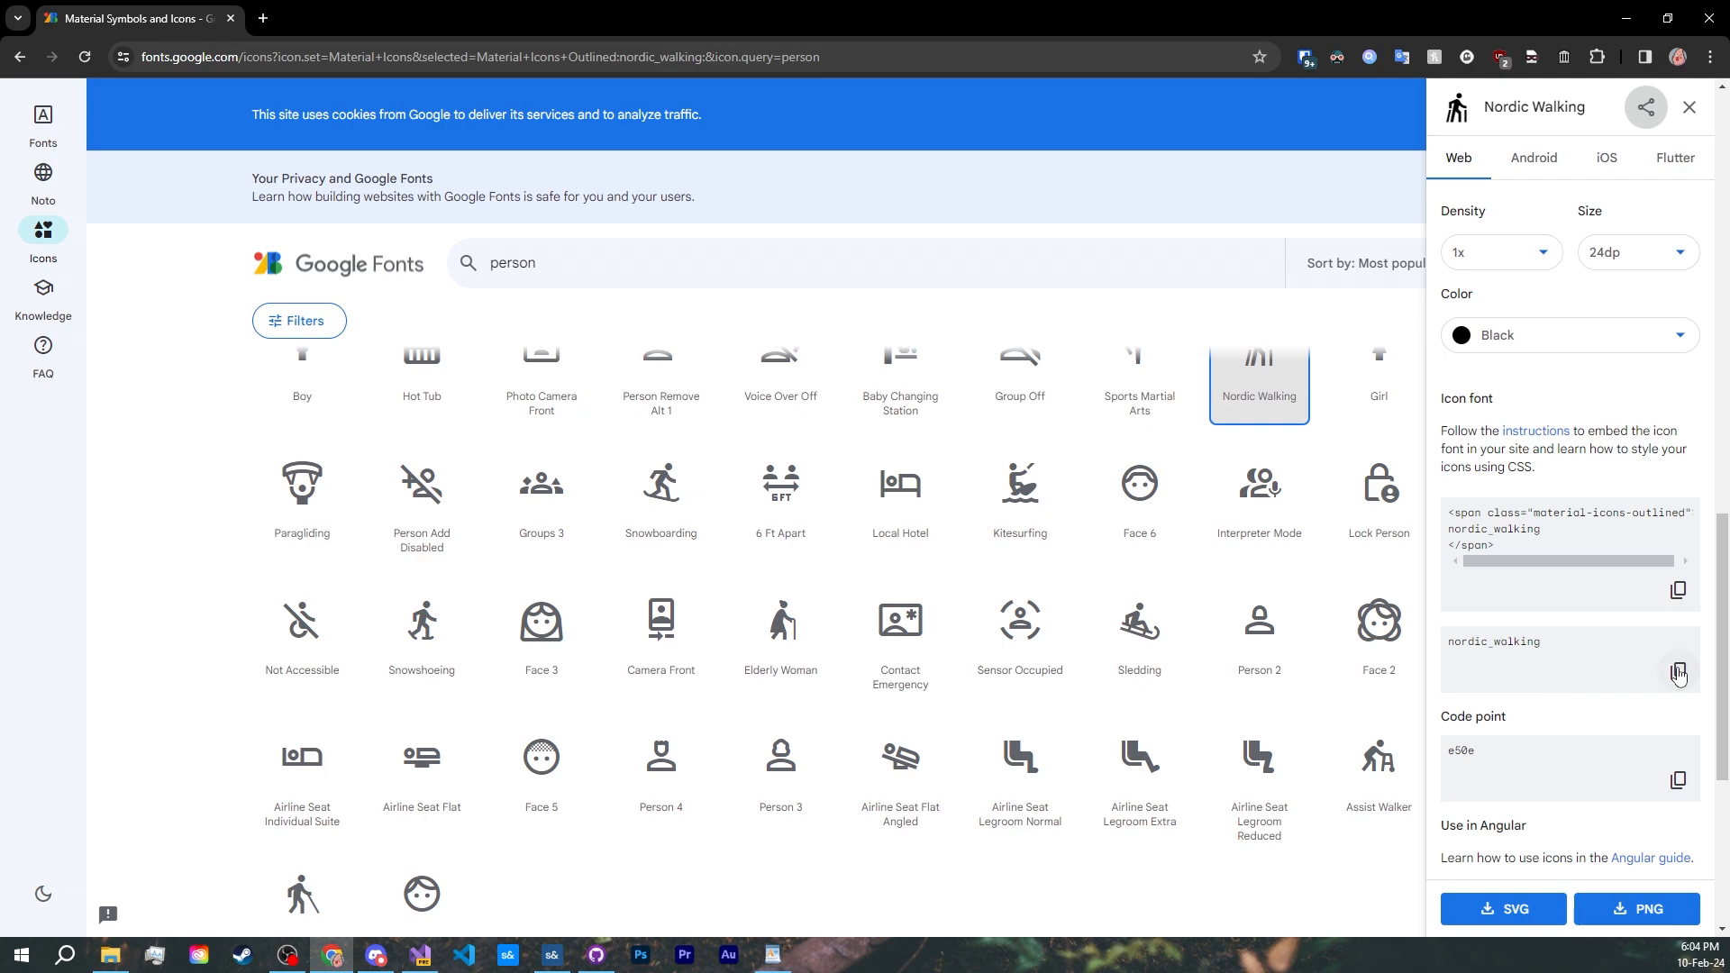
# - Add [Icon( "nordic_walking" )] above the Player enum value in UnitInfo.cs
pyautogui.click(416, 955)
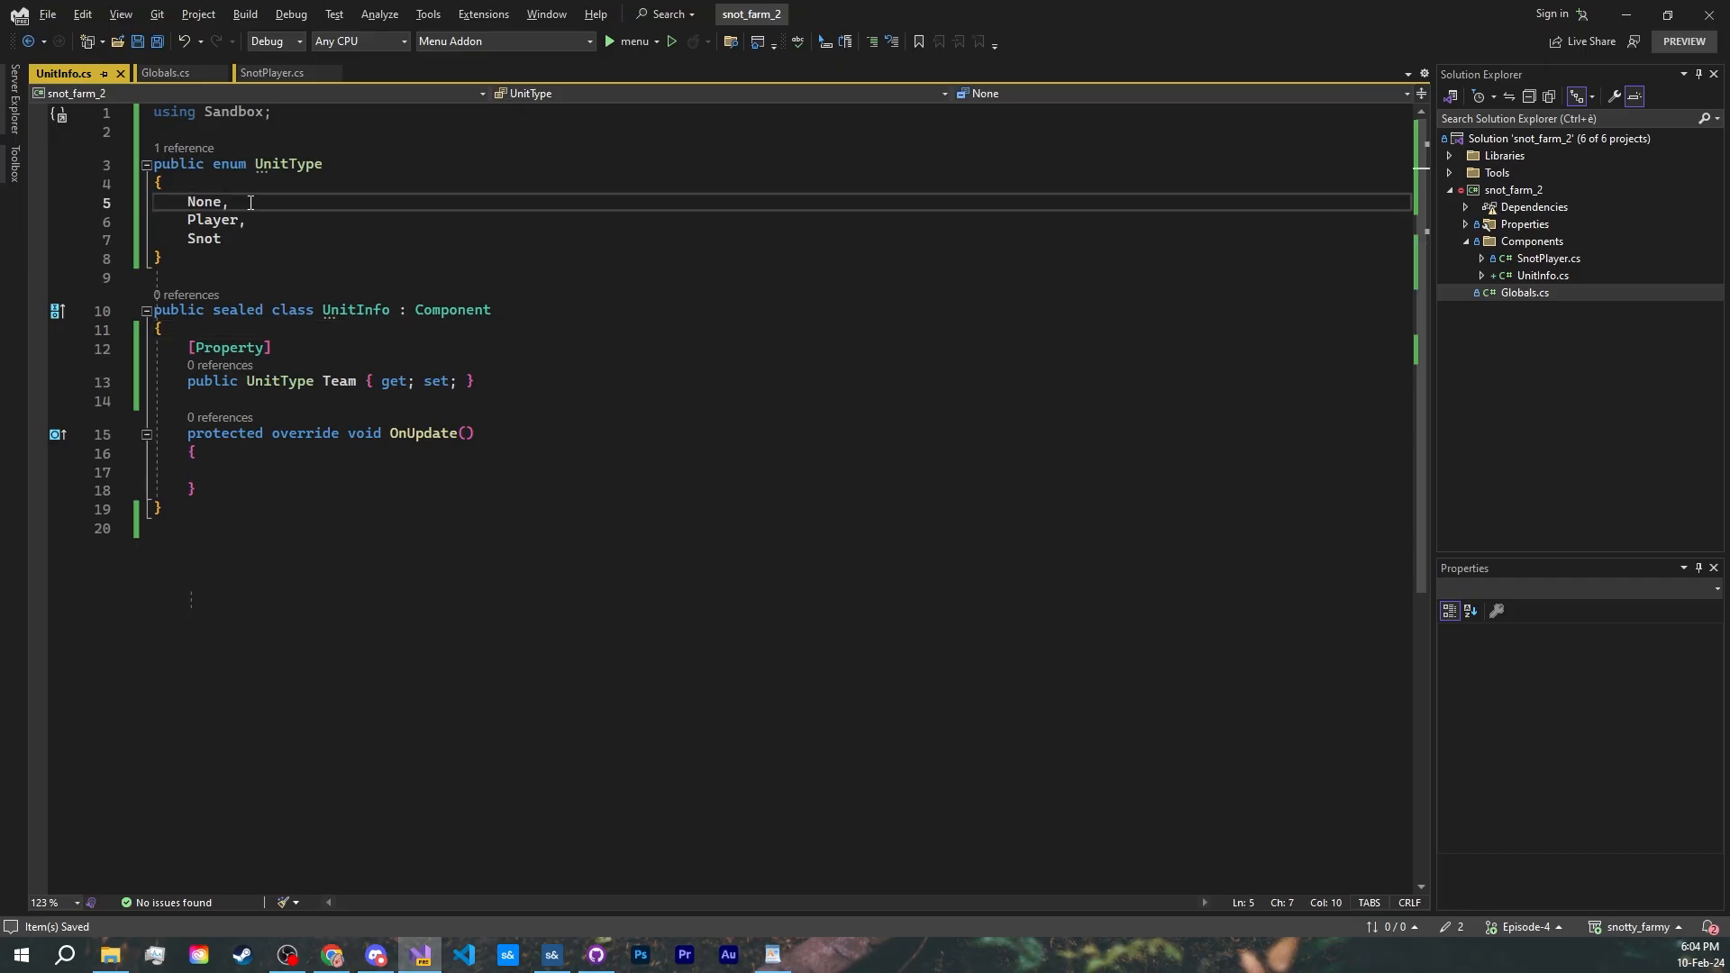
pyautogui.press('Enter')
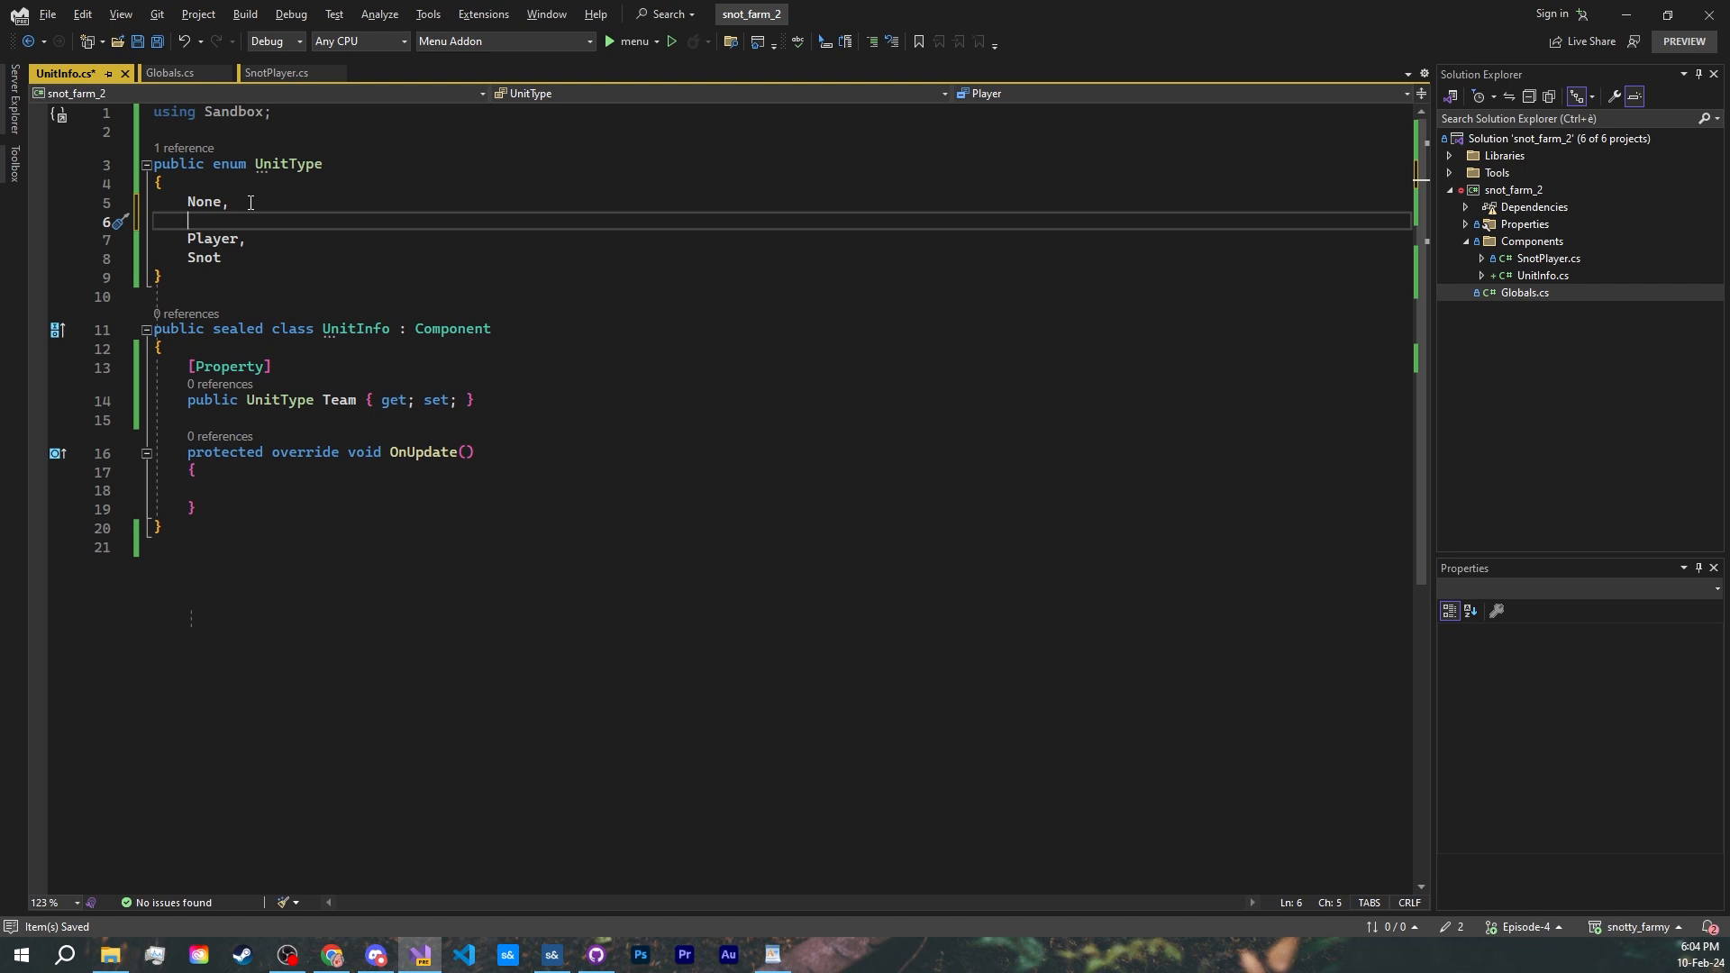
pyautogui.write('[Icon( "nordic_walking" )]')
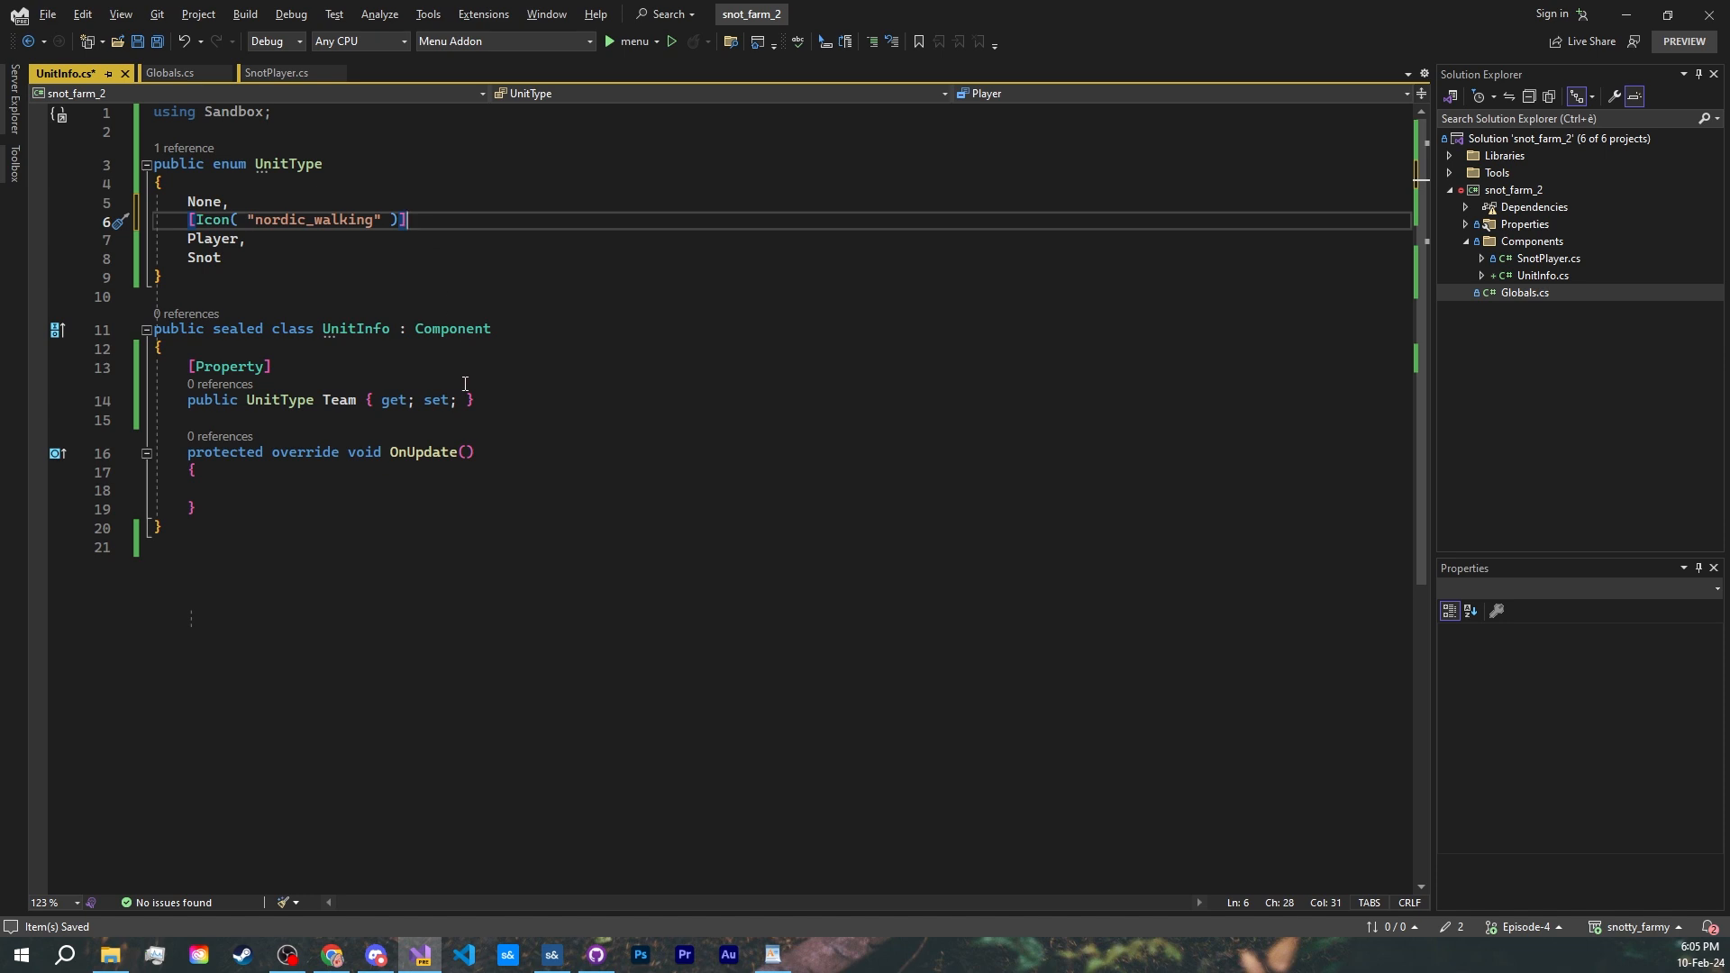
pyautogui.moveTo(462, 705)
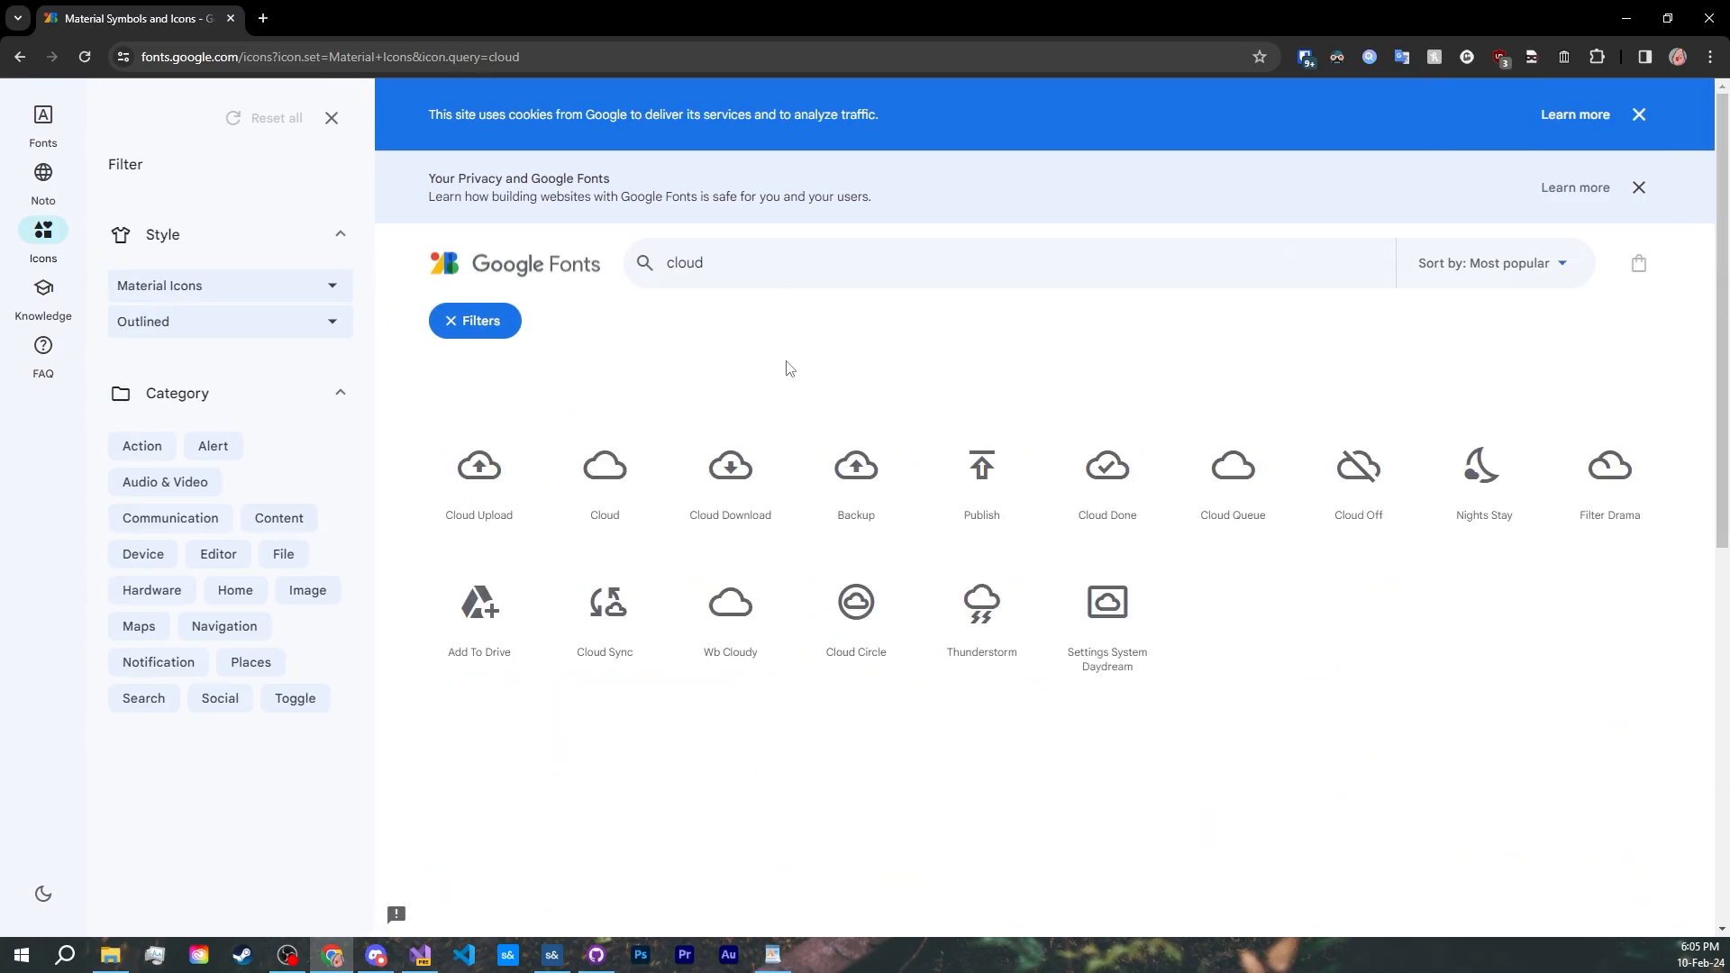
pyautogui.moveTo(1607, 484)
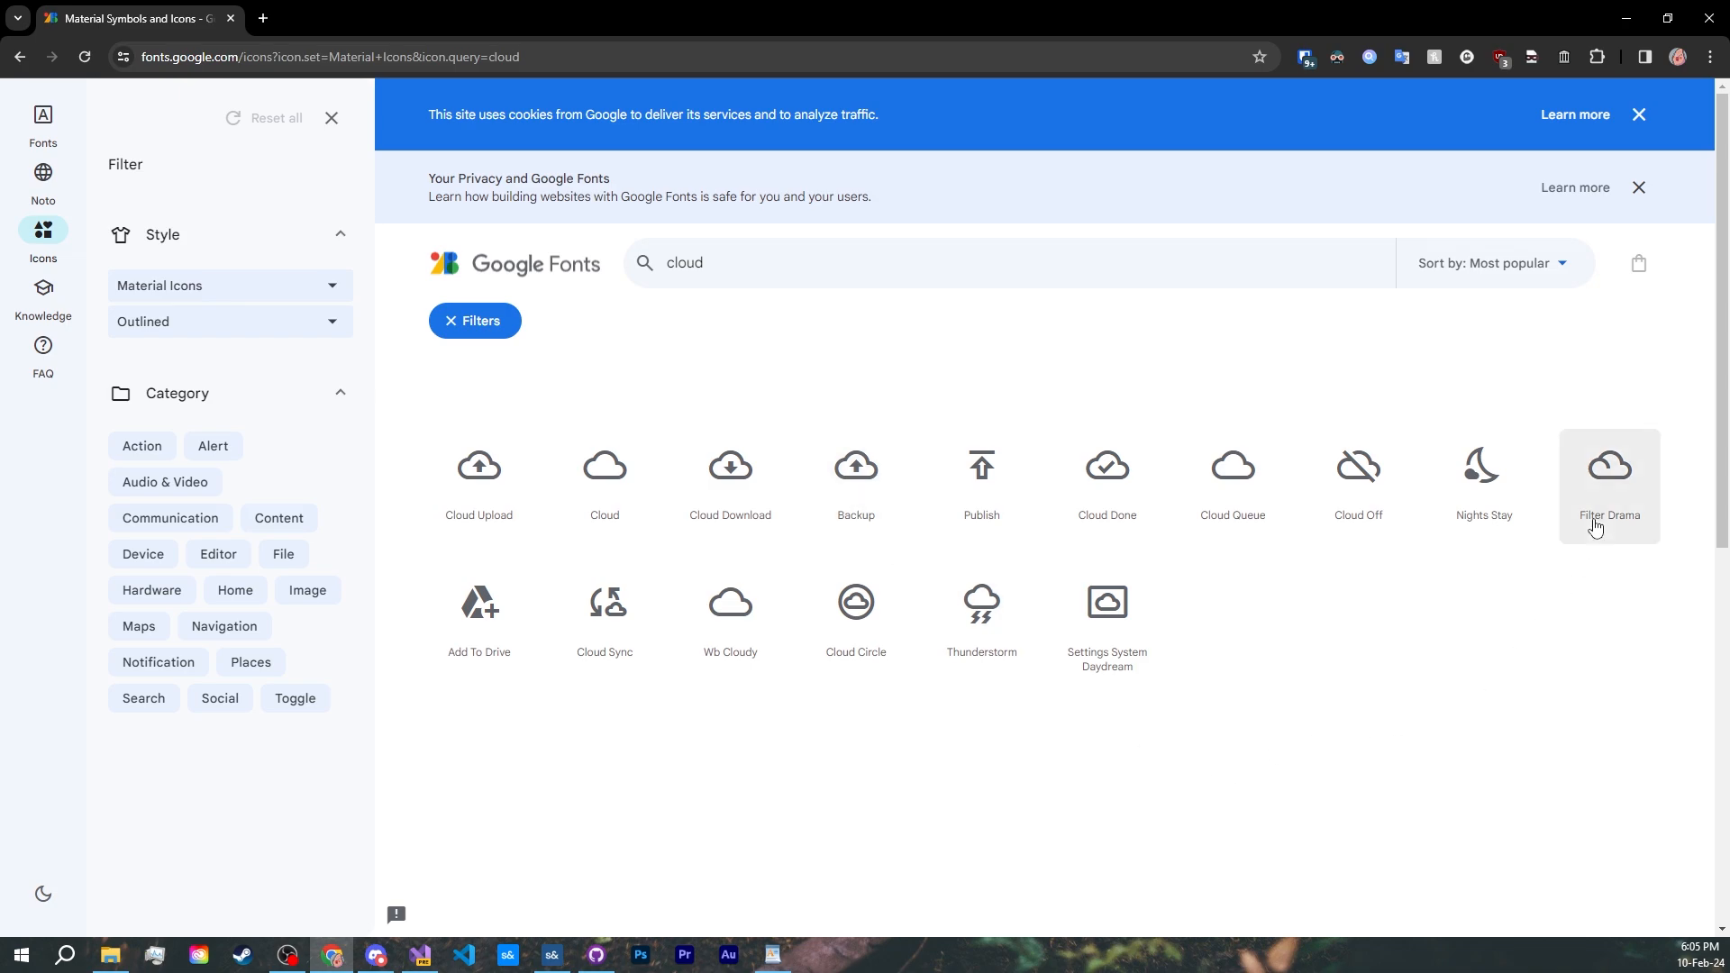
# - Inspect the Filter Drama cloud icon, then pick the Check Box Outline Blank icon
pyautogui.click(416, 955)
pyautogui.write('blank')
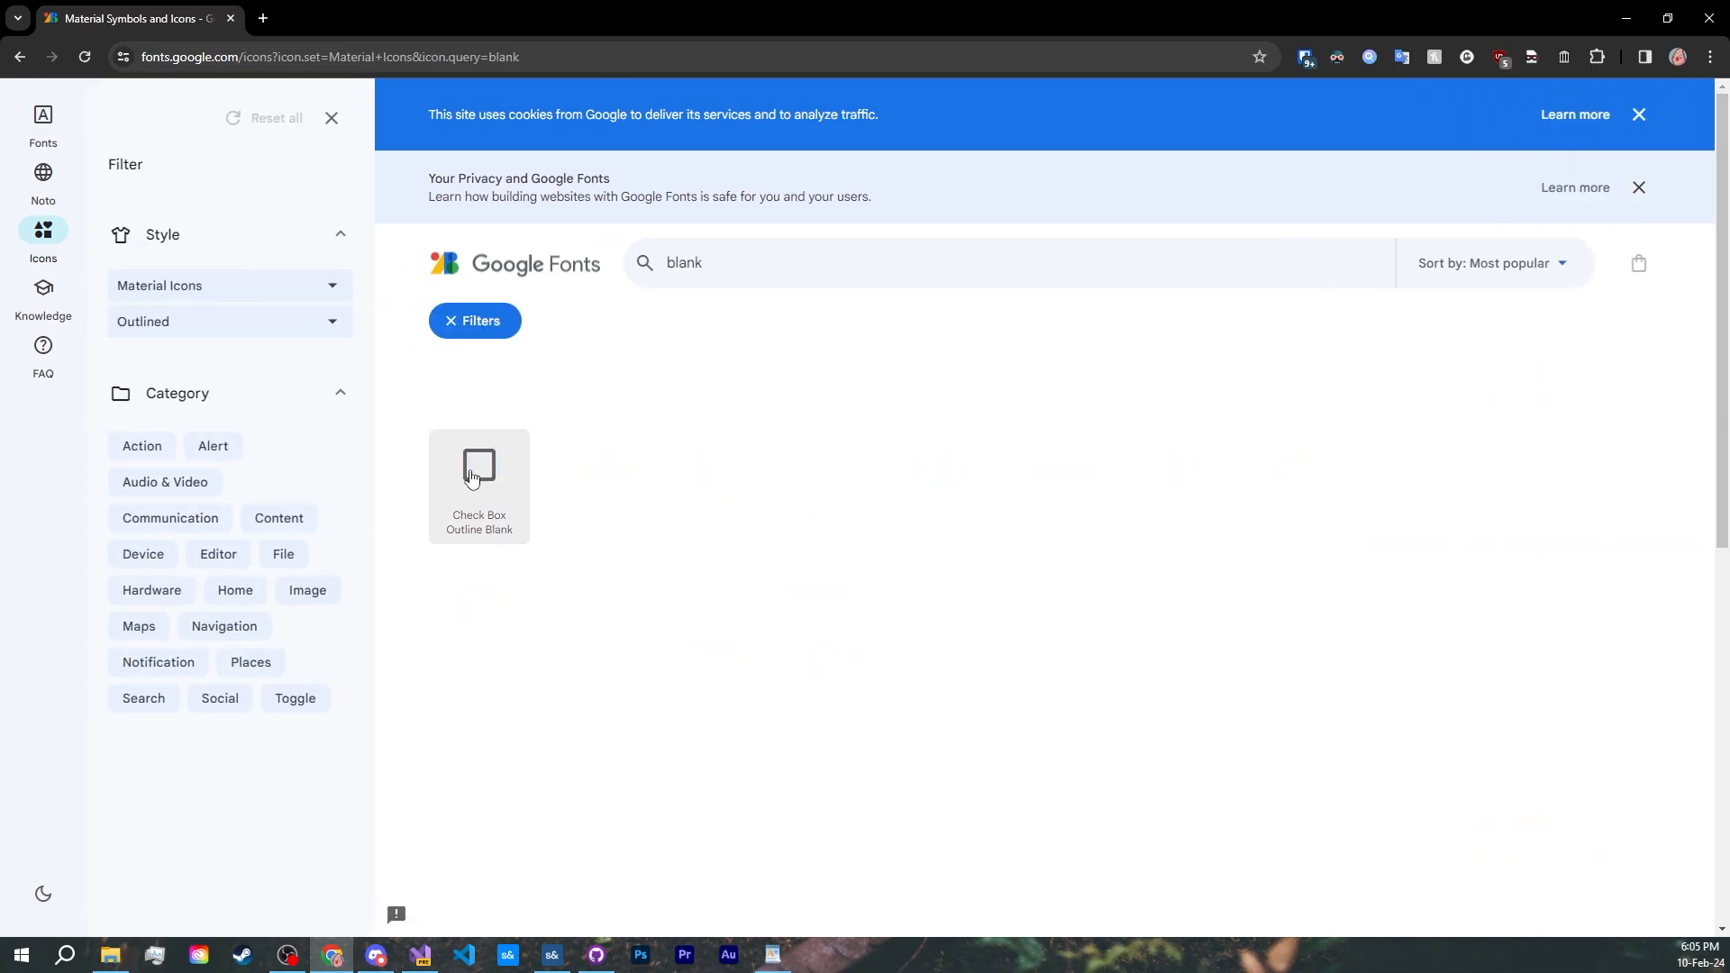
pyautogui.click(464, 955)
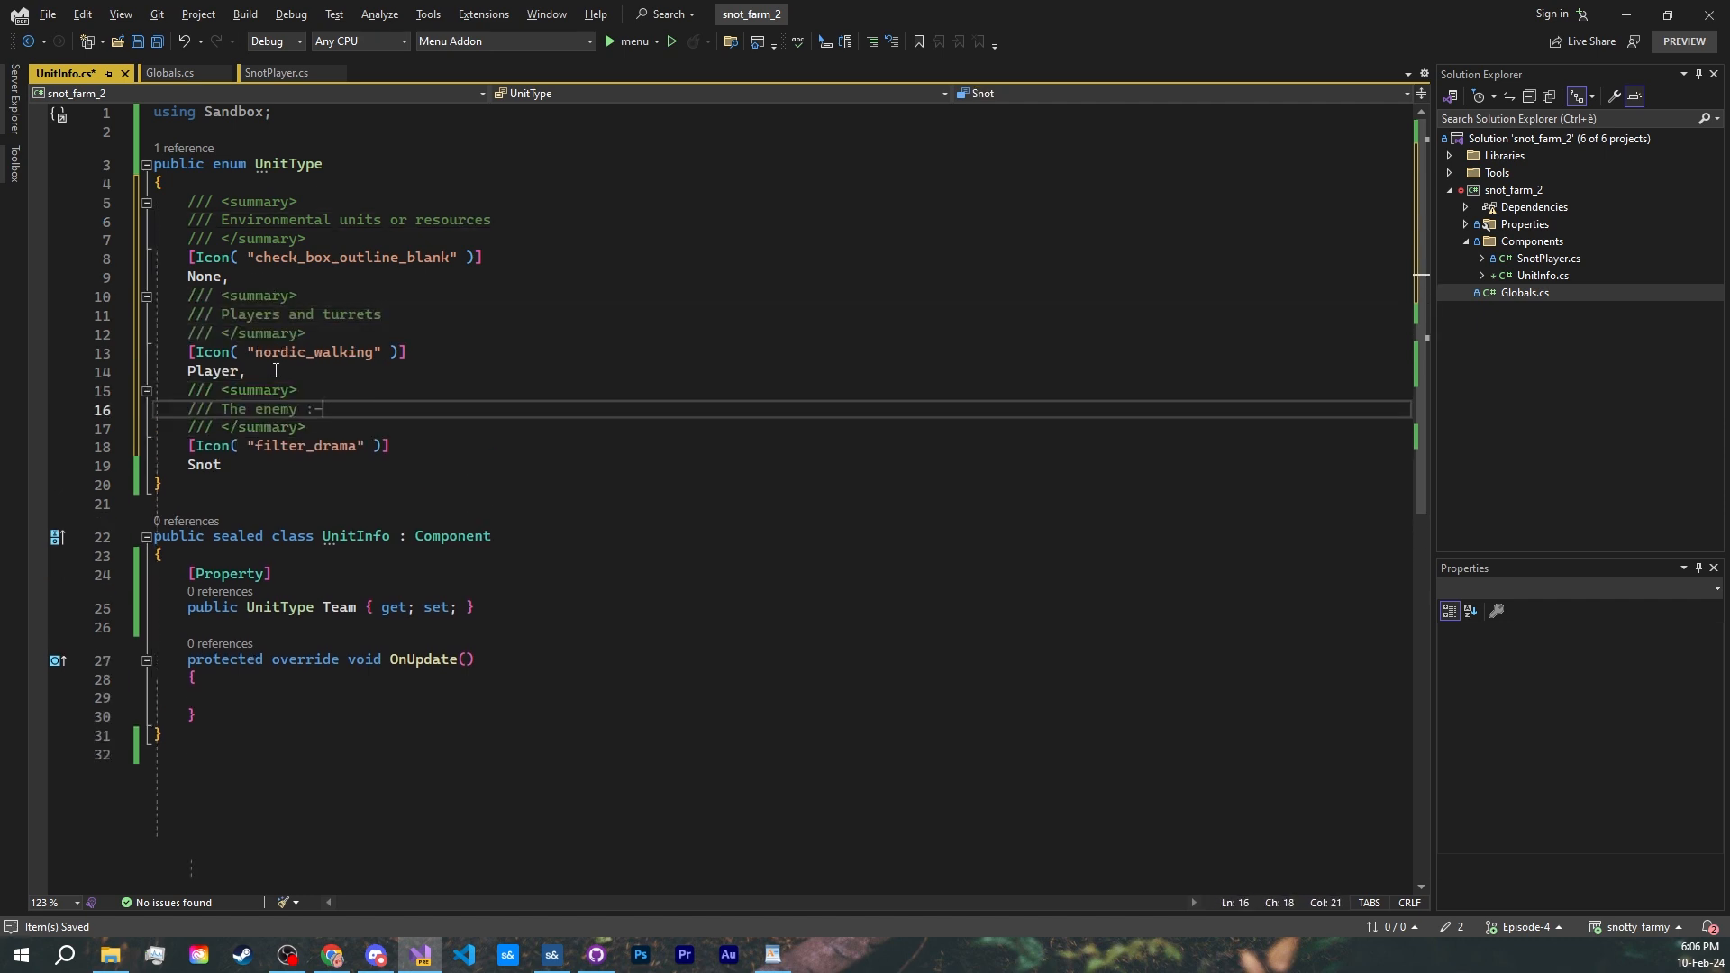
# - Finish the Snot member's icon and place [Icon( "psychology" )] above the UnitInfo class
pyautogui.write('(')
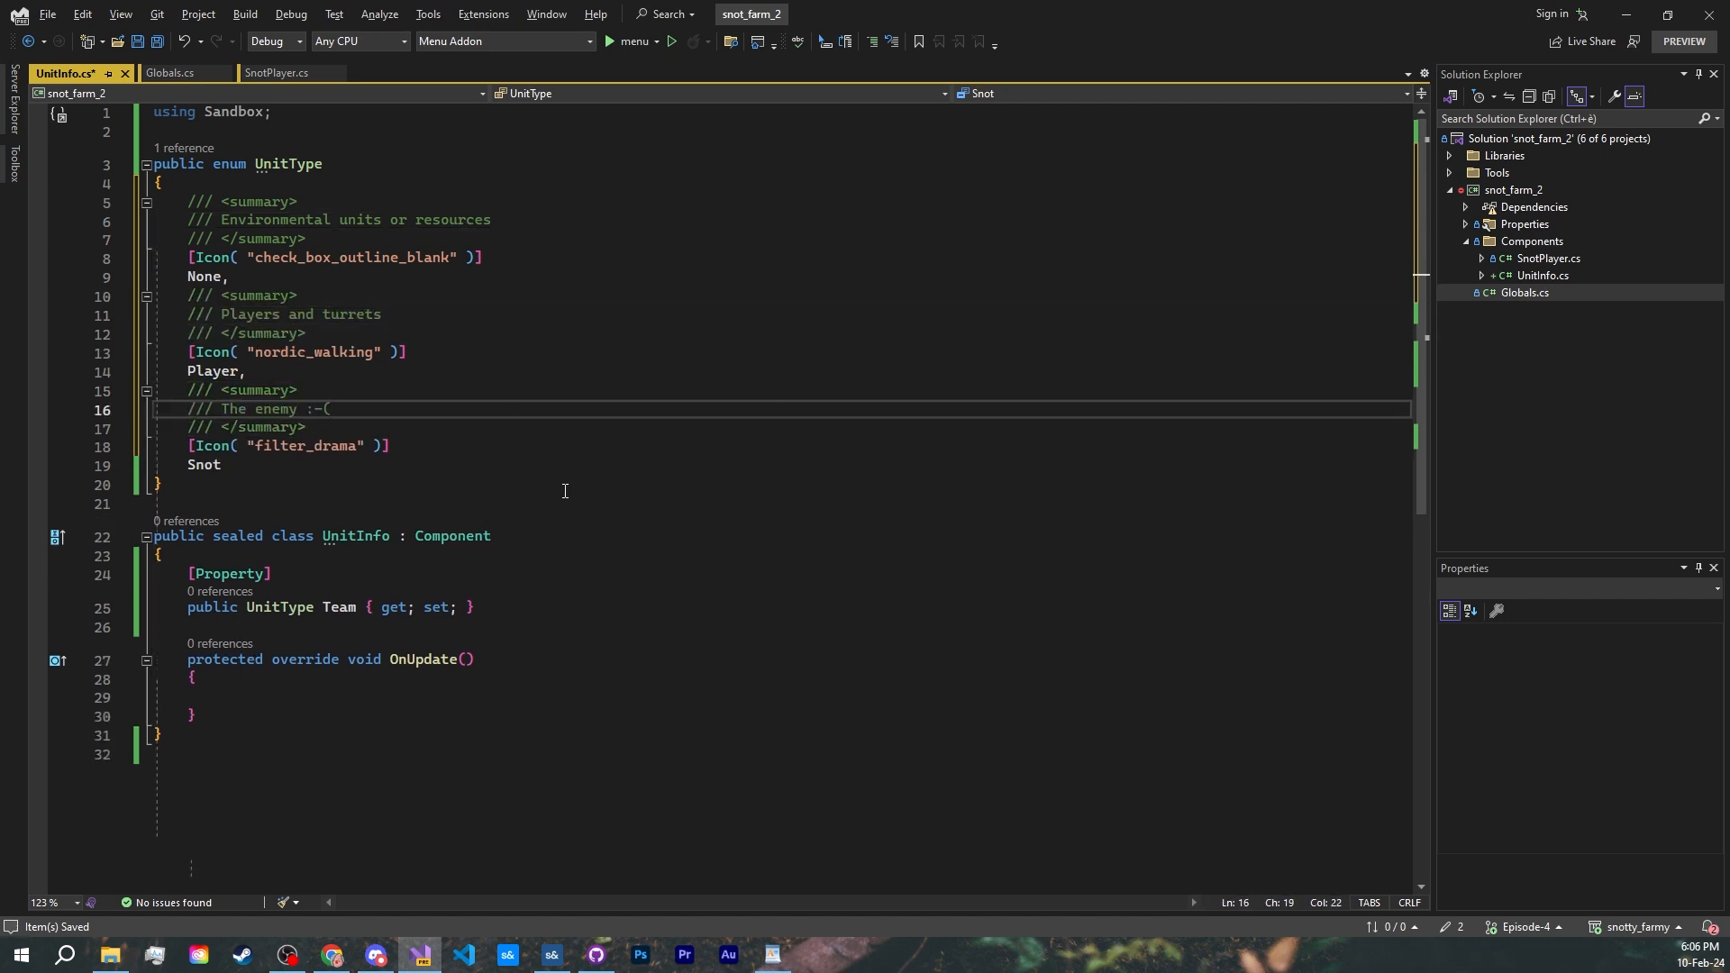
pyautogui.click(425, 504)
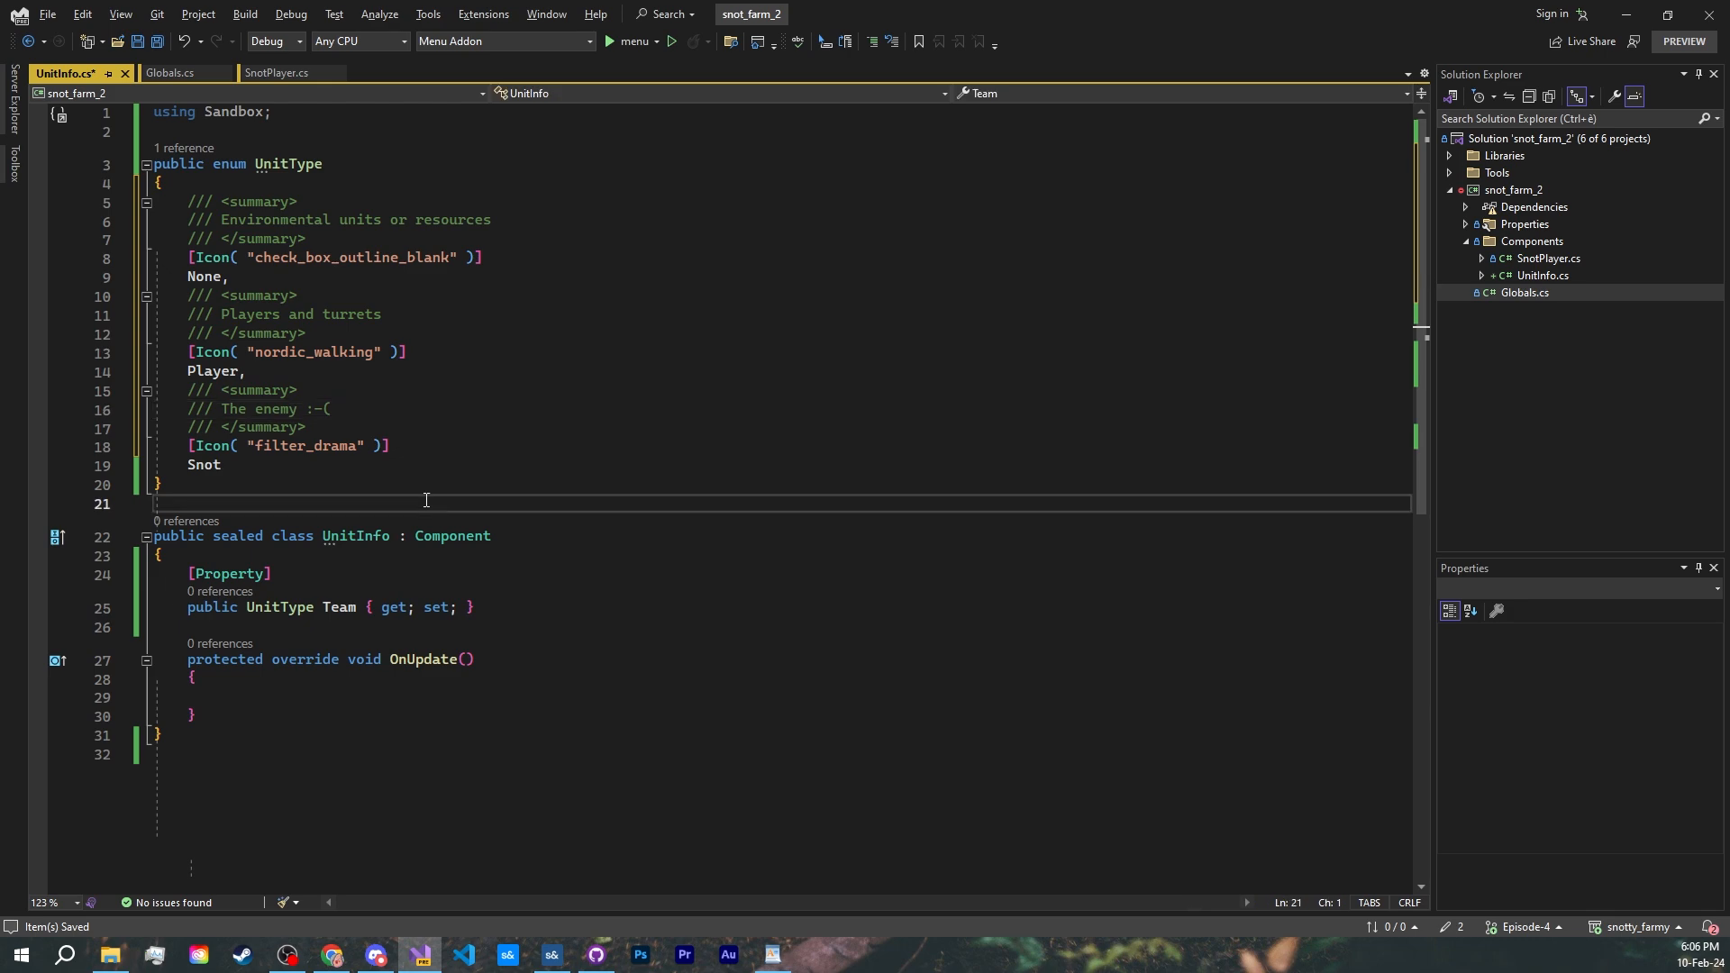
pyautogui.write('[Icon( "psychology" )]')
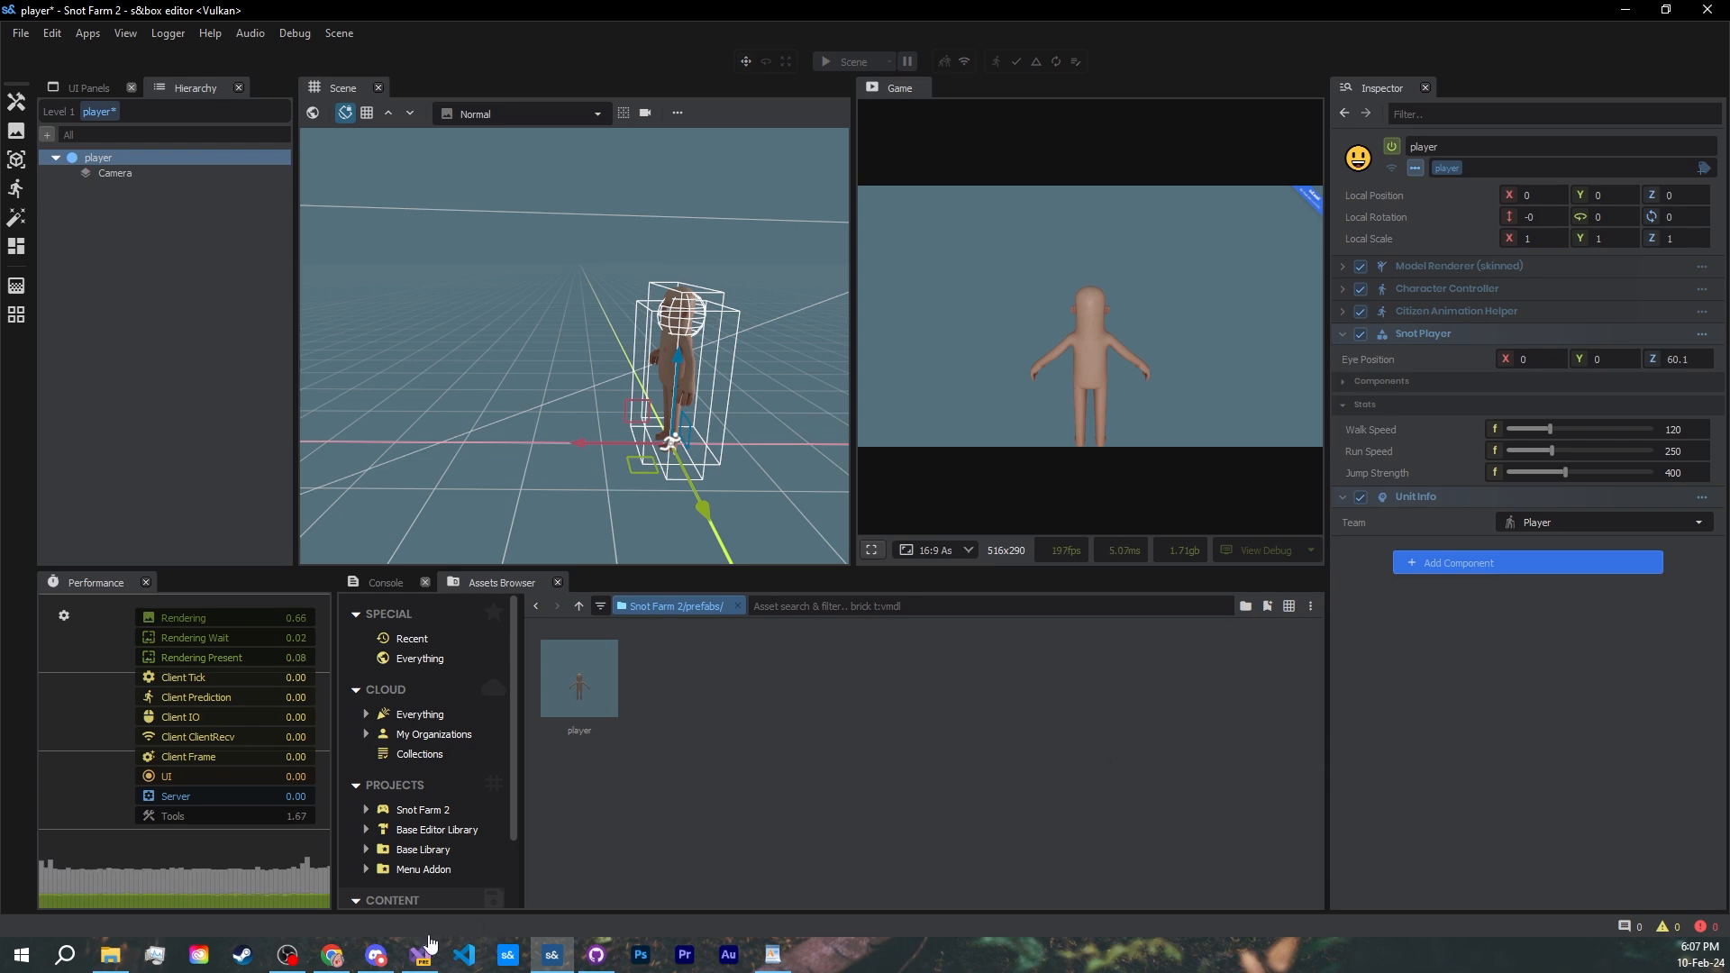
# - Add MaxHealth defaulting to 5f, a privately-set Health, and begin a protected override OnStart
pyautogui.click(416, 955)
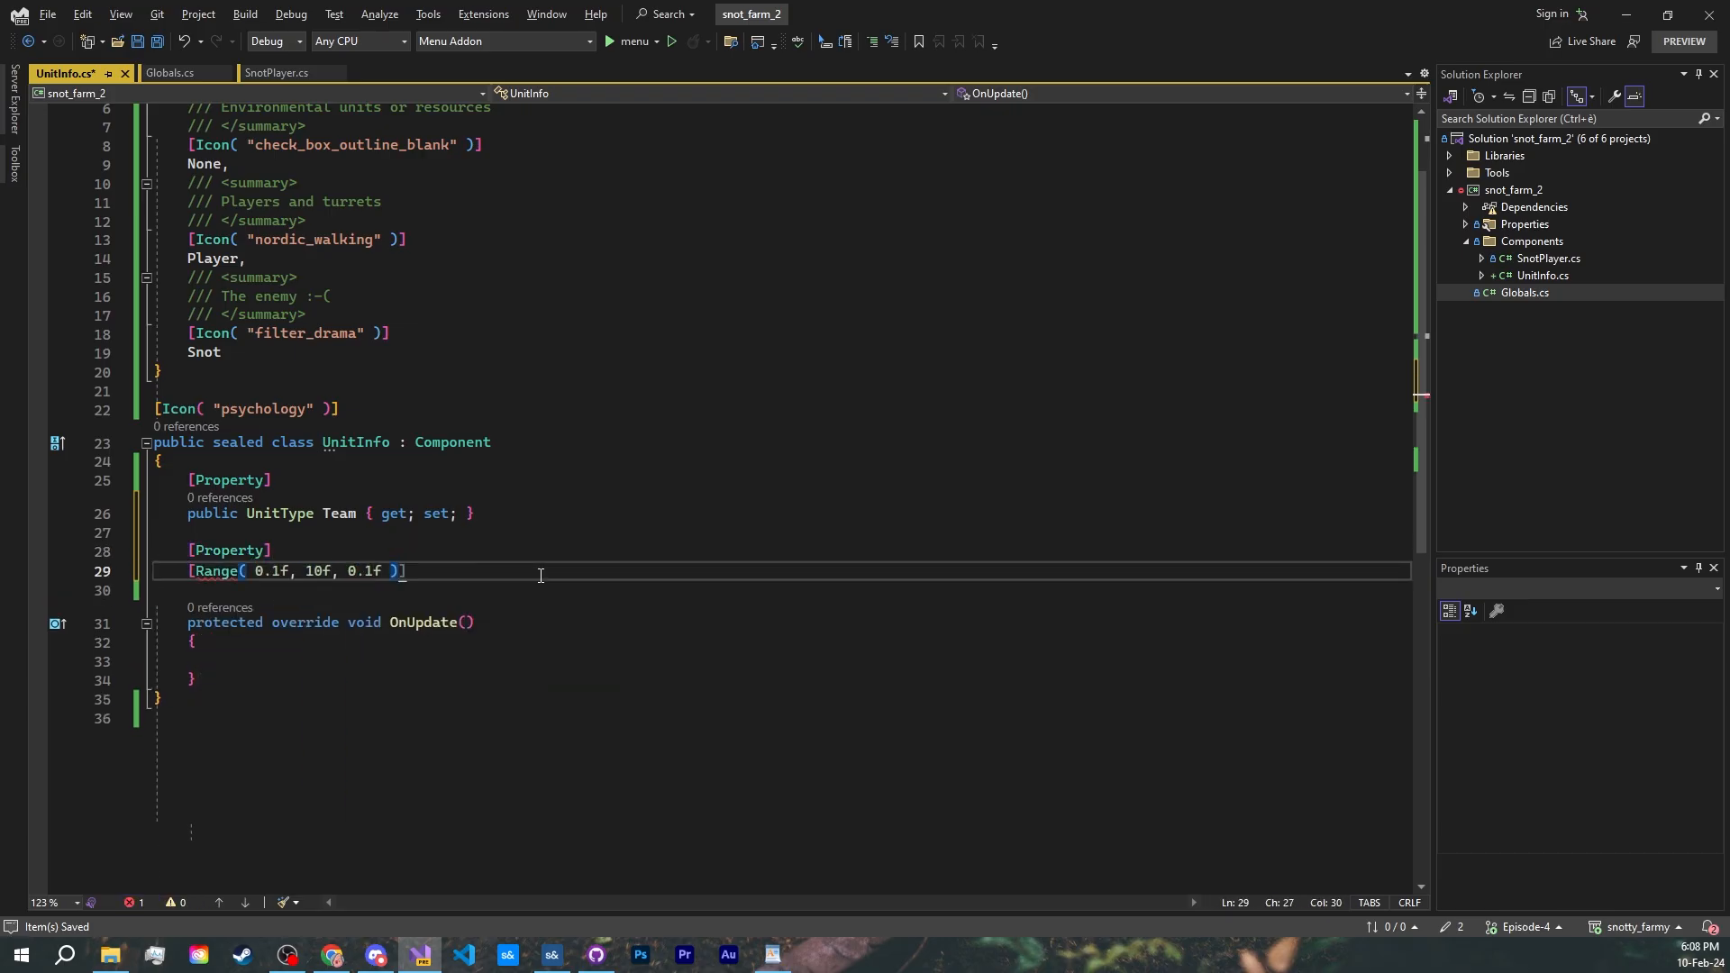
pyautogui.write('public float MaxHealth { get; set; } = 5f;')
pyautogui.write('/// Max health of the unit, clamps health from 0 to MaxHealth')
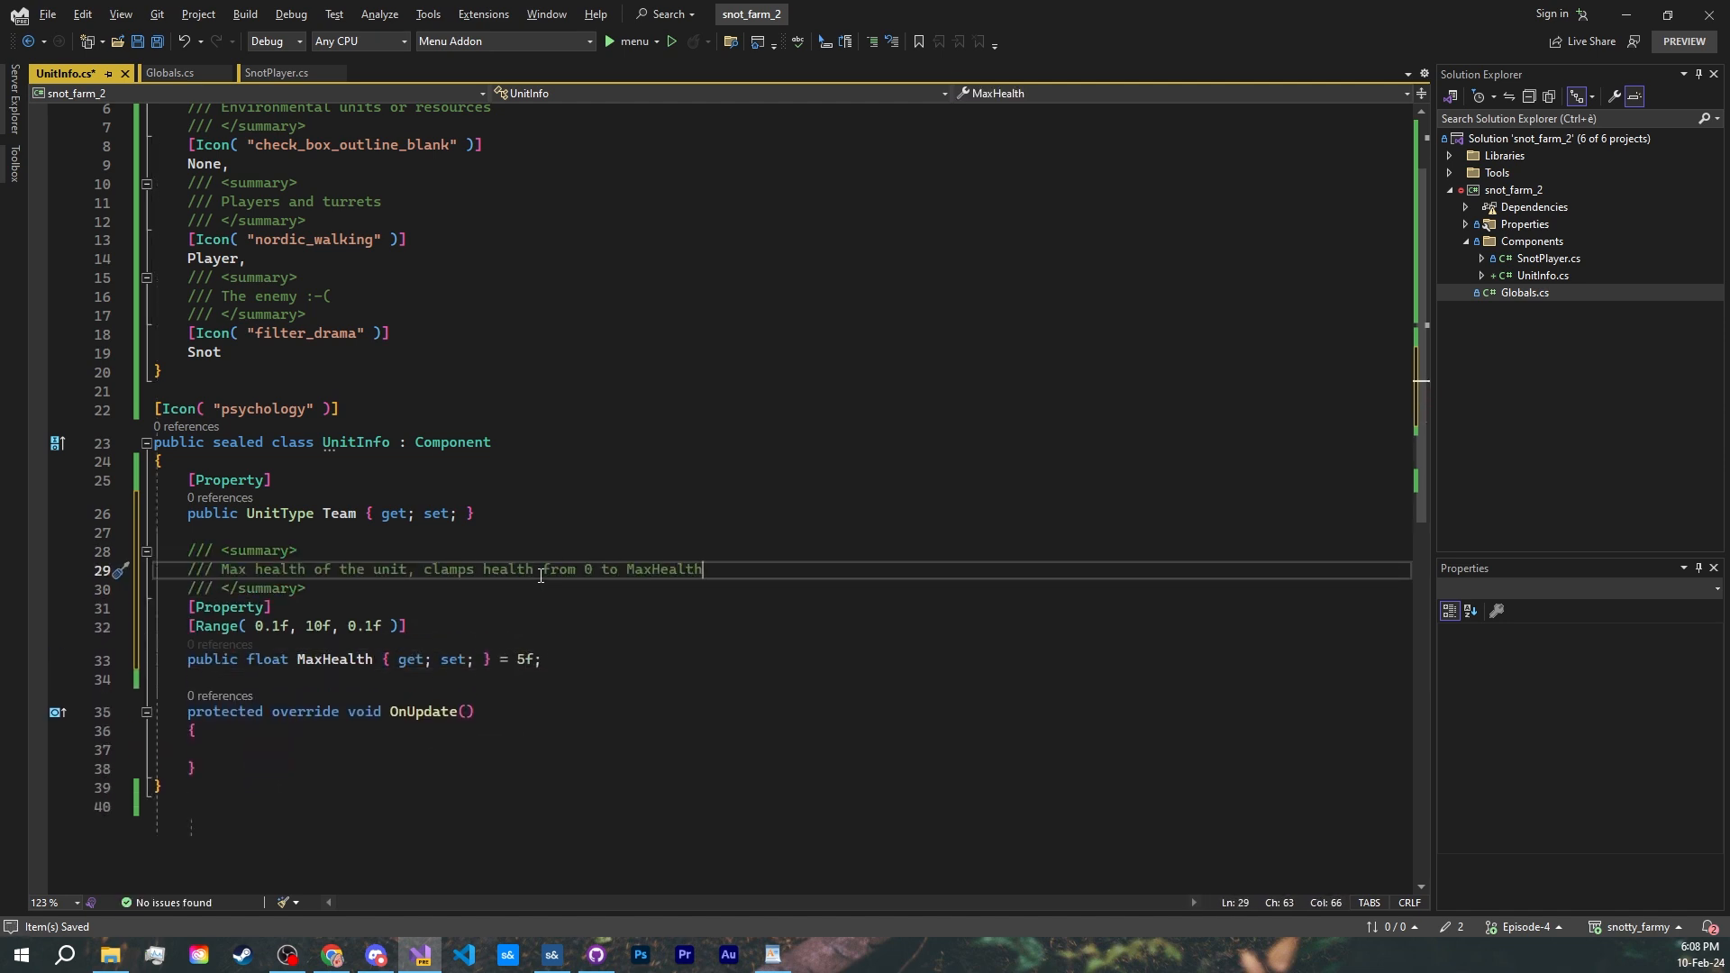
pyautogui.scroll(-3)
pyautogui.write('public float Health { ')
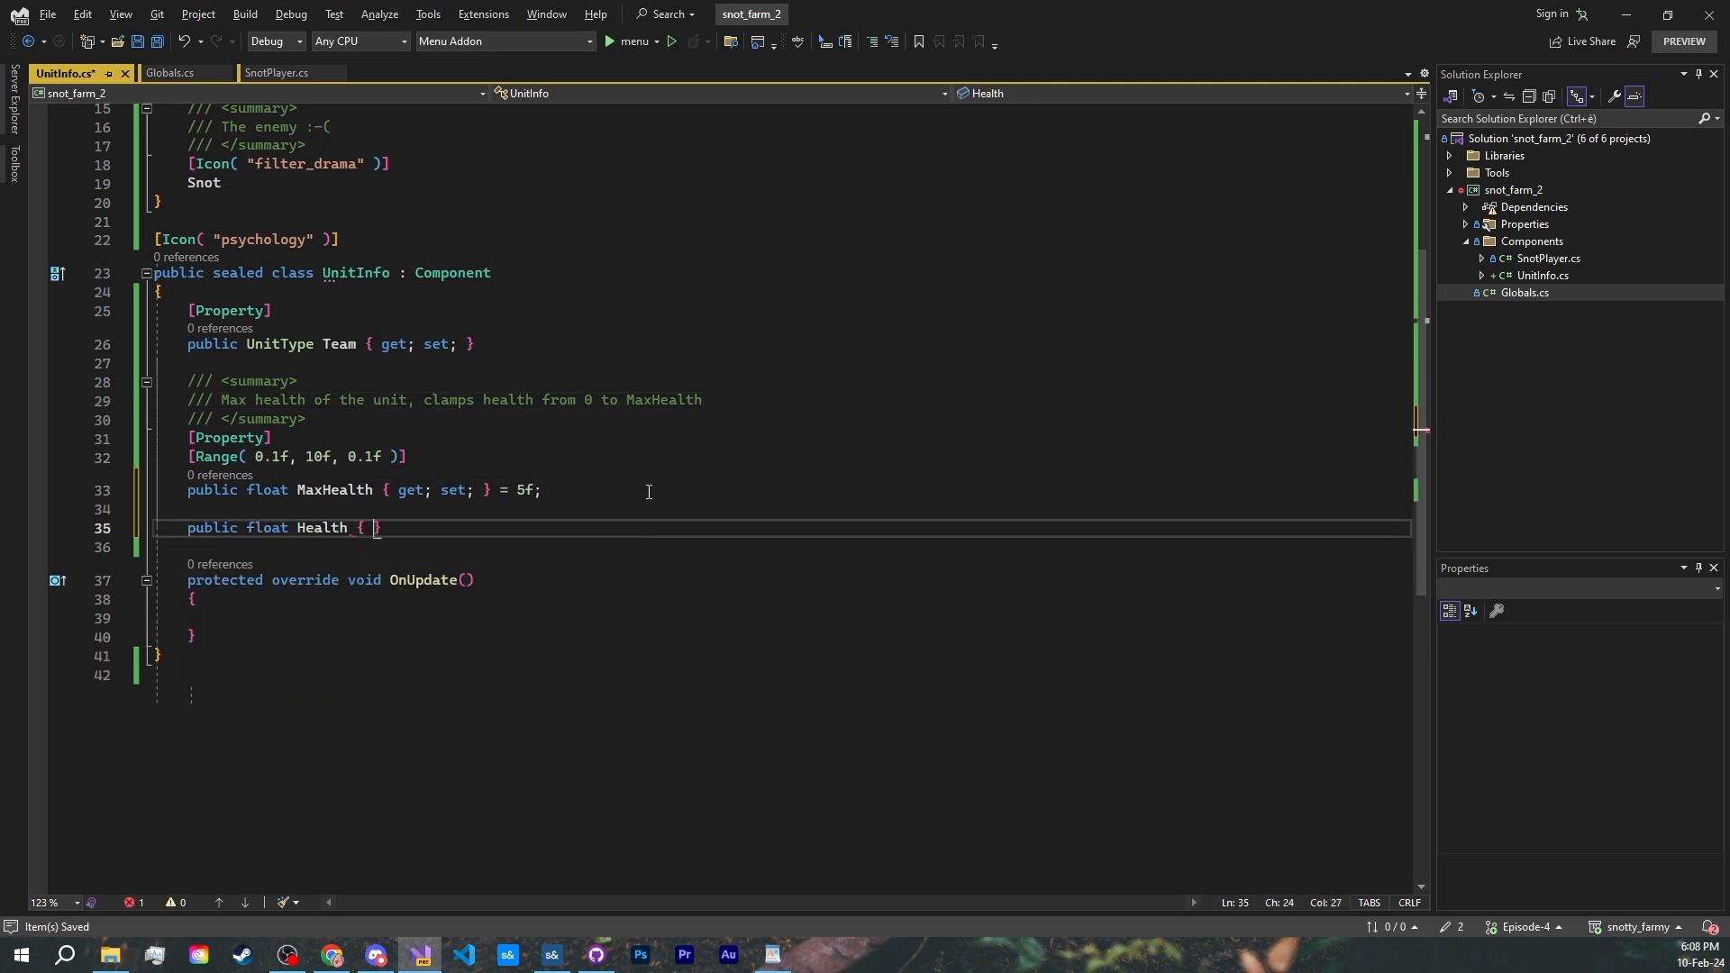
pyautogui.write('get; private set;')
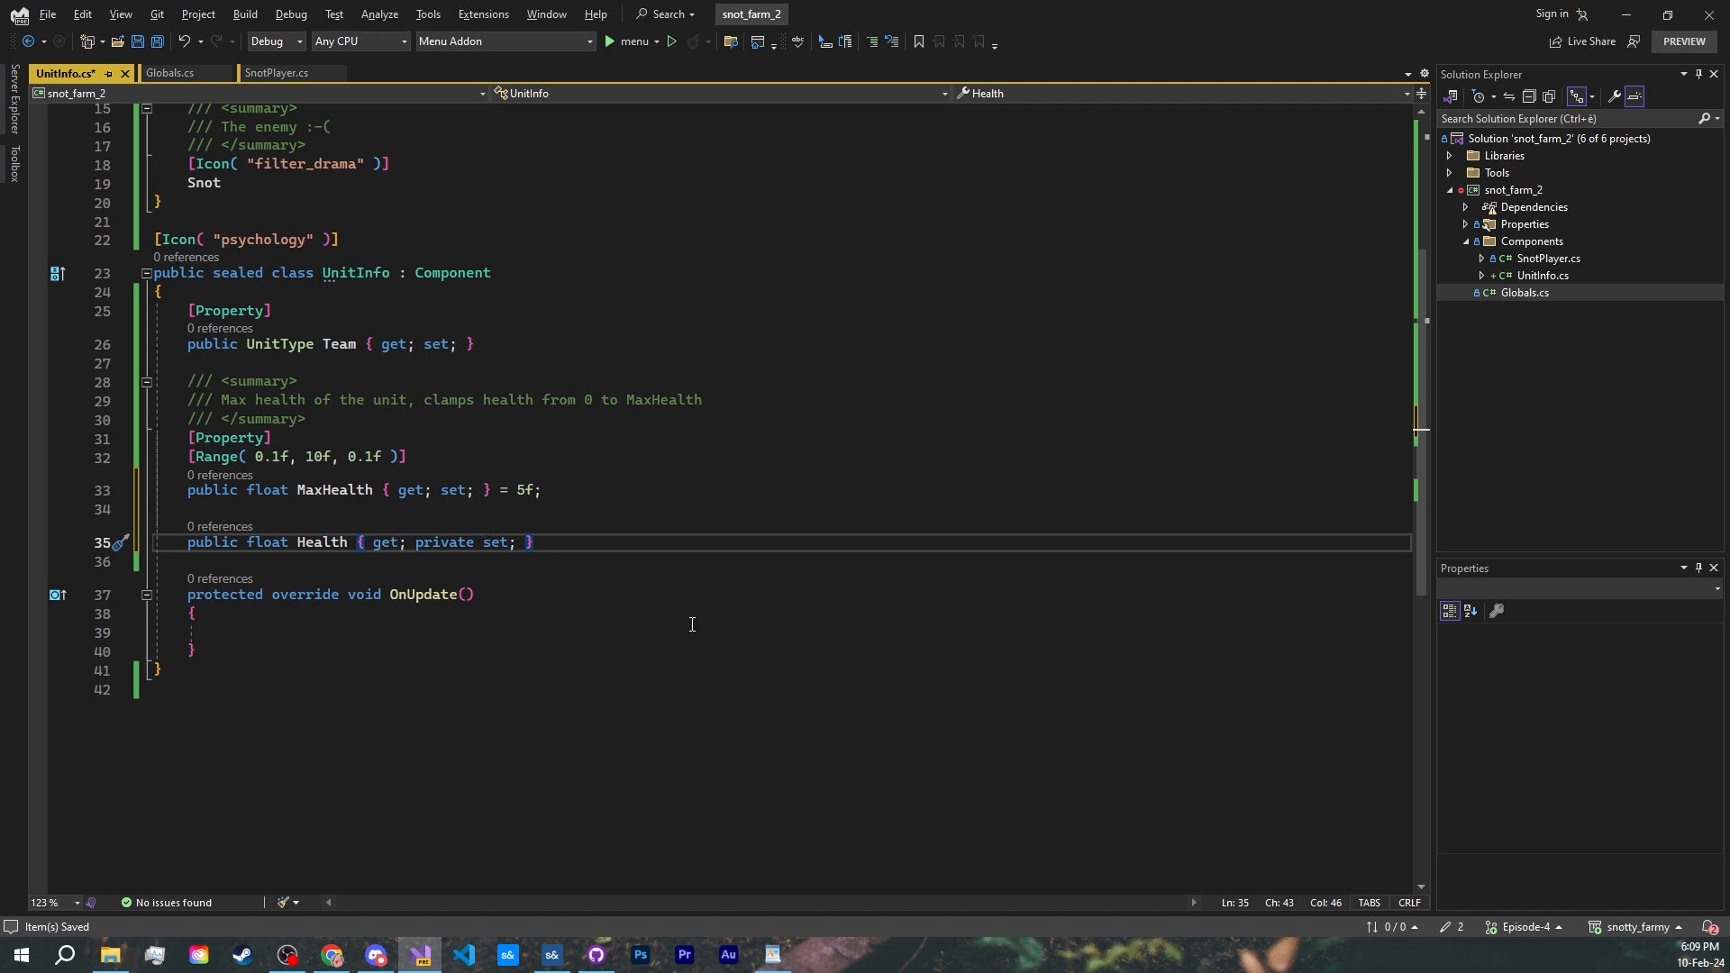
pyautogui.moveTo(636, 575)
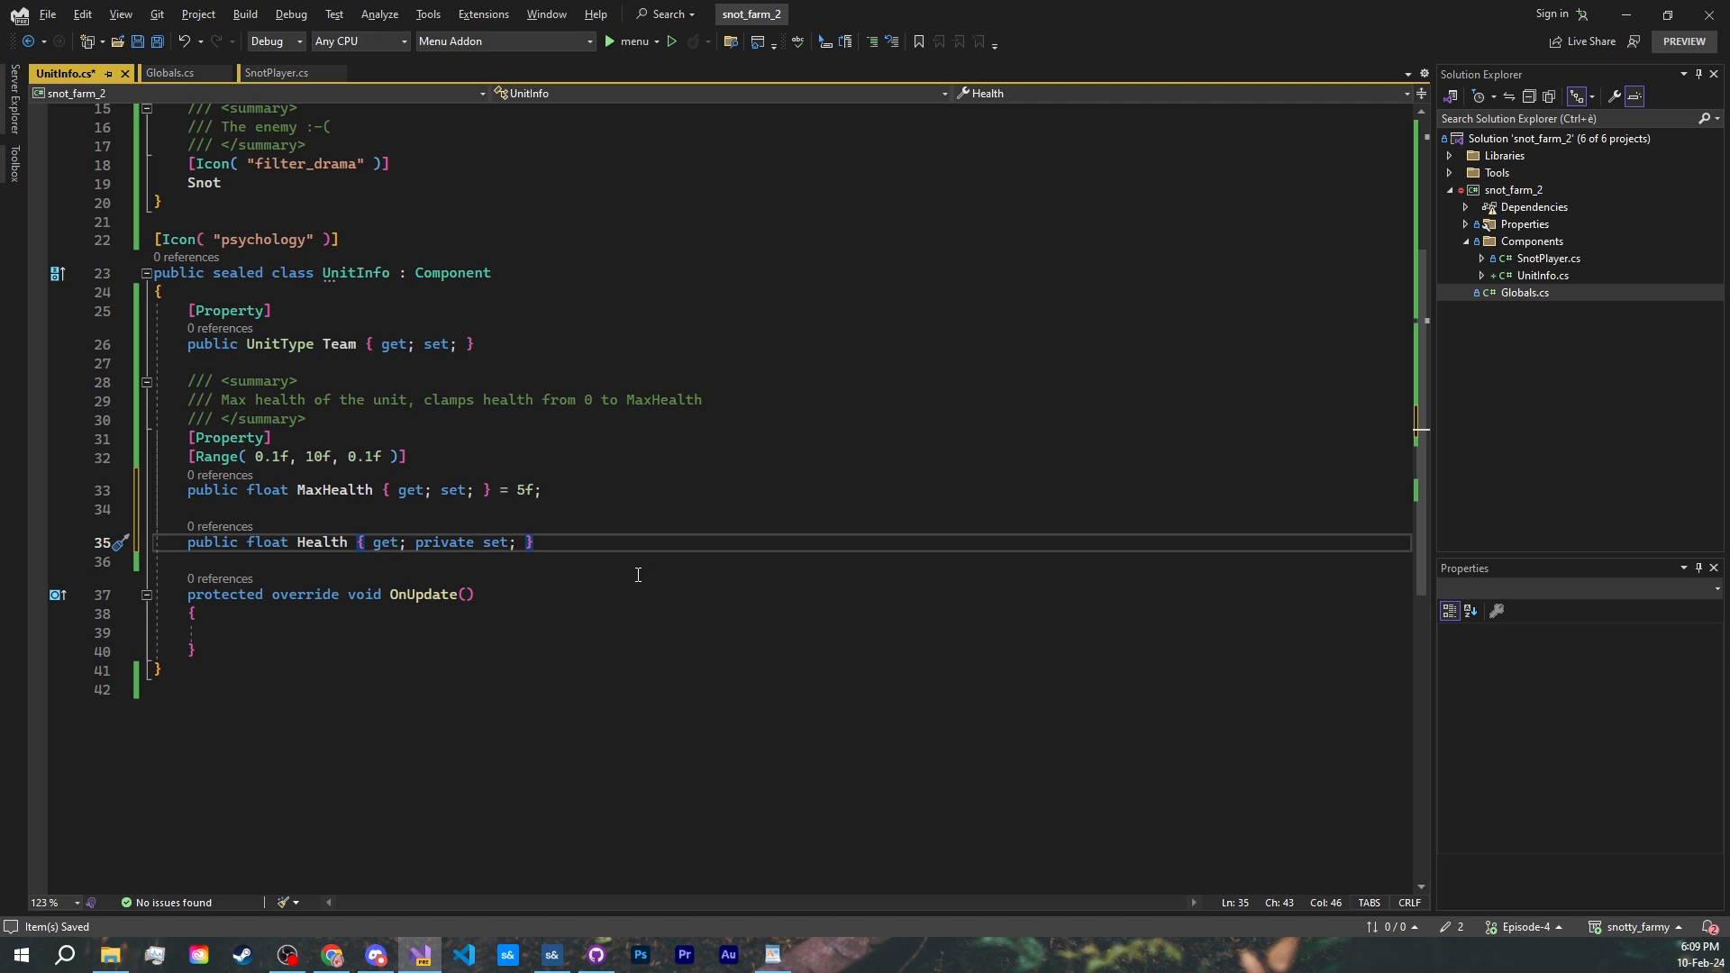
pyautogui.moveTo(679, 584)
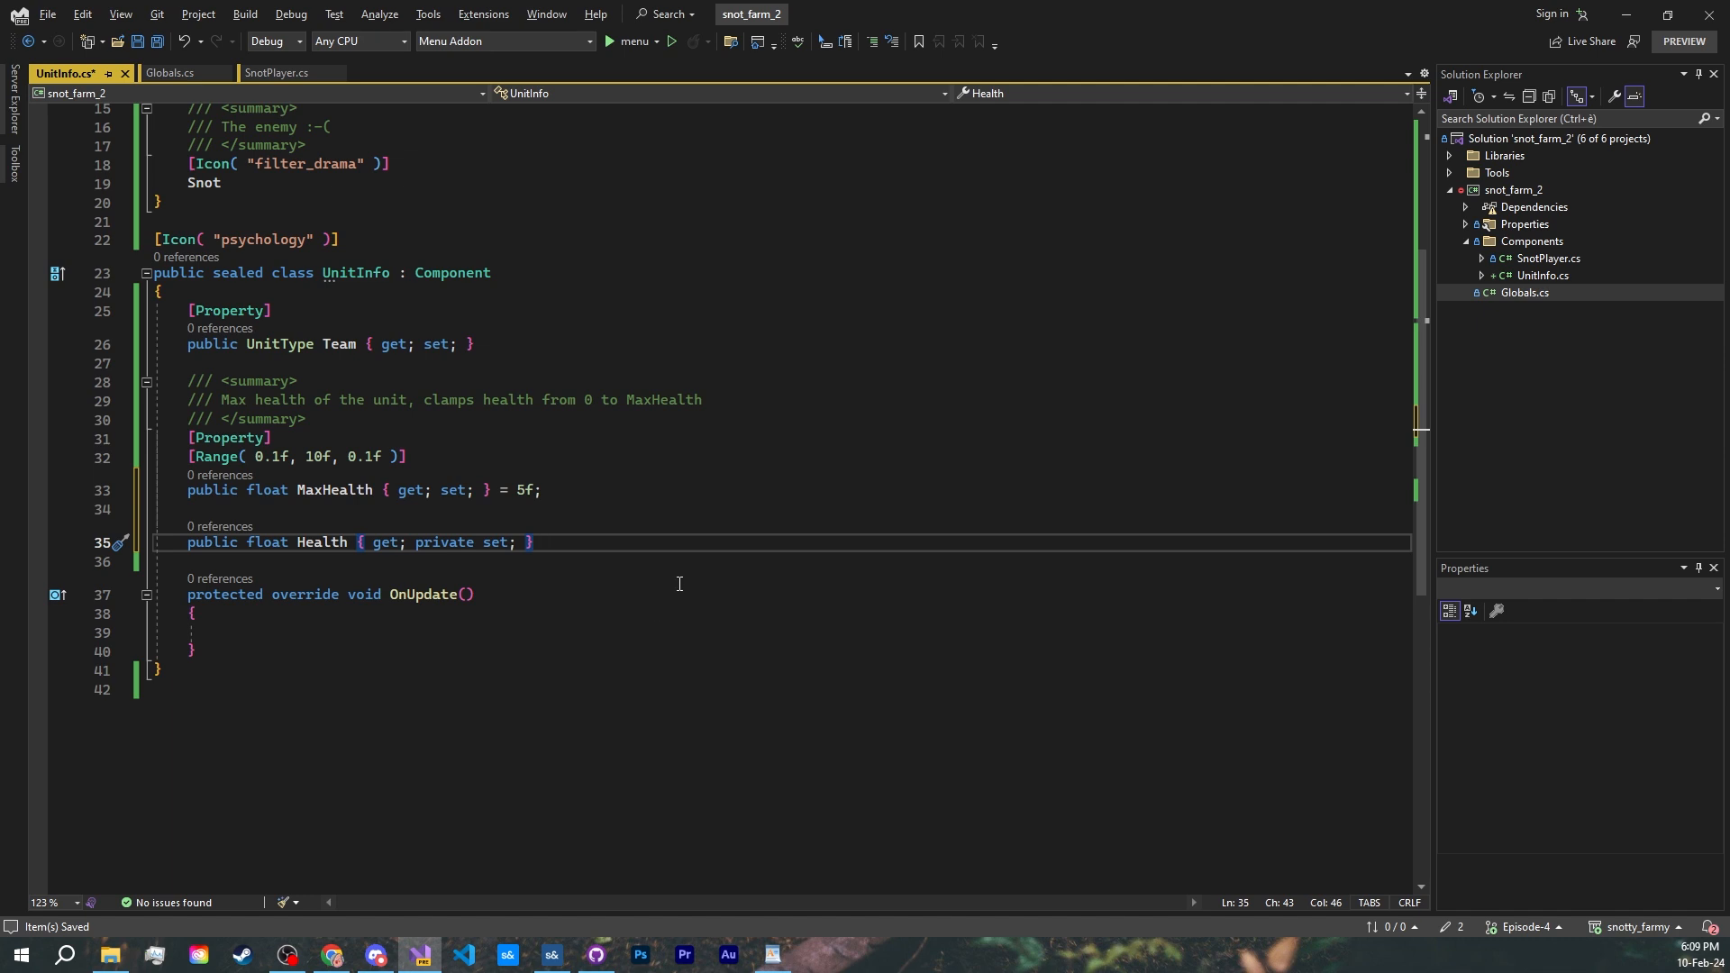
pyautogui.moveTo(562, 675)
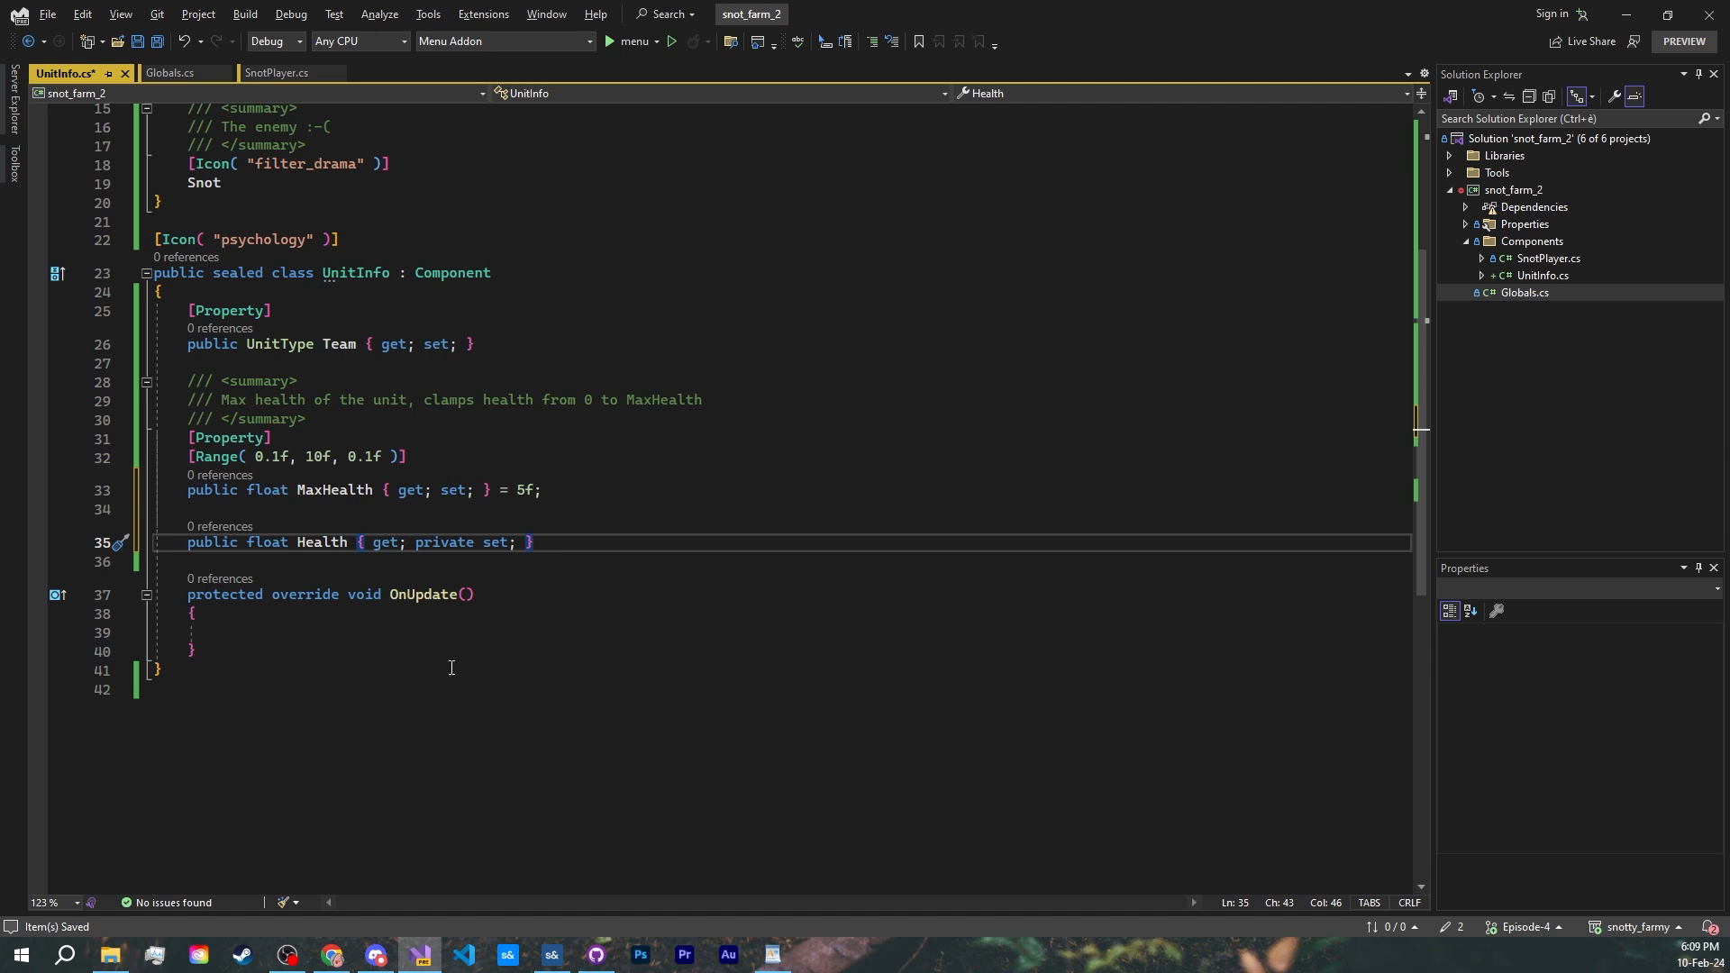
pyautogui.write('protected override void OnStart(')
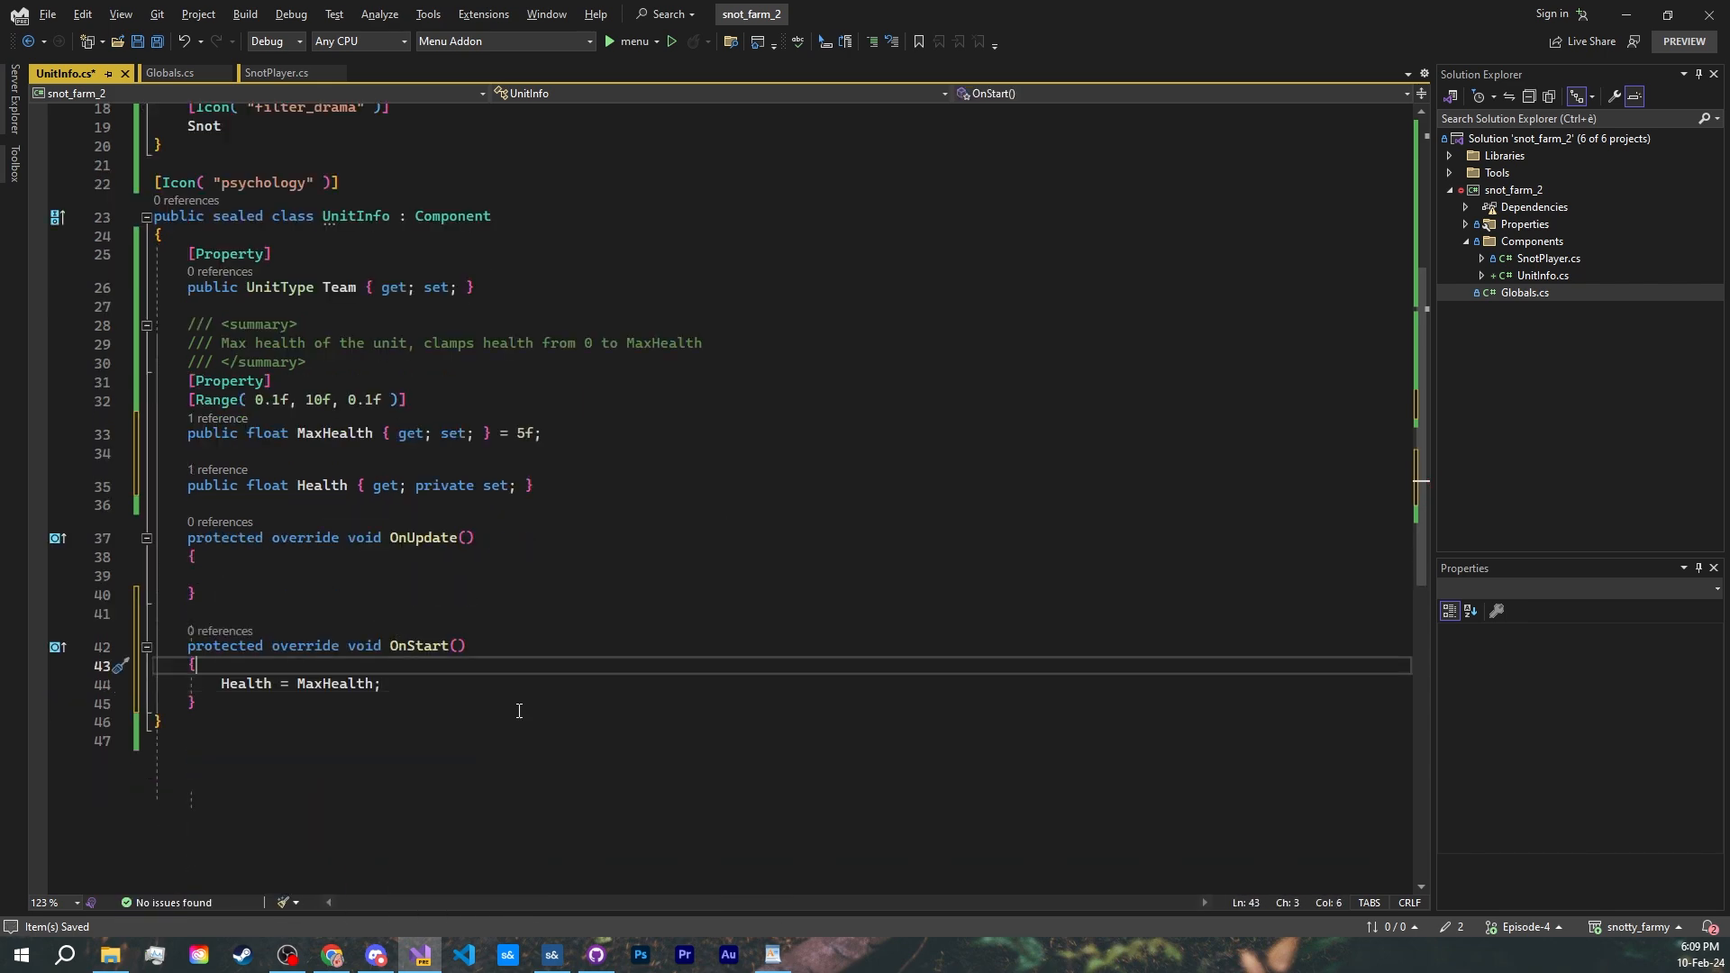
# - Set Health = MaxHealth in OnStart and add Alive, clamped Damage and Krill, with Damage calling Krill() at zero health
pyautogui.click(236, 667)
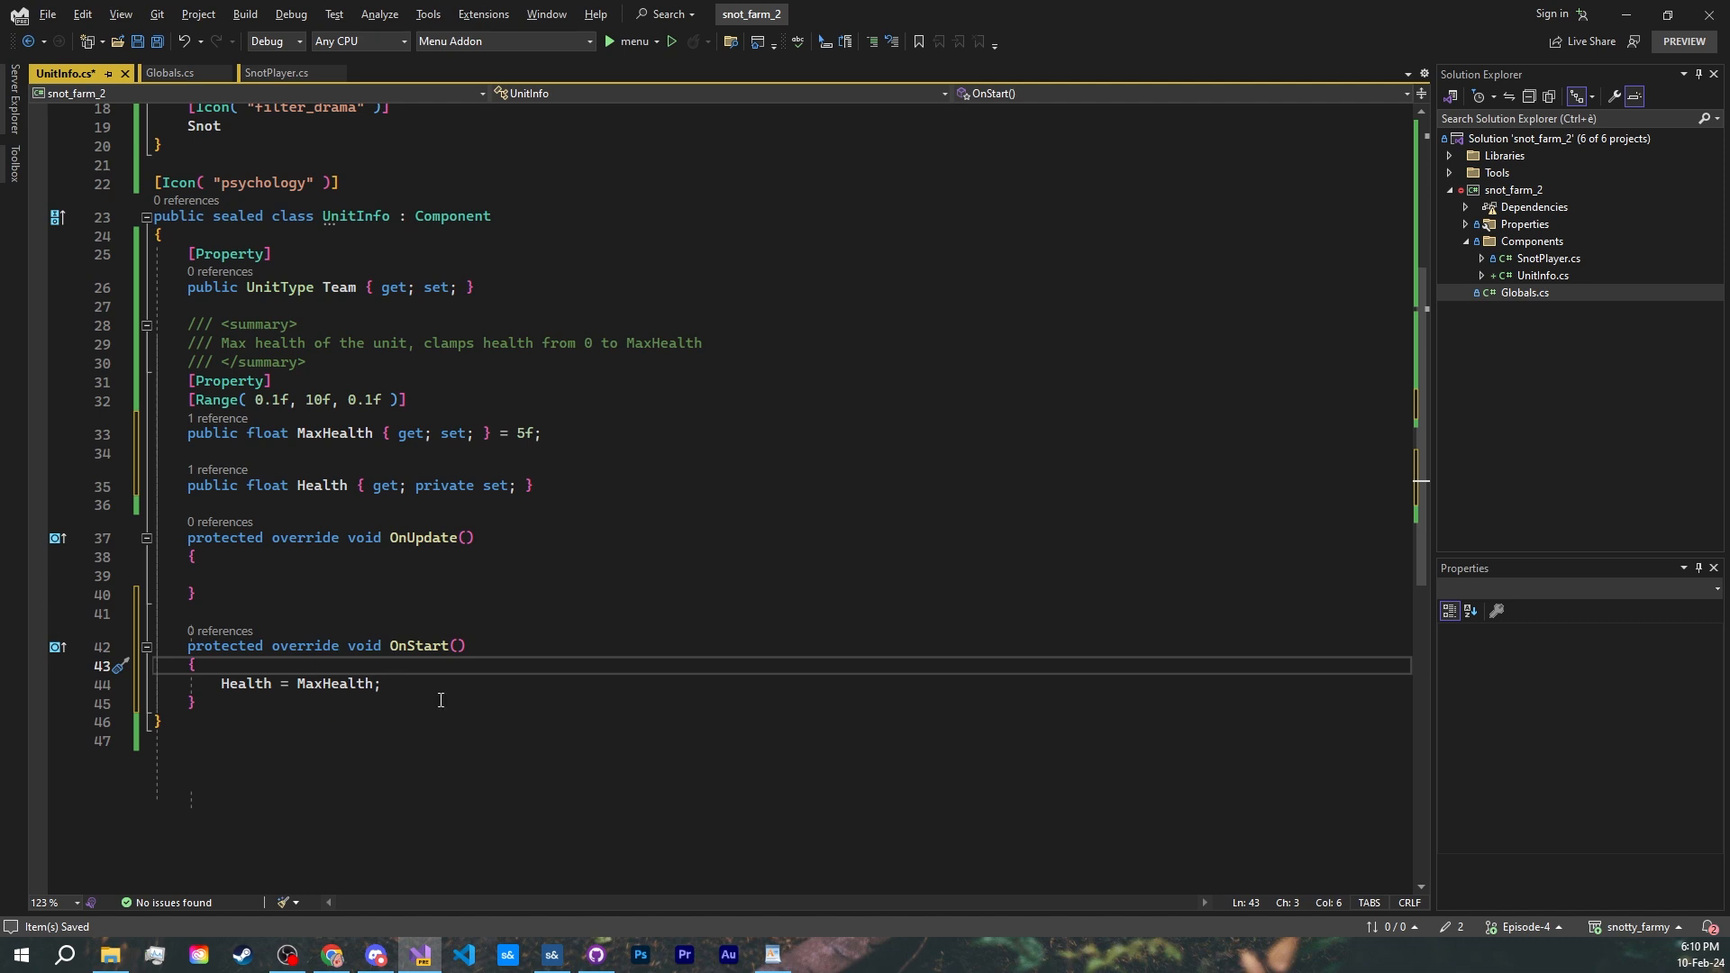
pyautogui.moveTo(497, 714)
pyautogui.write('public bool Alive { get; private set; } = true;')
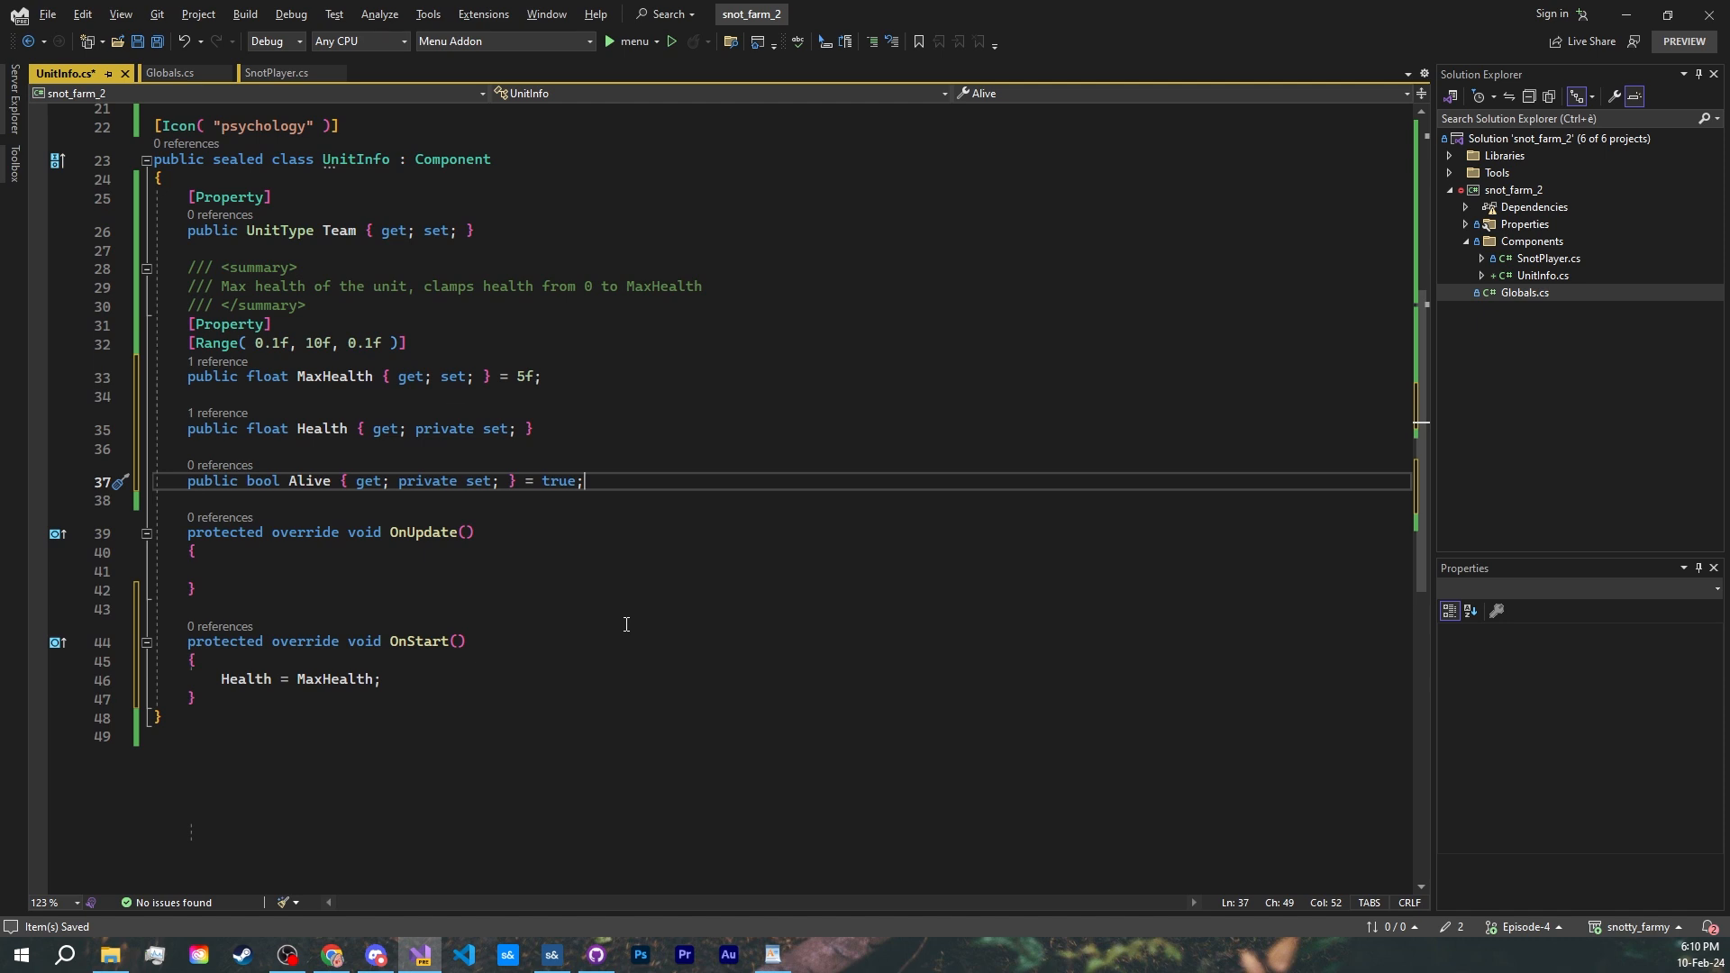
pyautogui.click(198, 699)
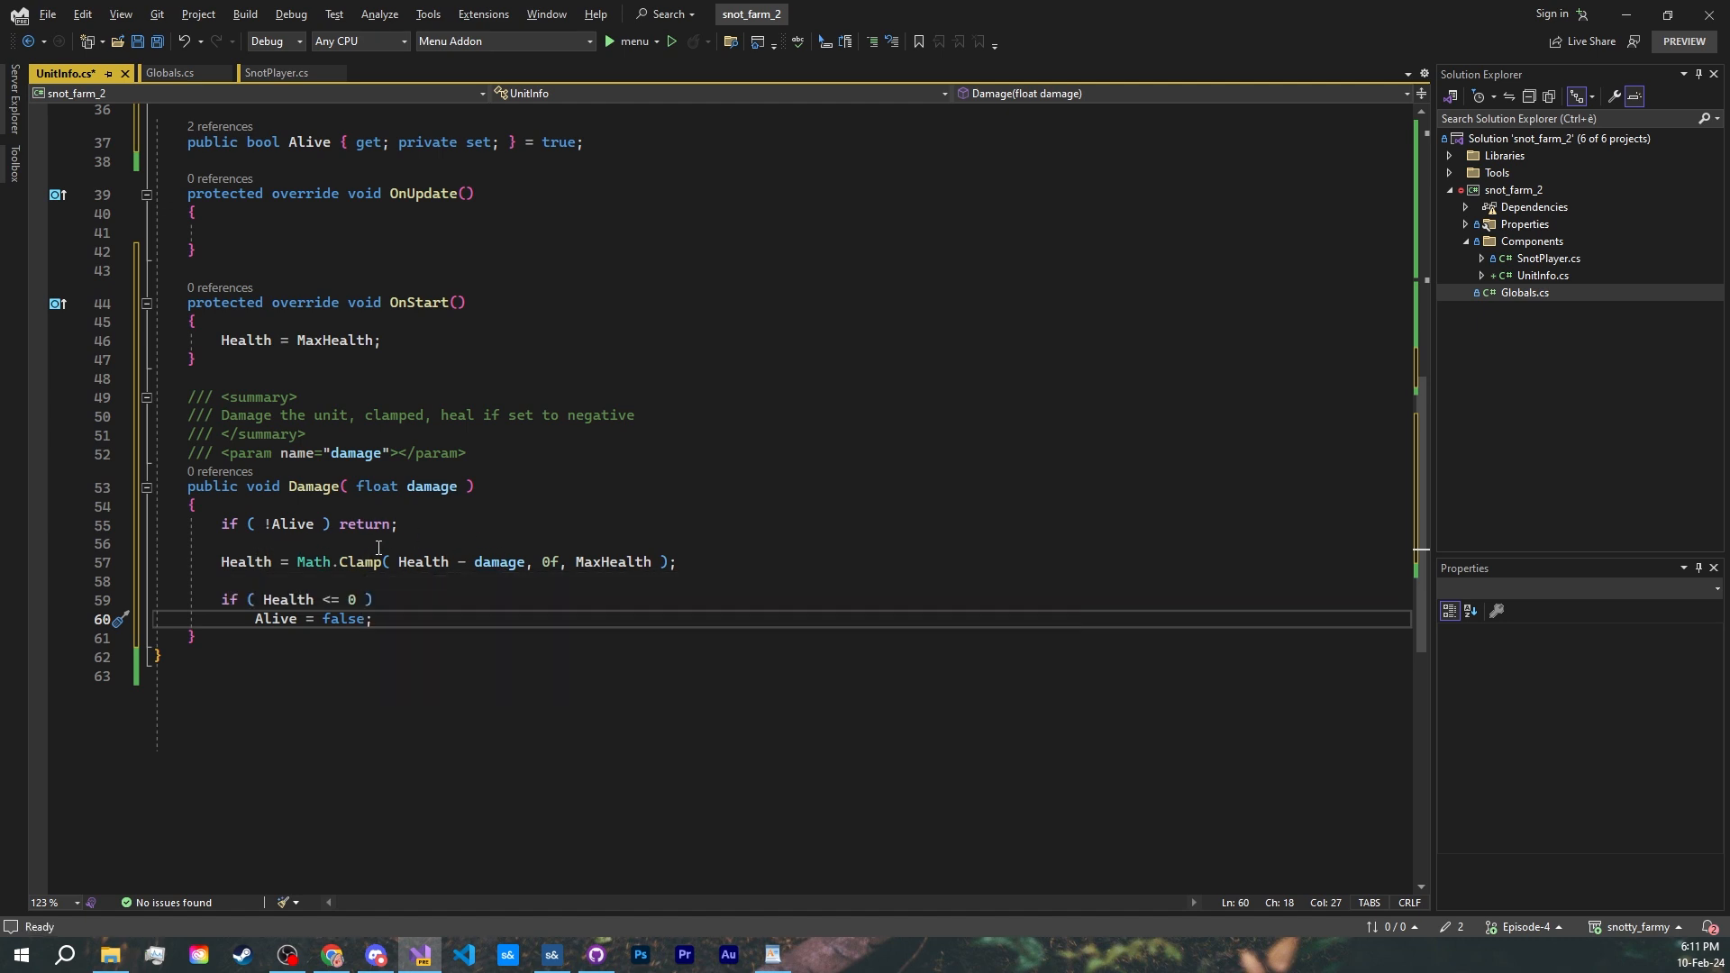
pyautogui.moveTo(618, 563)
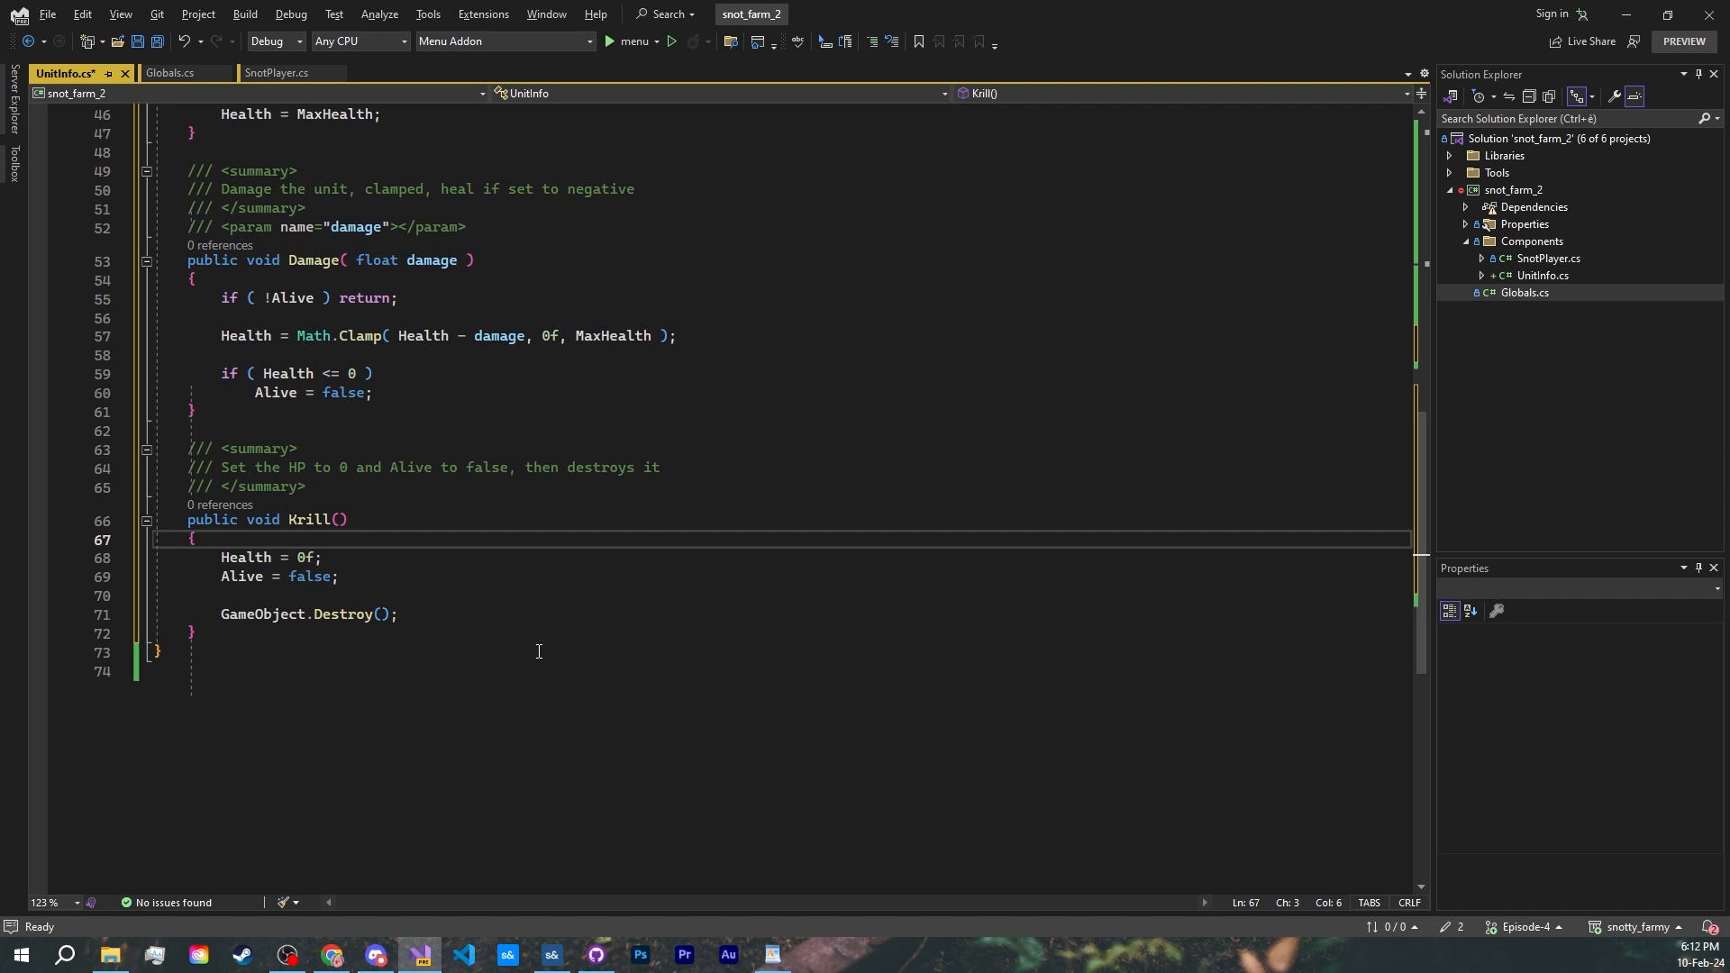
pyautogui.moveTo(557, 595)
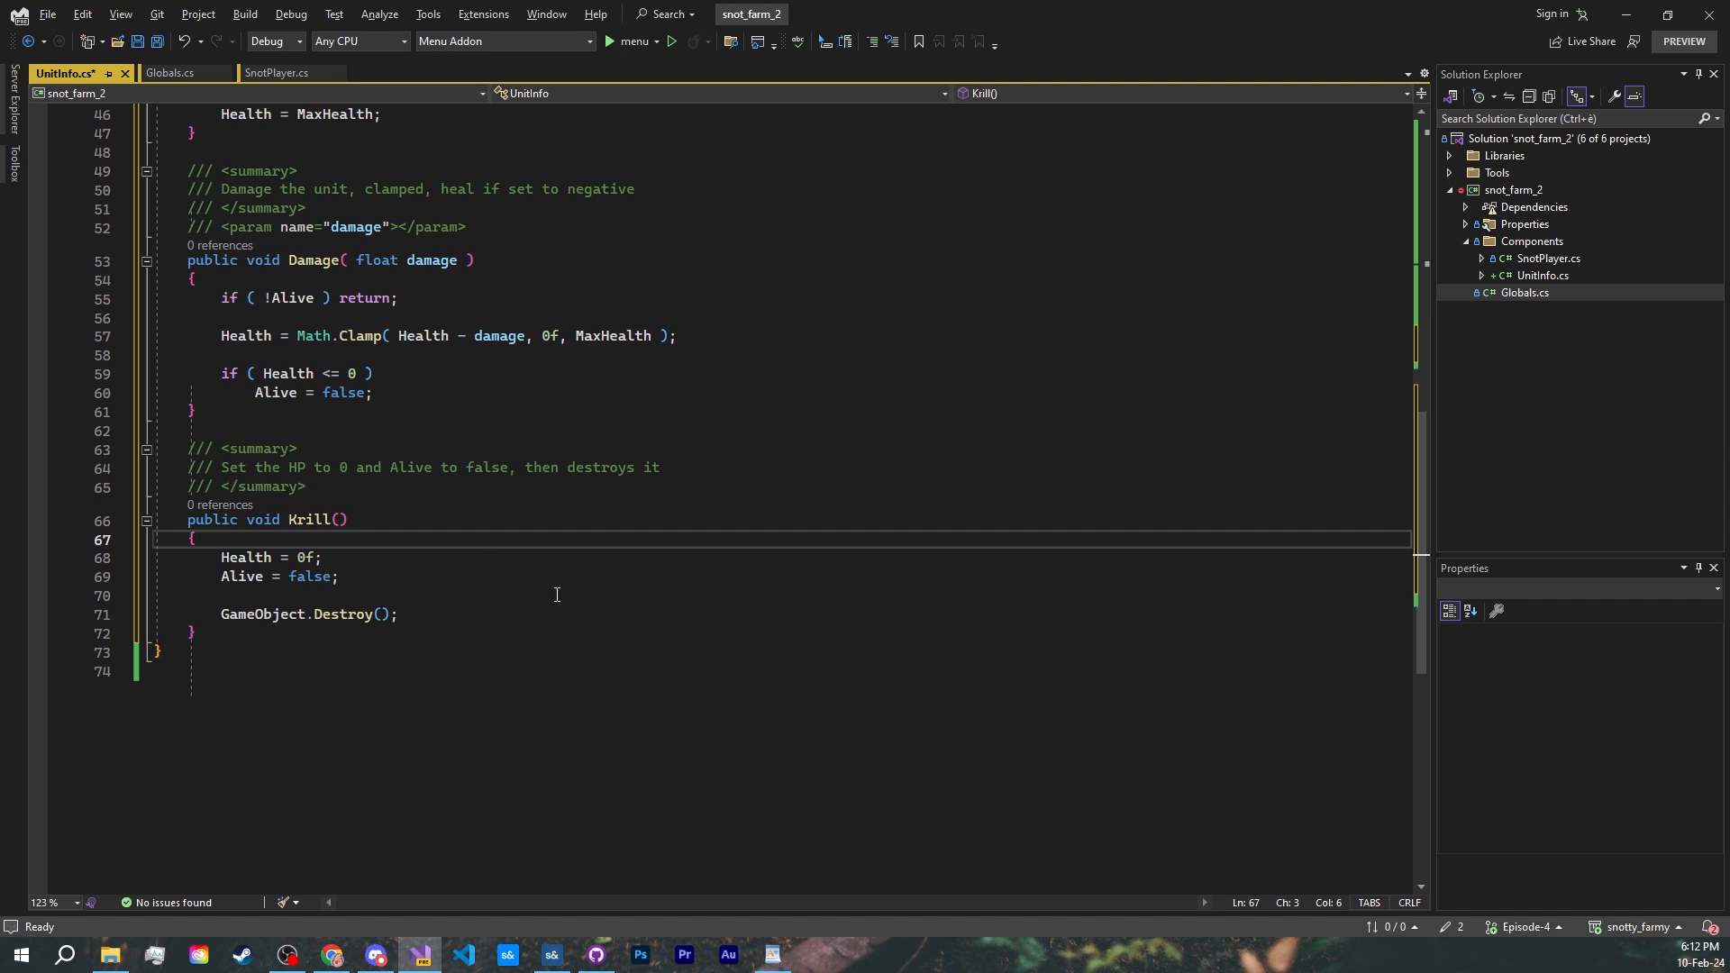
pyautogui.moveTo(261, 615)
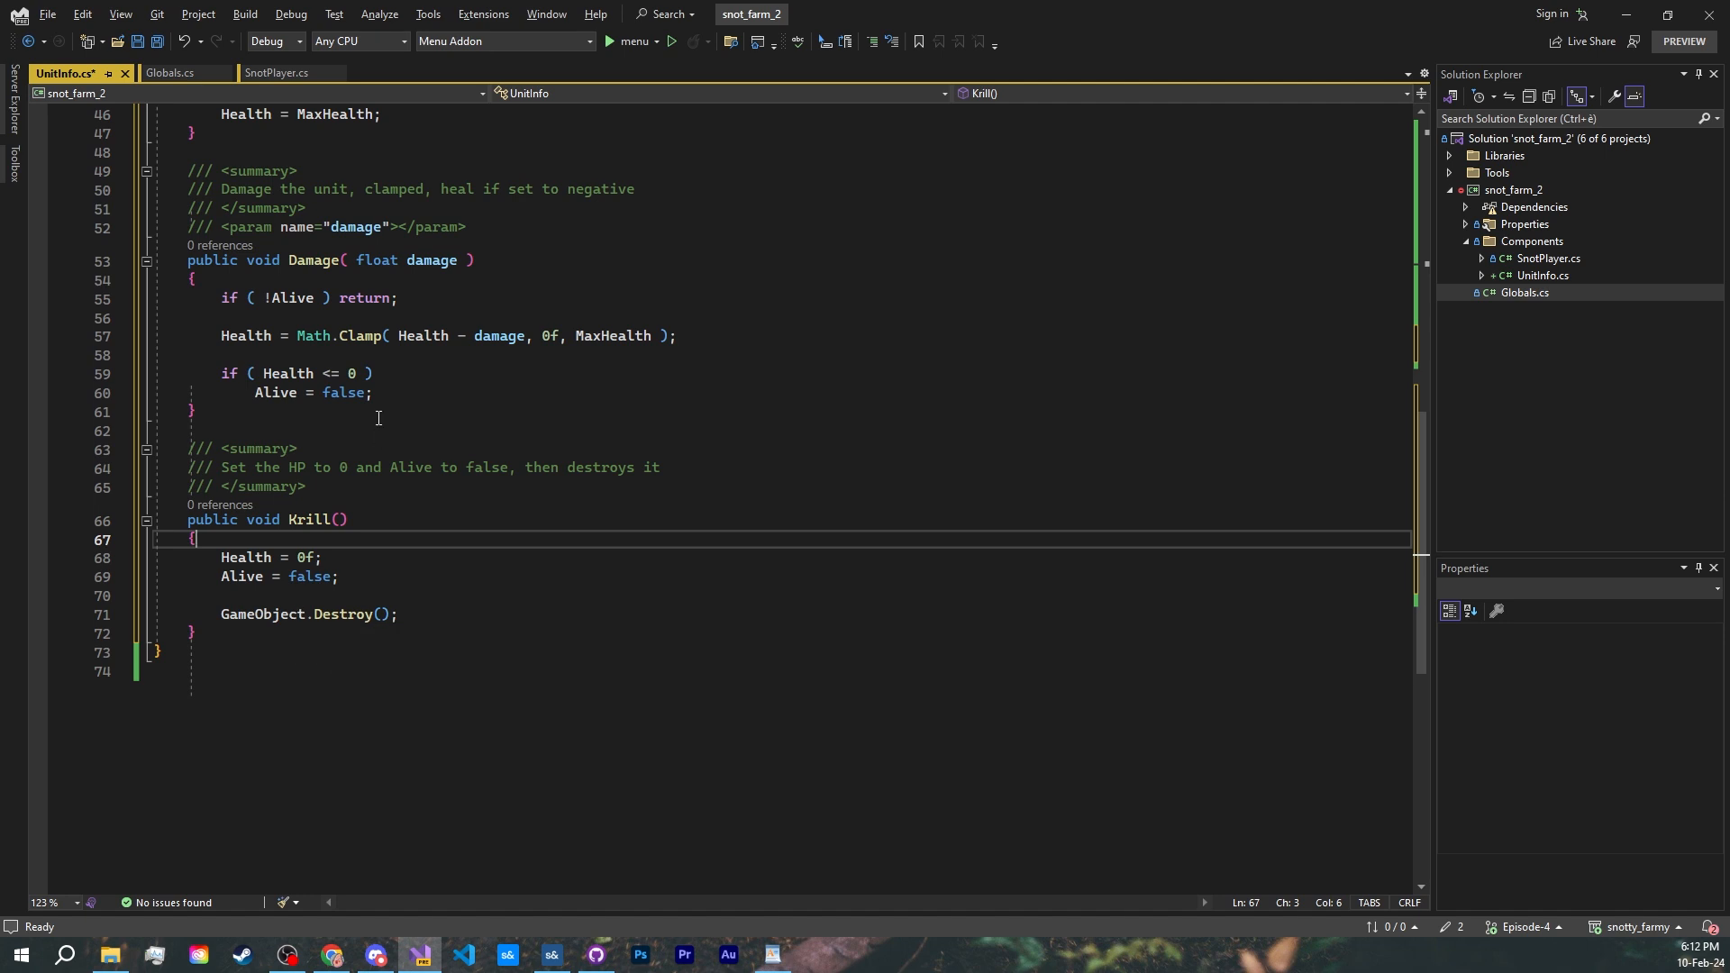
pyautogui.write('Krill();')
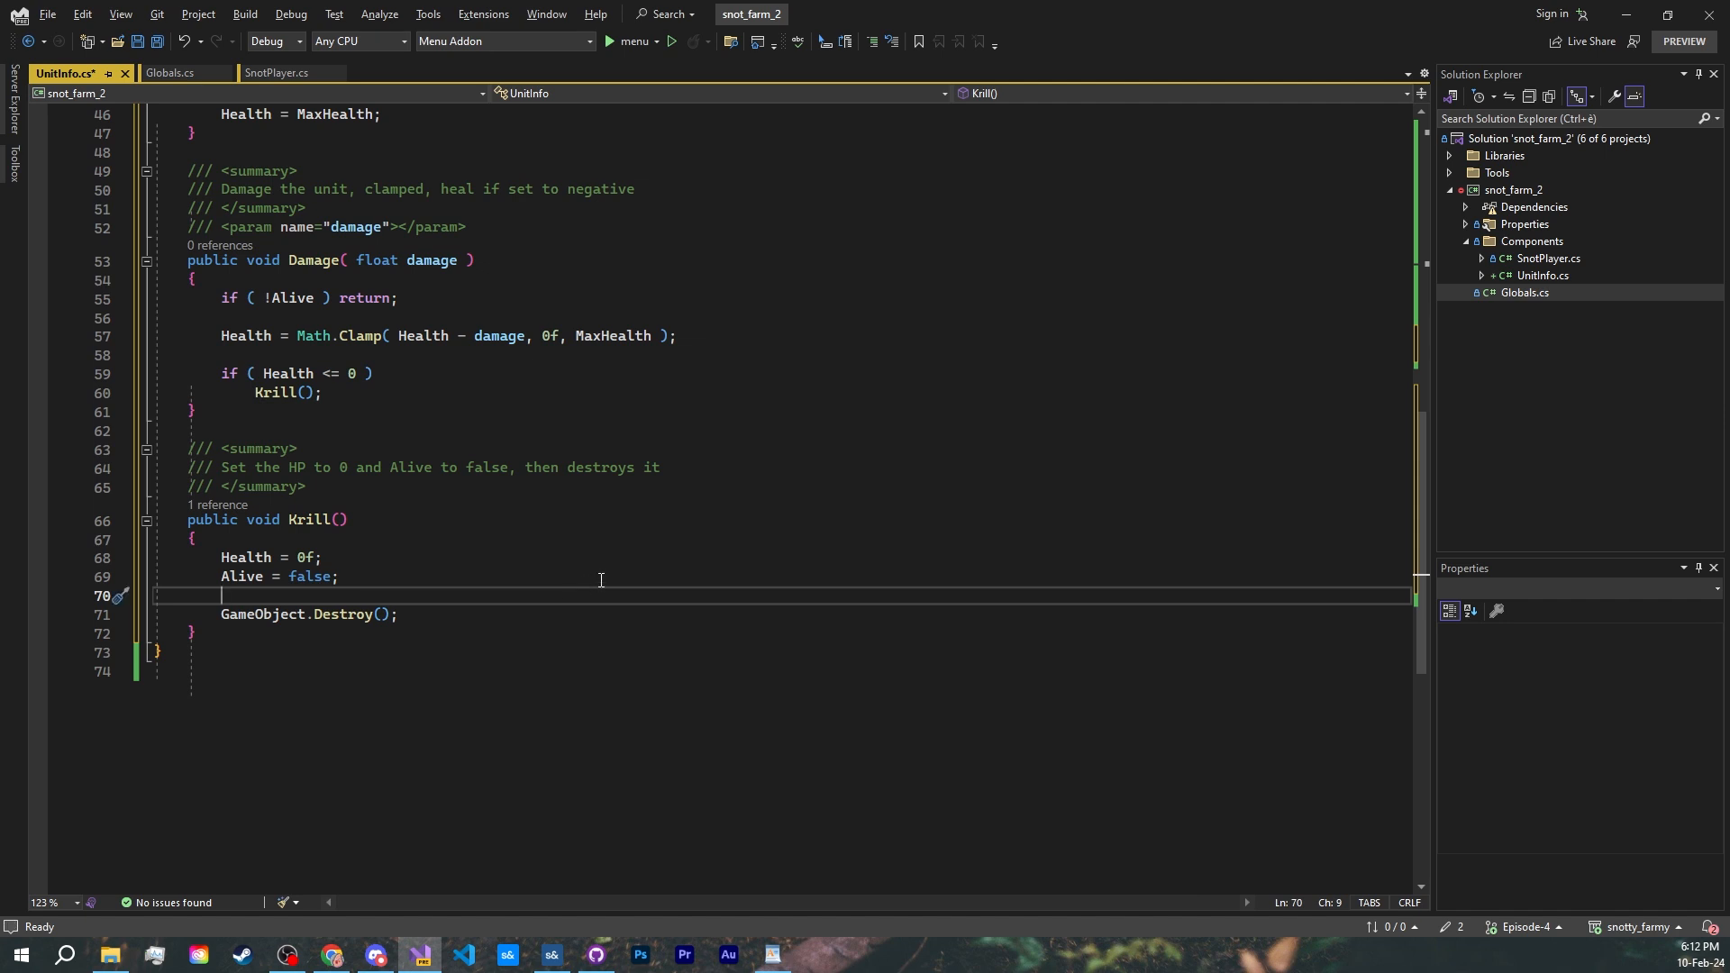
pyautogui.moveTo(814, 560)
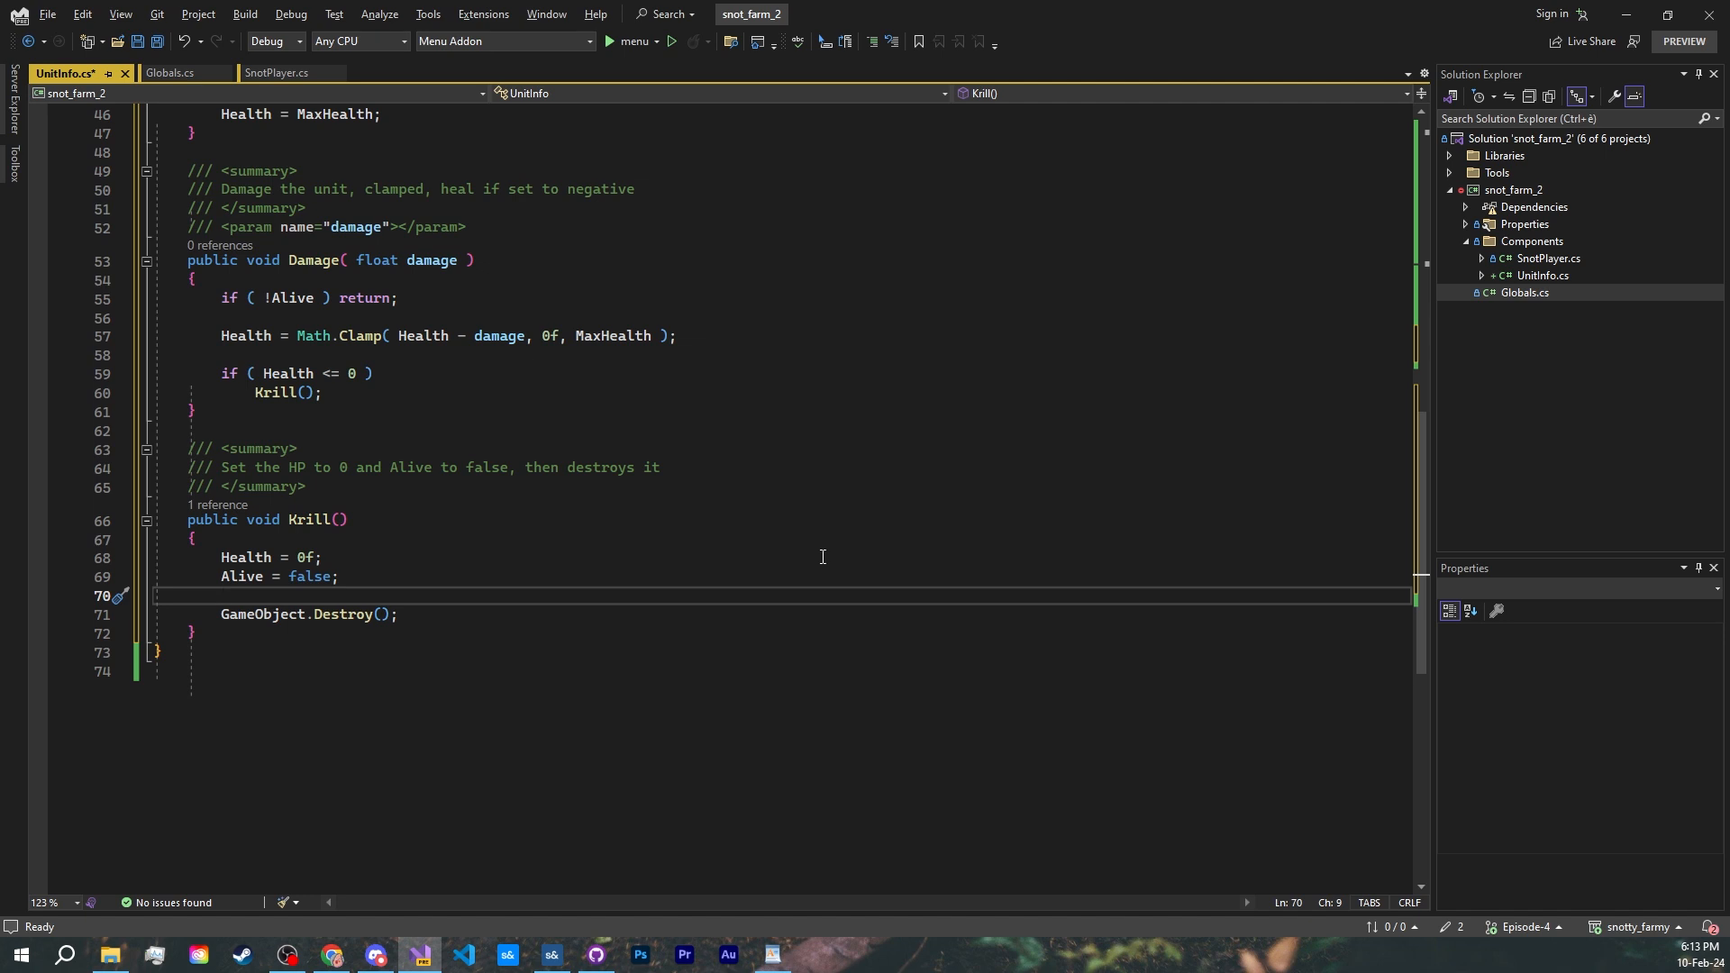
pyautogui.moveTo(650, 578)
pyautogui.write('/// H')
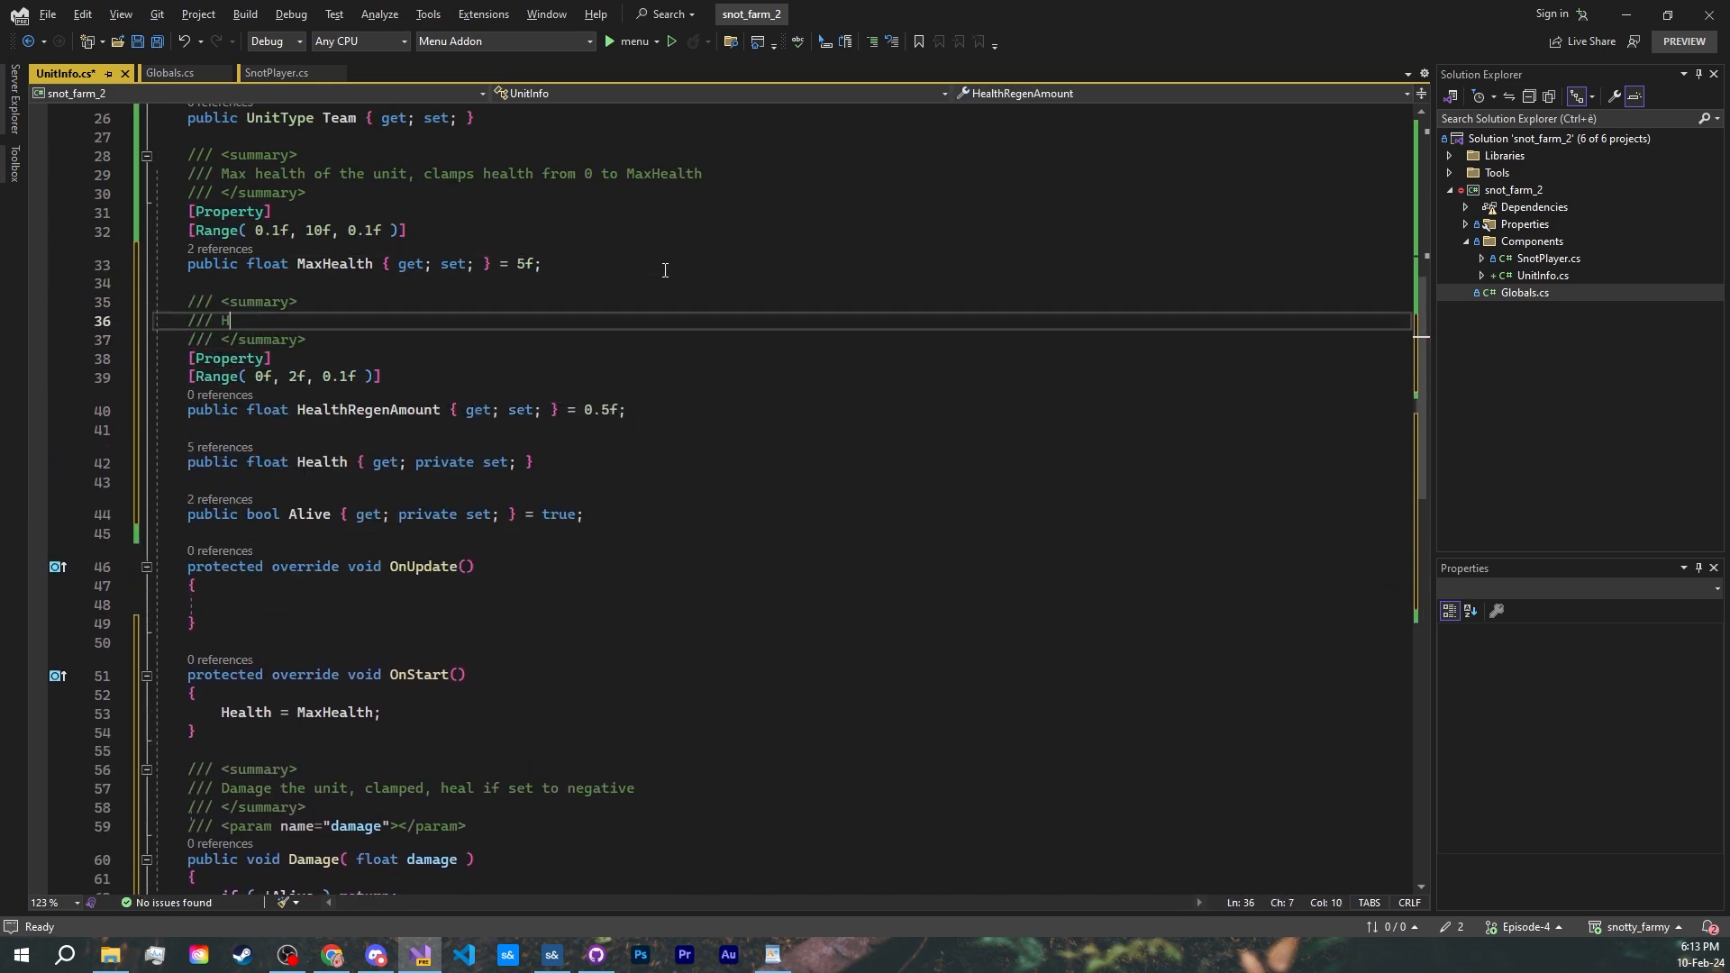
# - Add documented health-regen properties, a TimeUntil _nextHeal field, and reset _lastDamage to 0f on positive damage
pyautogui.write('ow many HP are regenerated each second out of combat')
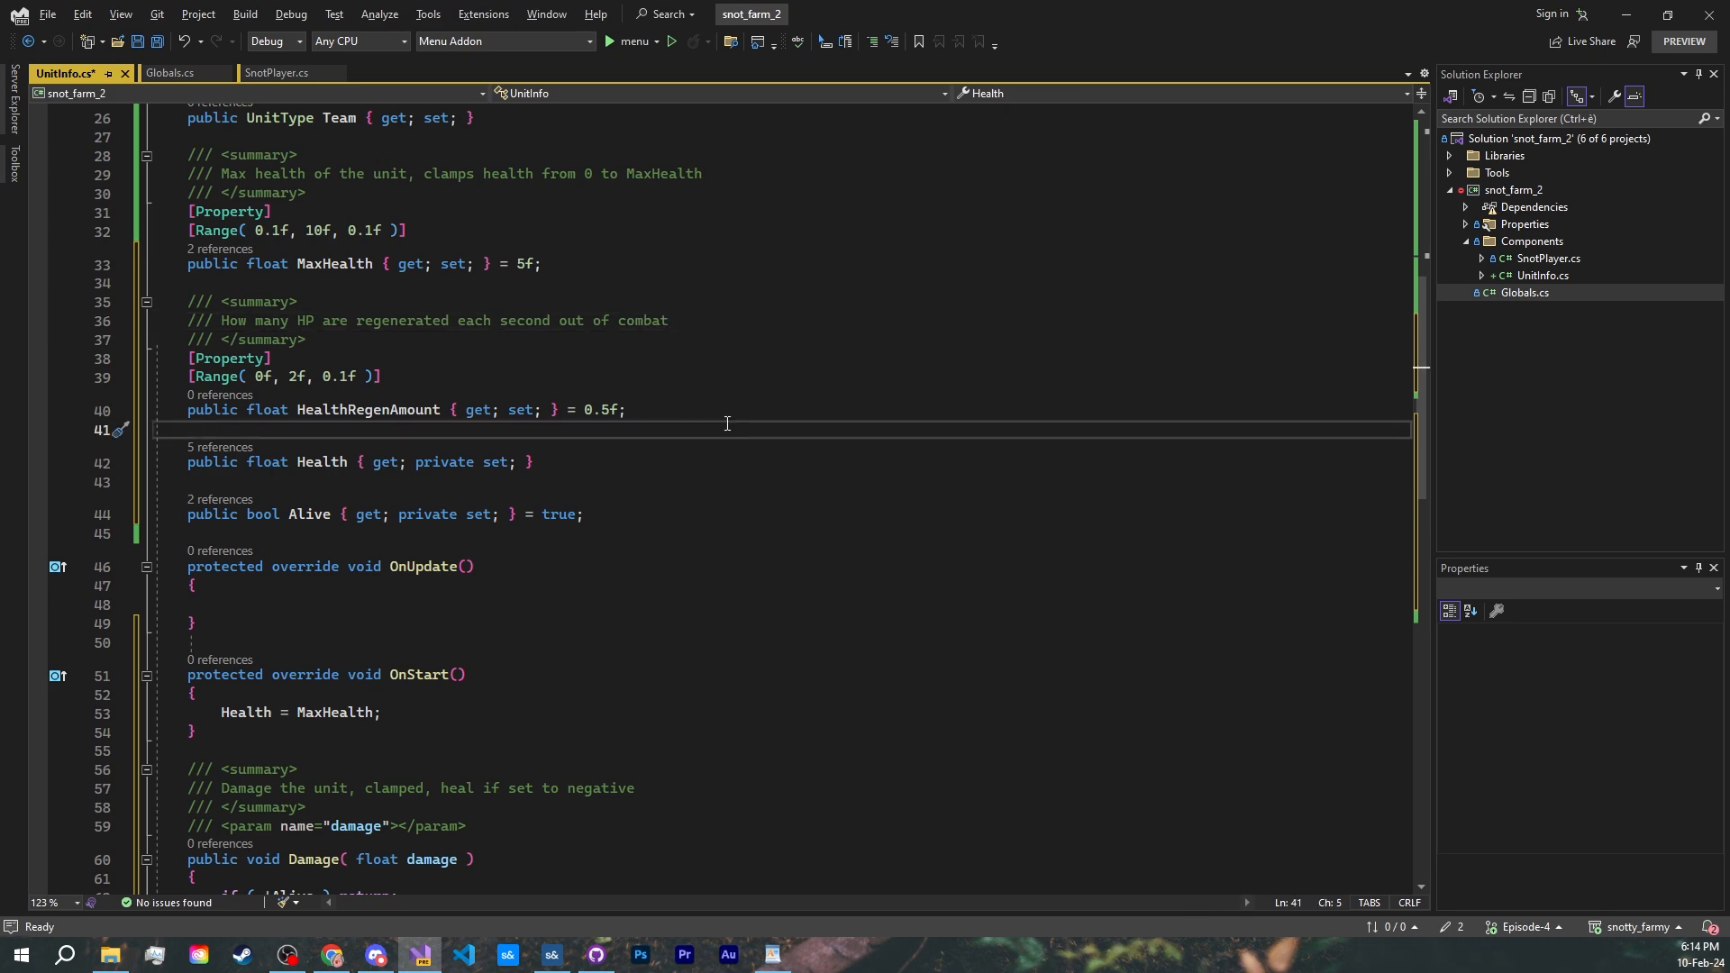
pyautogui.write('[Property')
pyautogui.write('TimeSince _lastDamage;')
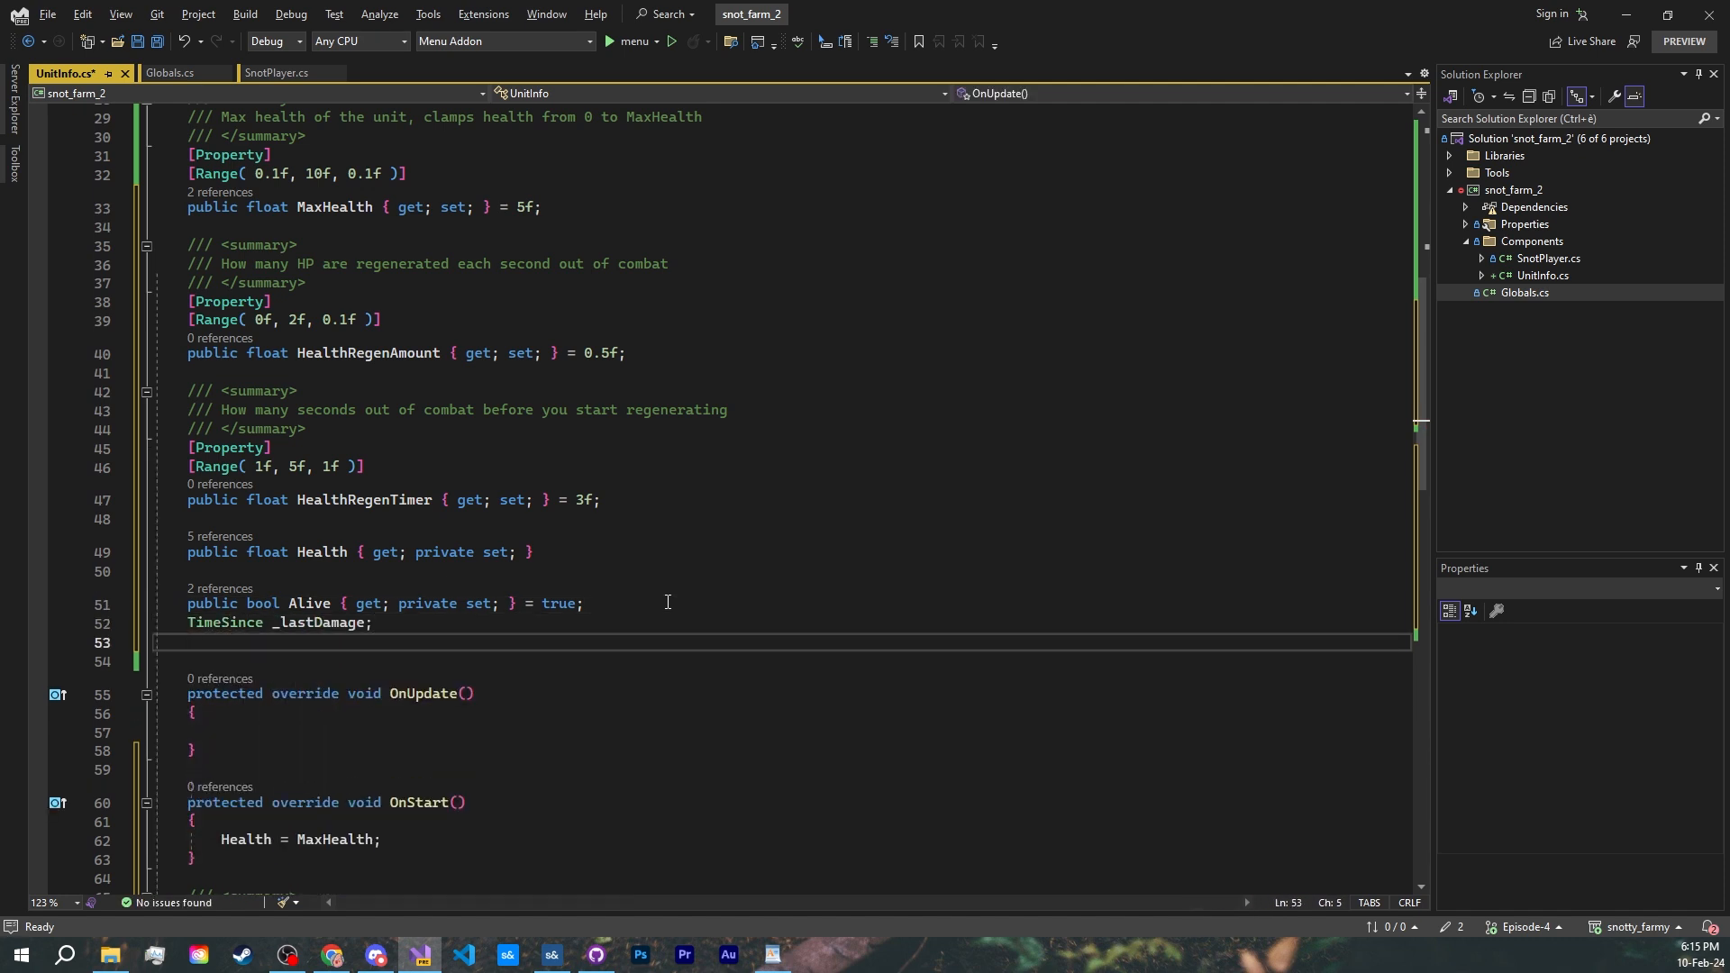
pyautogui.write('TimeUntil _nextHeal;')
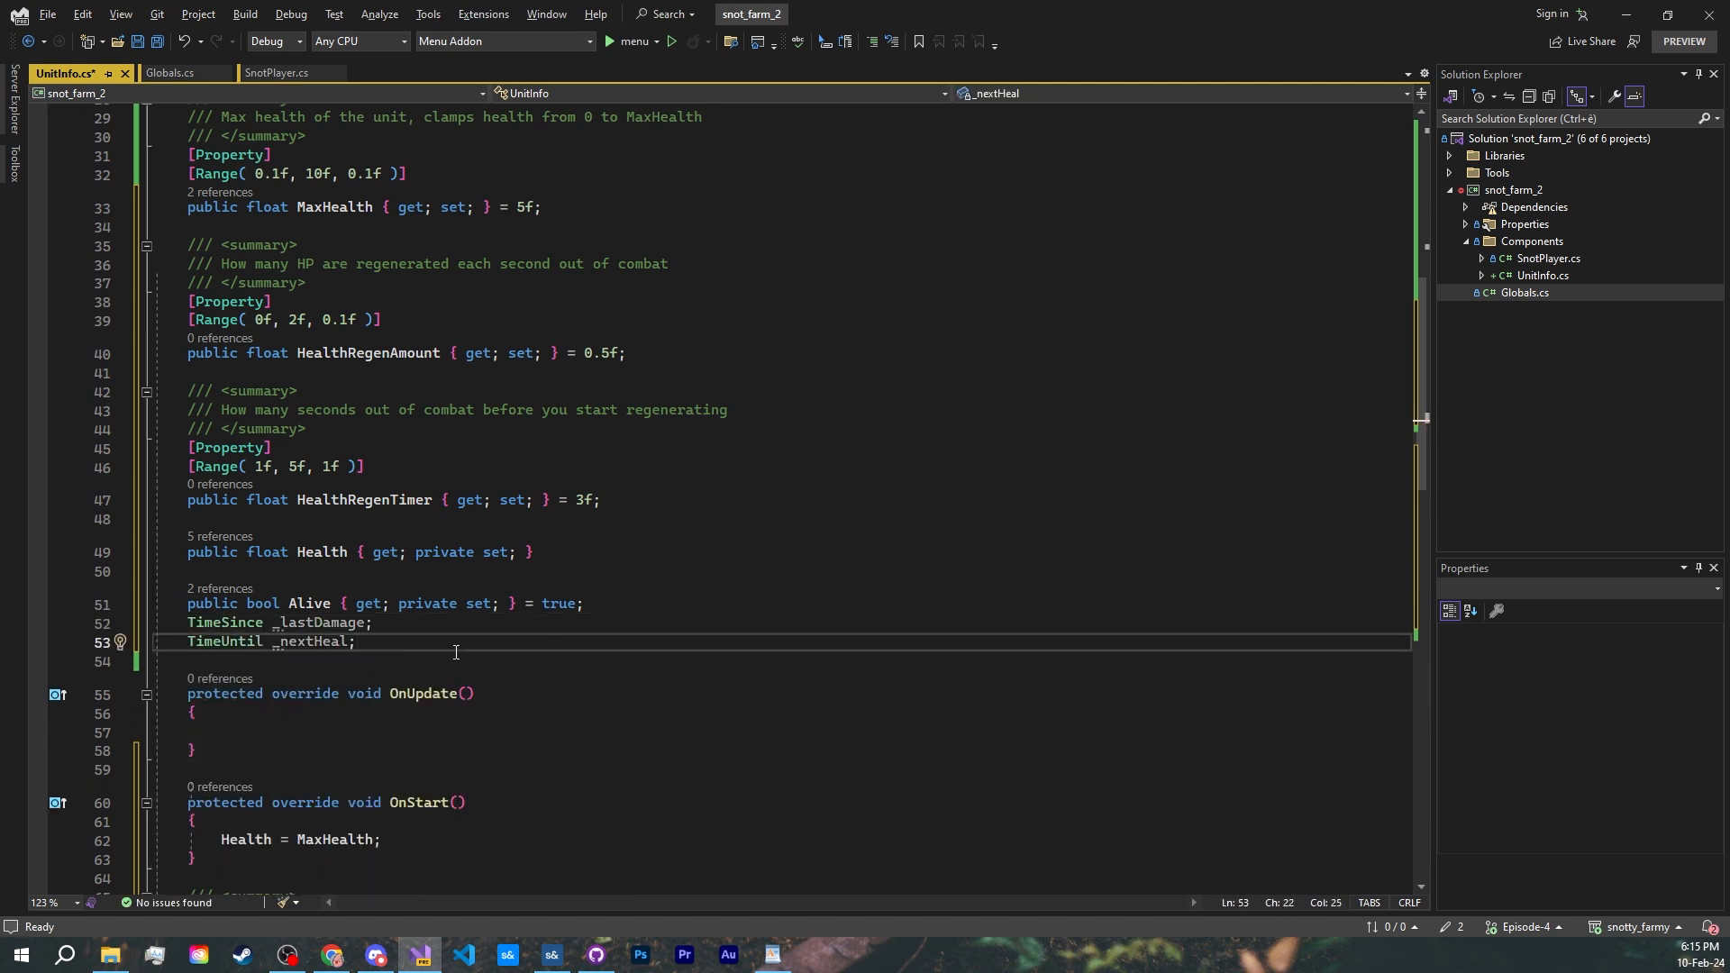
pyautogui.moveTo(337, 622)
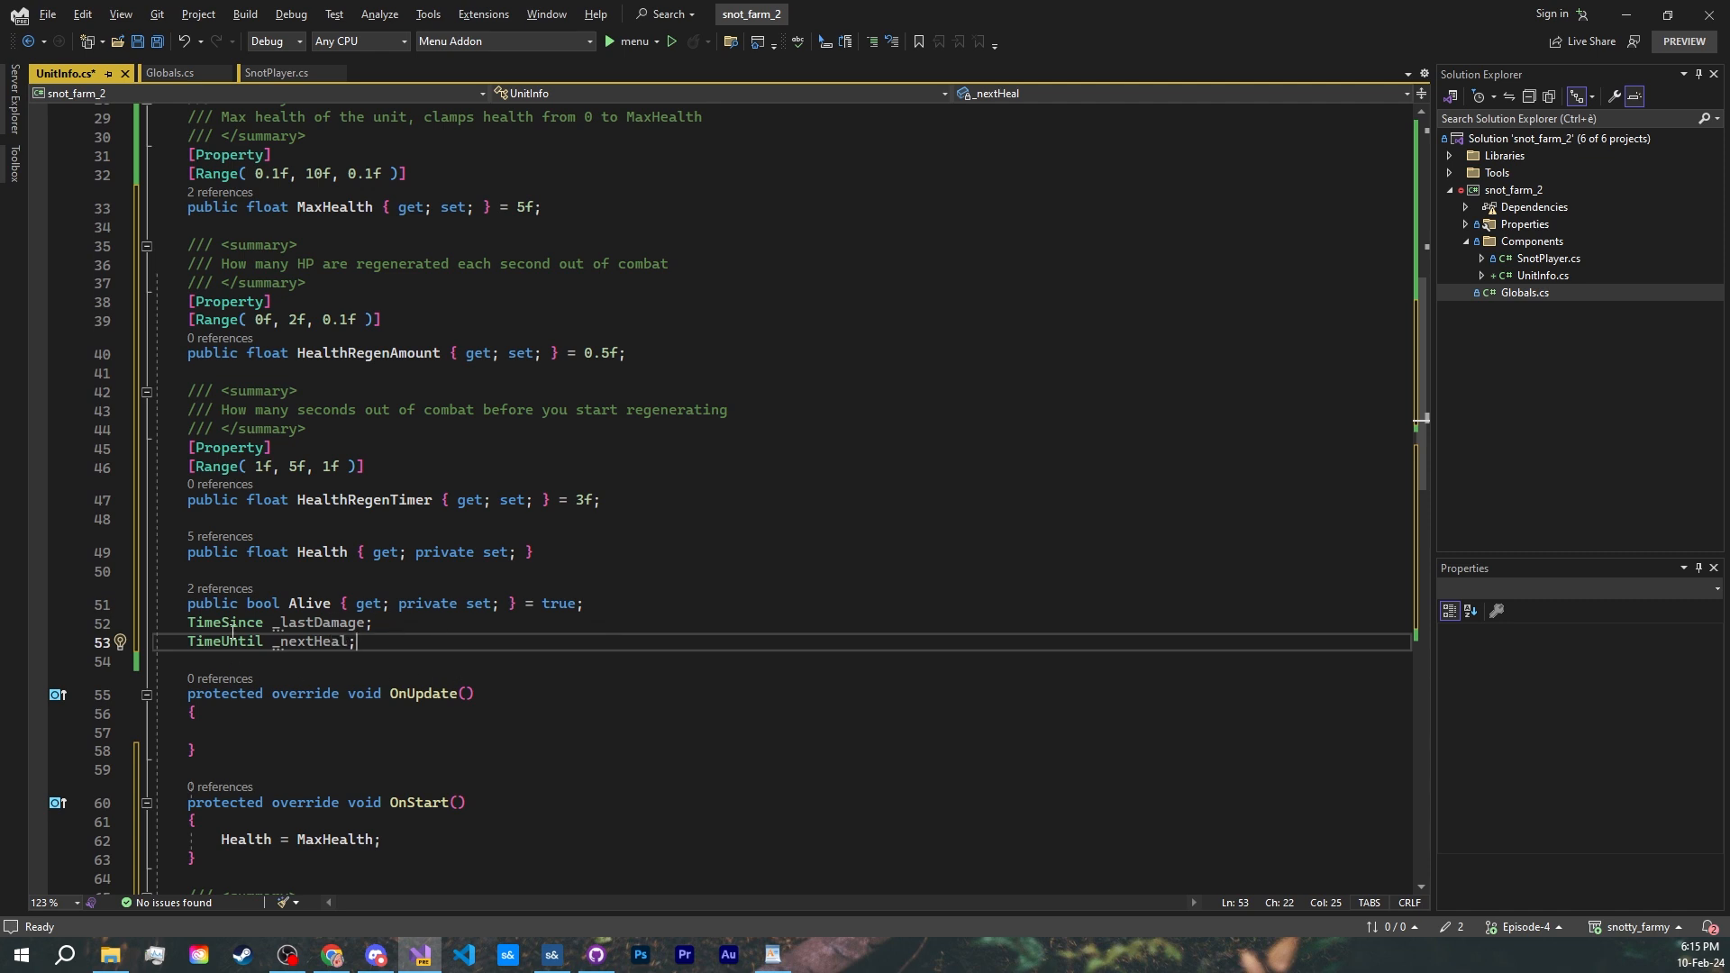
pyautogui.moveTo(326, 641)
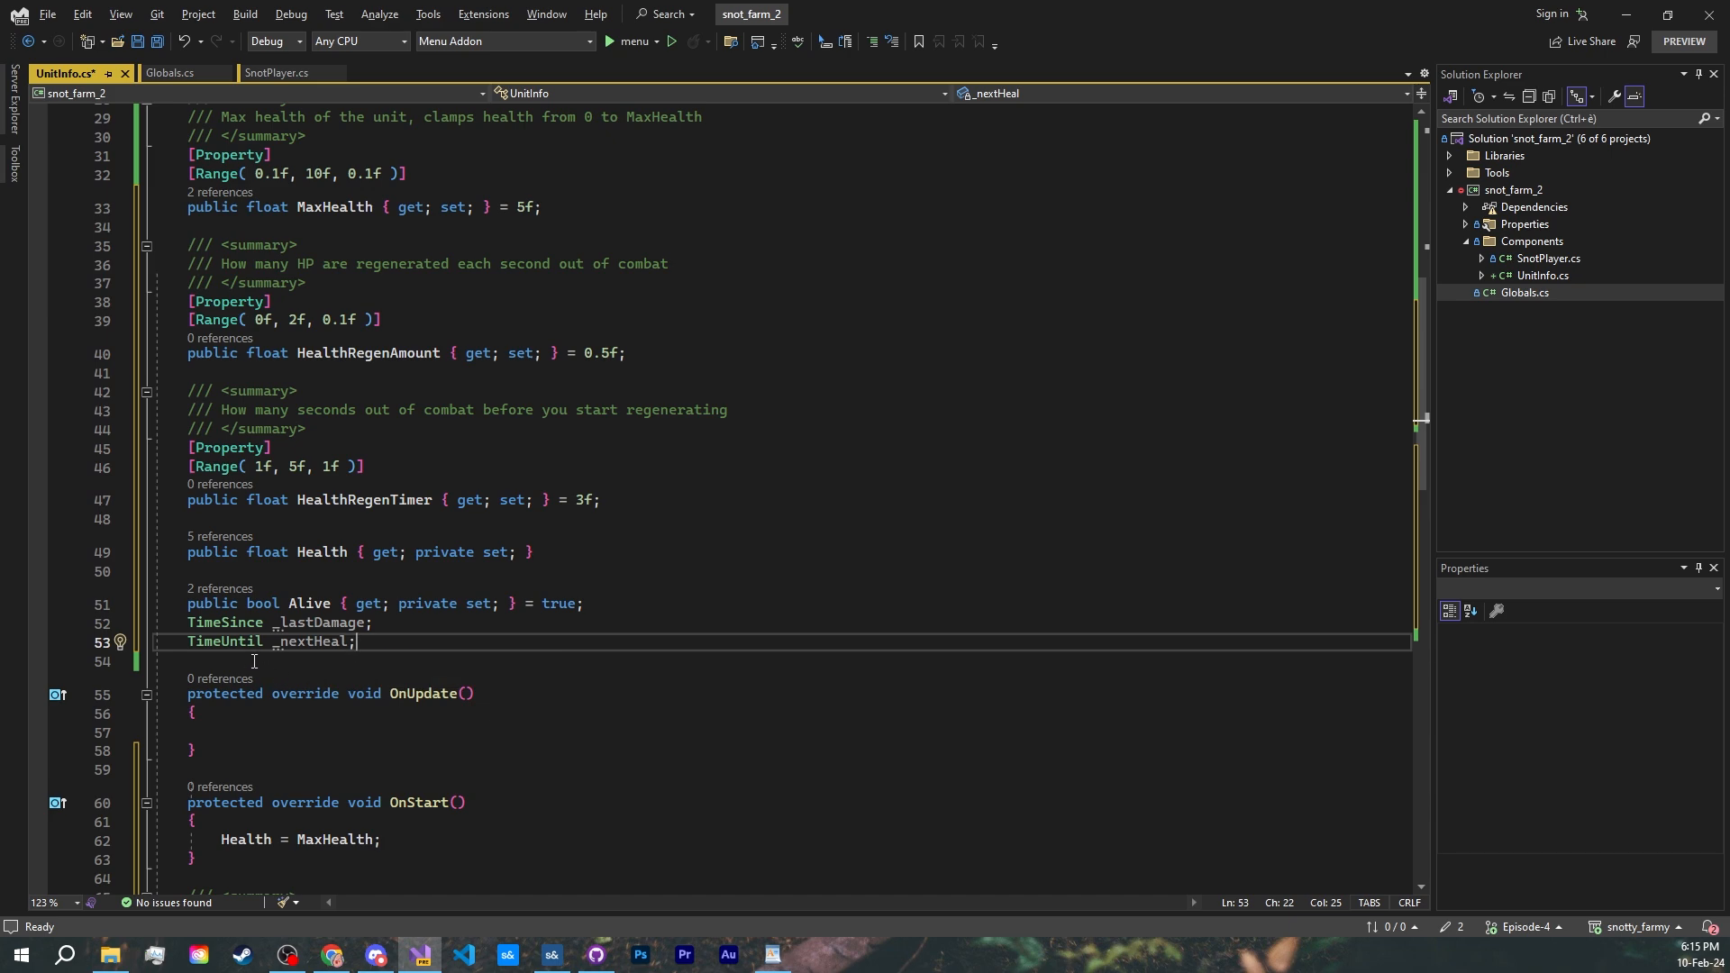
pyautogui.scroll(-3)
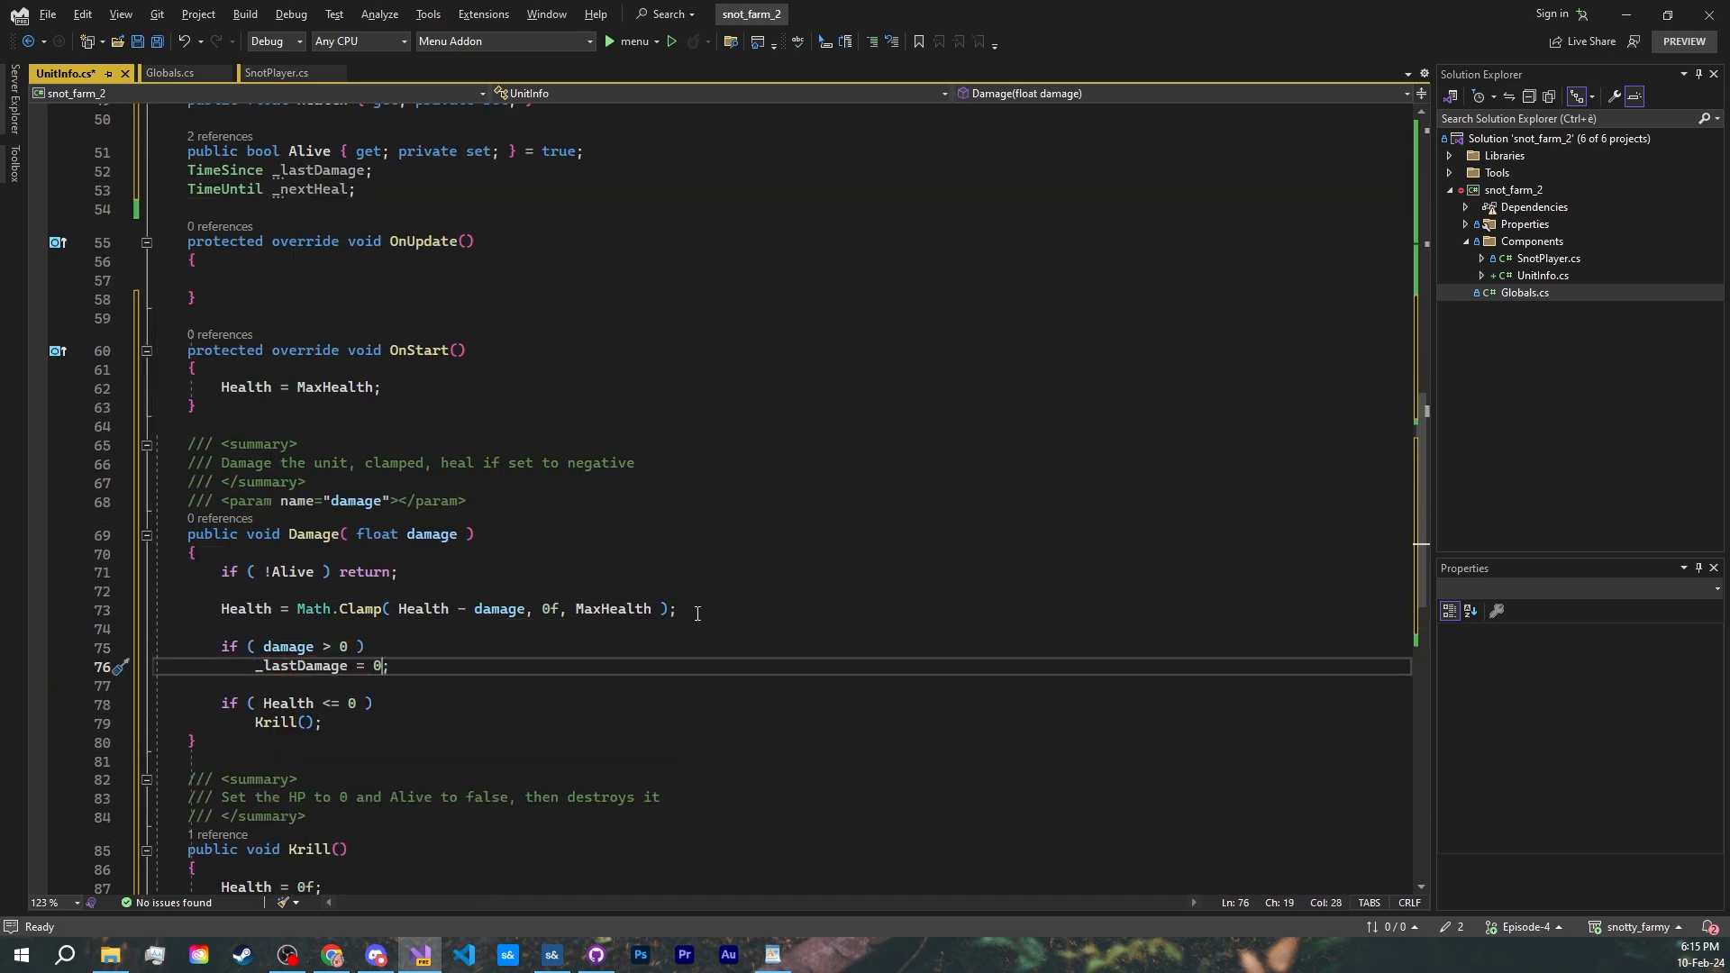
pyautogui.write('f')
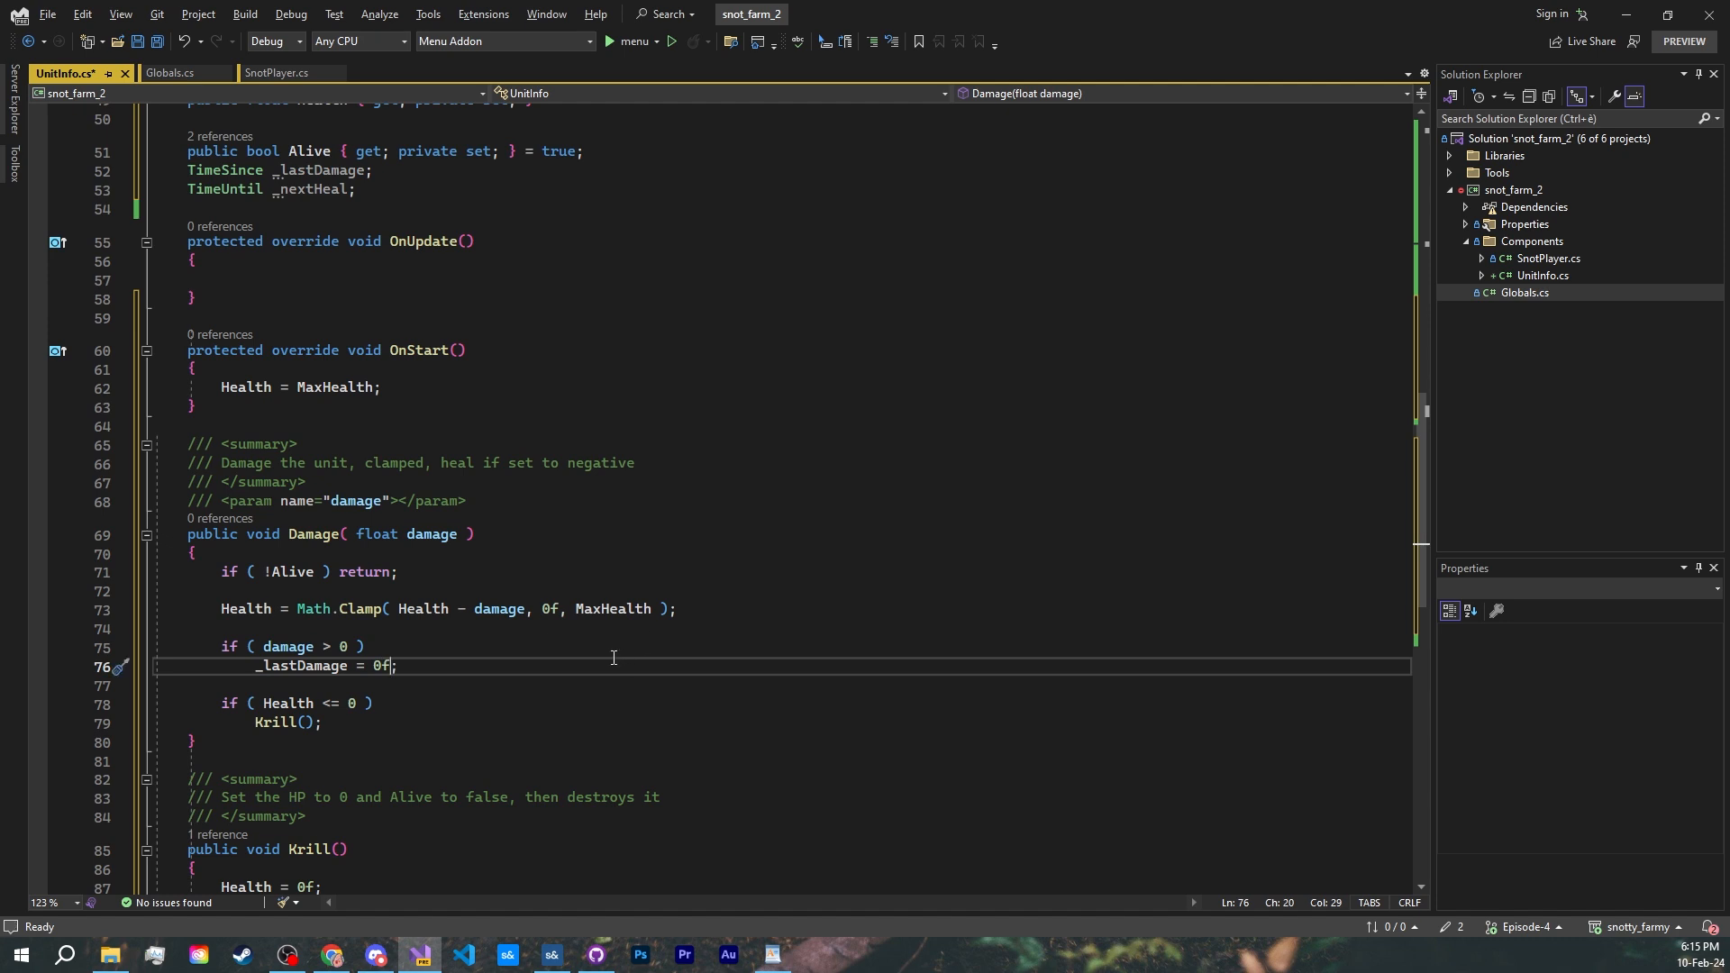
pyautogui.moveTo(276, 625)
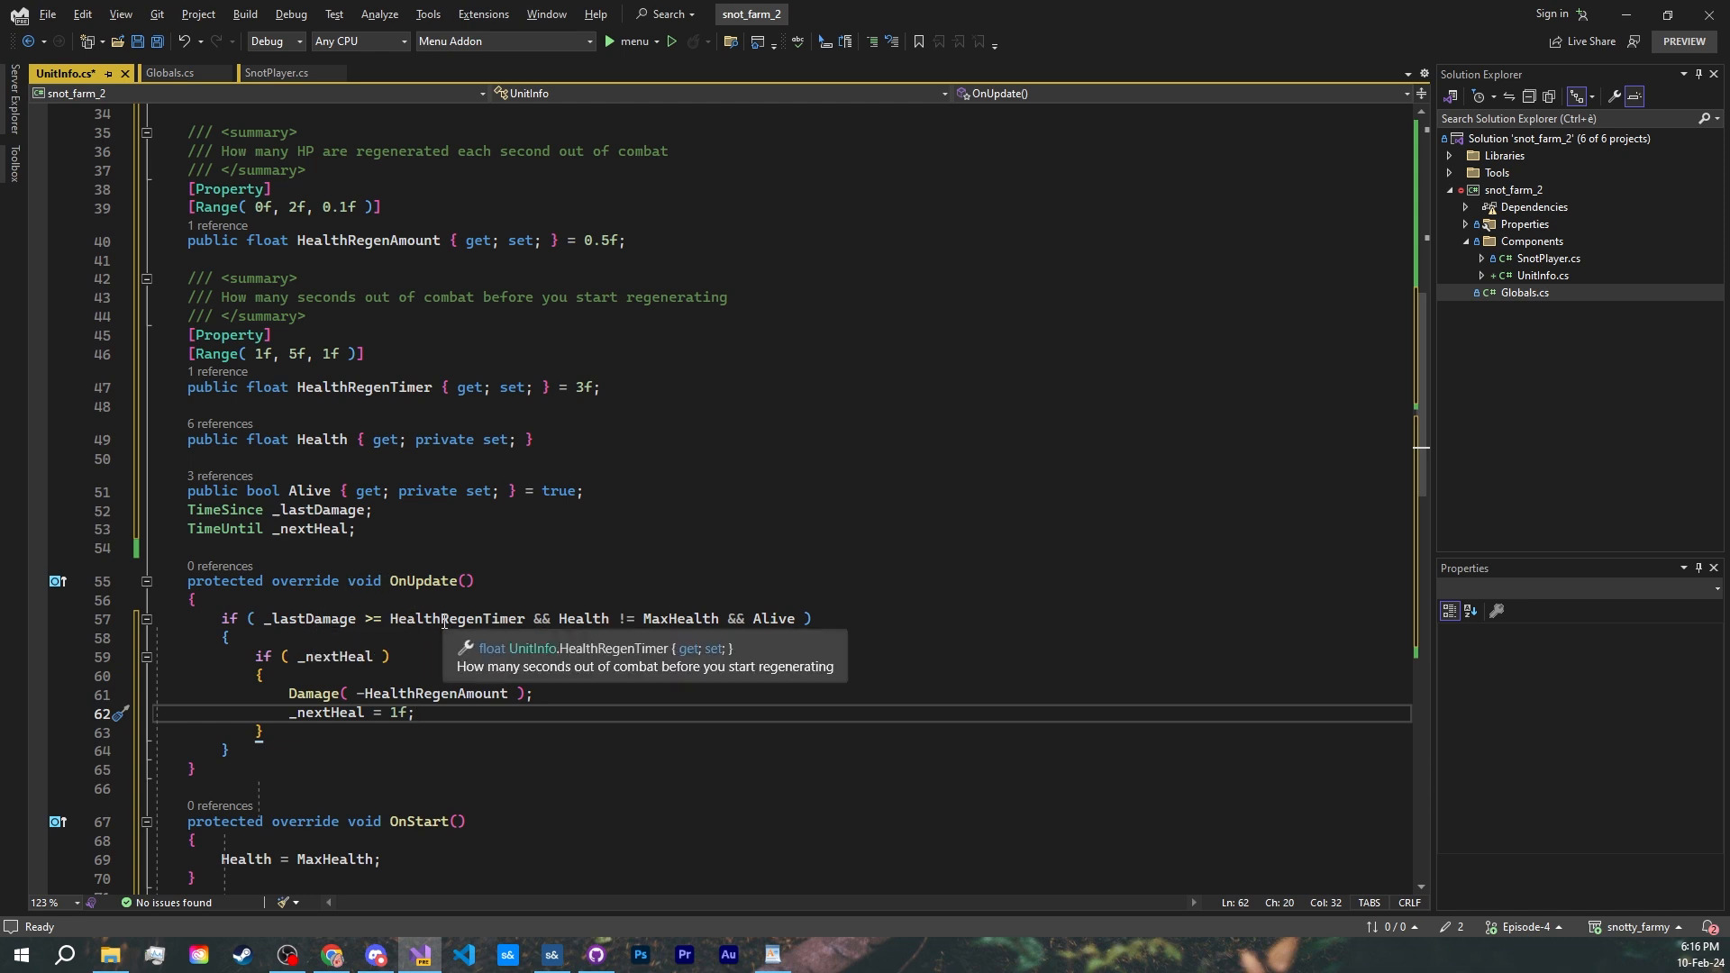
pyautogui.moveTo(523, 712)
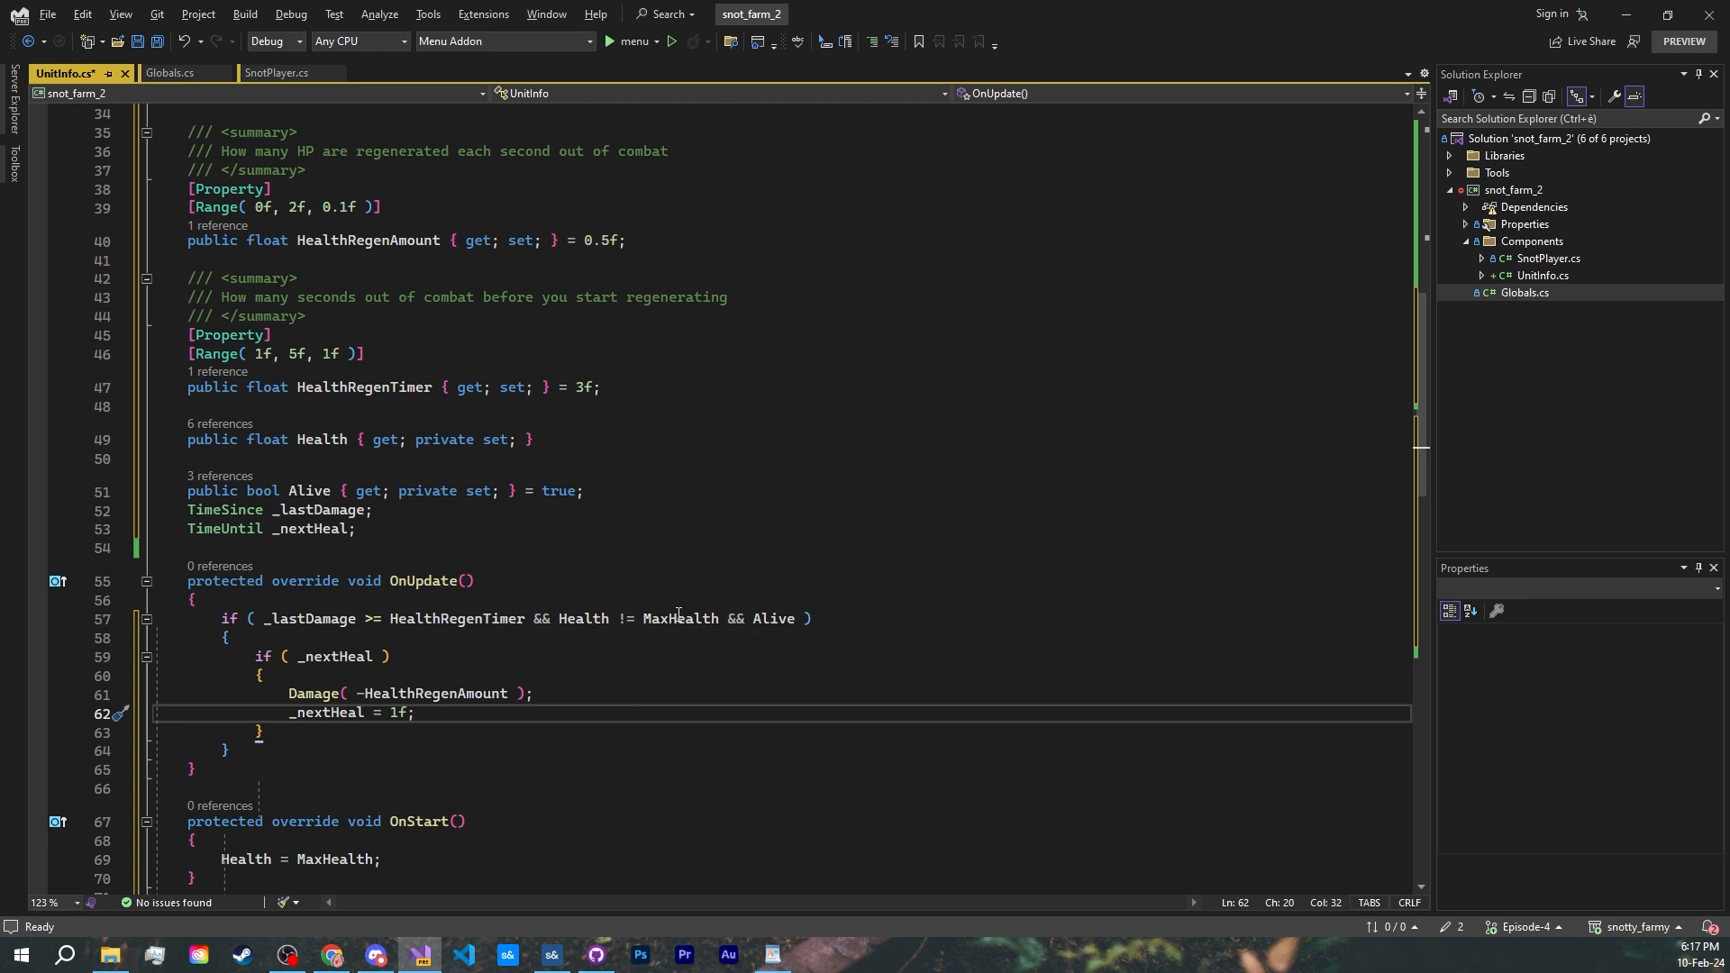
pyautogui.moveTo(862, 618)
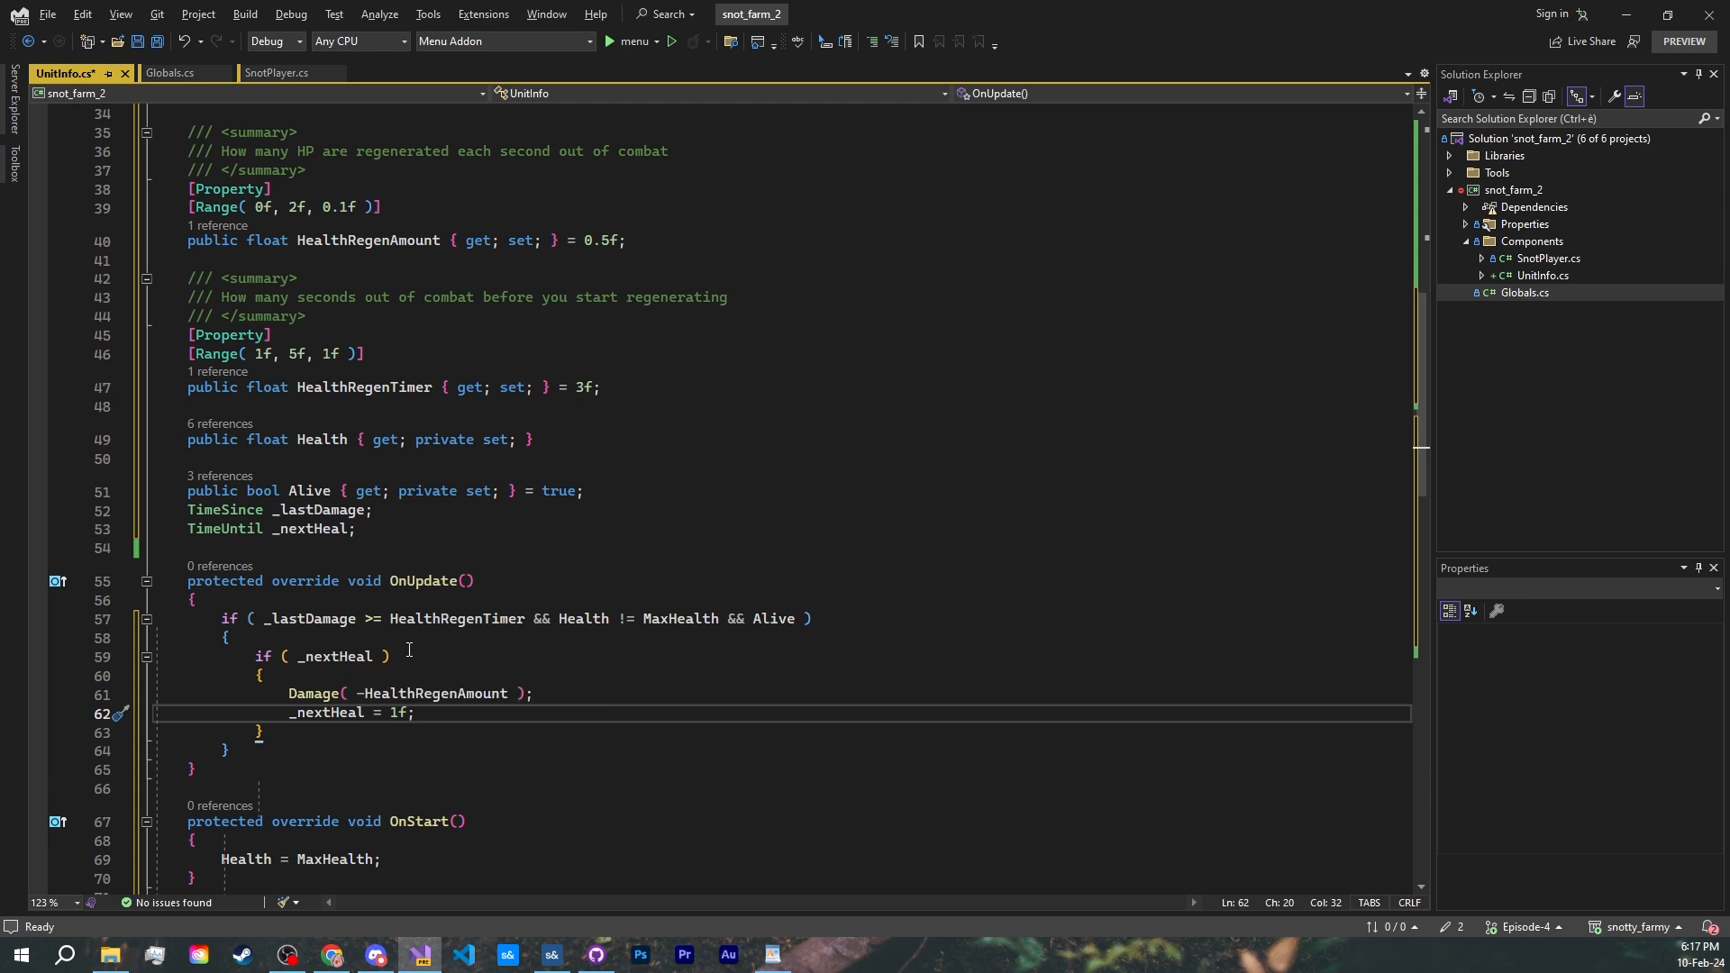
pyautogui.moveTo(314, 692)
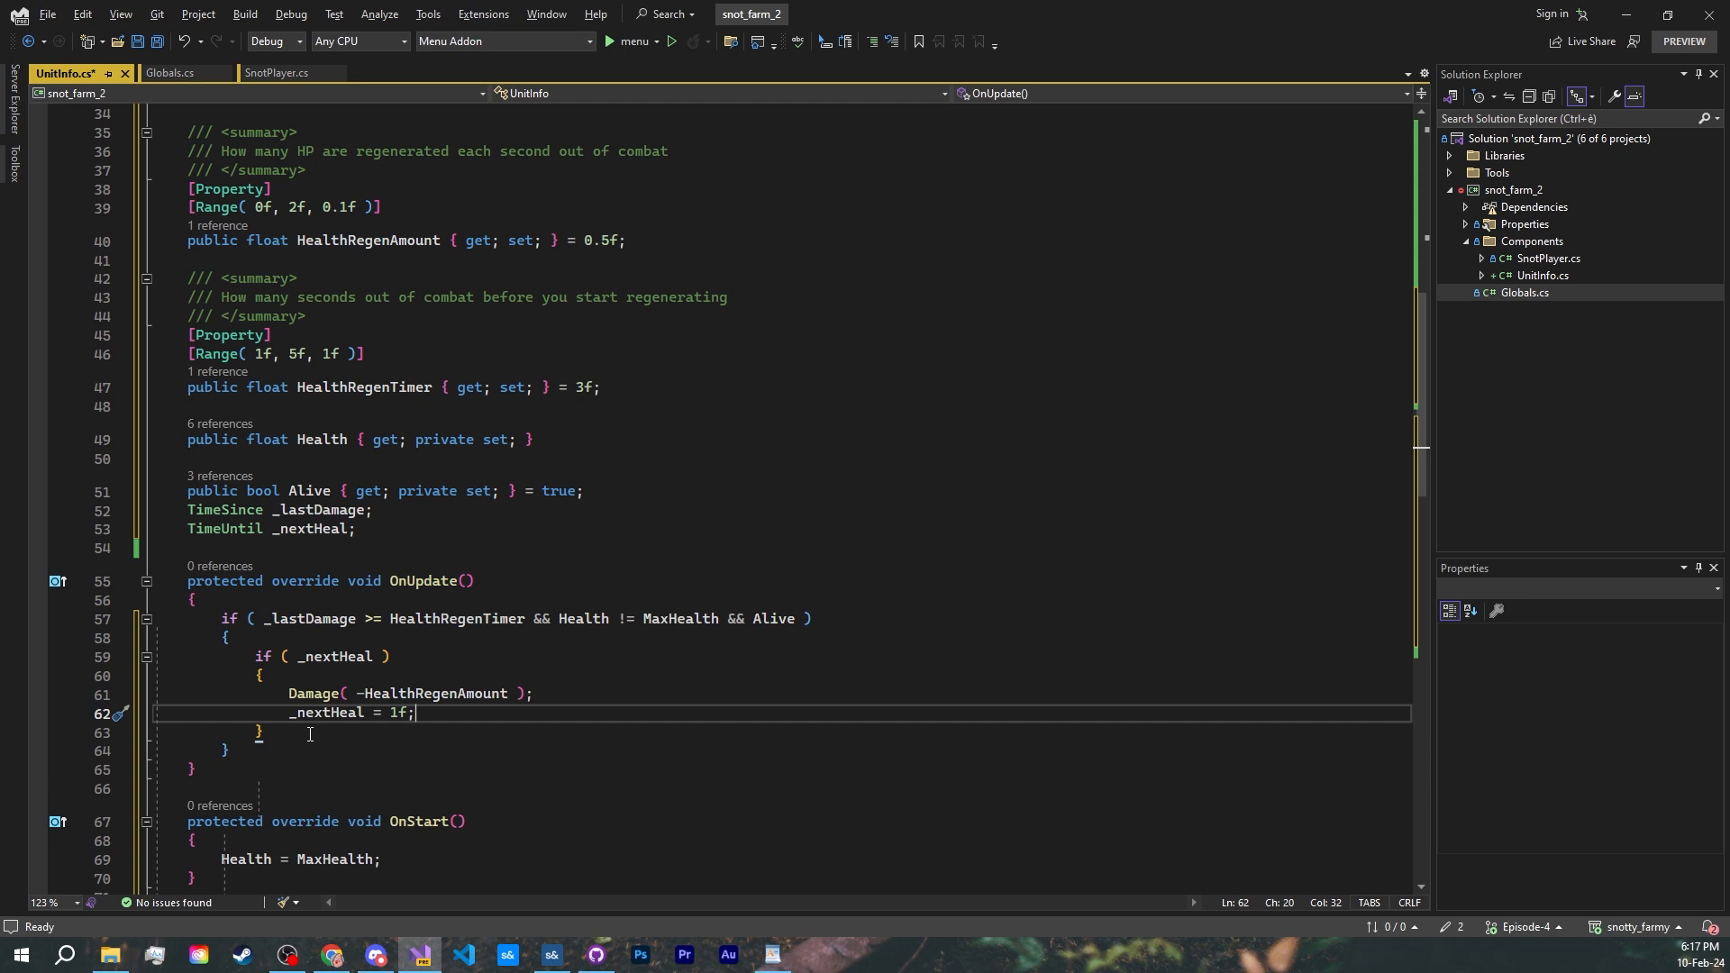
pyautogui.moveTo(447, 735)
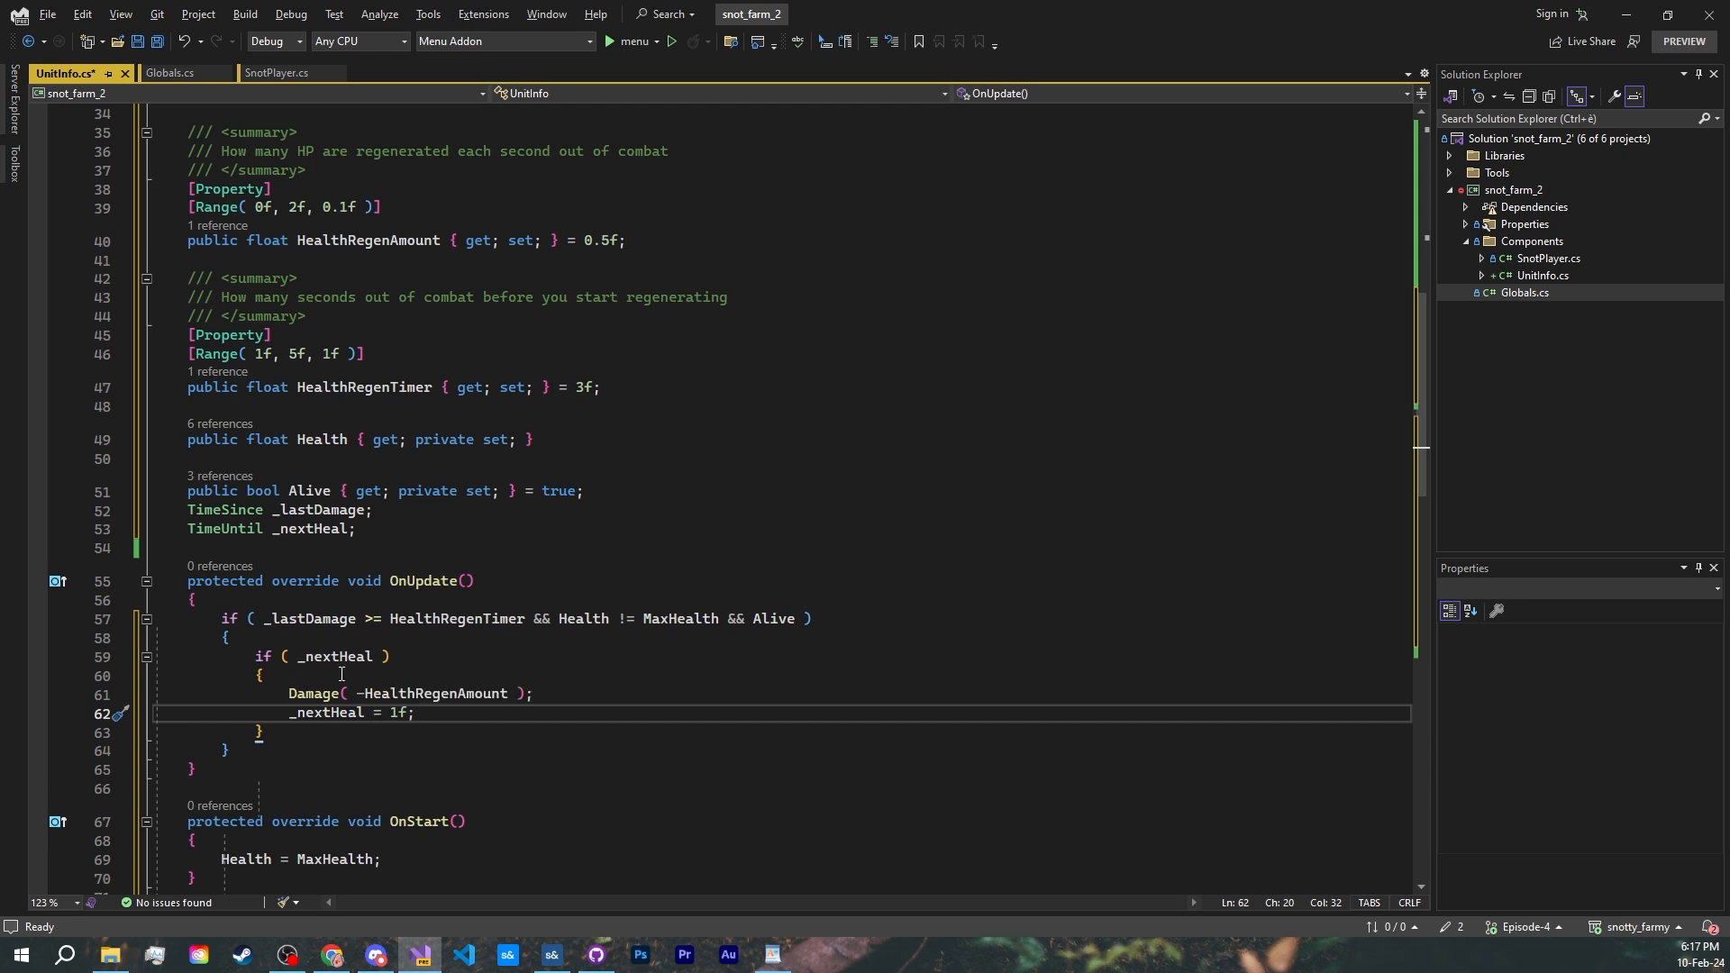
pyautogui.moveTo(433, 661)
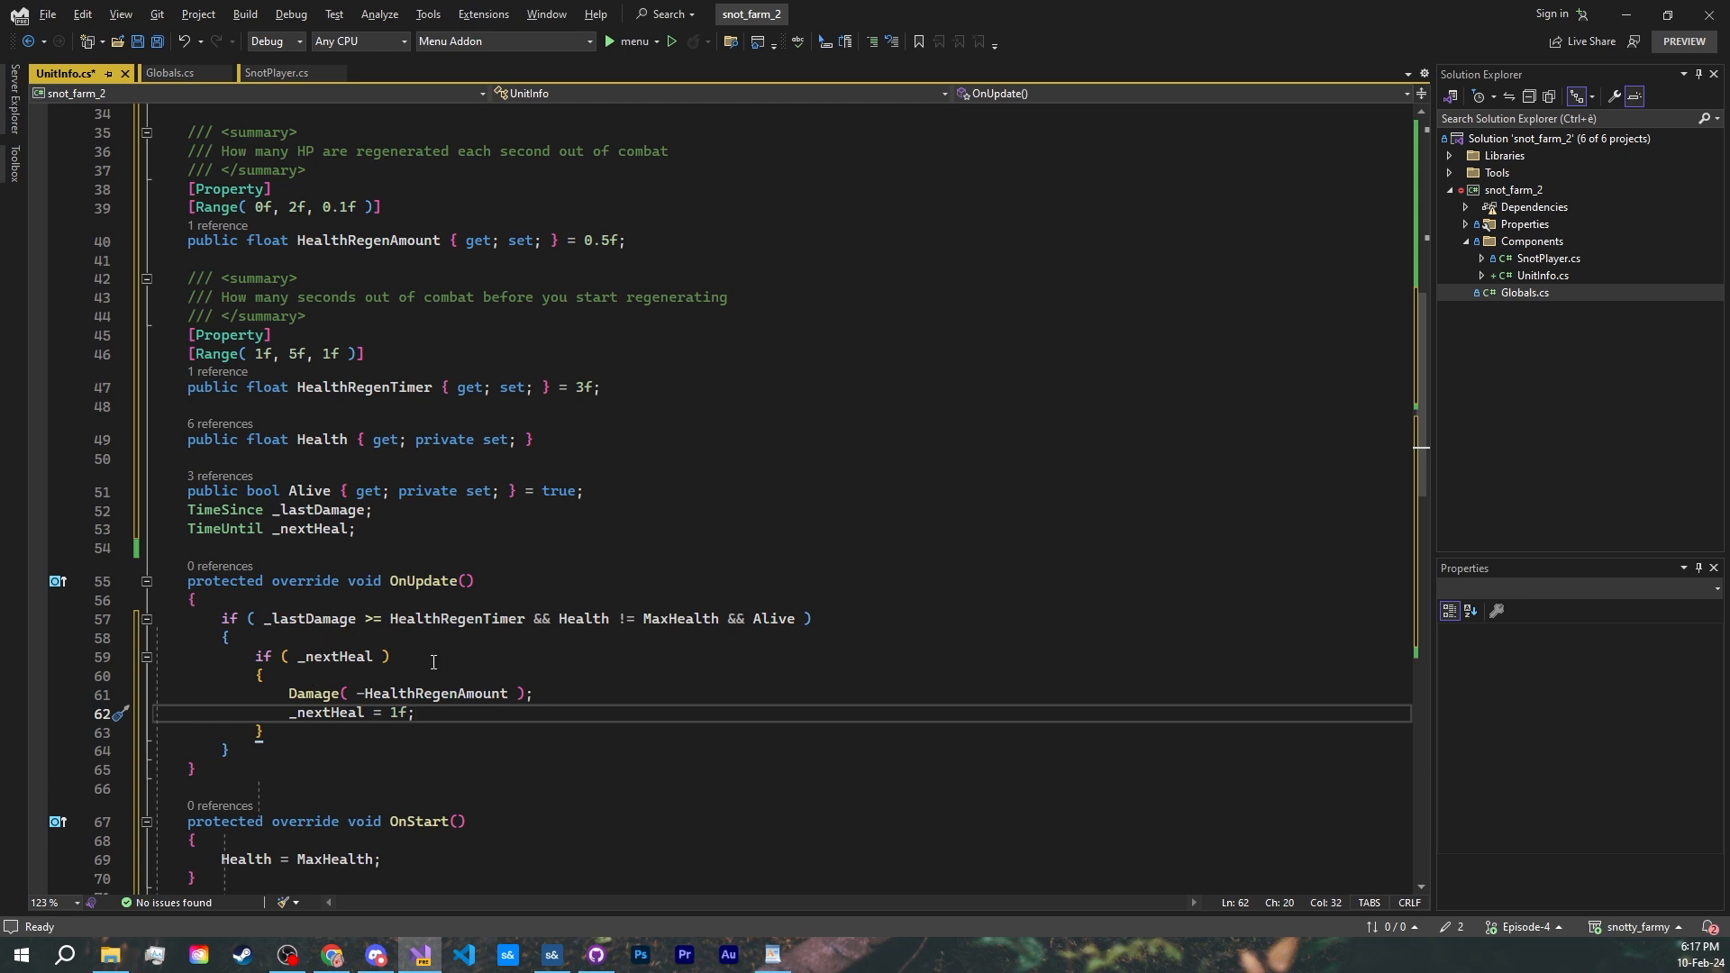
# - Add Log.Info( Health ) to UnitInfo's OnUpdate alongside the regen check and save the script
pyautogui.press('ctrl+s')
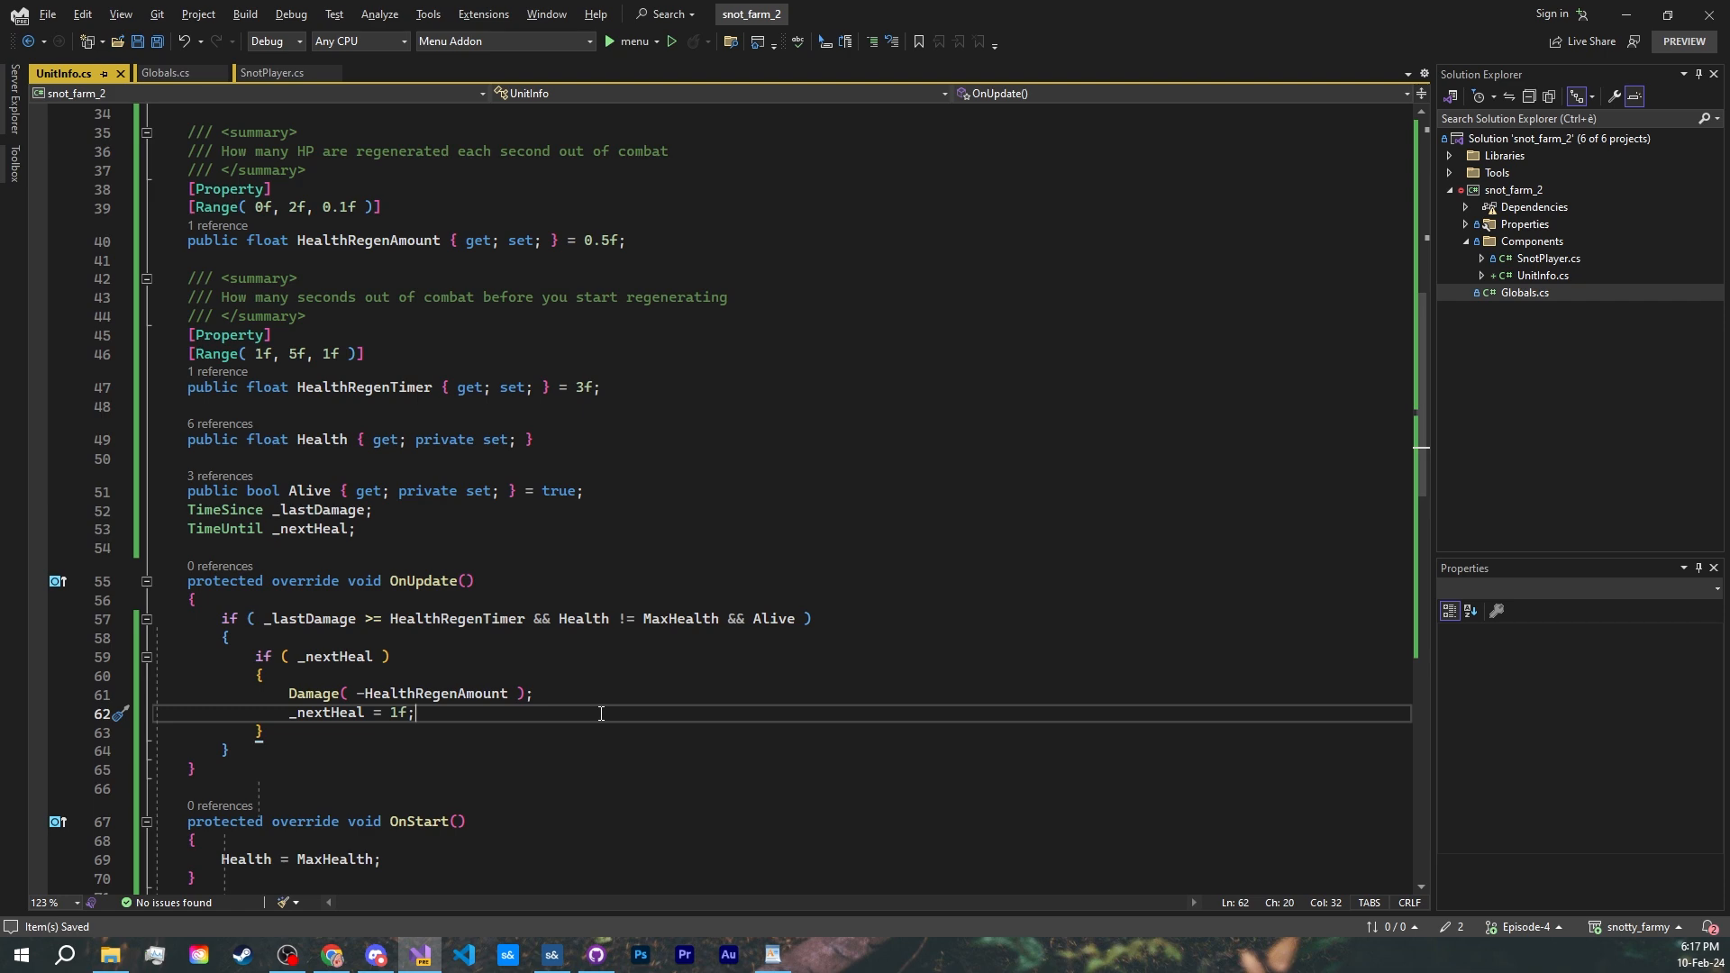
pyautogui.write('Log.Info( Health );')
pyautogui.click(782, 857)
pyautogui.write('1f')
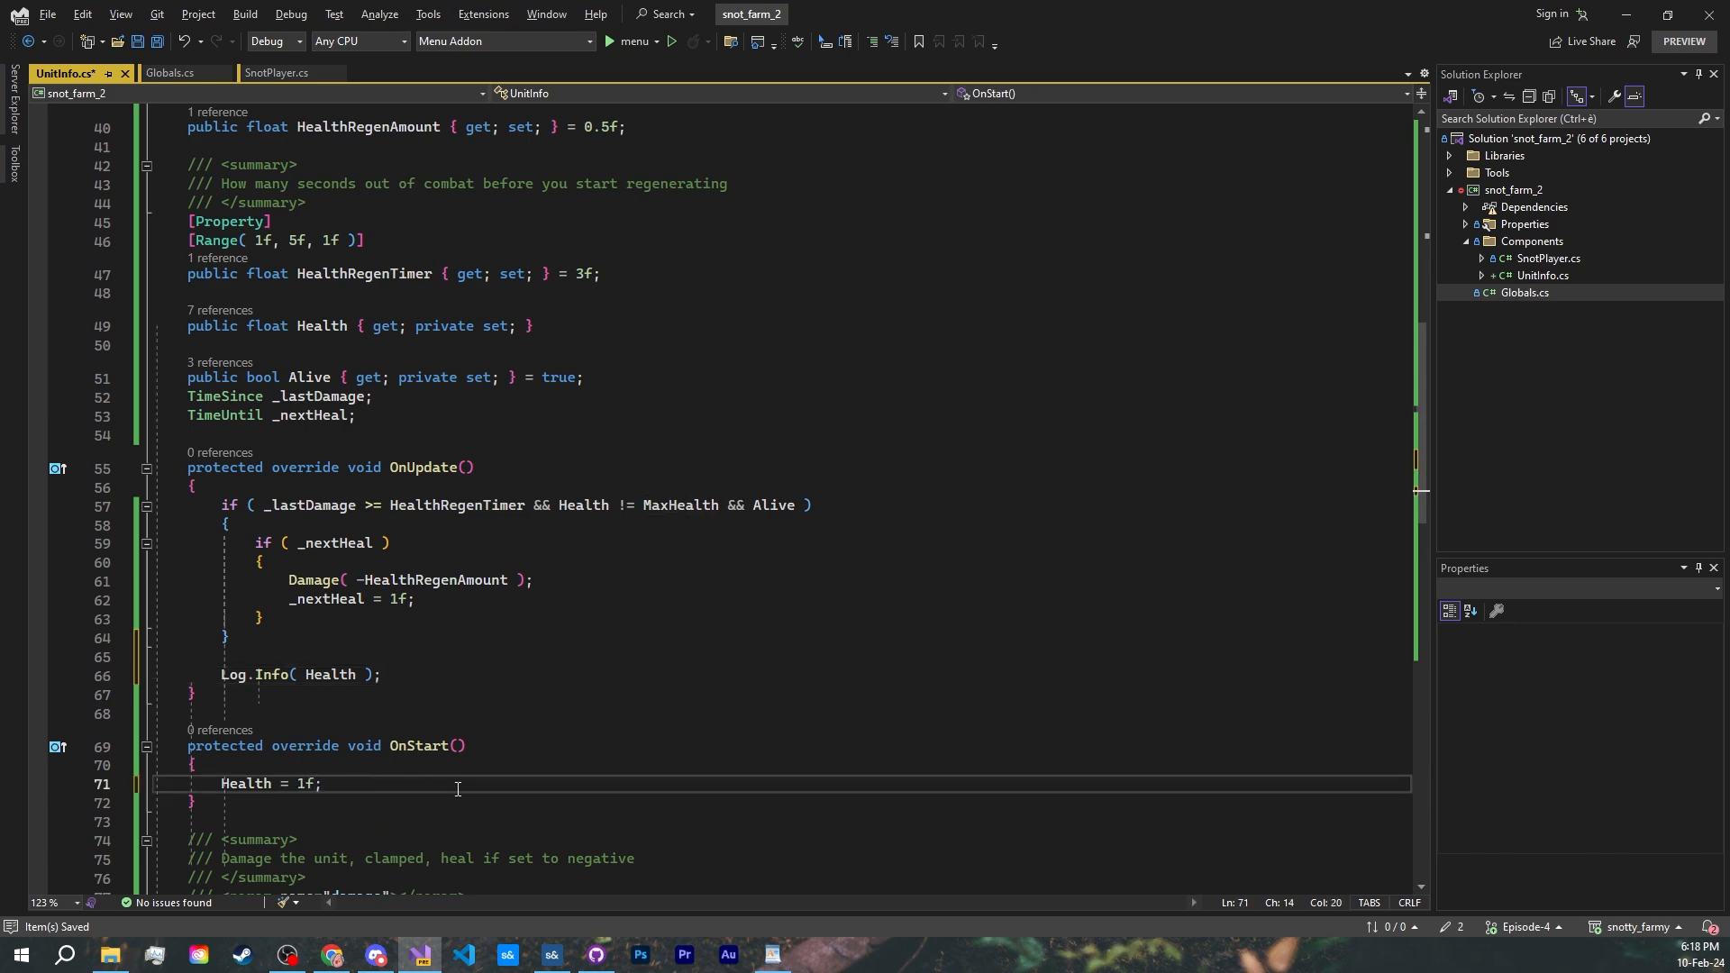
# - Play the scene to watch console health climb from 1.5 to 5, then return to UnitInfo to remove the logging
pyautogui.click(551, 955)
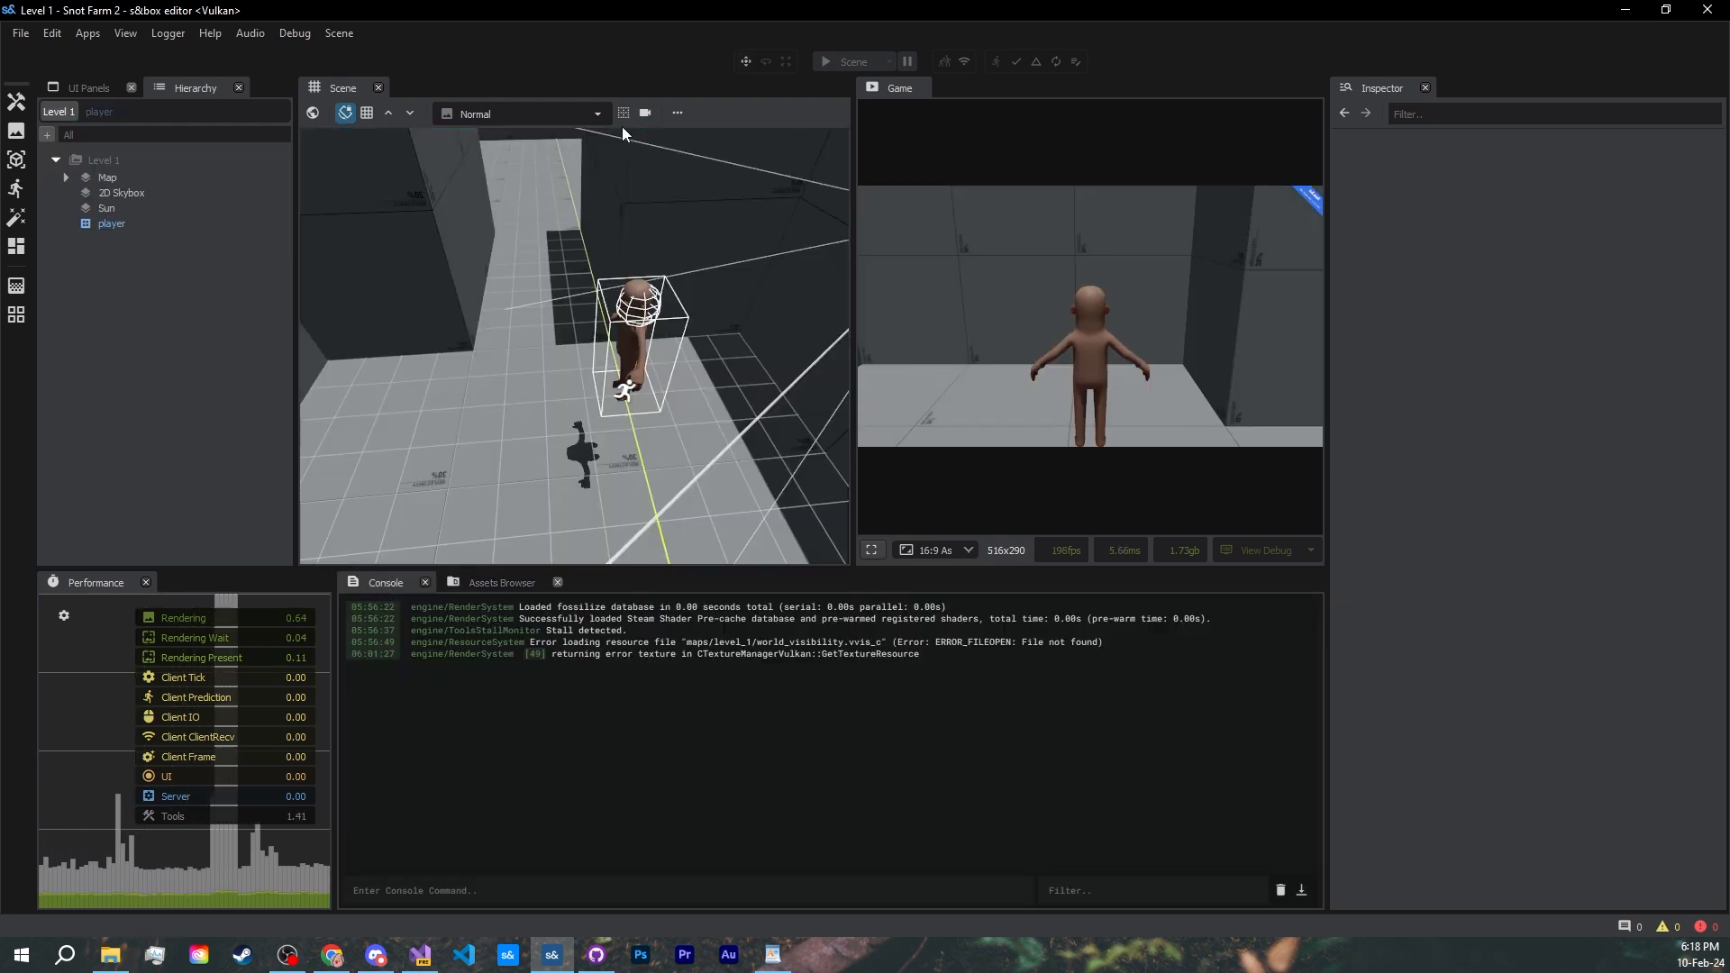
pyautogui.click(824, 62)
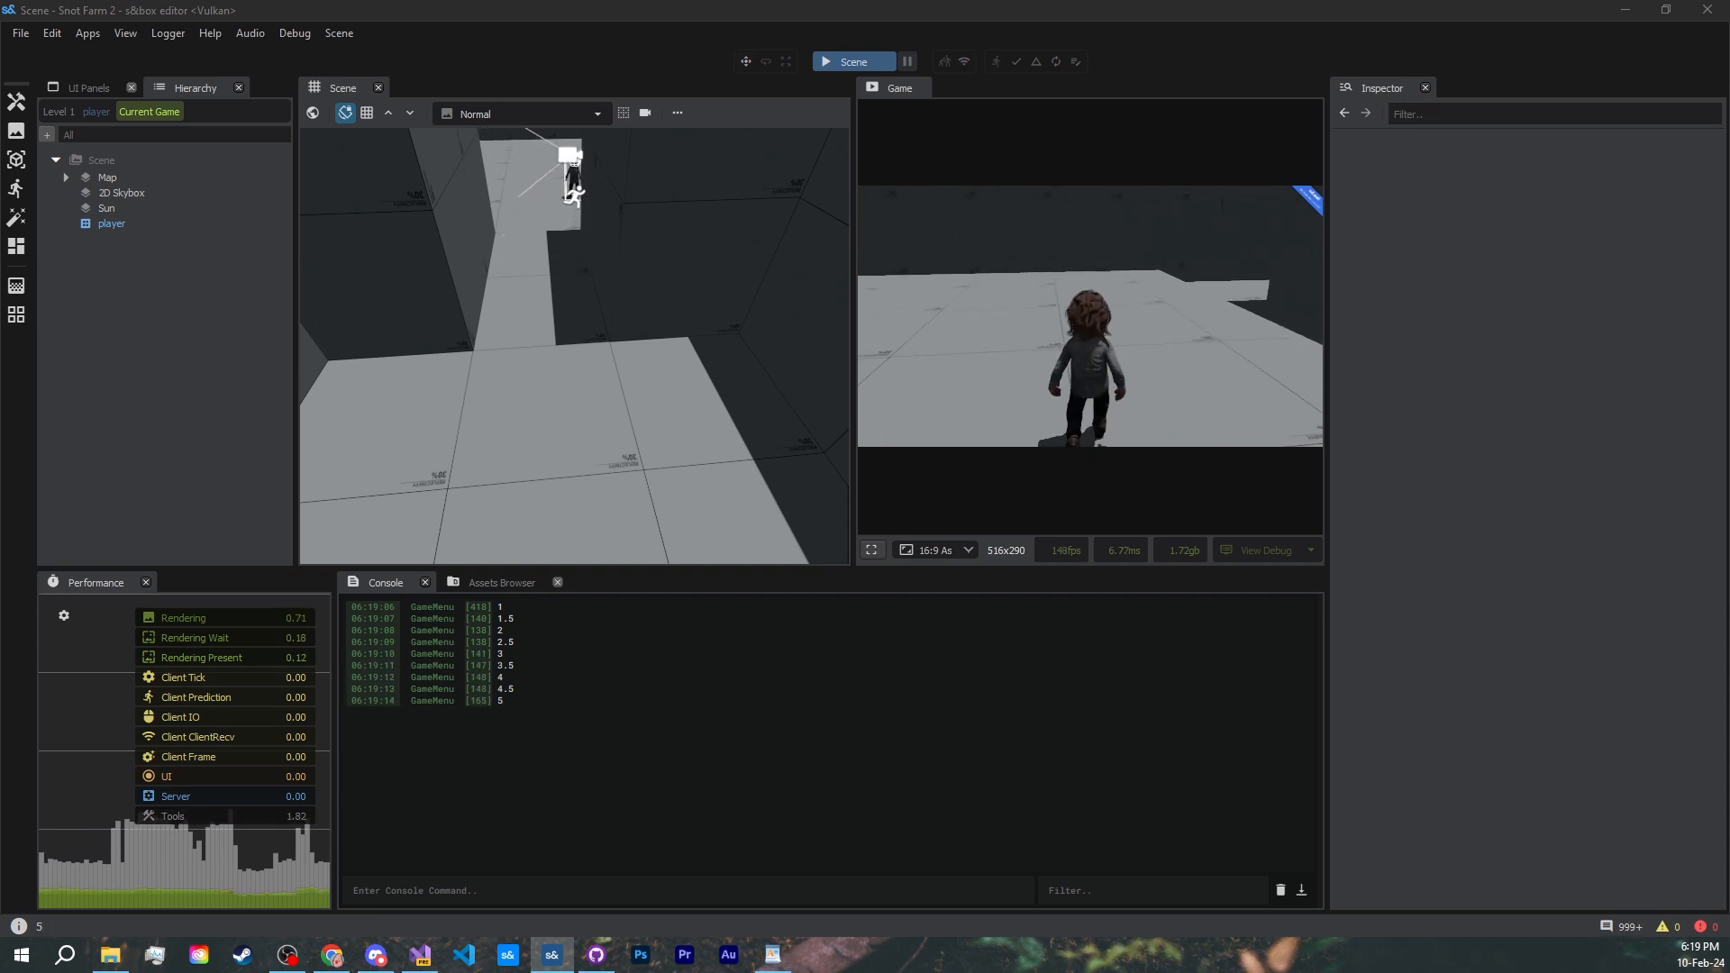
pyautogui.click(416, 955)
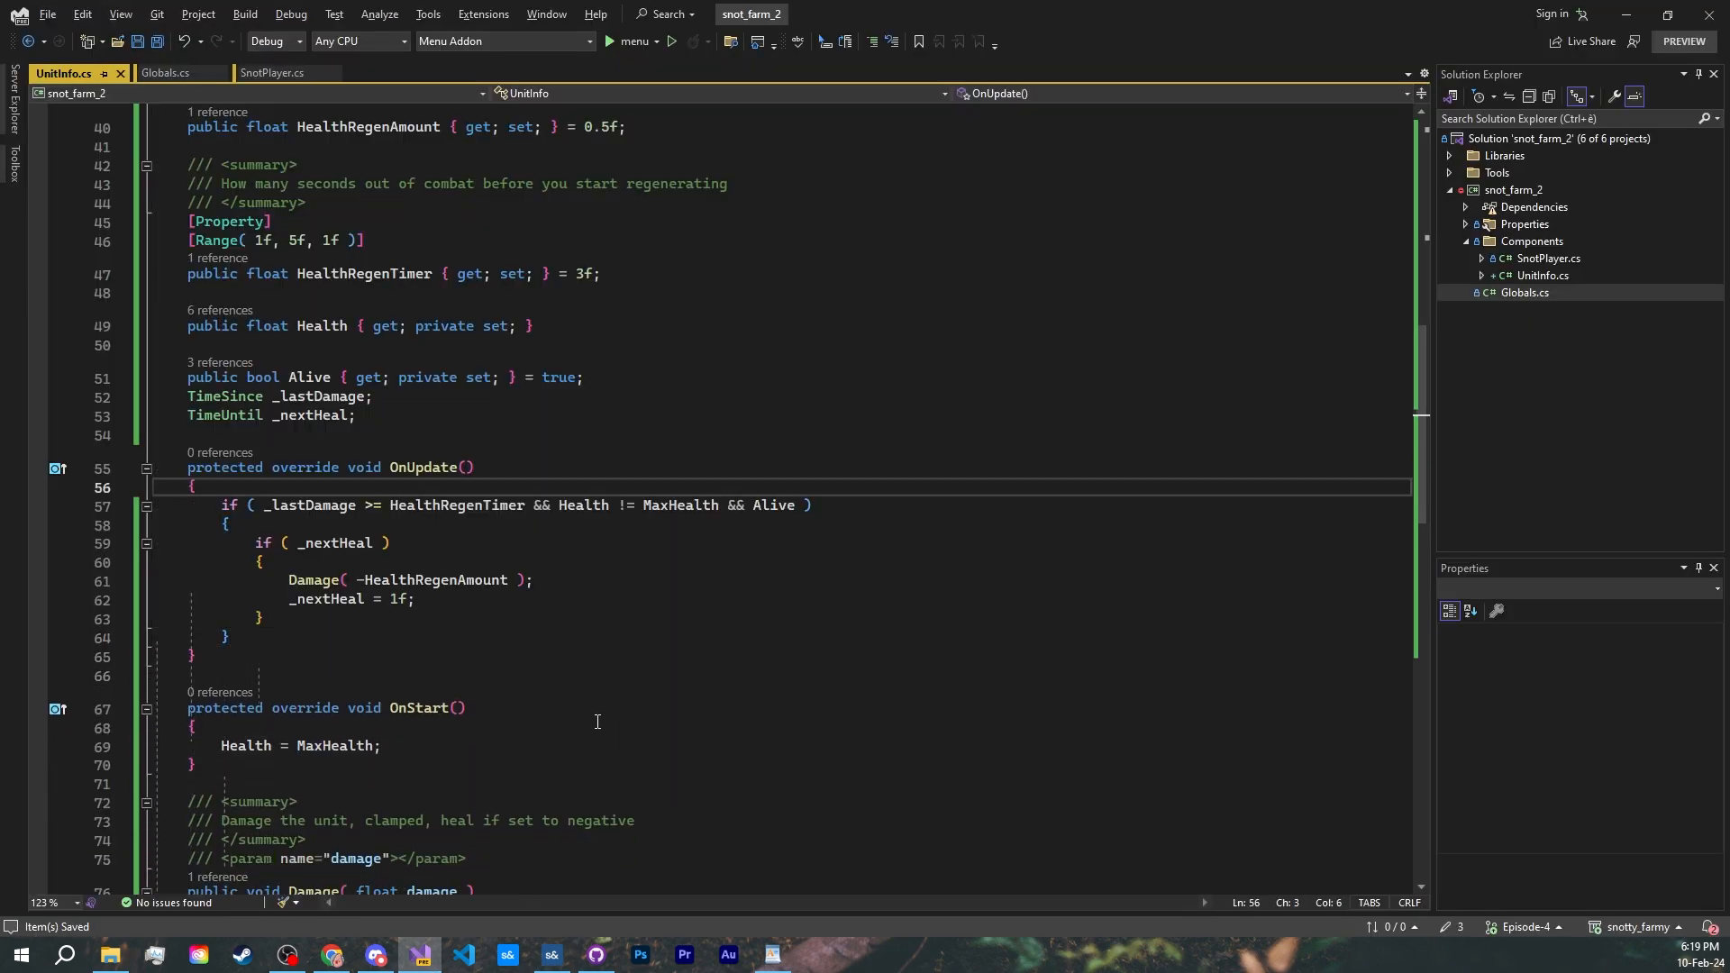
# - Create a new prefab saved as snot, remove its empty child, and give it Unit Info on the Snot team
pyautogui.click(551, 955)
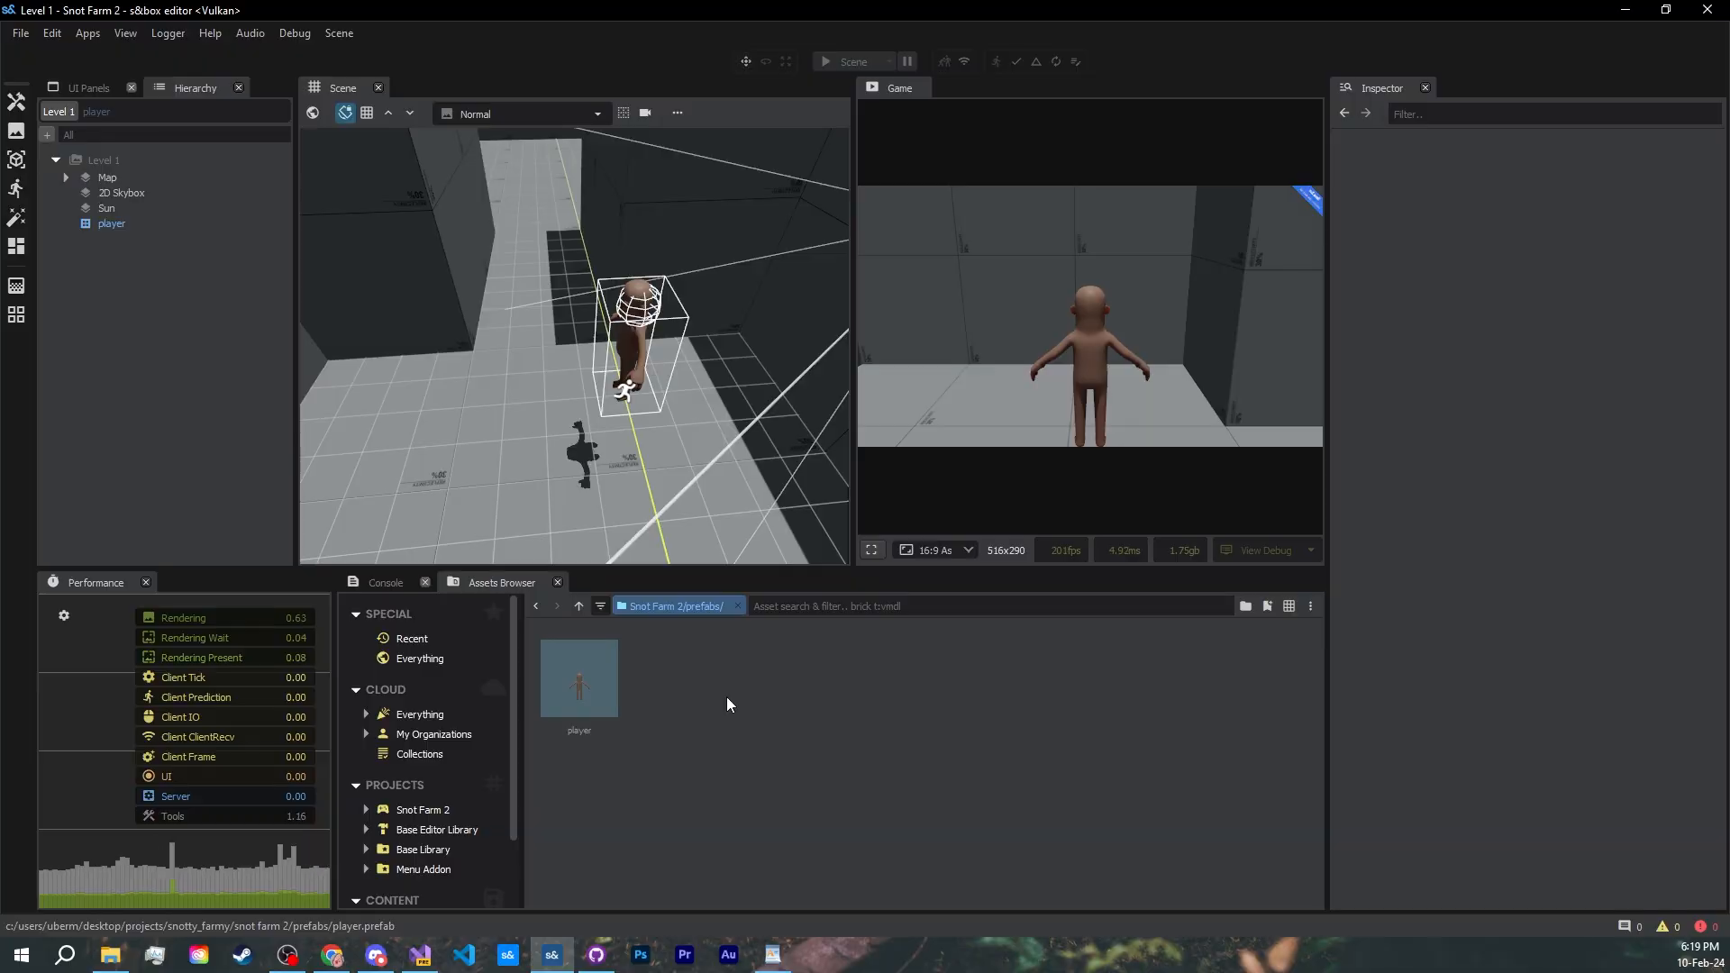
pyautogui.rightClick(726, 705)
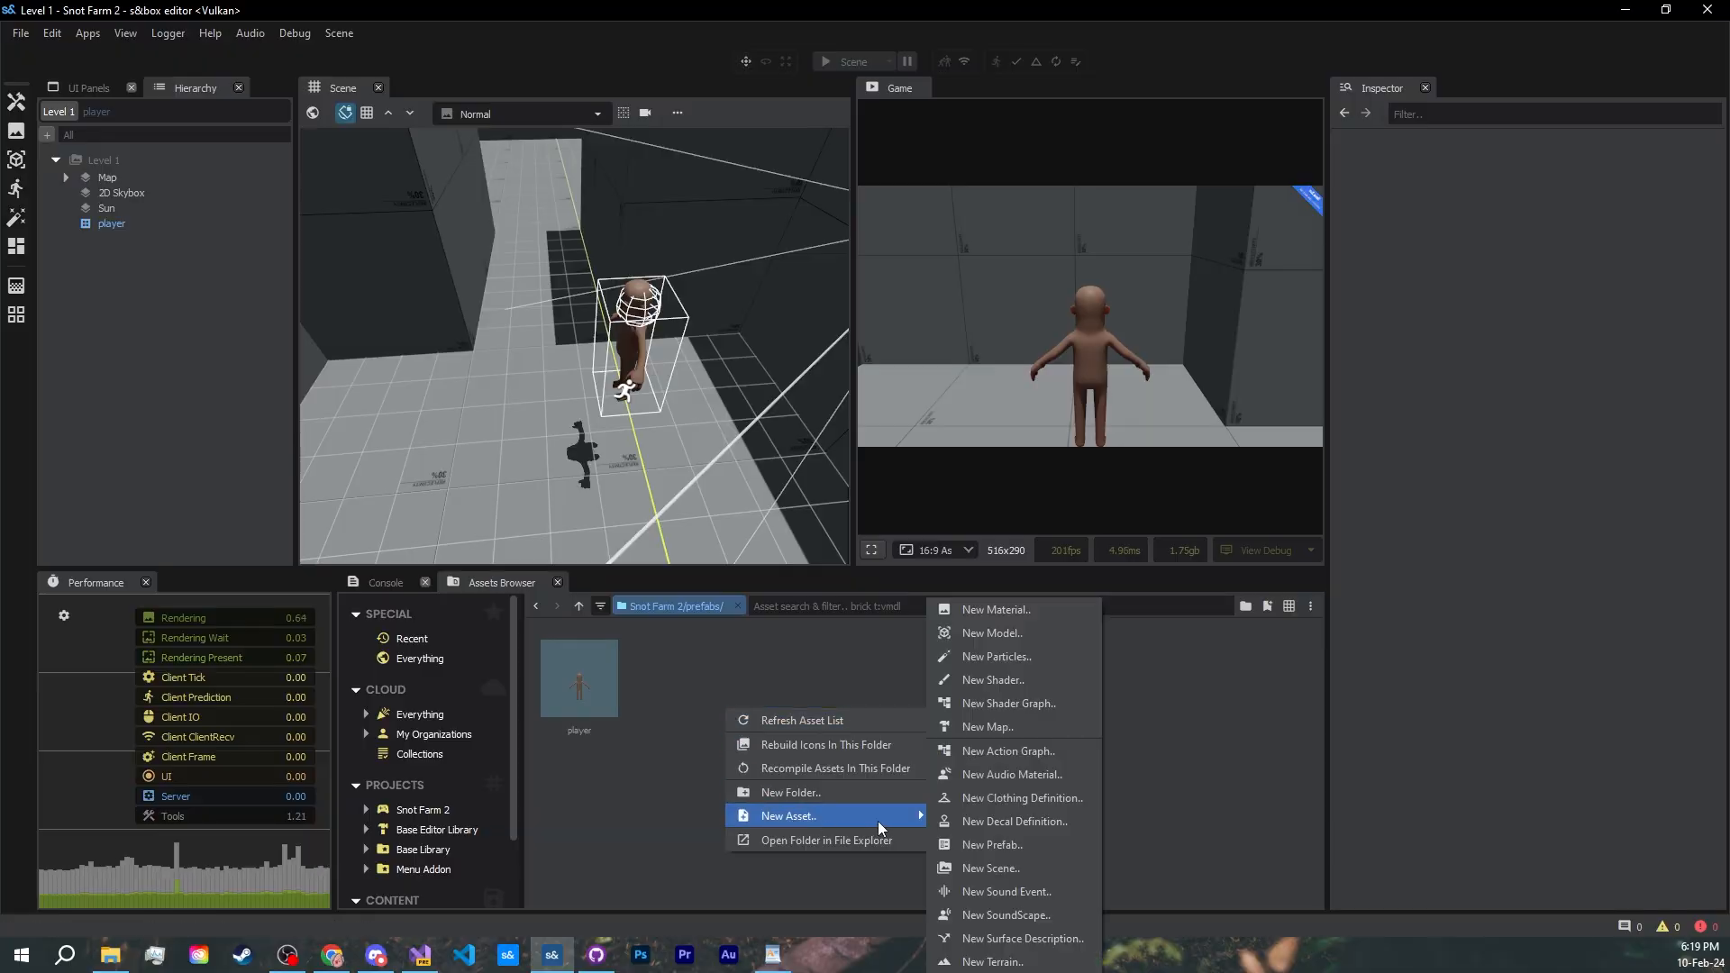
pyautogui.click(991, 844)
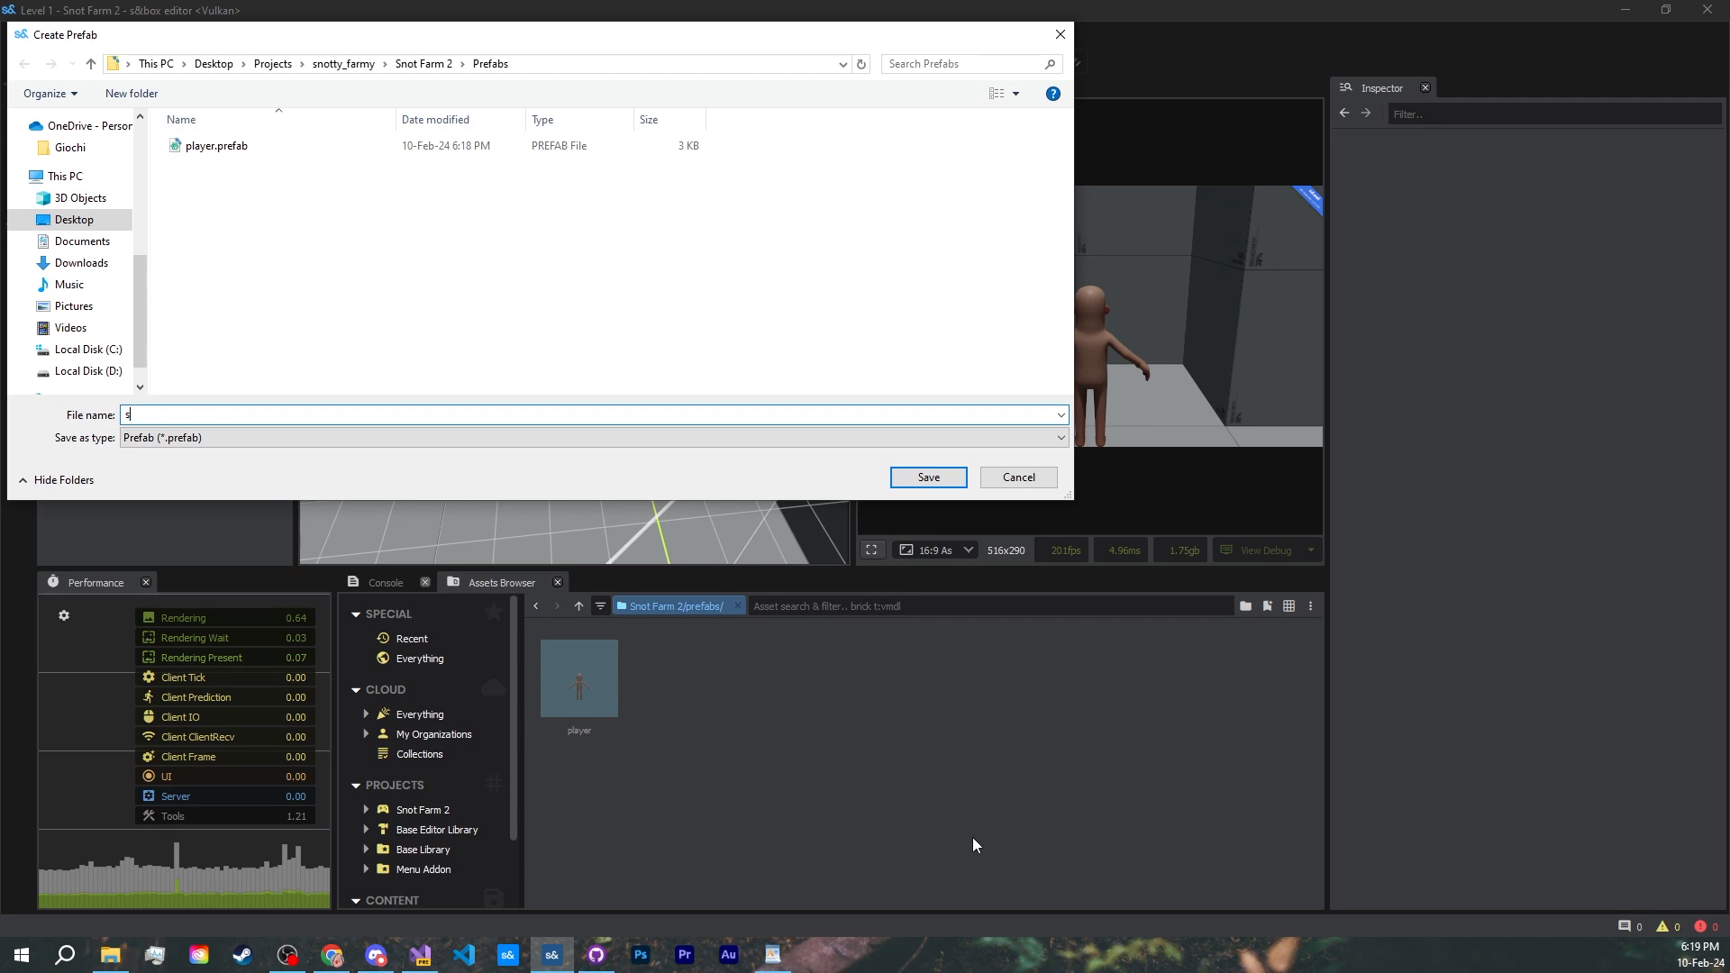
pyautogui.click(926, 476)
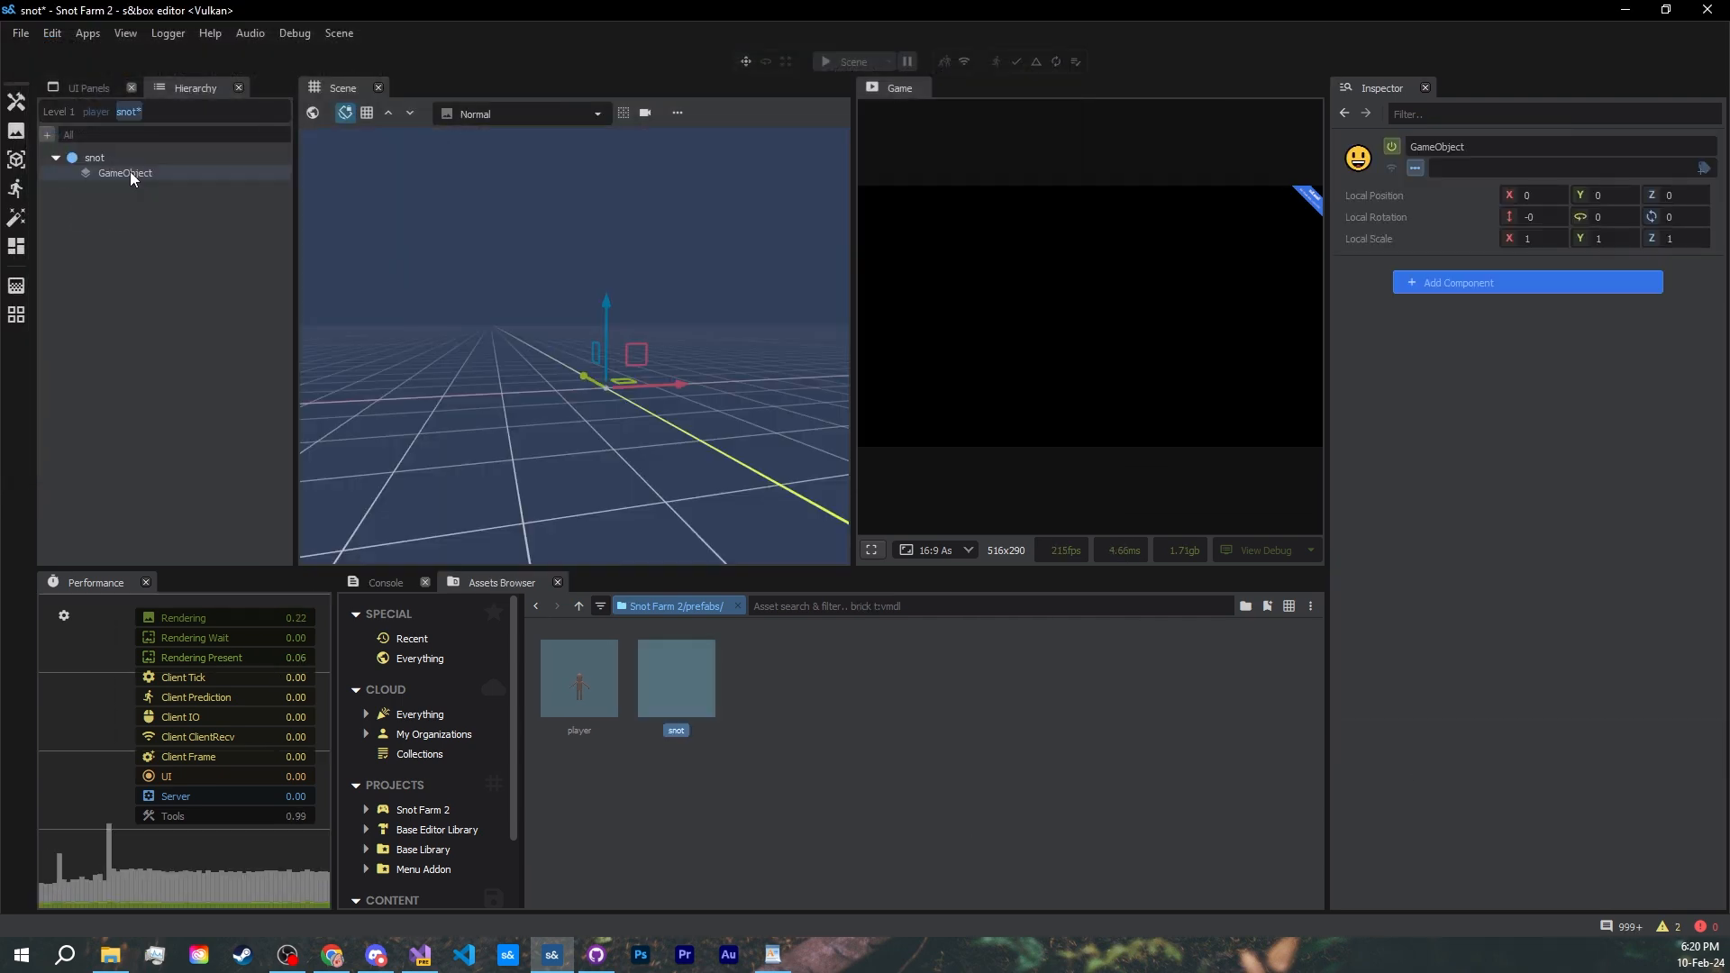
pyautogui.rightClick(124, 173)
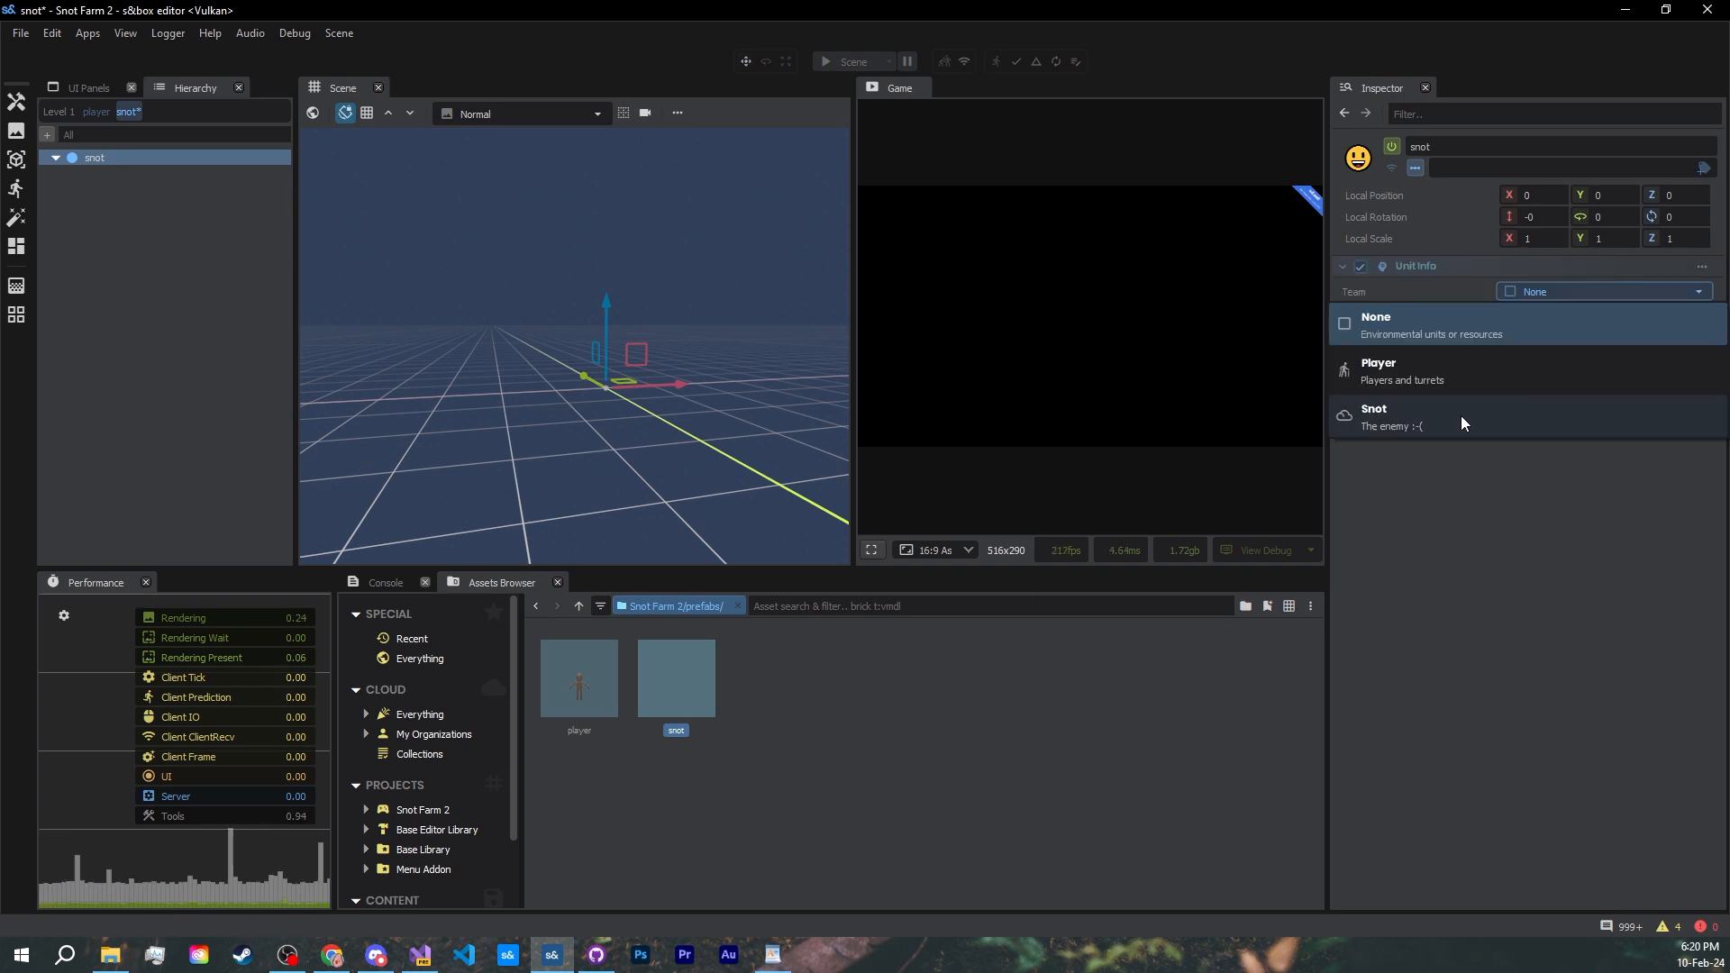
pyautogui.click(1372, 416)
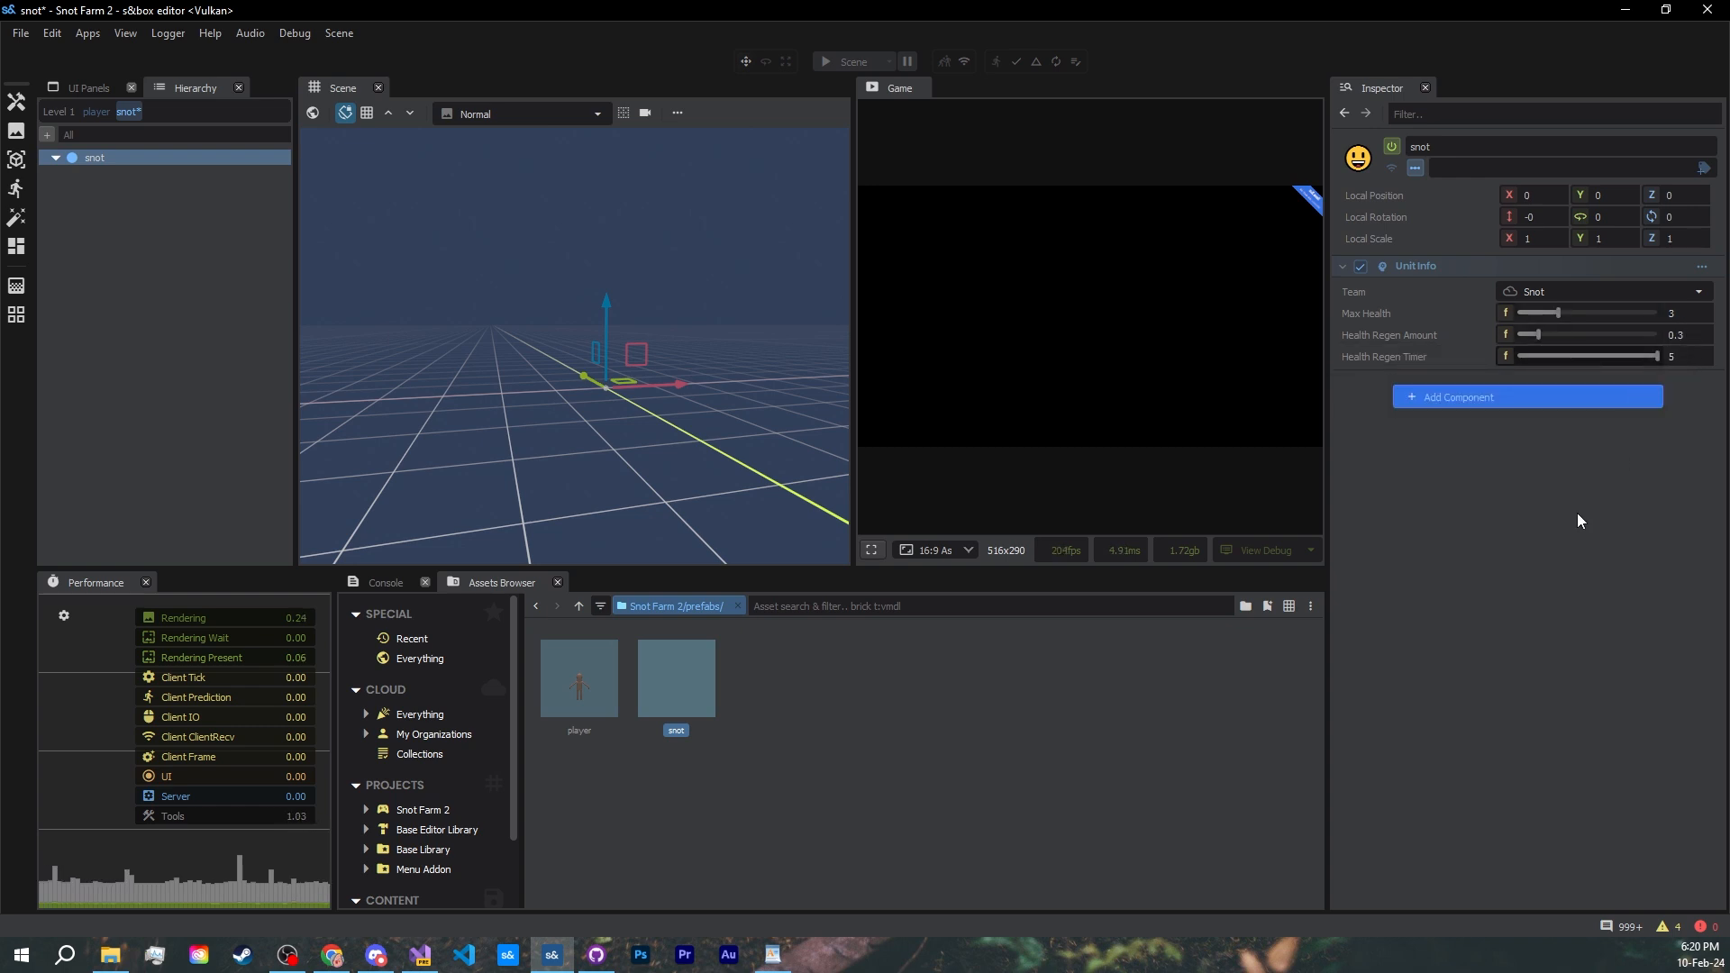
pyautogui.moveTo(1517, 471)
pyautogui.write('renderer')
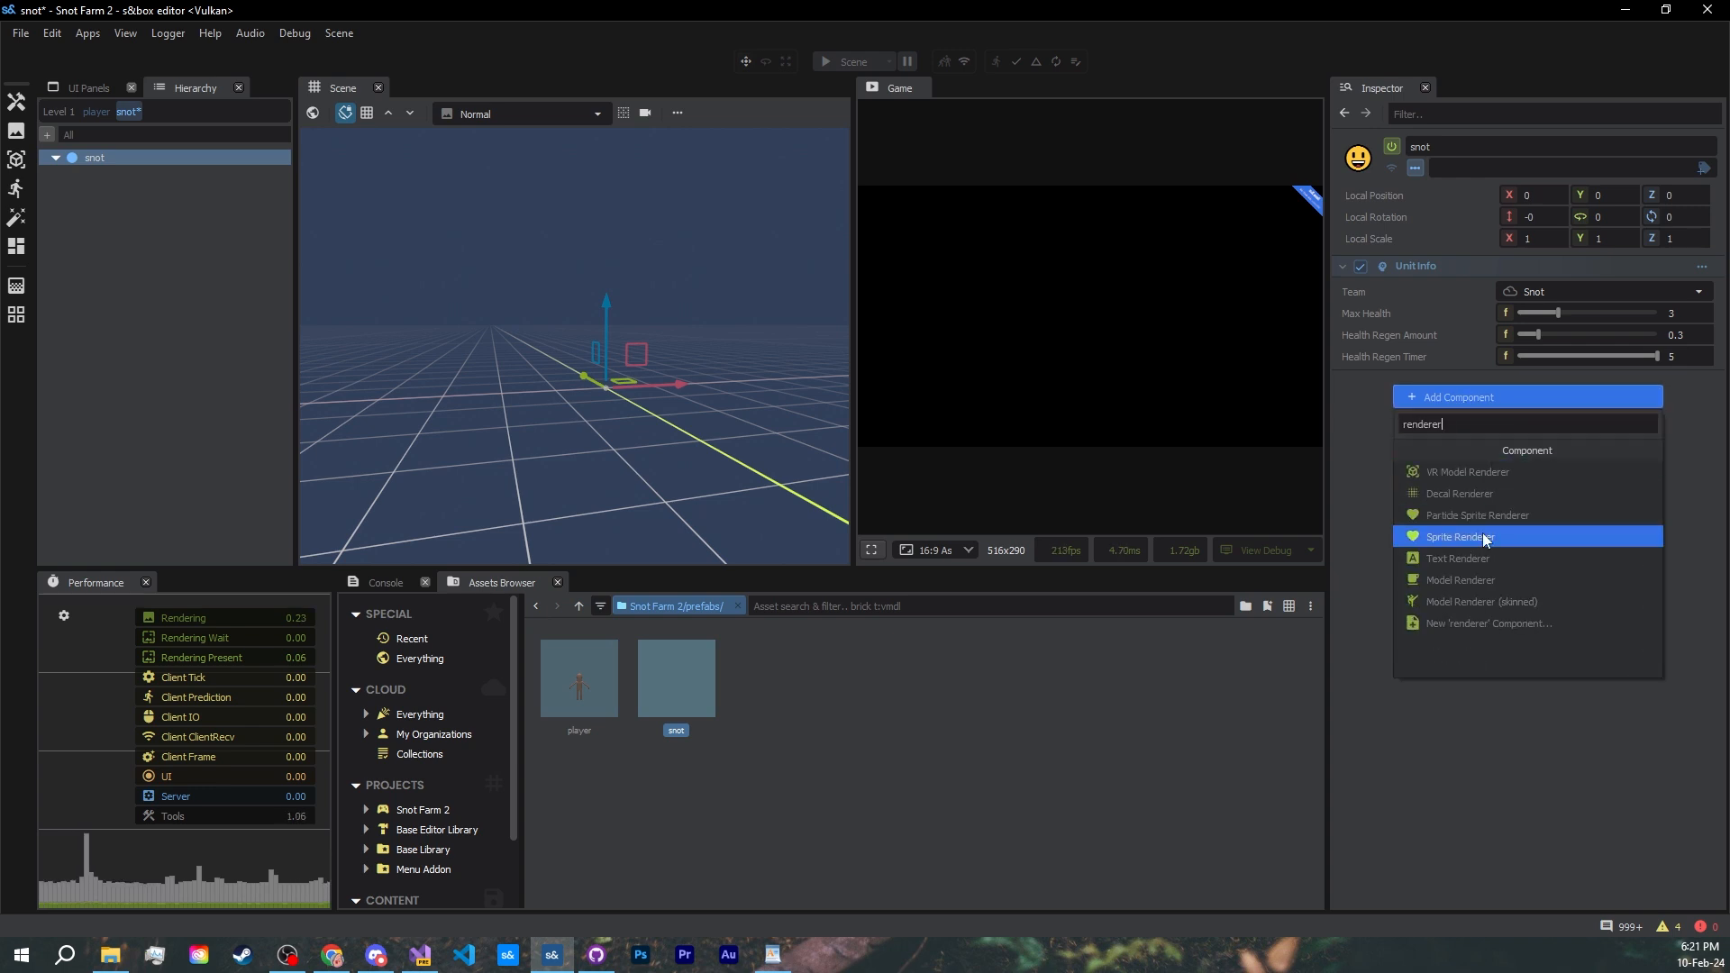
# - Add a skinned Model Renderer and search cloud model packages for 'snot', bringing up the Snot model's details
pyautogui.click(1483, 602)
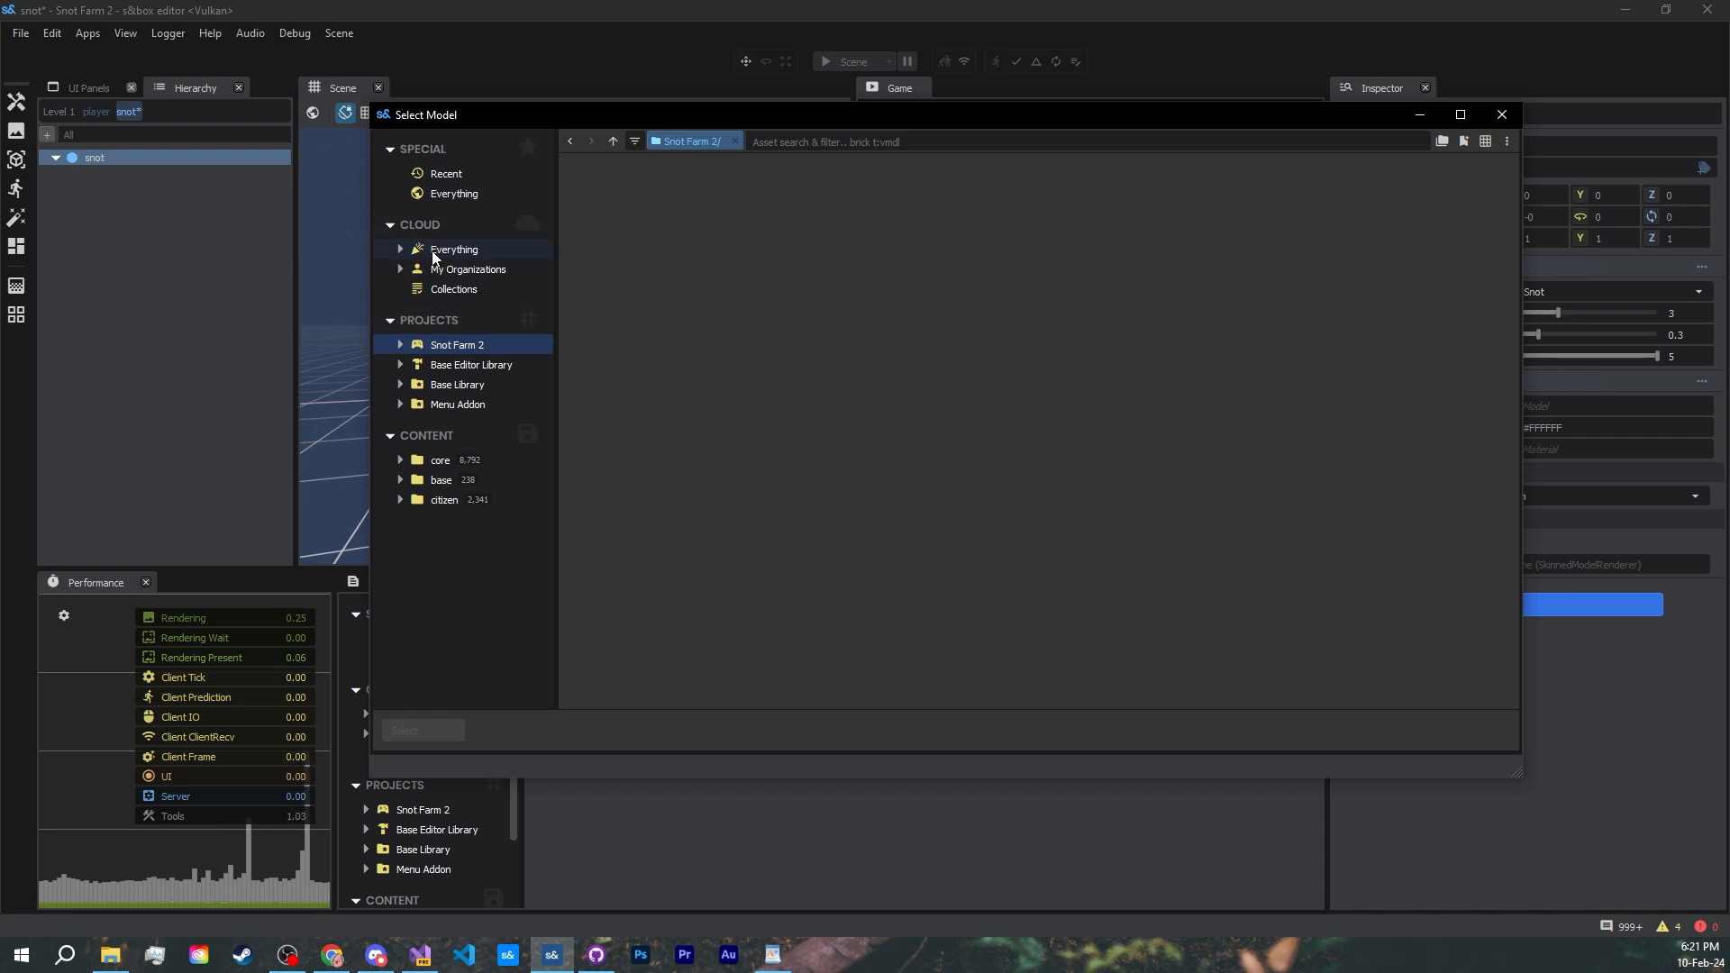
pyautogui.click(454, 248)
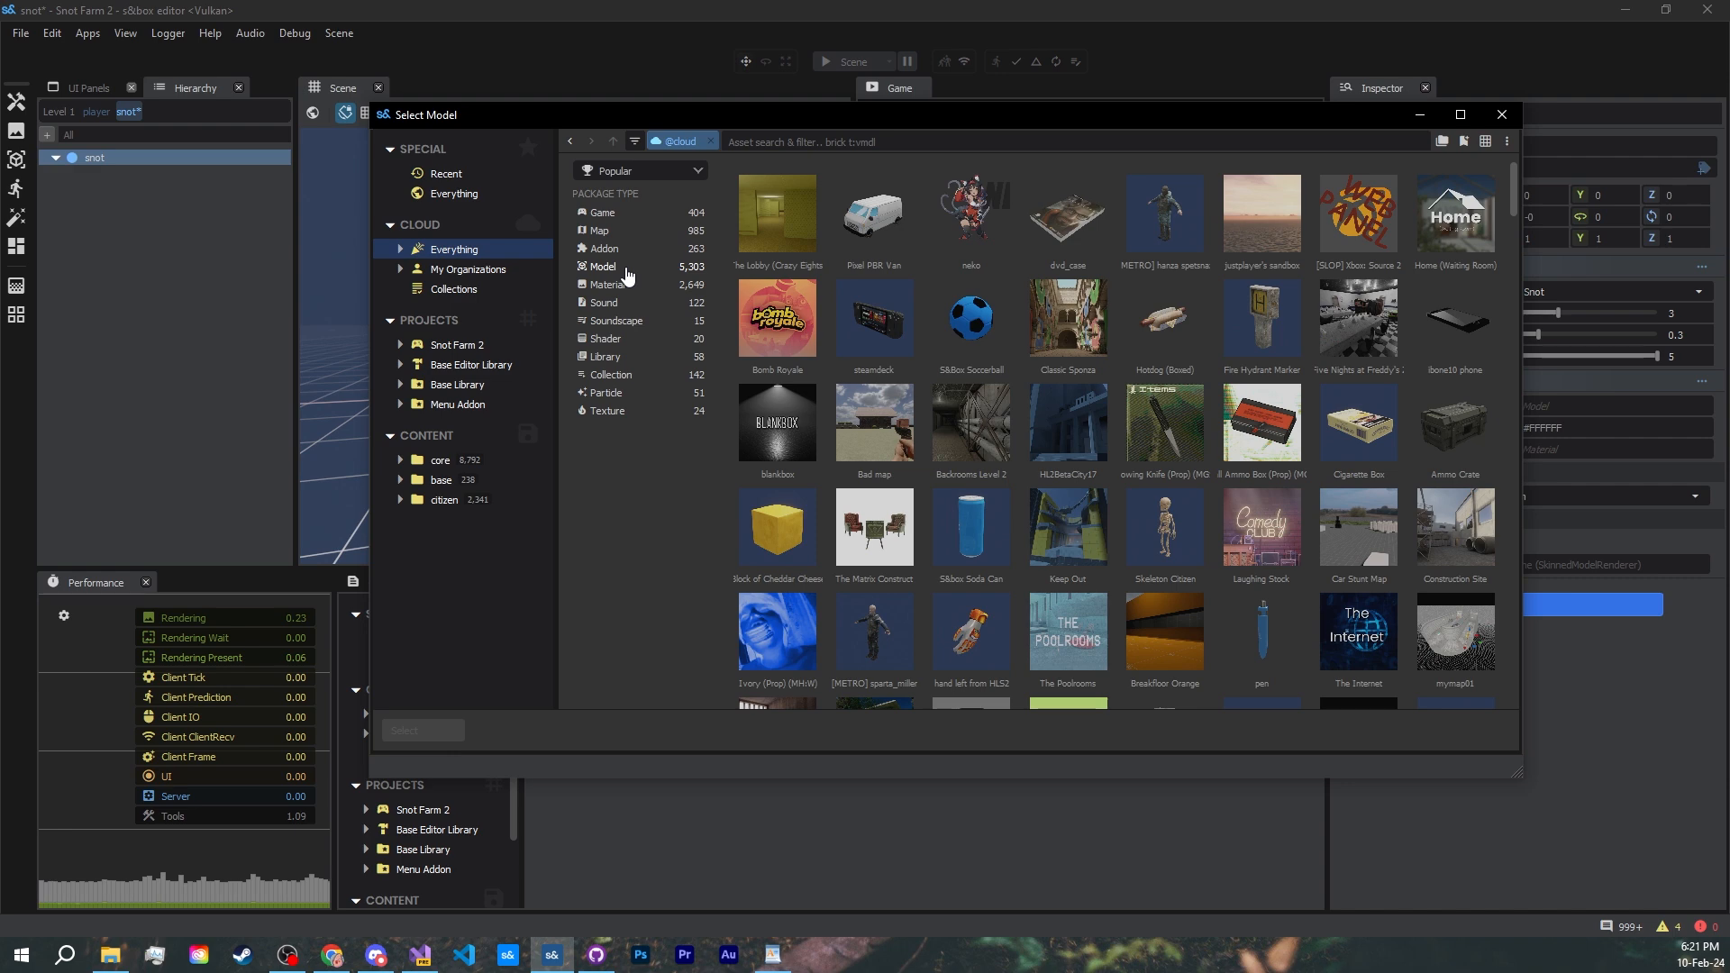
pyautogui.click(604, 267)
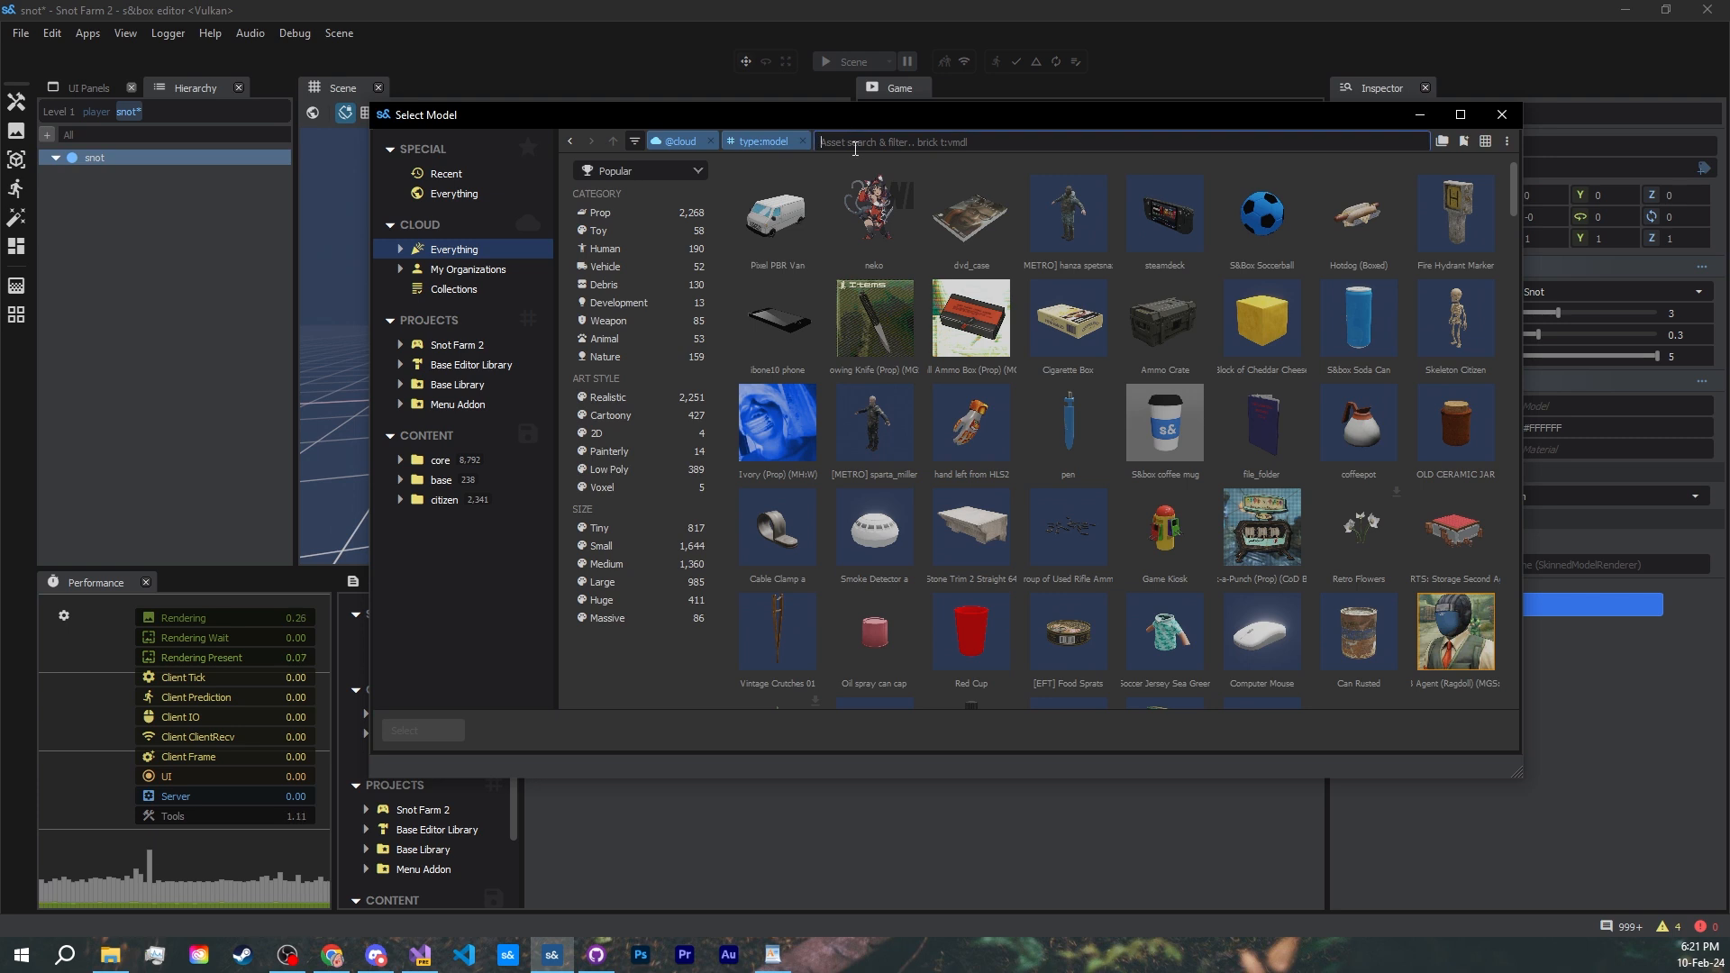
pyautogui.write('snot')
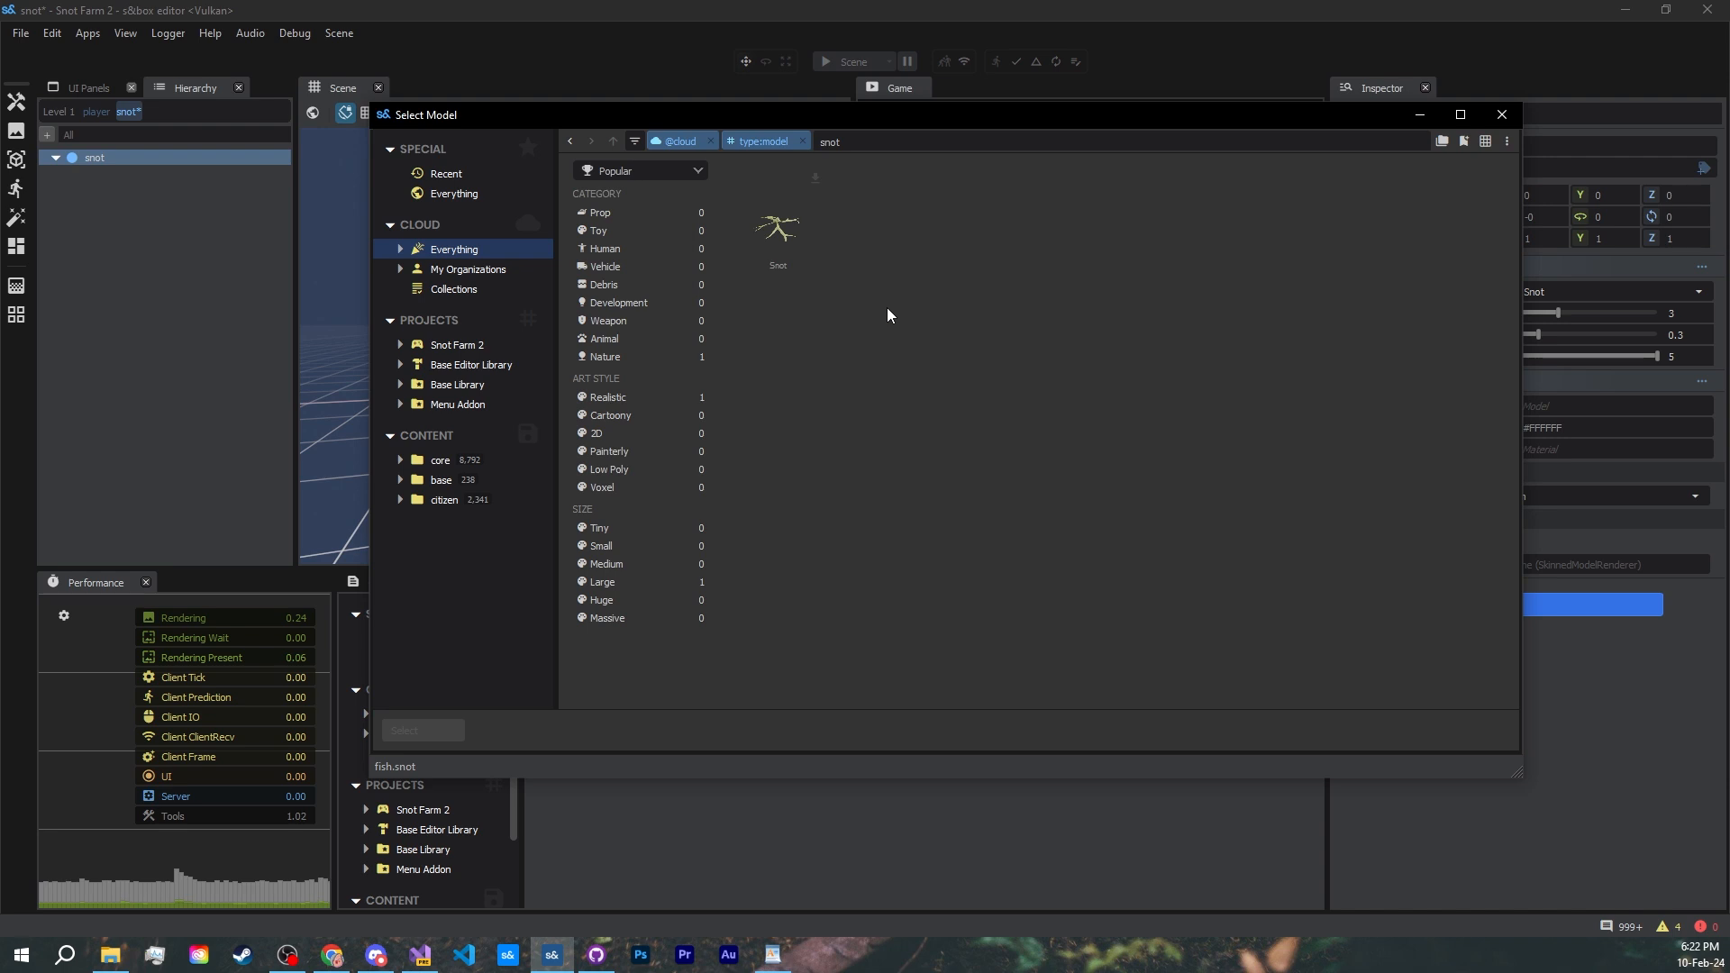
pyautogui.moveTo(775, 245)
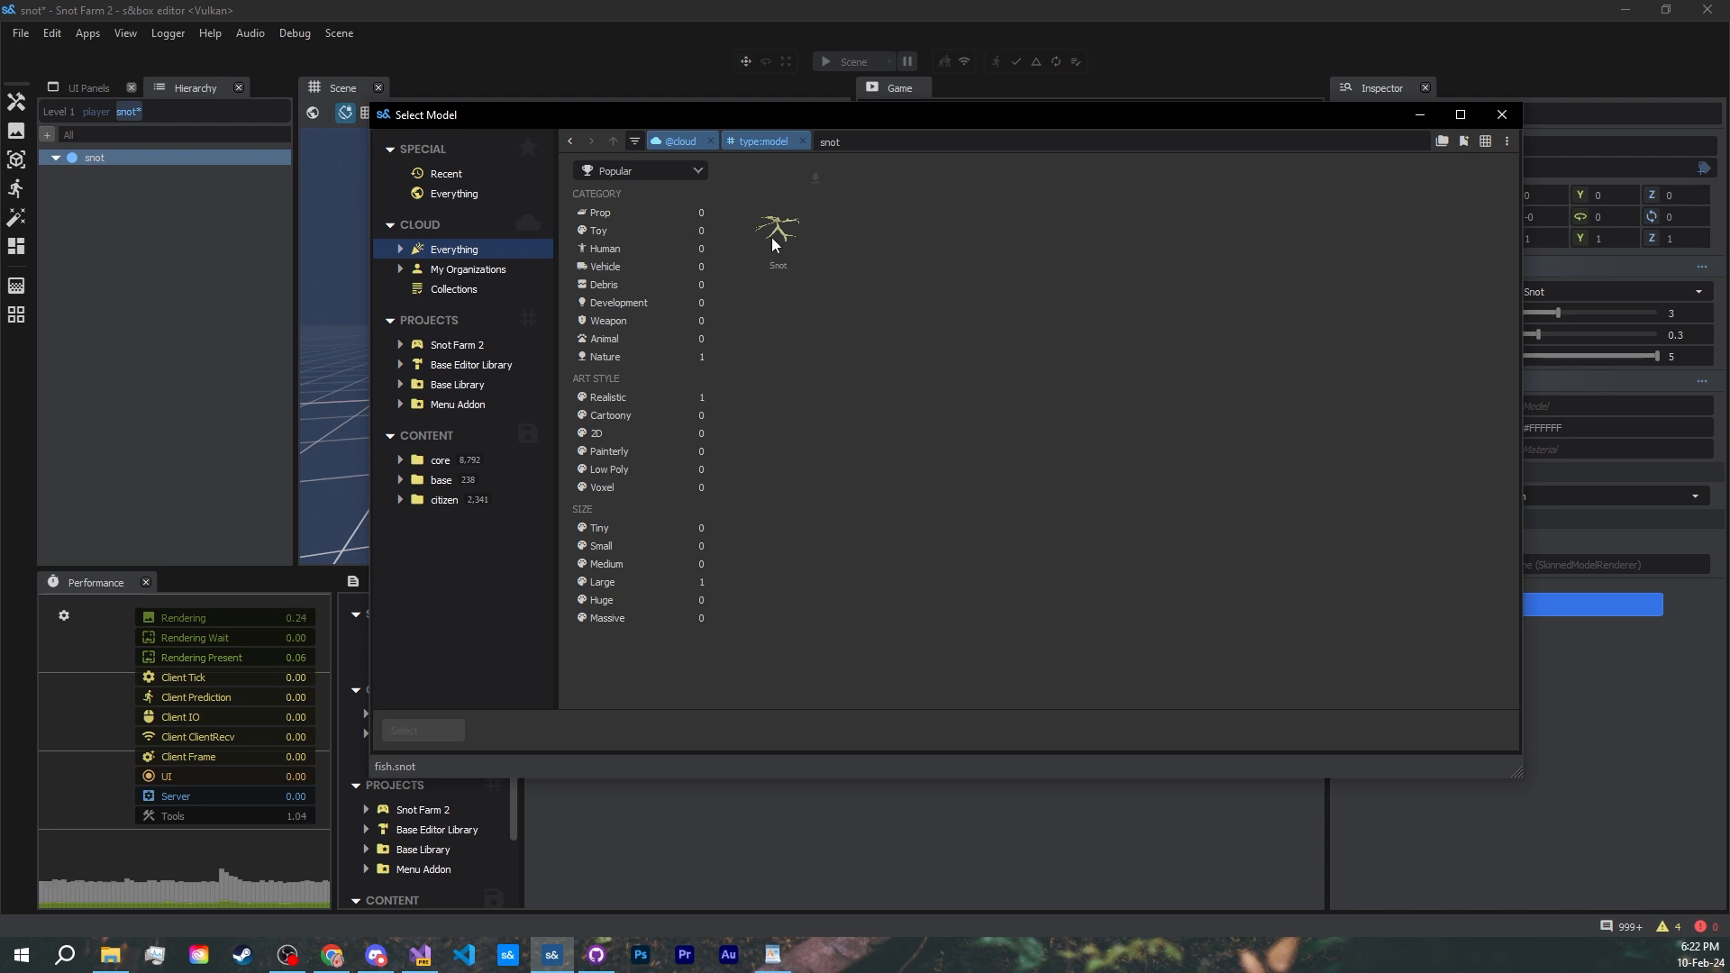
pyautogui.rightClick(779, 233)
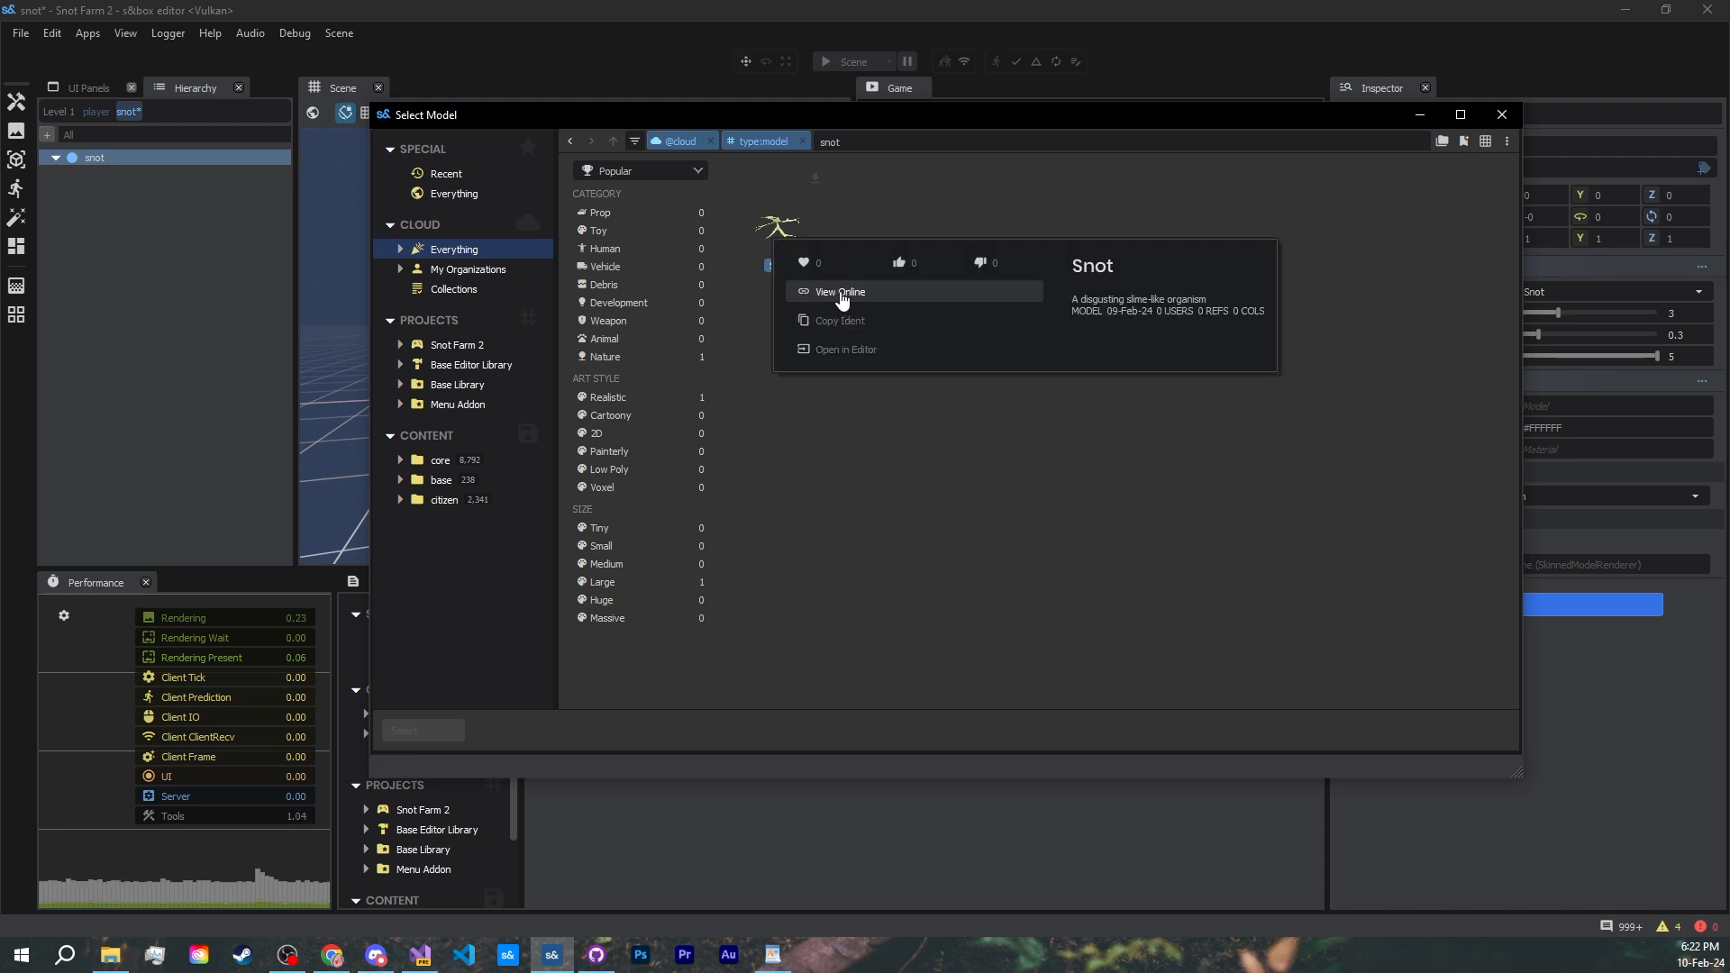
# - View the Snot model online and scroll its asset.party page to the About Snot animgraph parameters
pyautogui.click(841, 292)
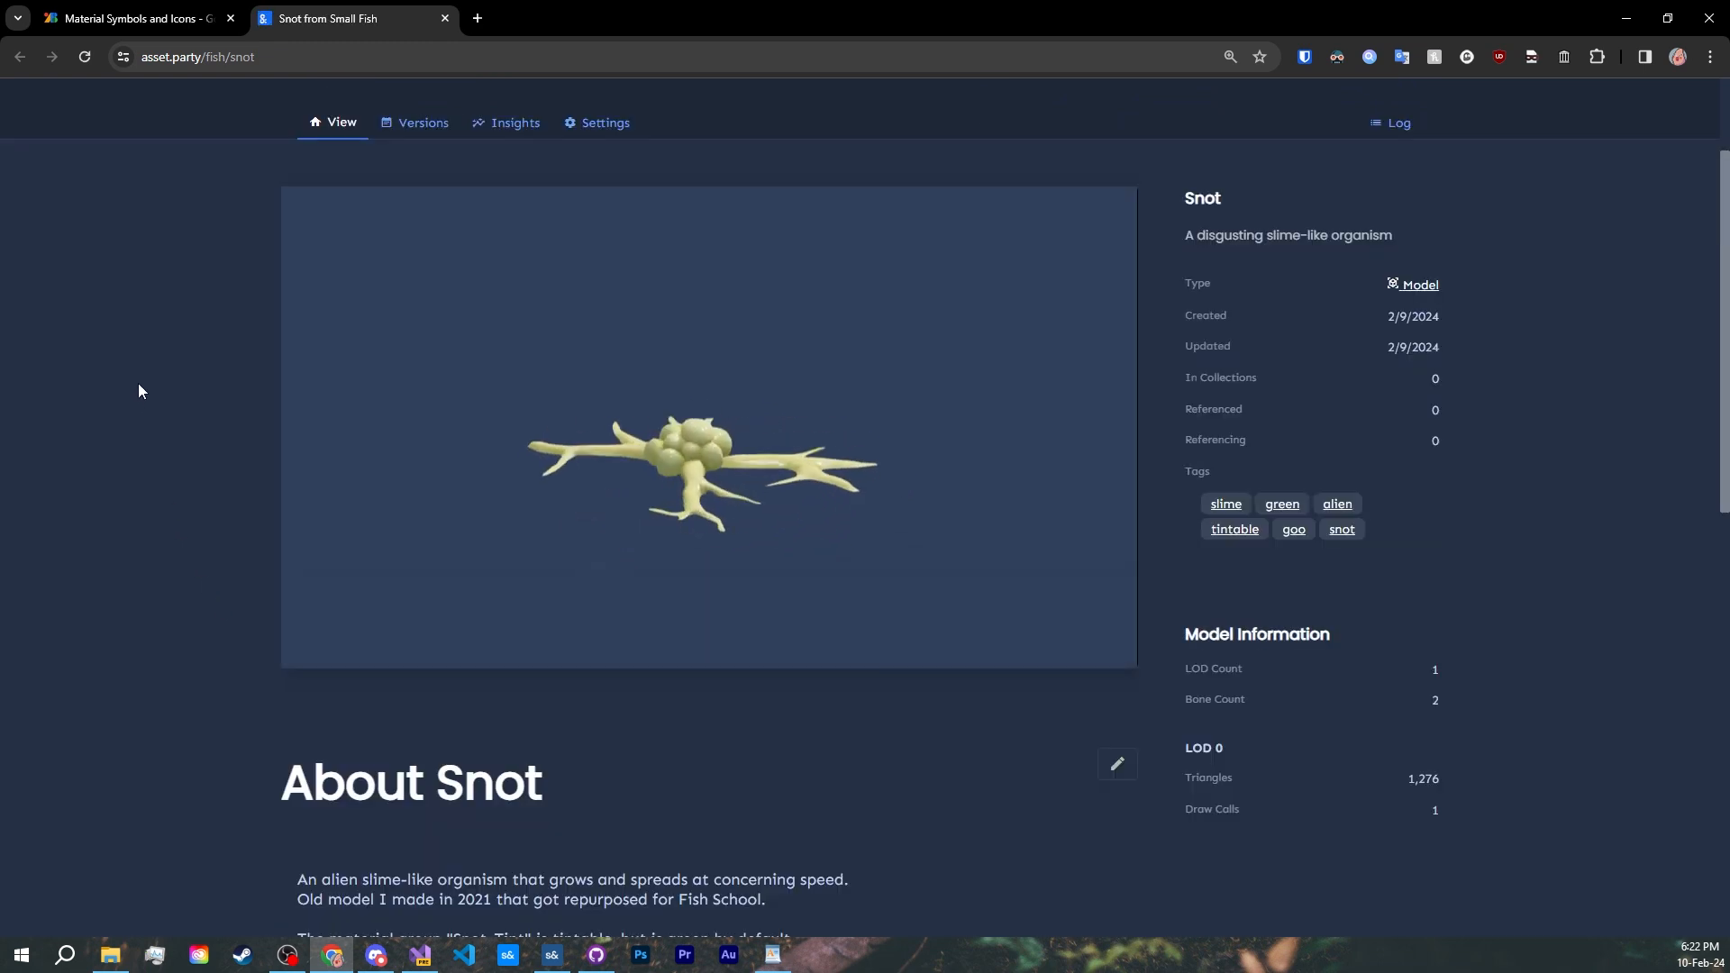
pyautogui.scroll(-3)
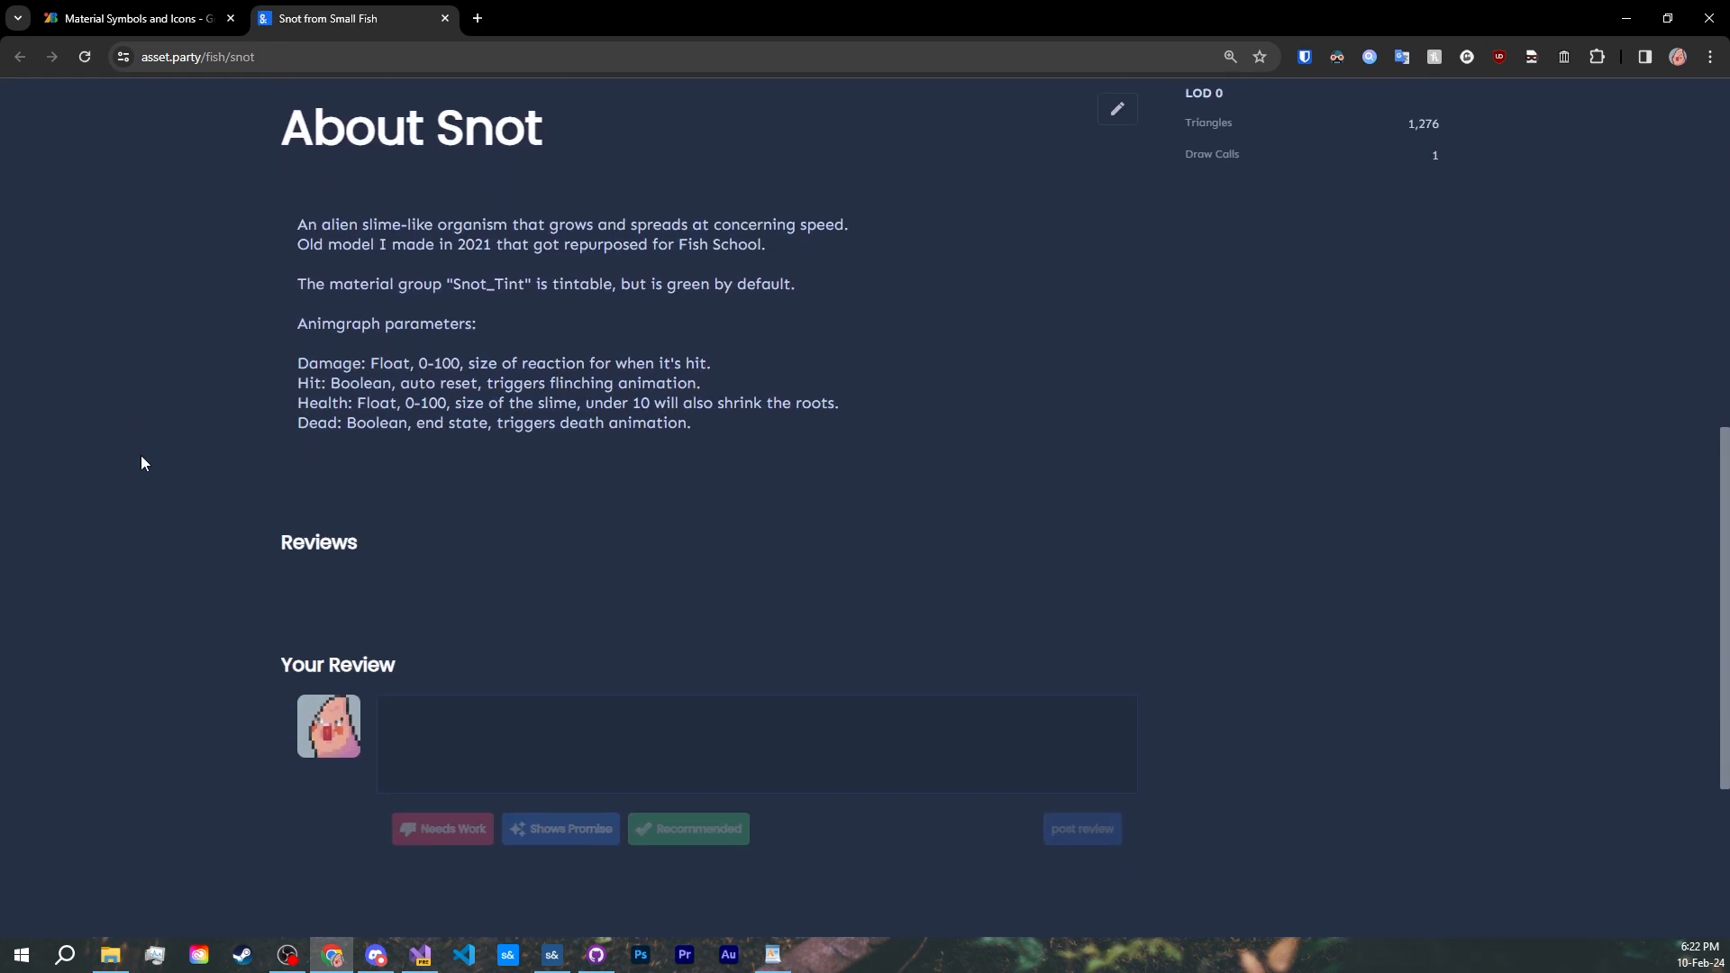
pyautogui.click(528, 713)
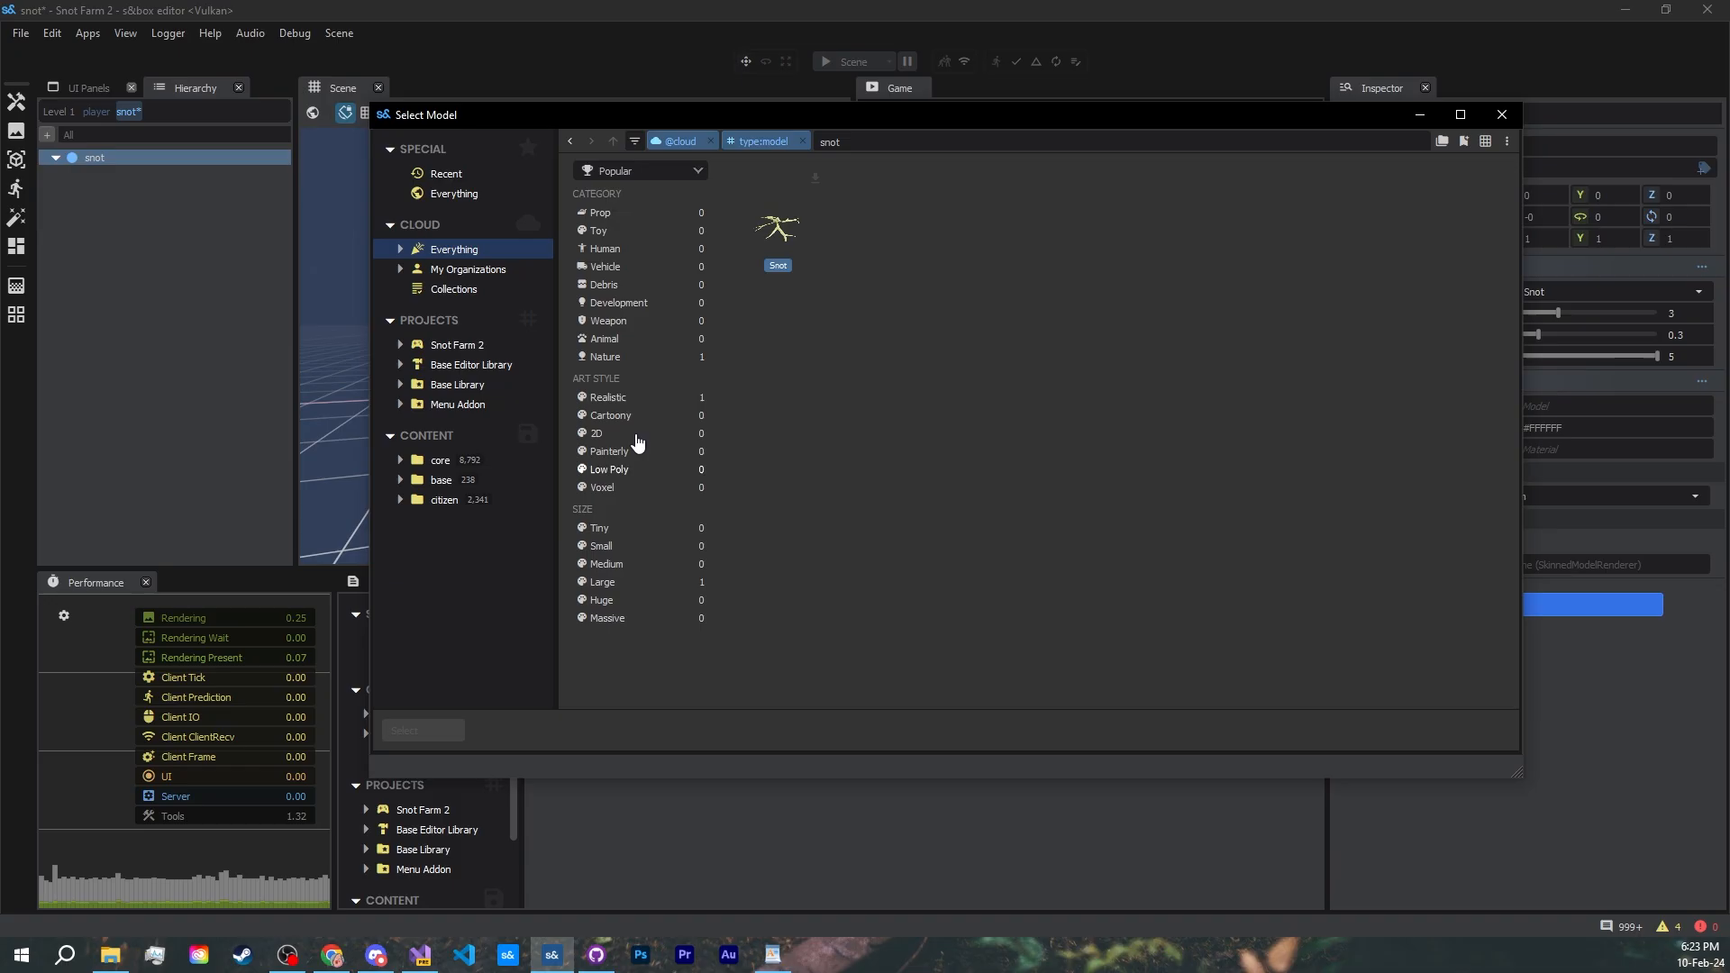
pyautogui.moveTo(778, 228)
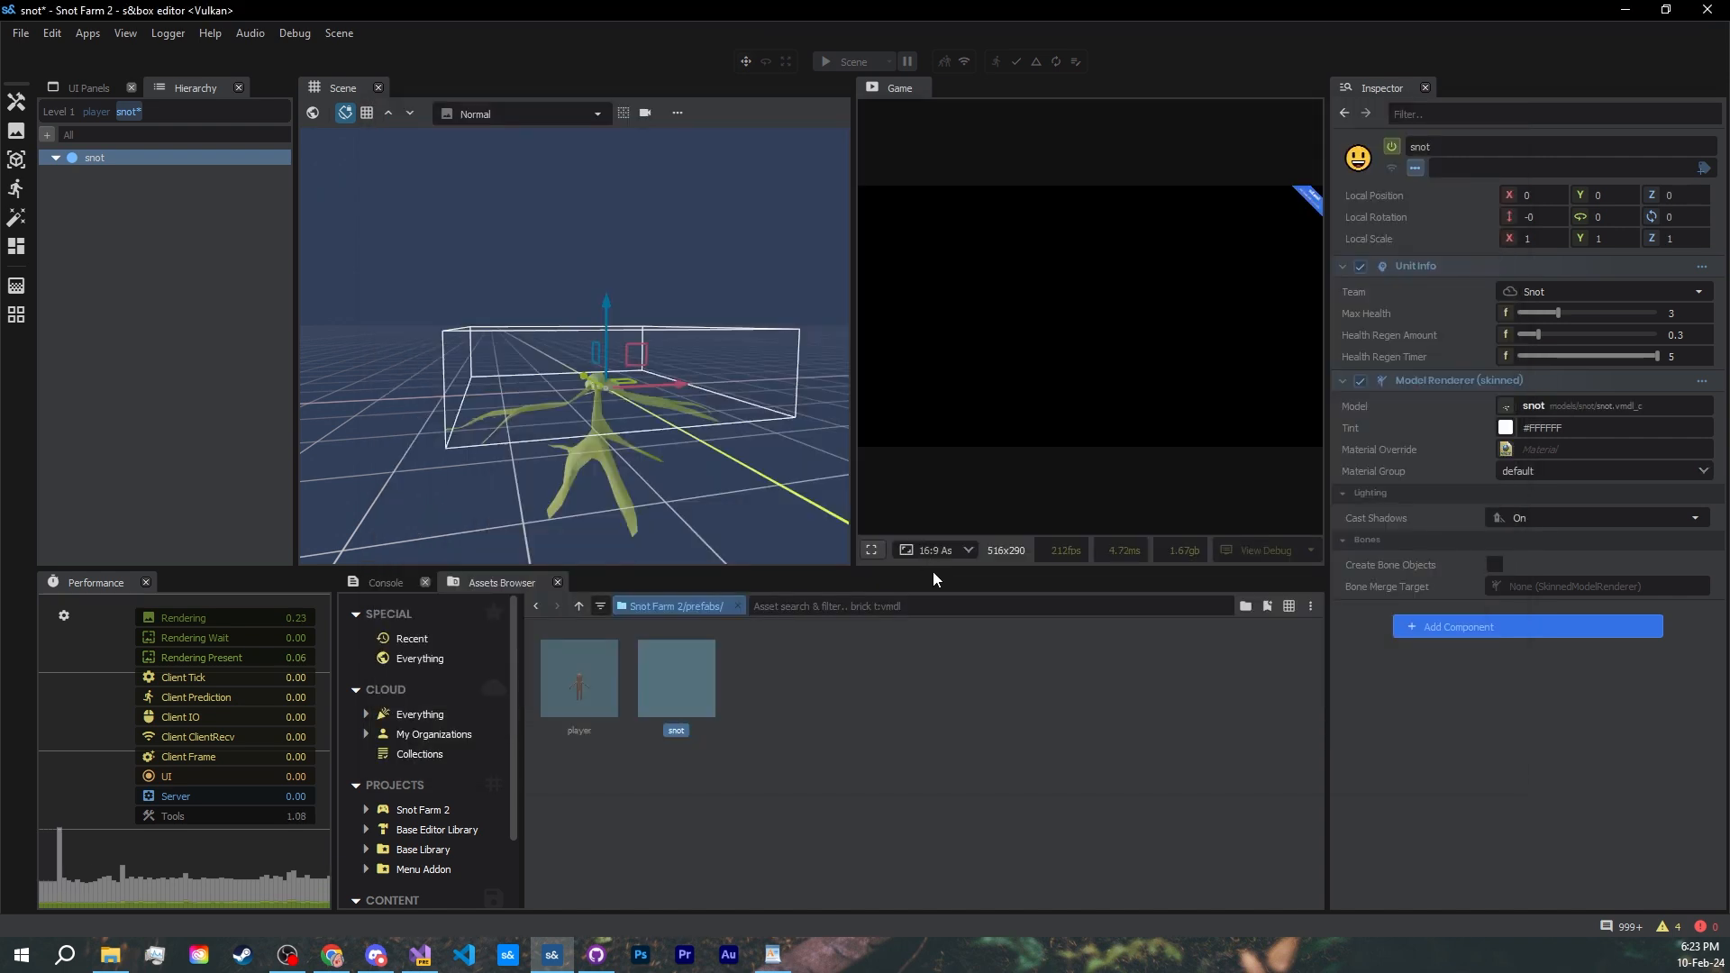
pyautogui.moveTo(971, 506)
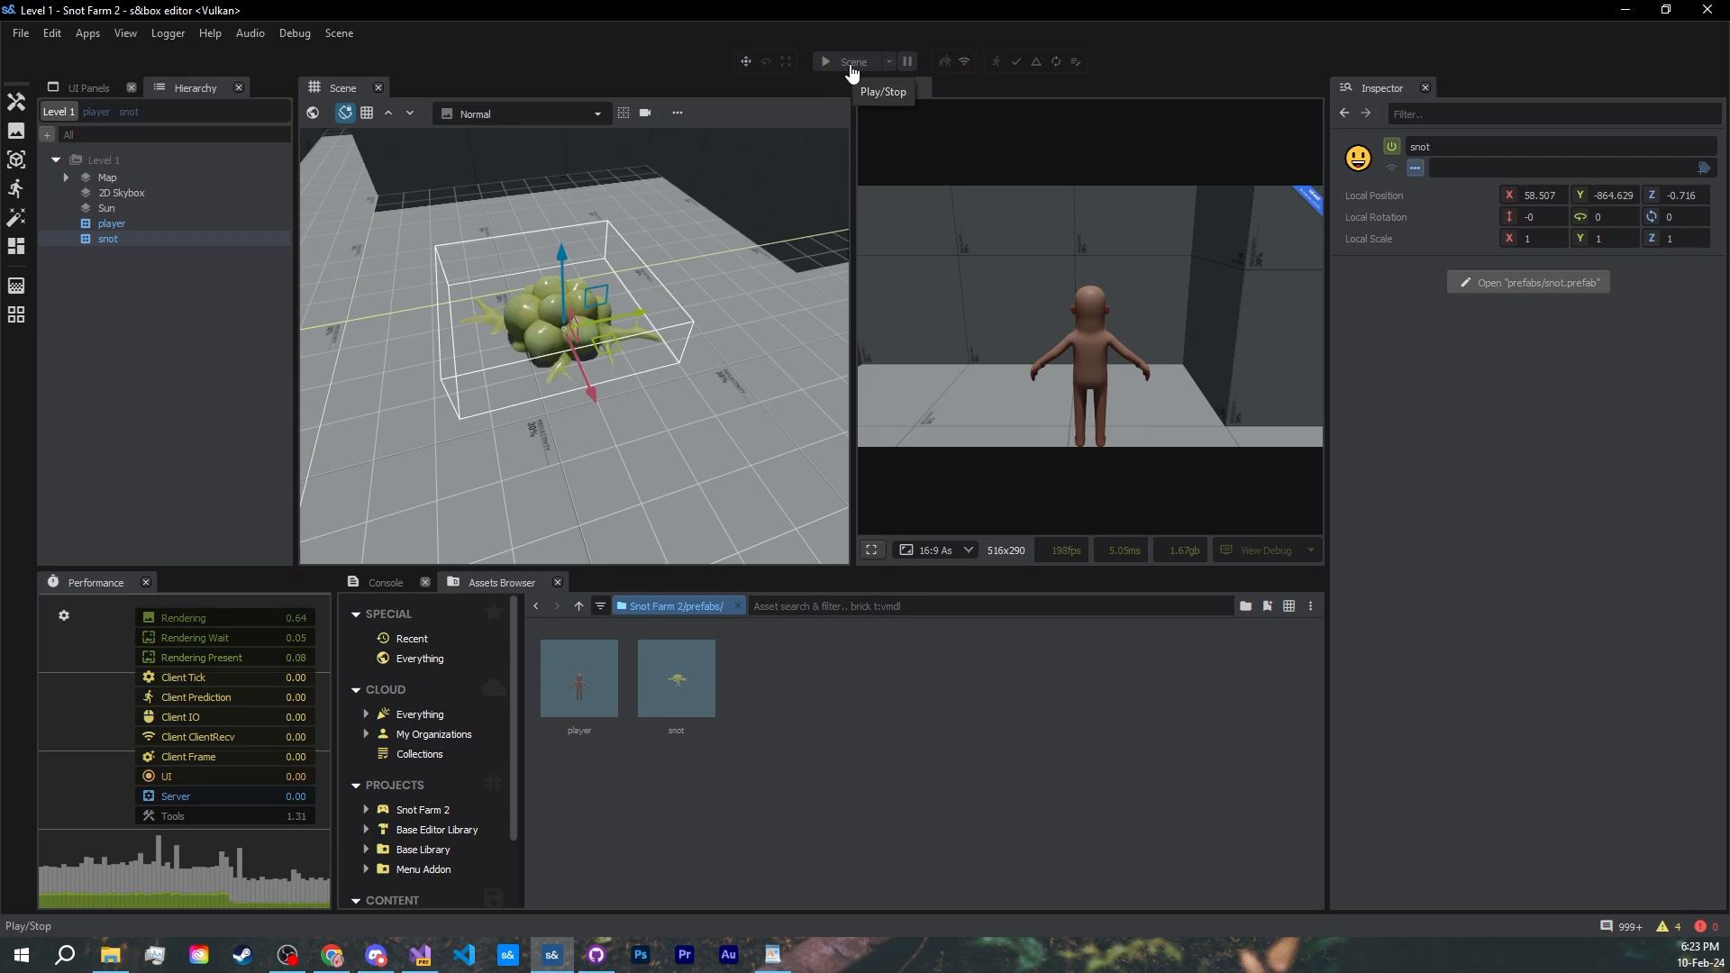
# - Play Level 1 so the player stands beside the green snot slime
pyautogui.click(825, 61)
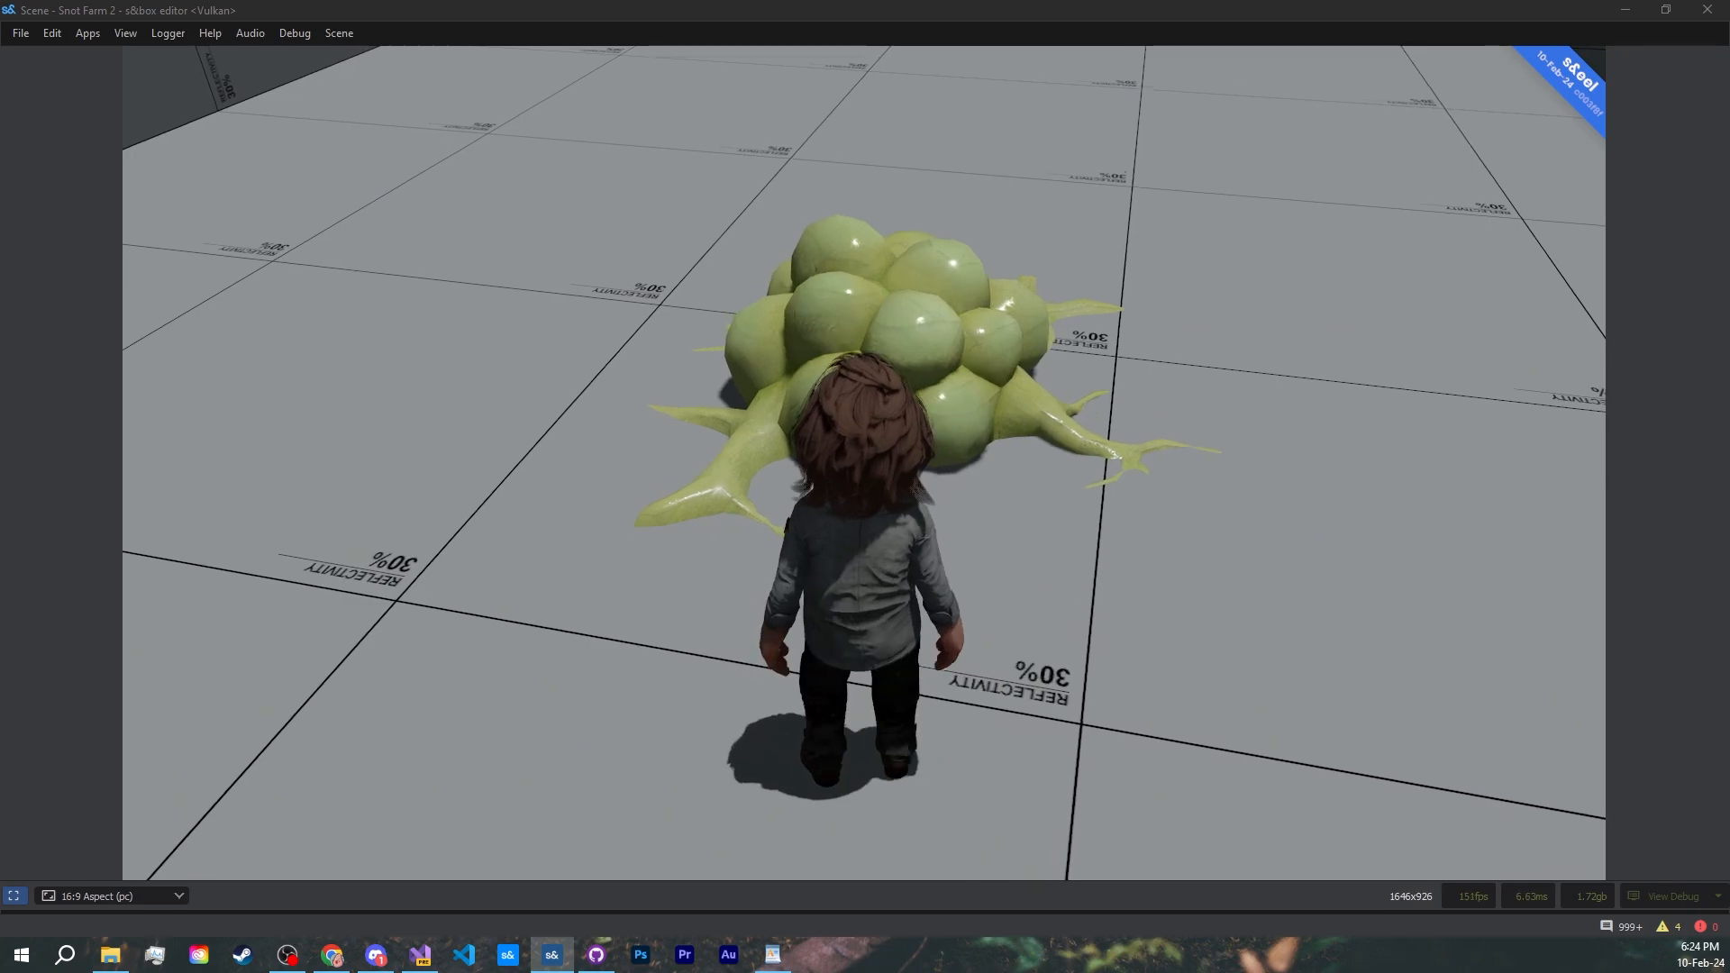
# - Add Stats-category float properties PunchStrength (damage your punch deals) and PunchCooldown with summary comments
pyautogui.click(417, 955)
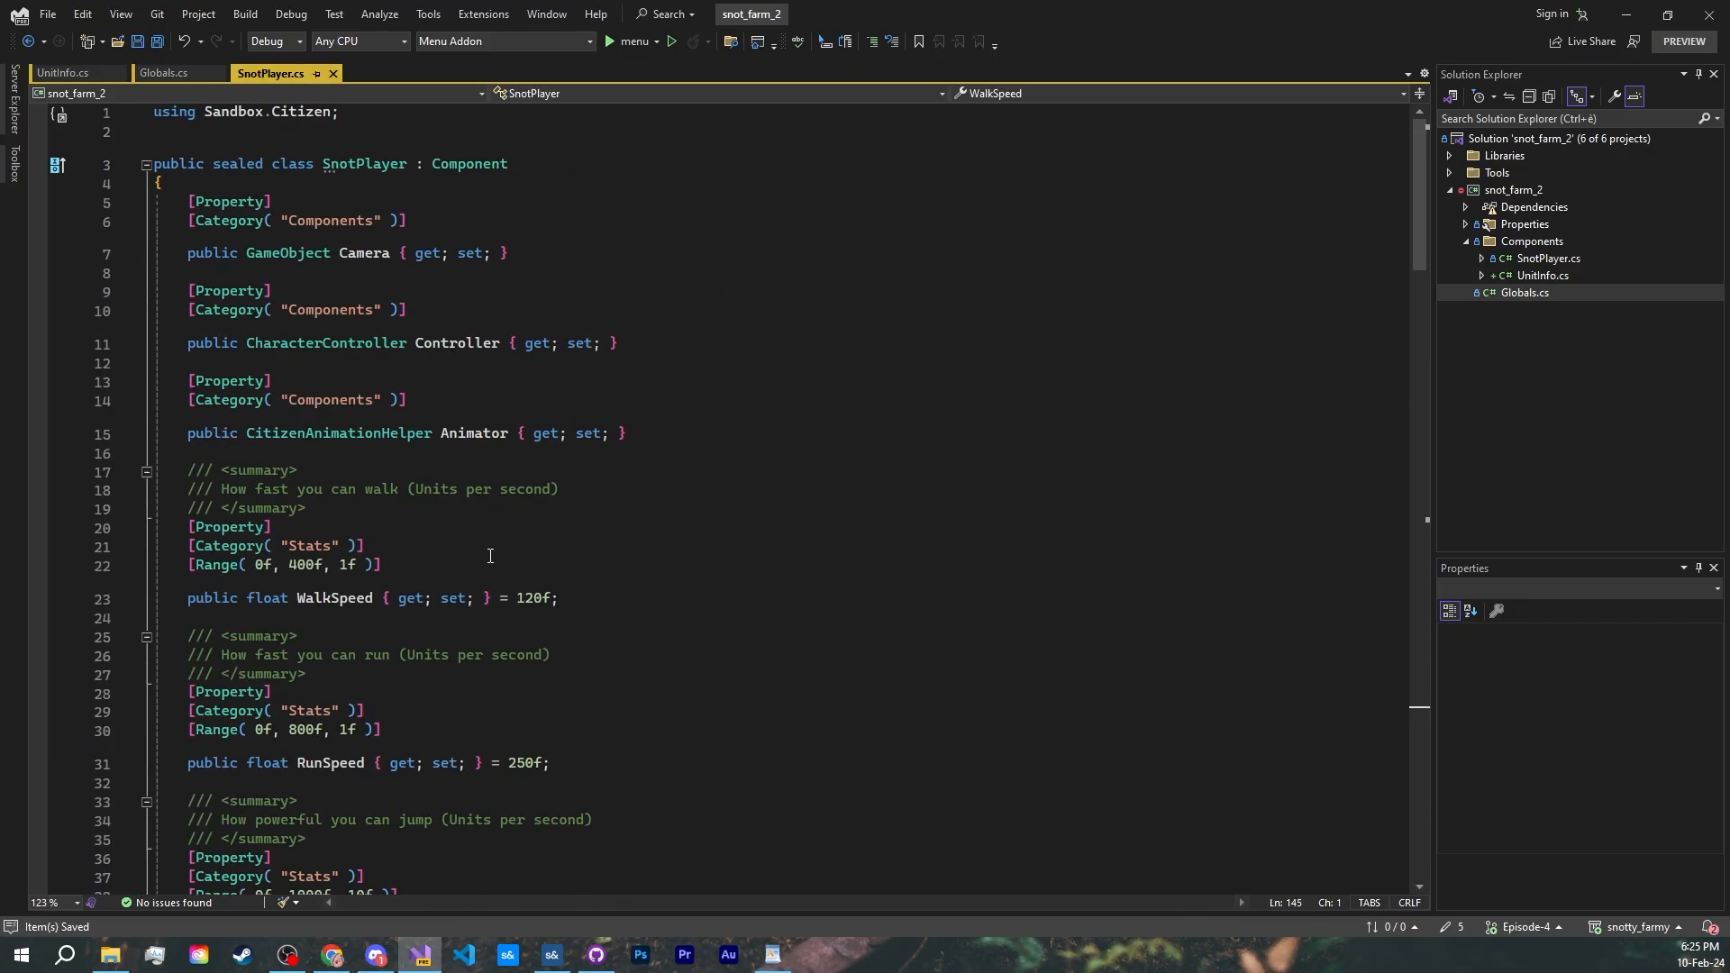
pyautogui.scroll(-3)
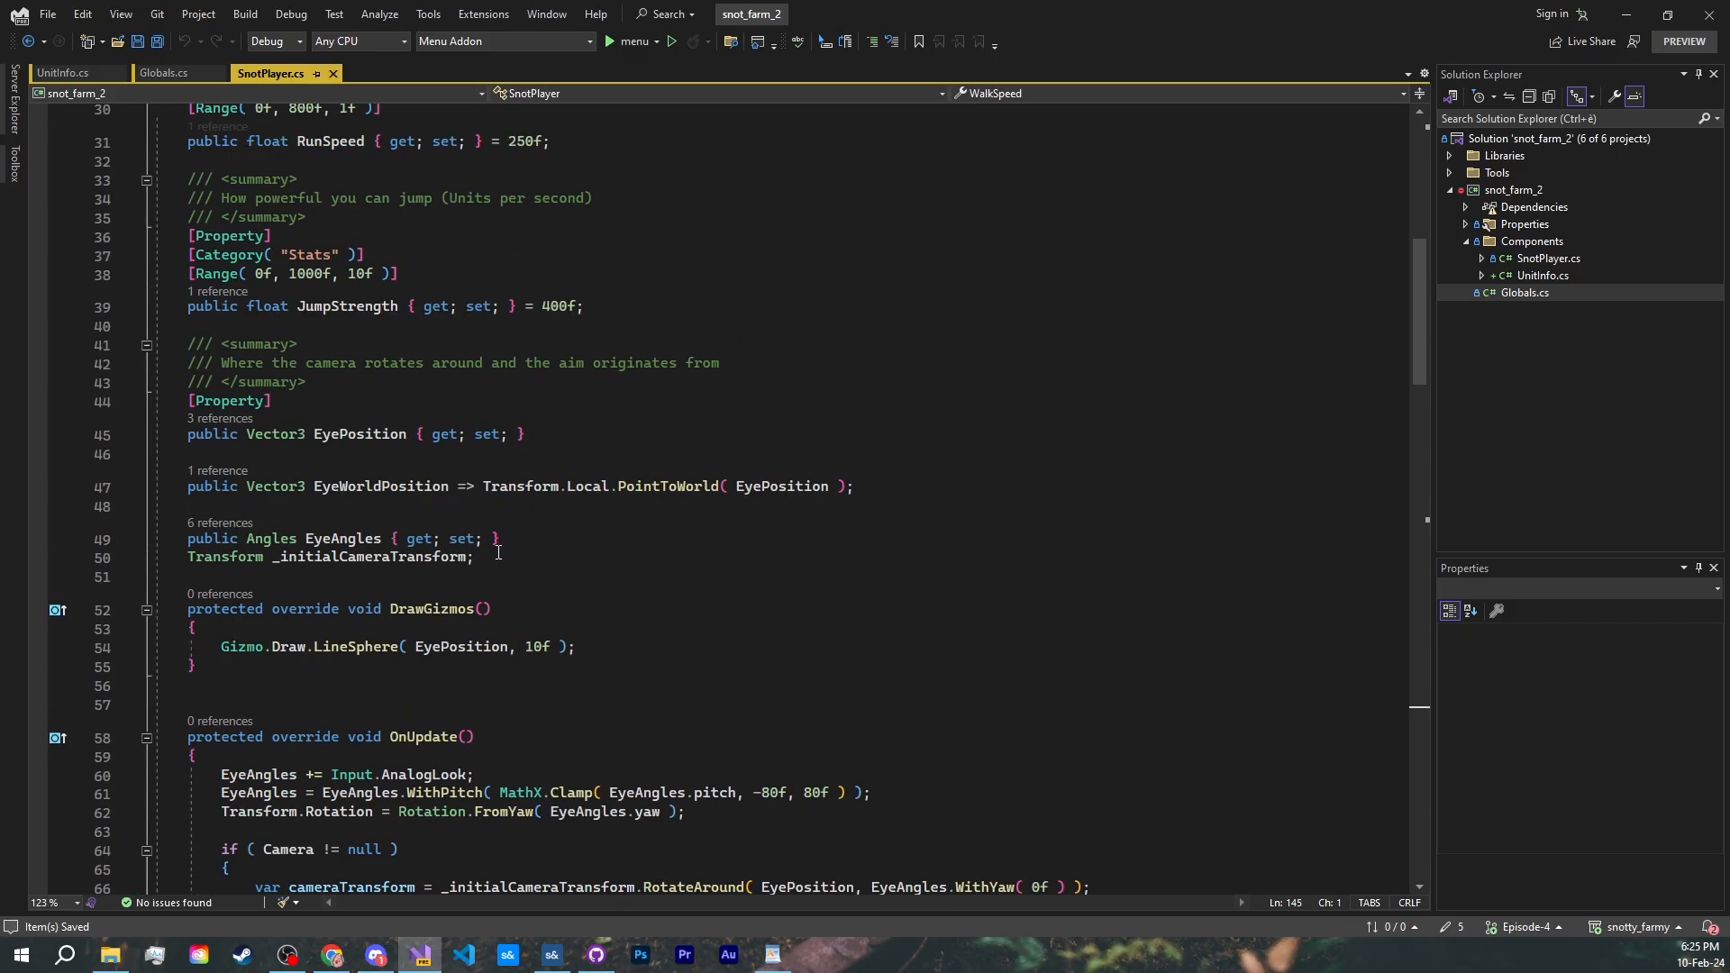
pyautogui.write('[Category( "Stats"')
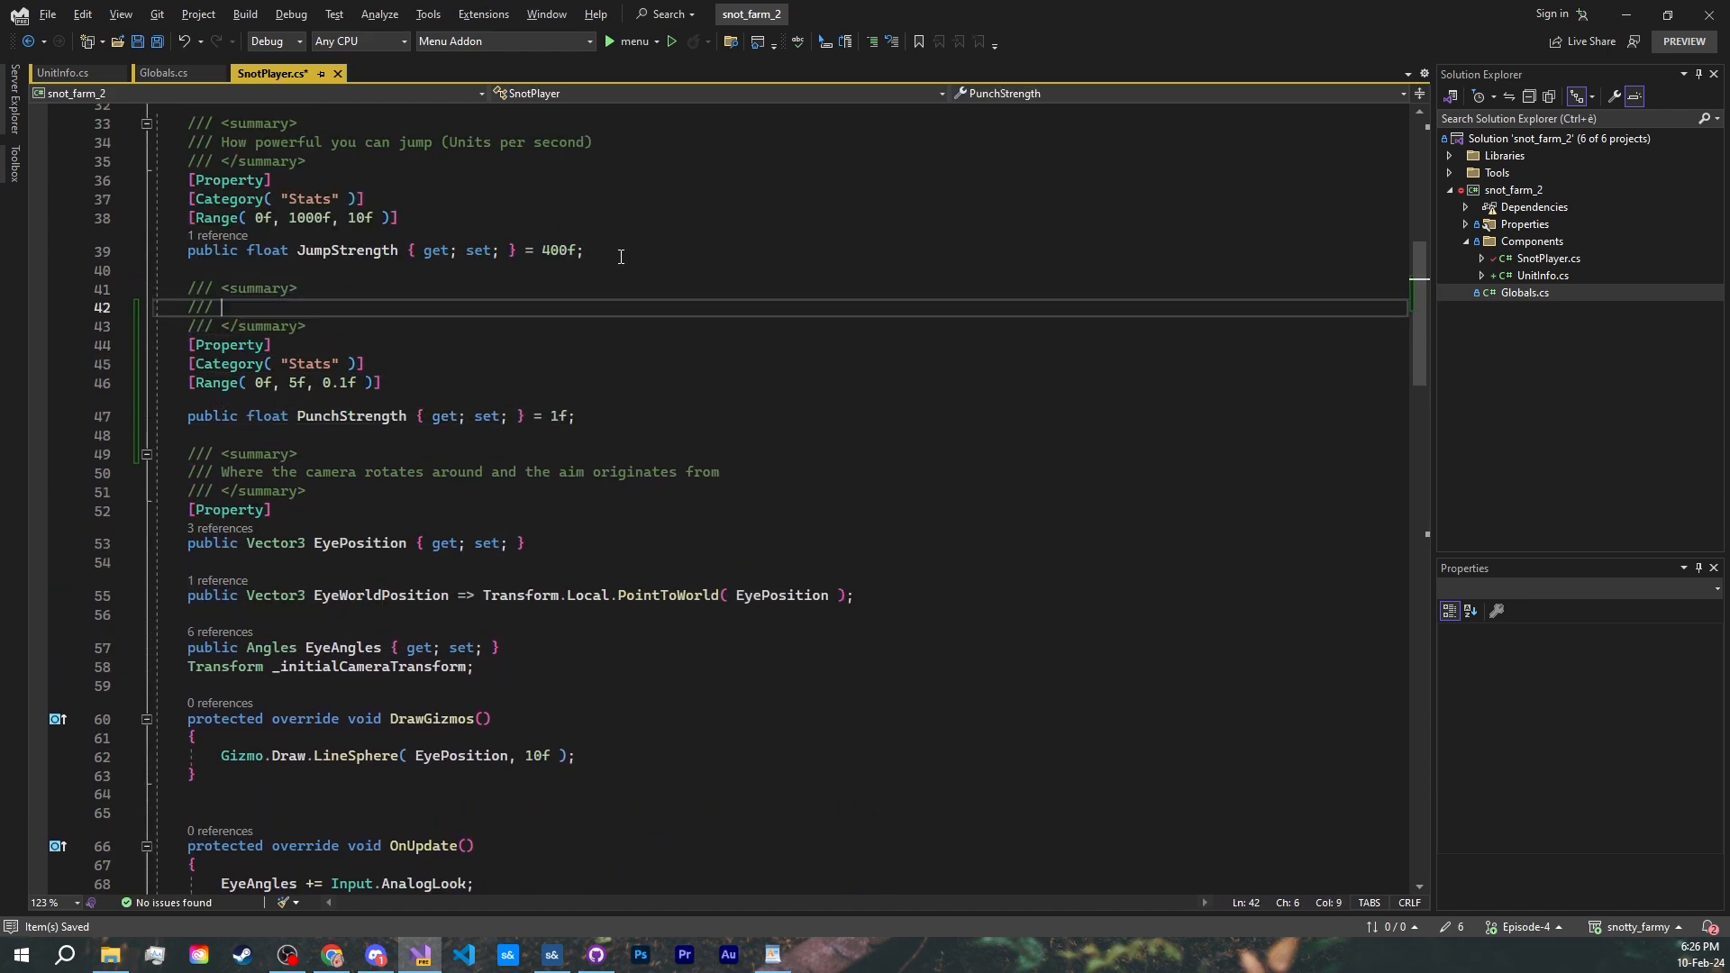
pyautogui.write('How much damage your punch deals')
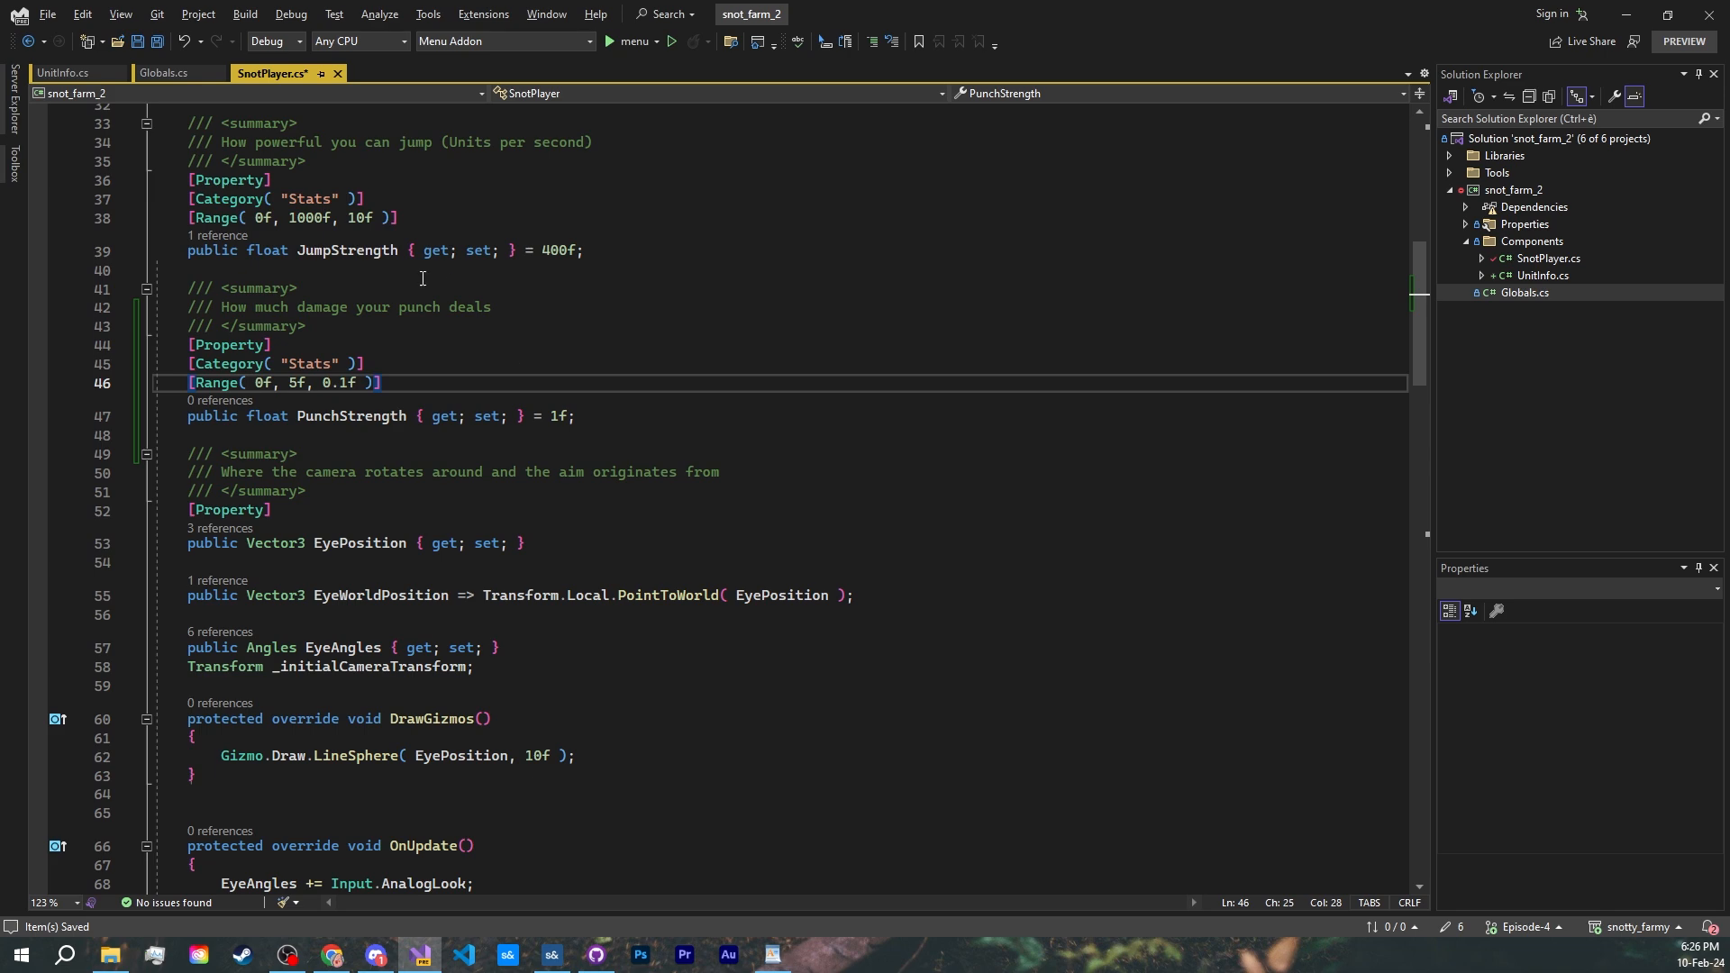
pyautogui.press('enter')
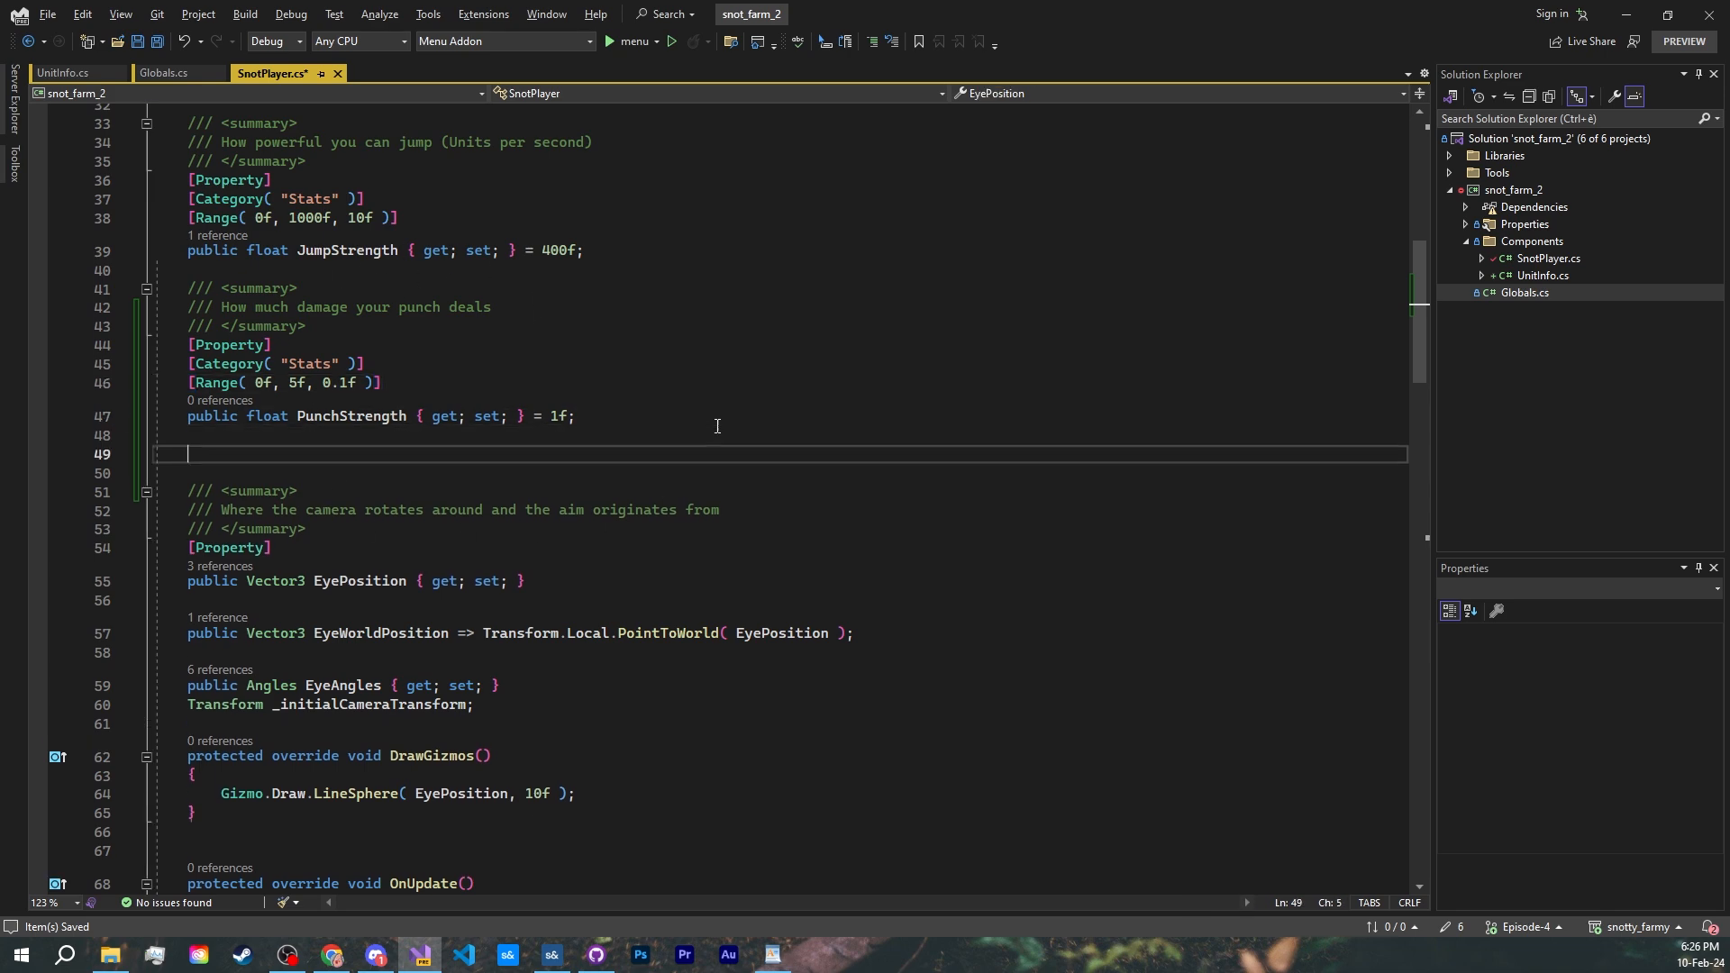
pyautogui.write('public float PunchCooldown { get; set; } = 0.5f;')
pyautogui.write('/// How many seconds before you can punch again')
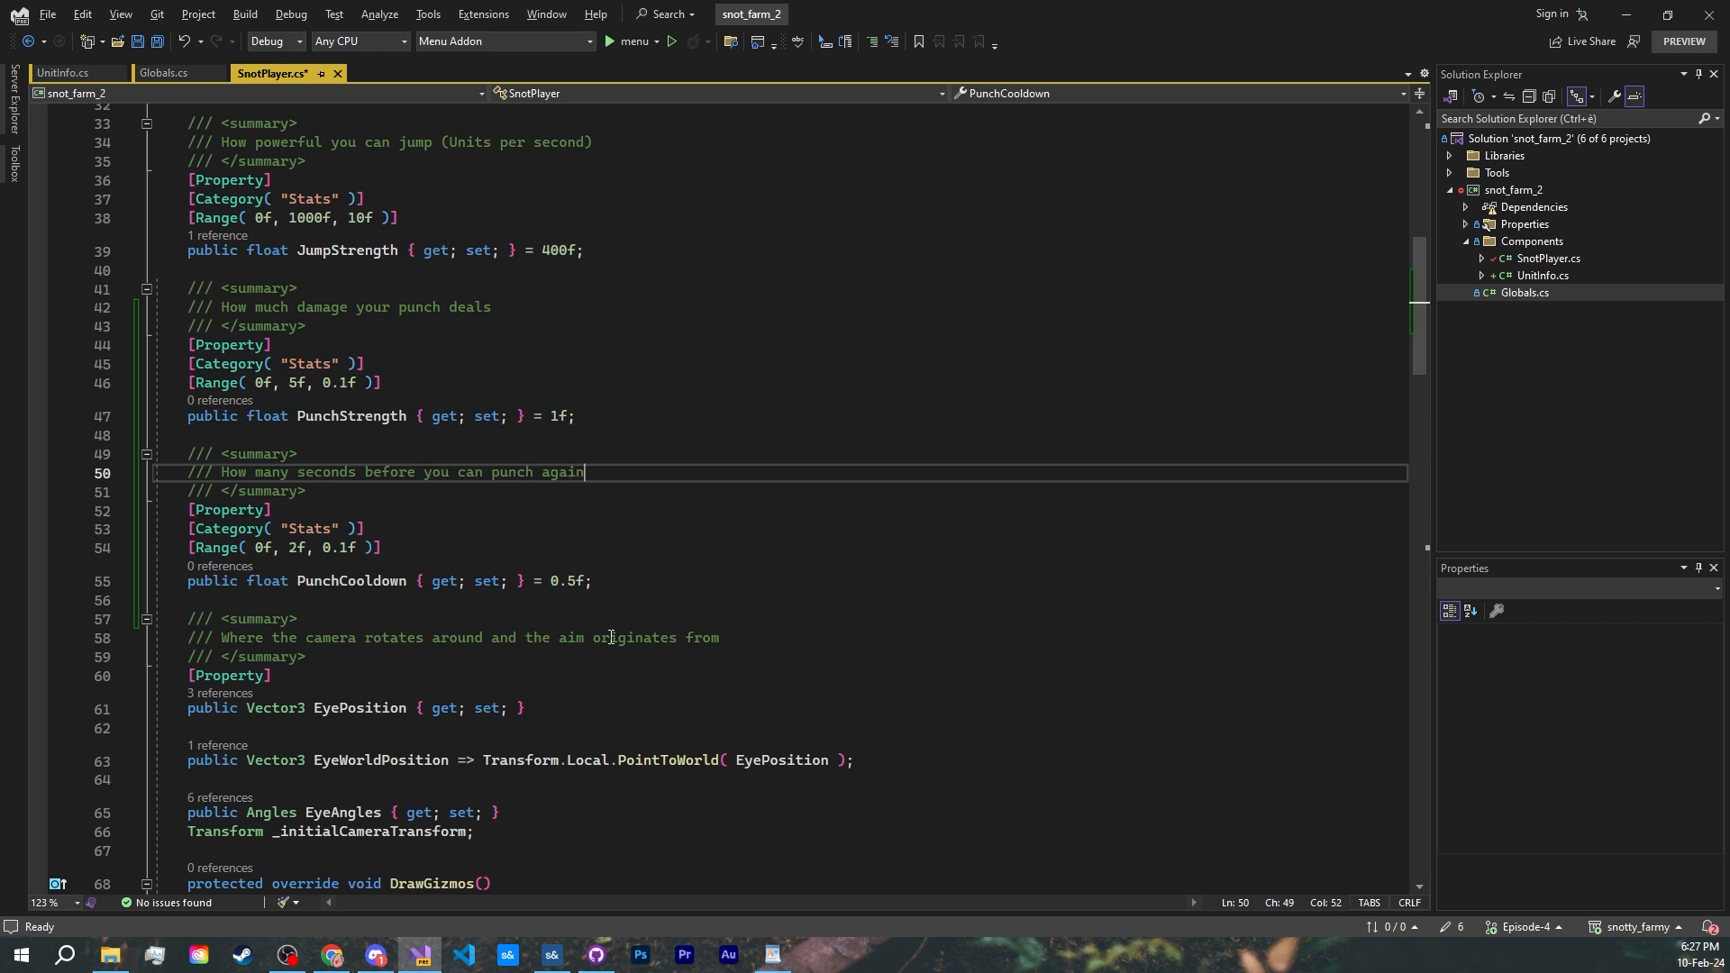
pyautogui.moveTo(360, 436)
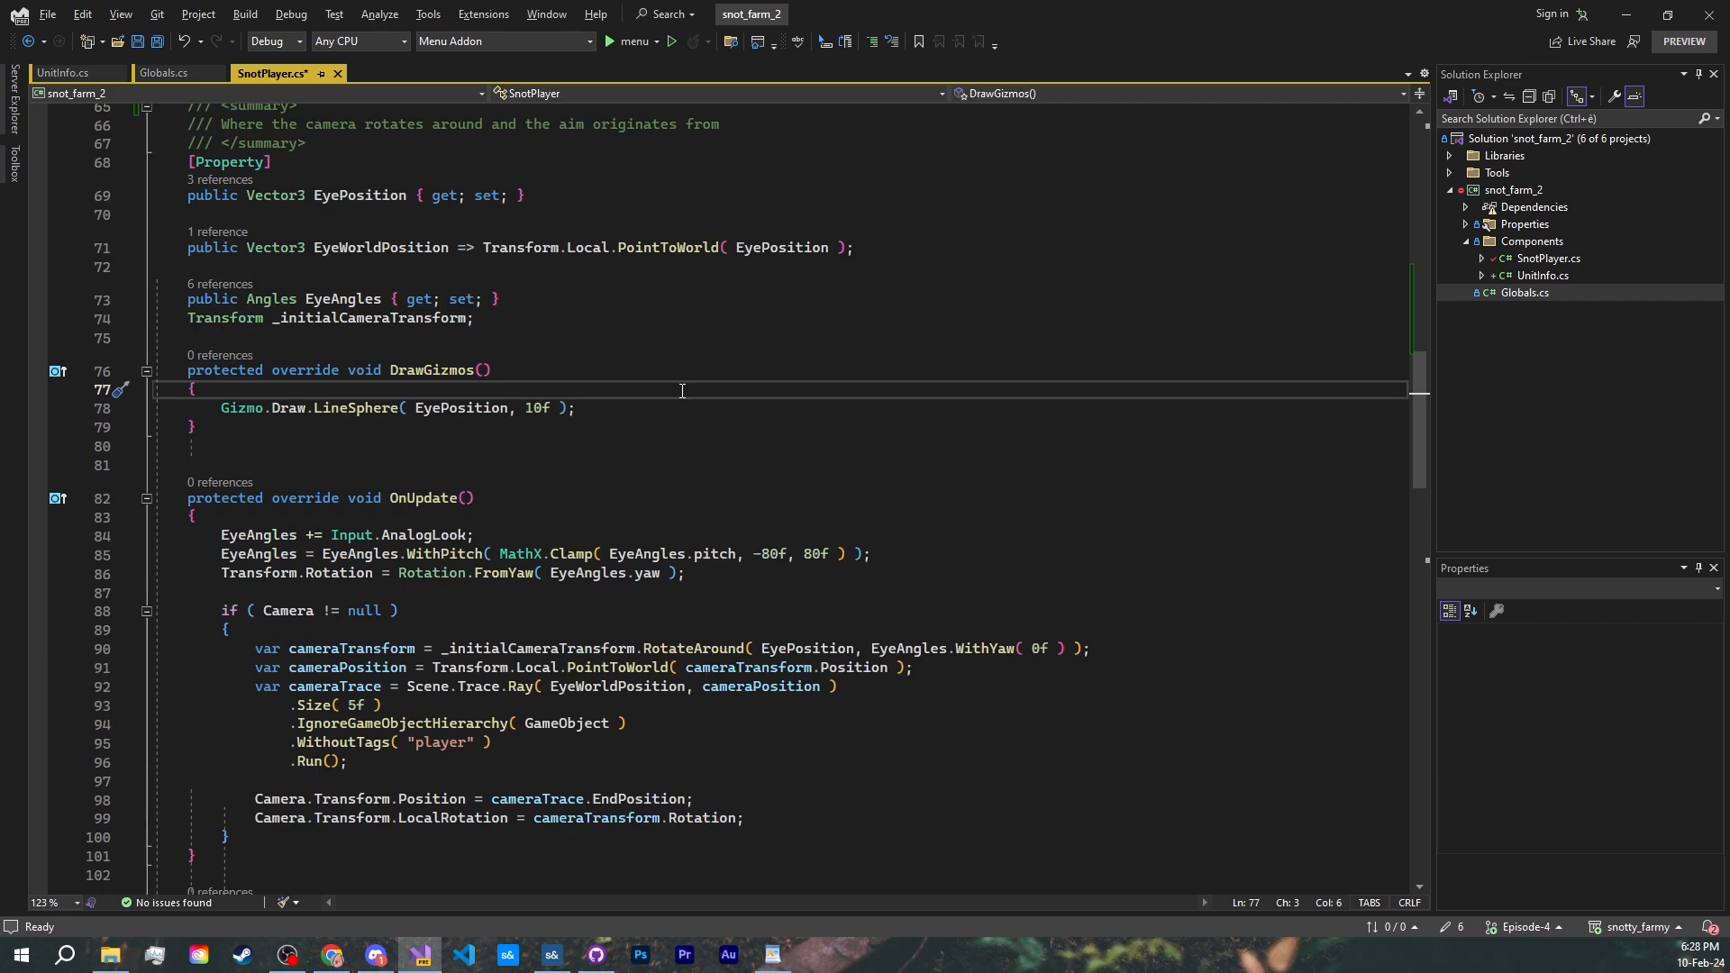
# - Draw a LineCylinder from EyePosition along Transform.Rotation.Forward * PunchRange (5f, 5f, 10), returning early if !Gizmo.IsSelected
pyautogui.write('var draw = Gizmo.Draw;')
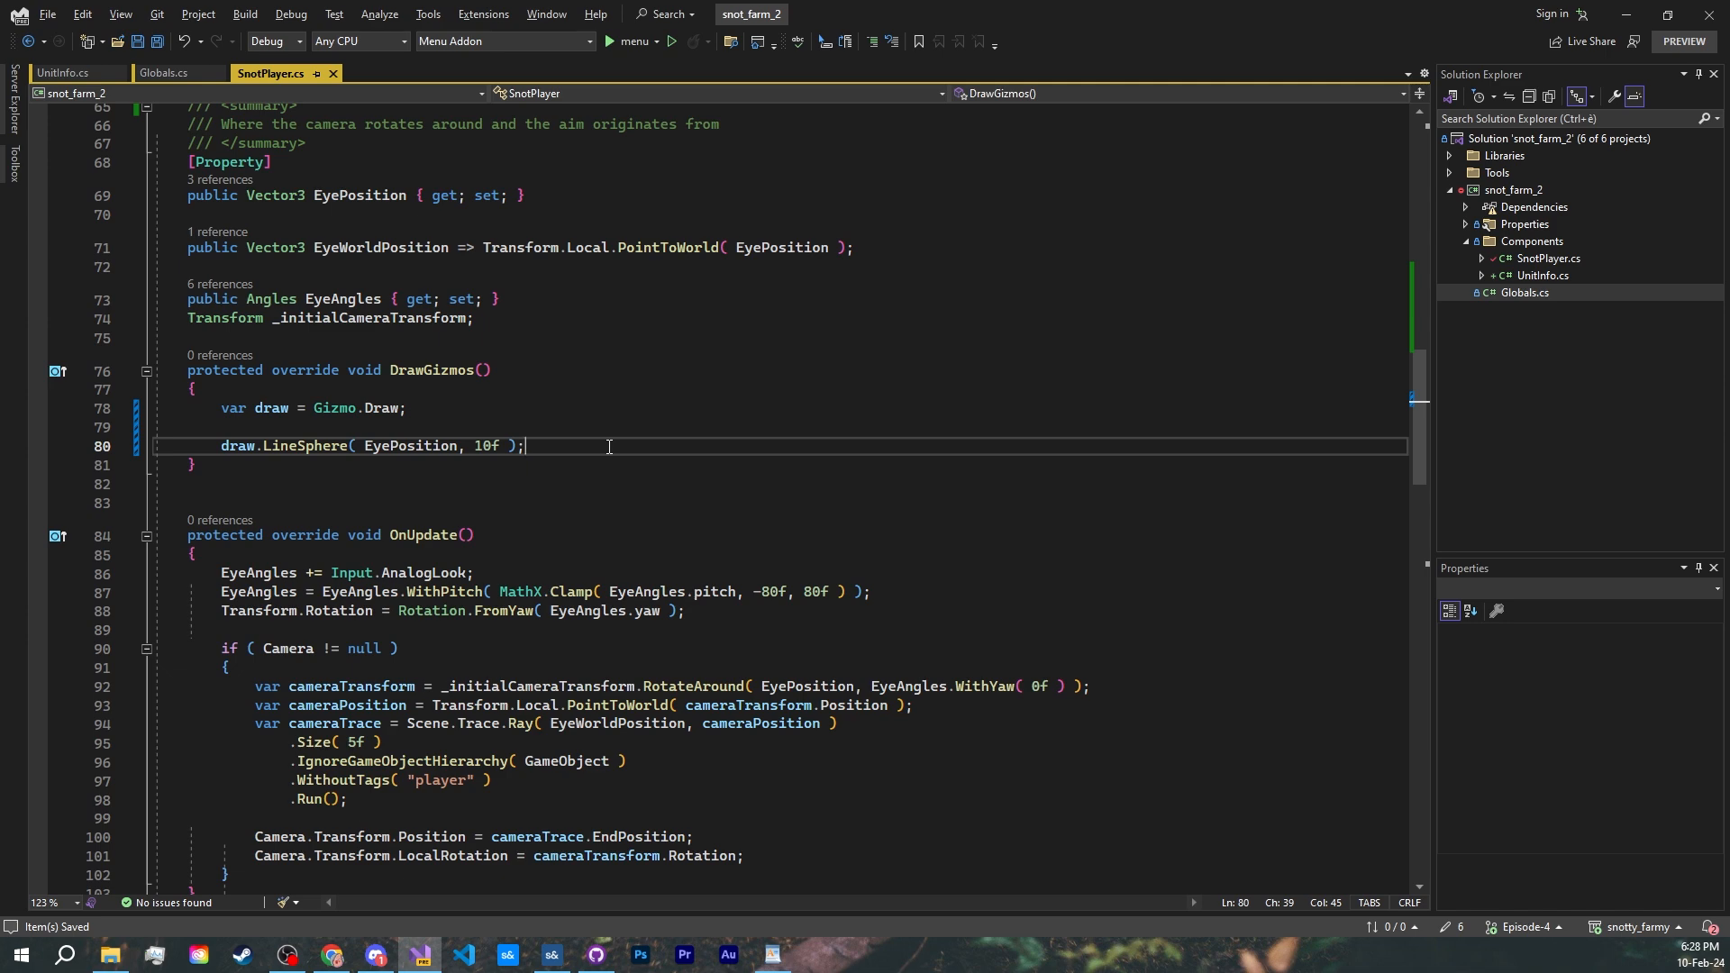
pyautogui.write('draw.LineCylinder( EyePosition, EyePosition + Transform.Rotation')
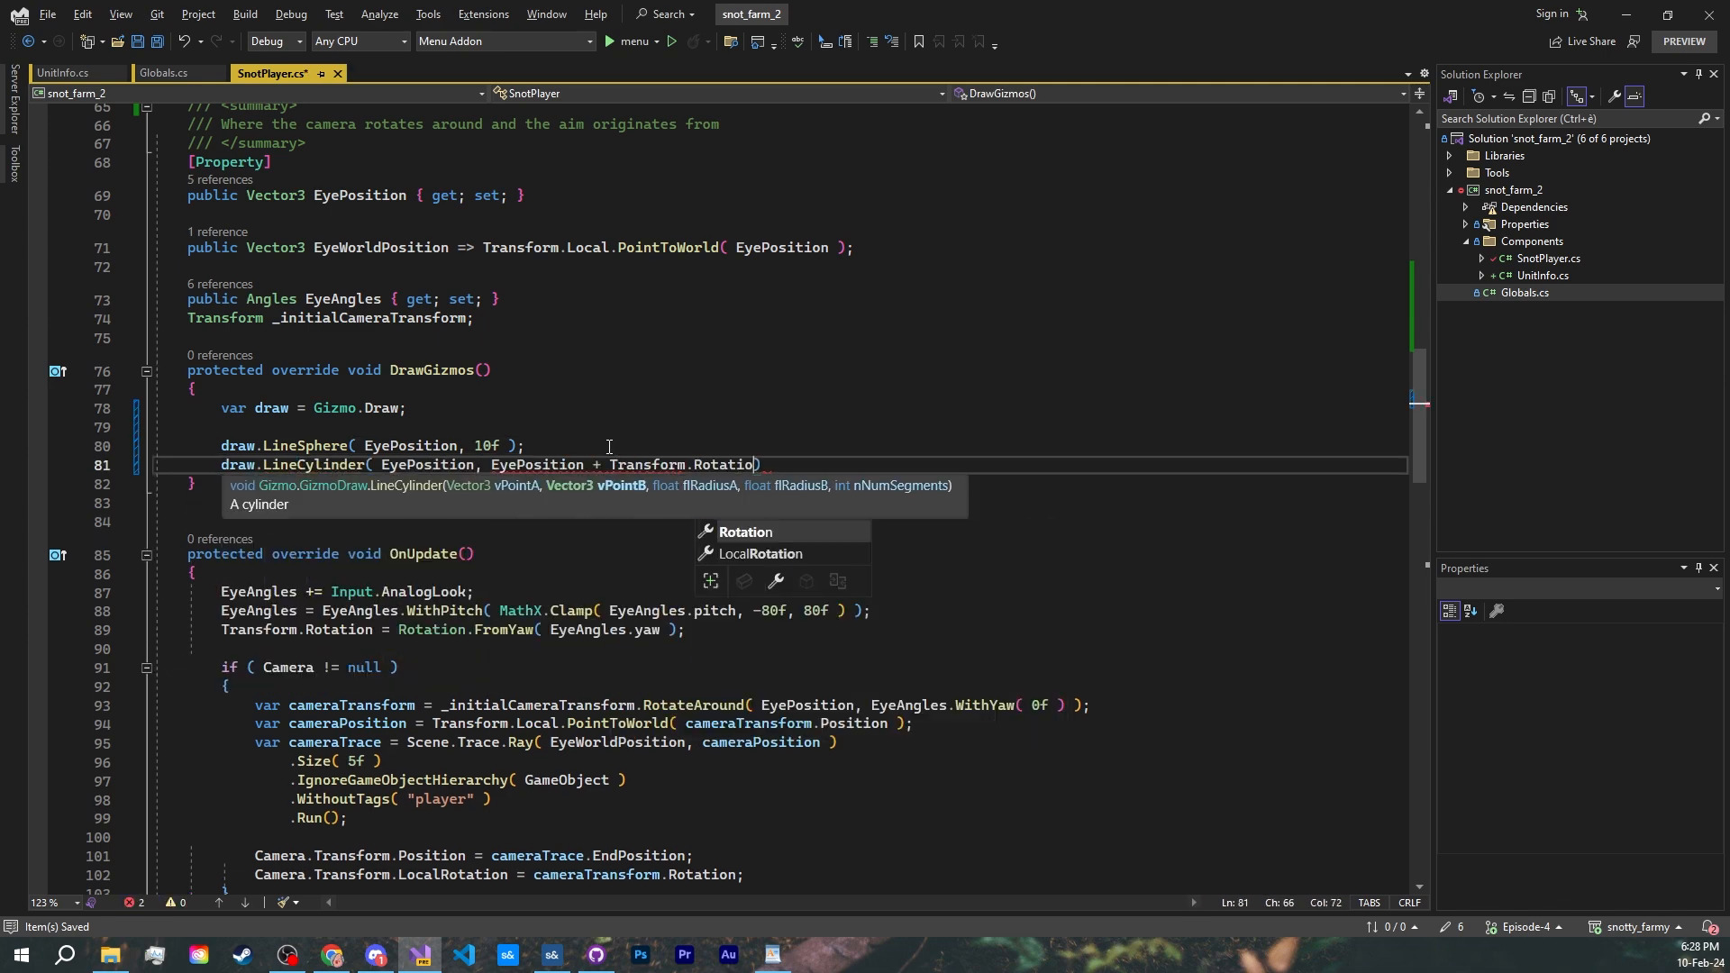
pyautogui.write('n.Forward * PunchRange, 5f, 5f, 10 );')
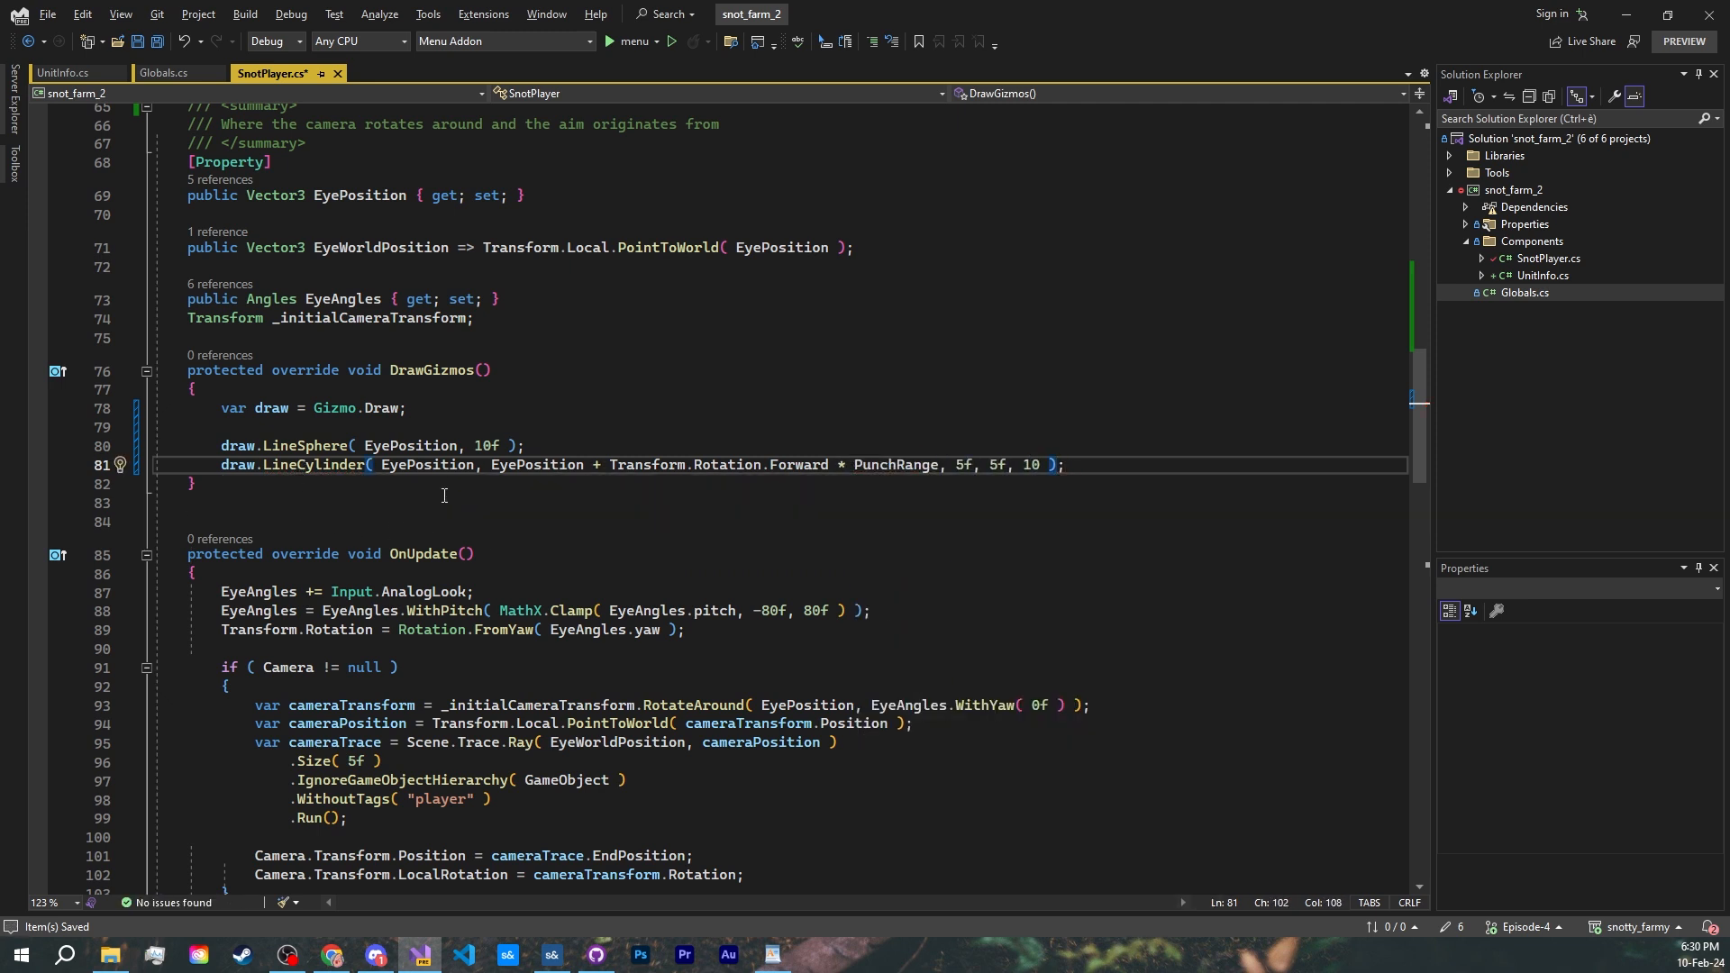
pyautogui.moveTo(510, 539)
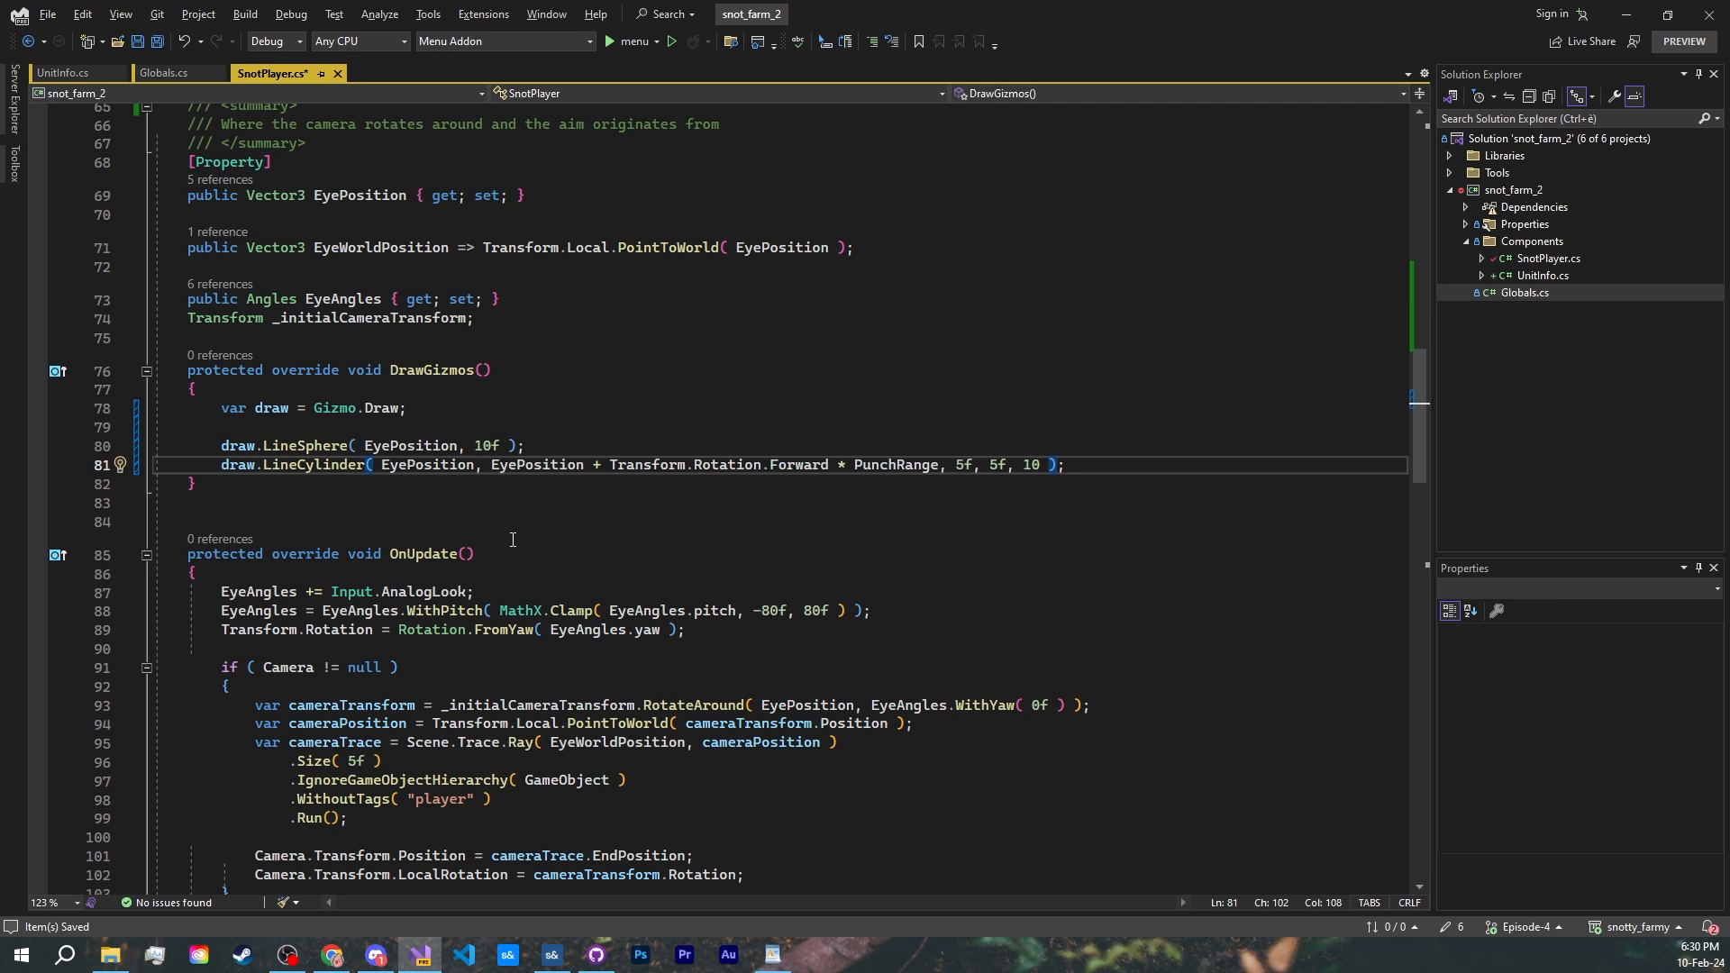
pyautogui.moveTo(603, 510)
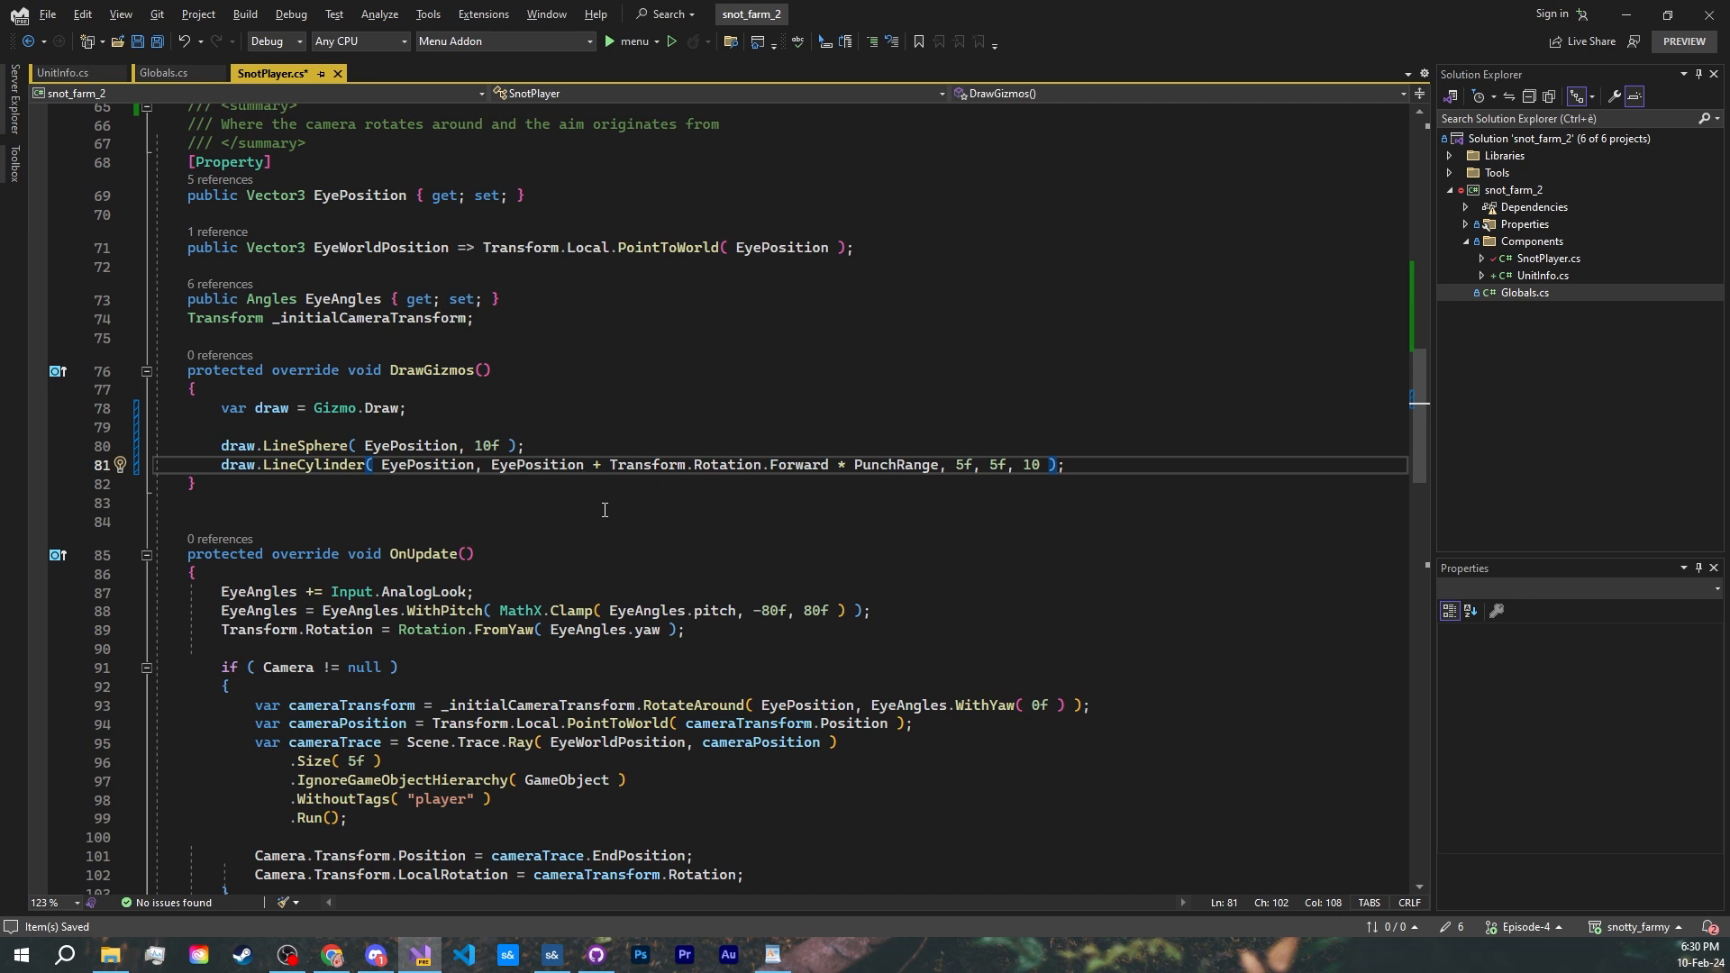
pyautogui.moveTo(778, 456)
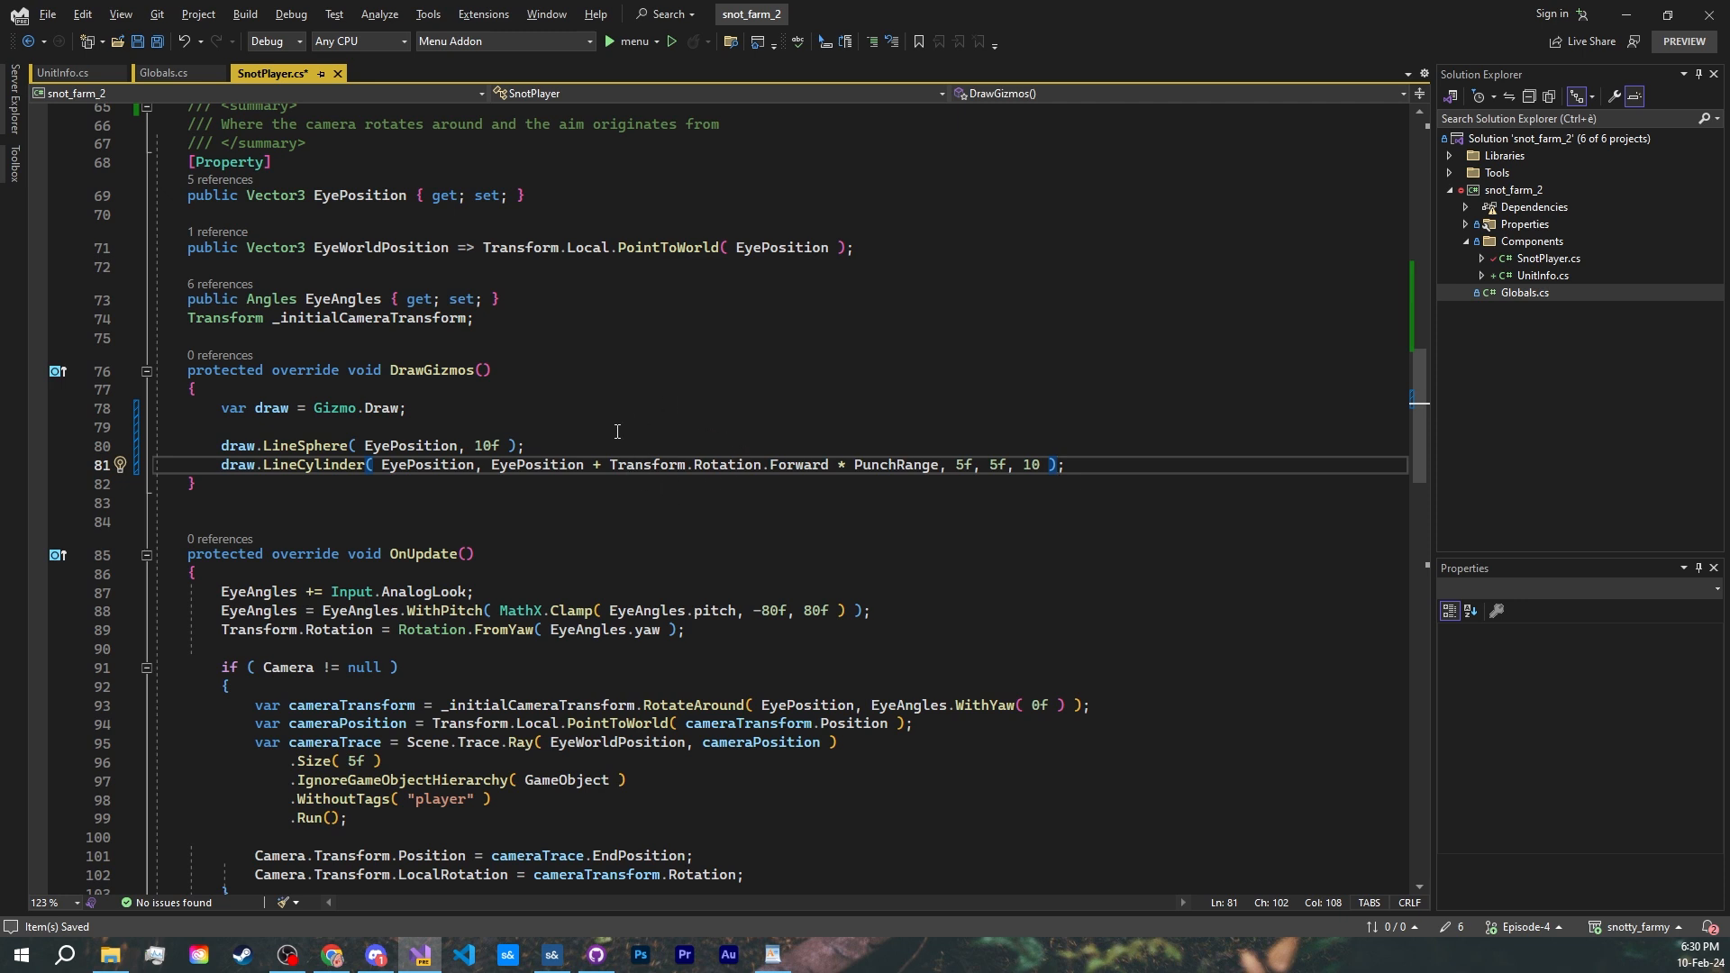
pyautogui.moveTo(900, 476)
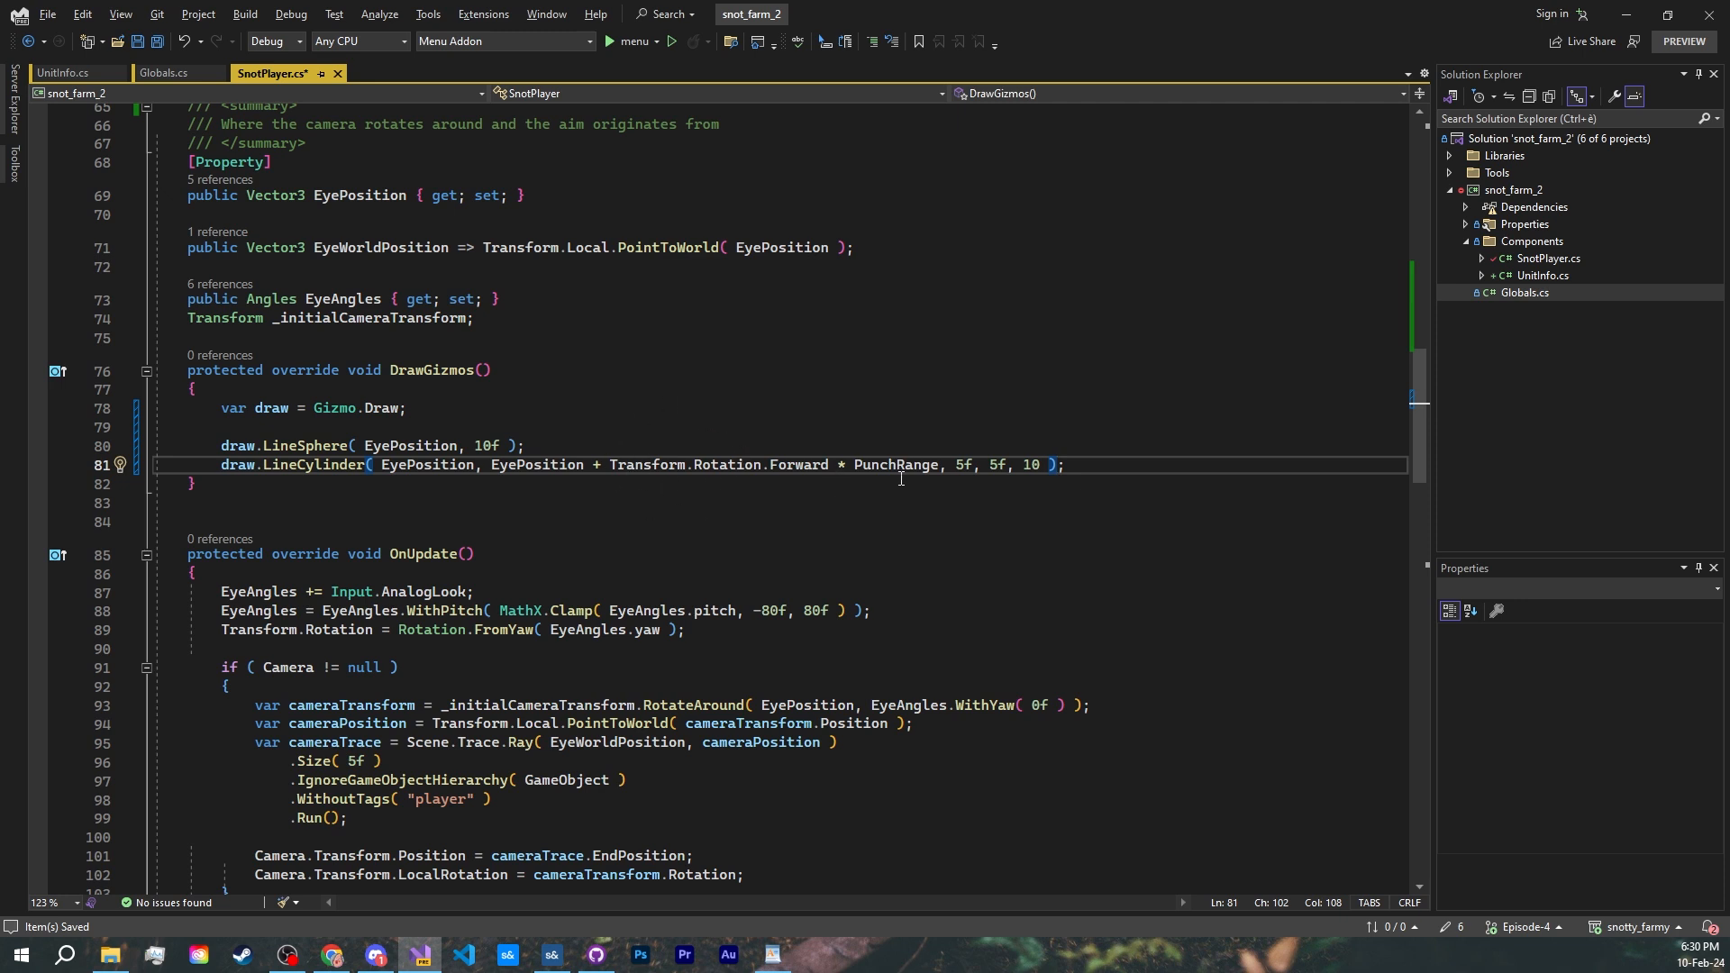
pyautogui.moveTo(962, 465)
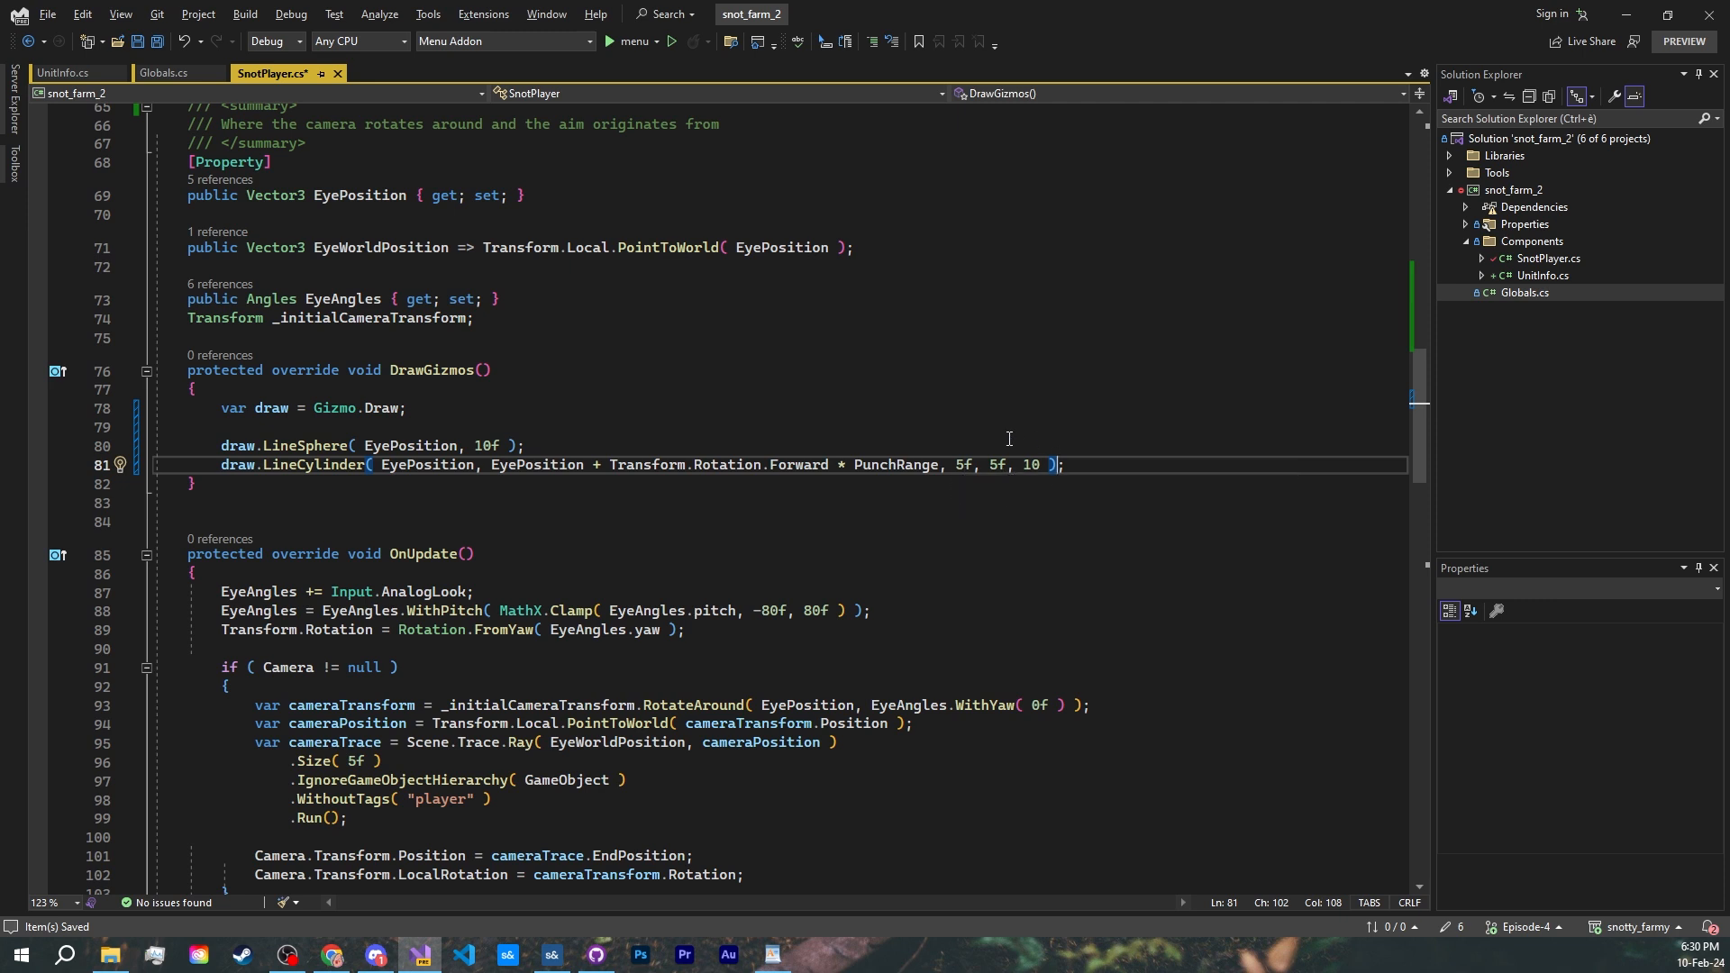
pyautogui.moveTo(720, 393)
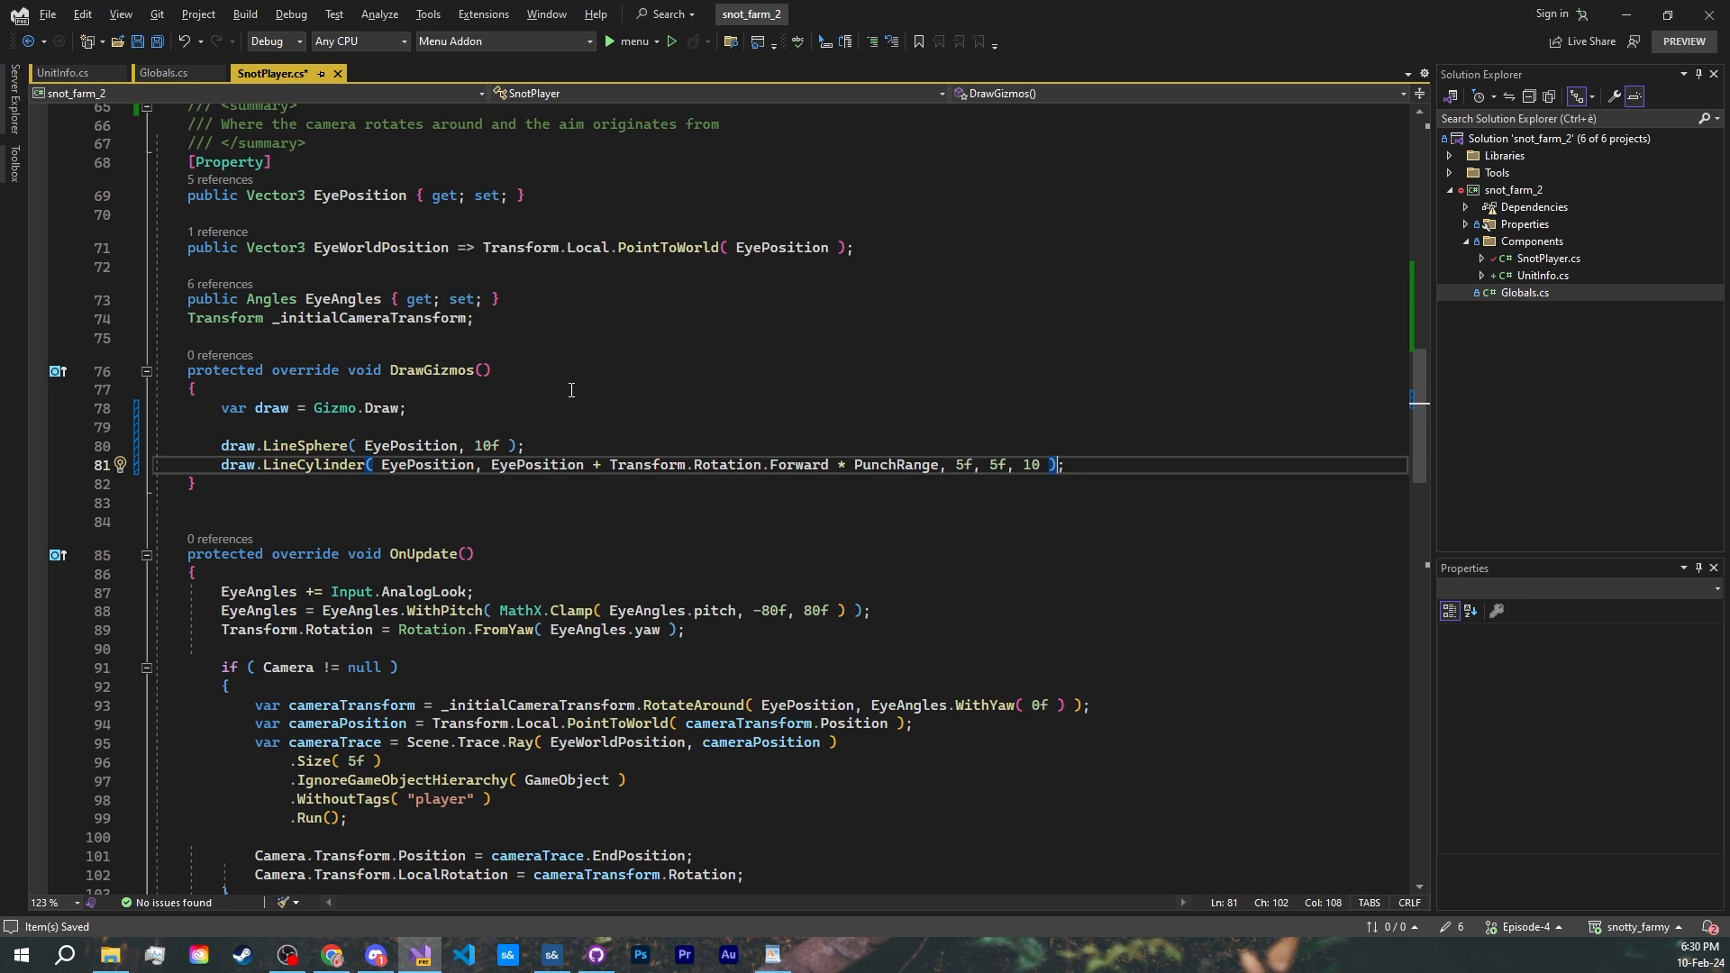
pyautogui.write('if ( !Gizmo.IsSelected ) return;')
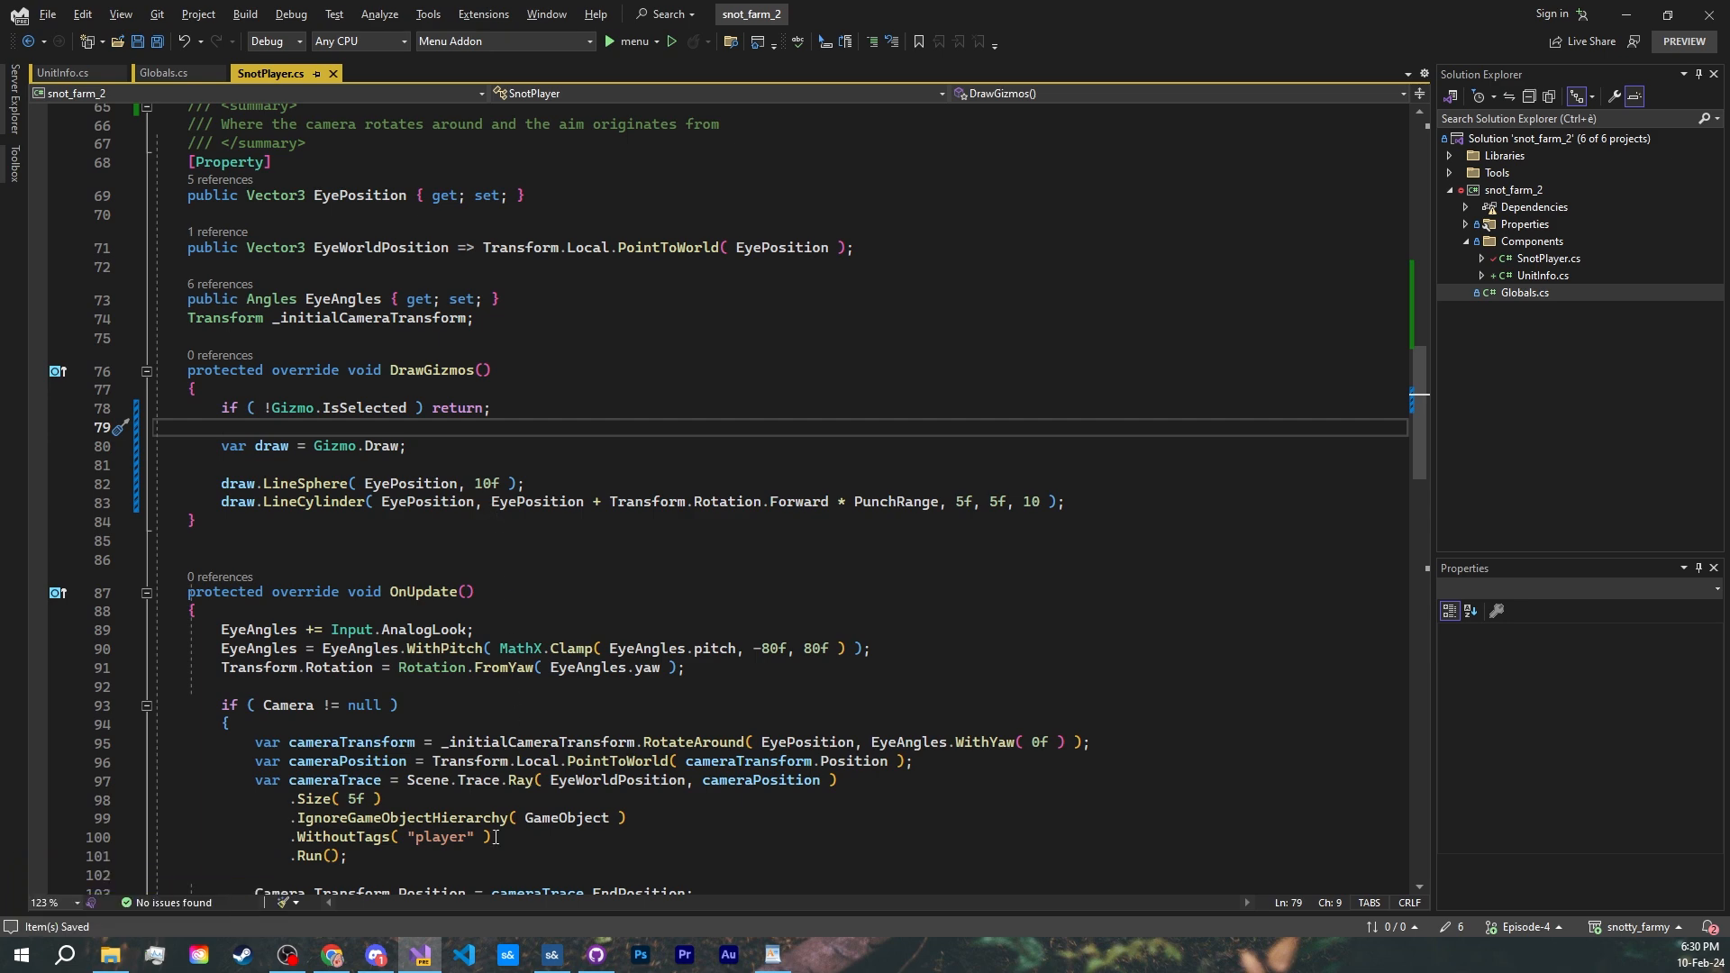
# - Select the player in the Hierarchy to see the eye sphere and punch-range cylinder gizmos, then return to SnotPlayer
pyautogui.click(551, 955)
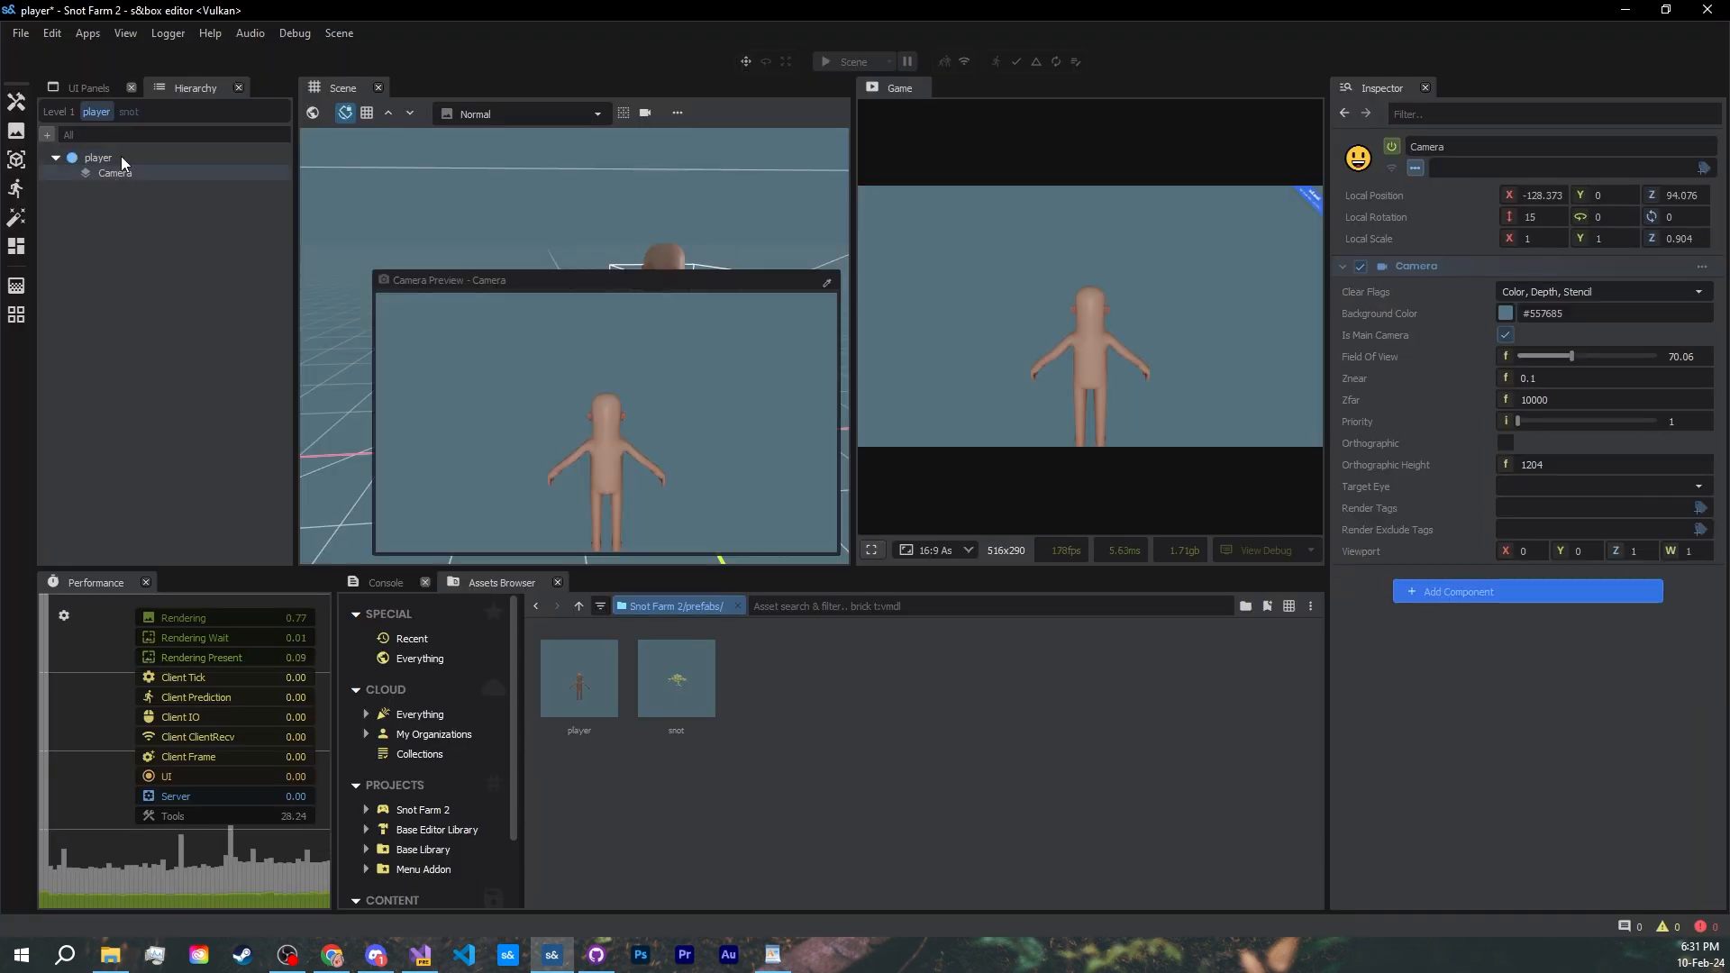
pyautogui.click(97, 157)
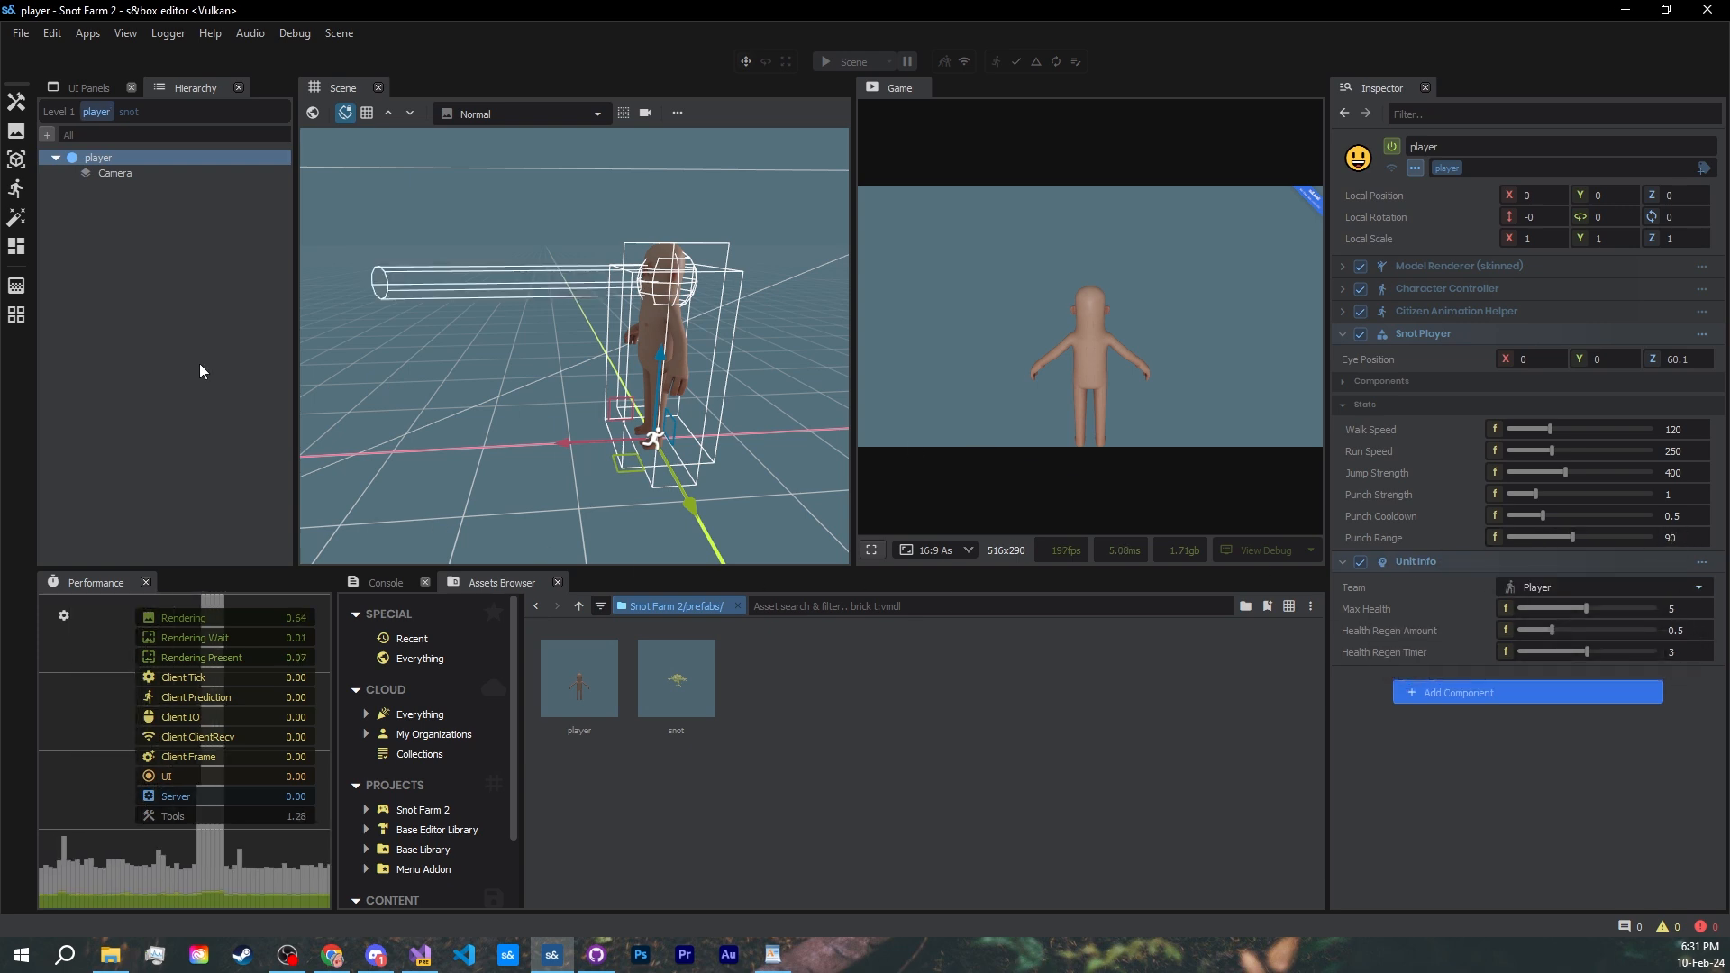
pyautogui.click(418, 955)
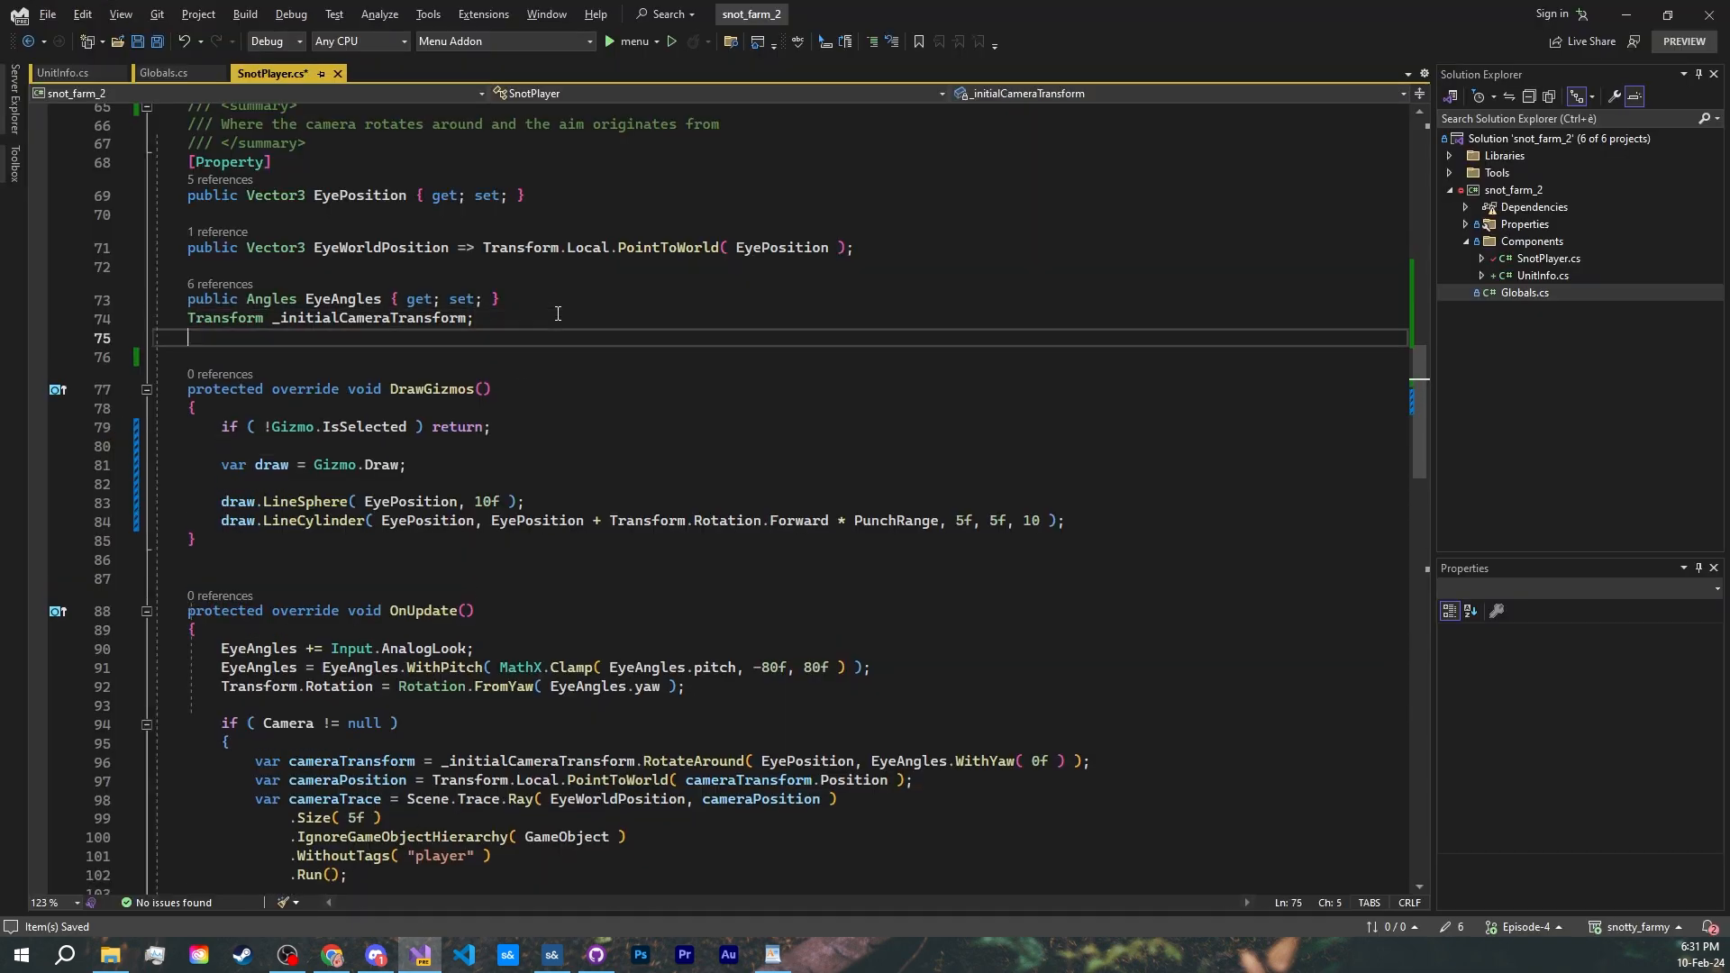
# - Add TimeSince _lastPunch and a Punch() that sets Animator.Target "b_attack" true, then bring up the Snot page
pyautogui.write('TimeSince _lastPunch;')
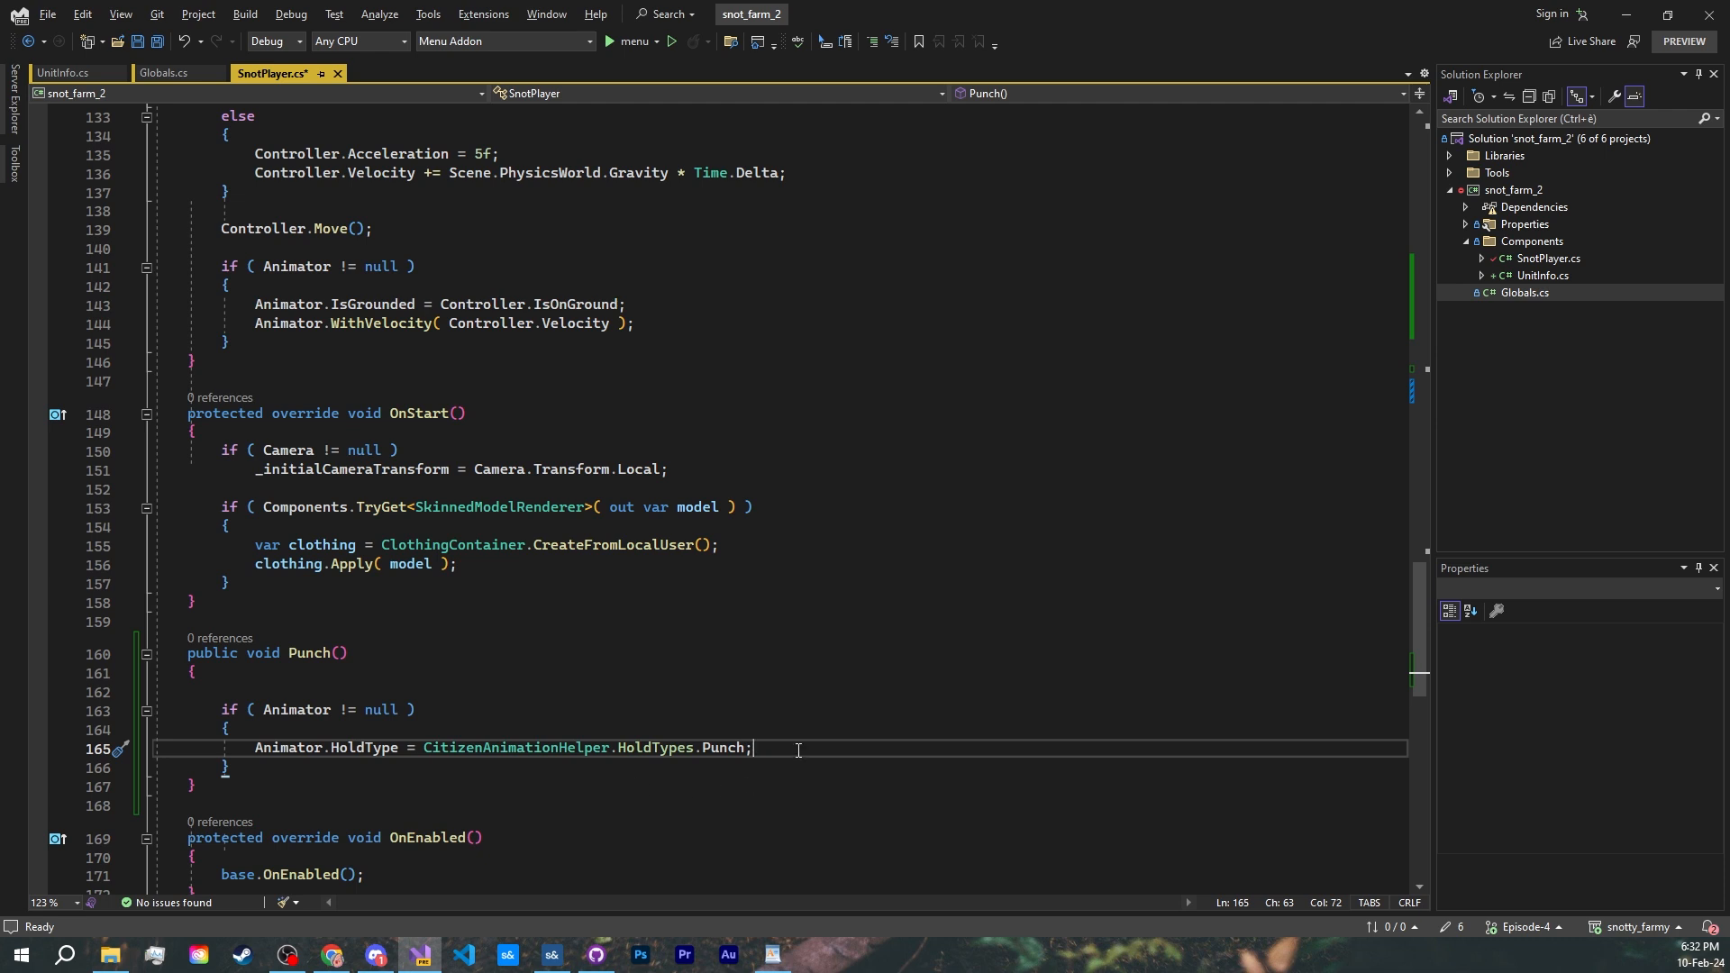
pyautogui.write('Animator.Target.Set( "b_attack", true );')
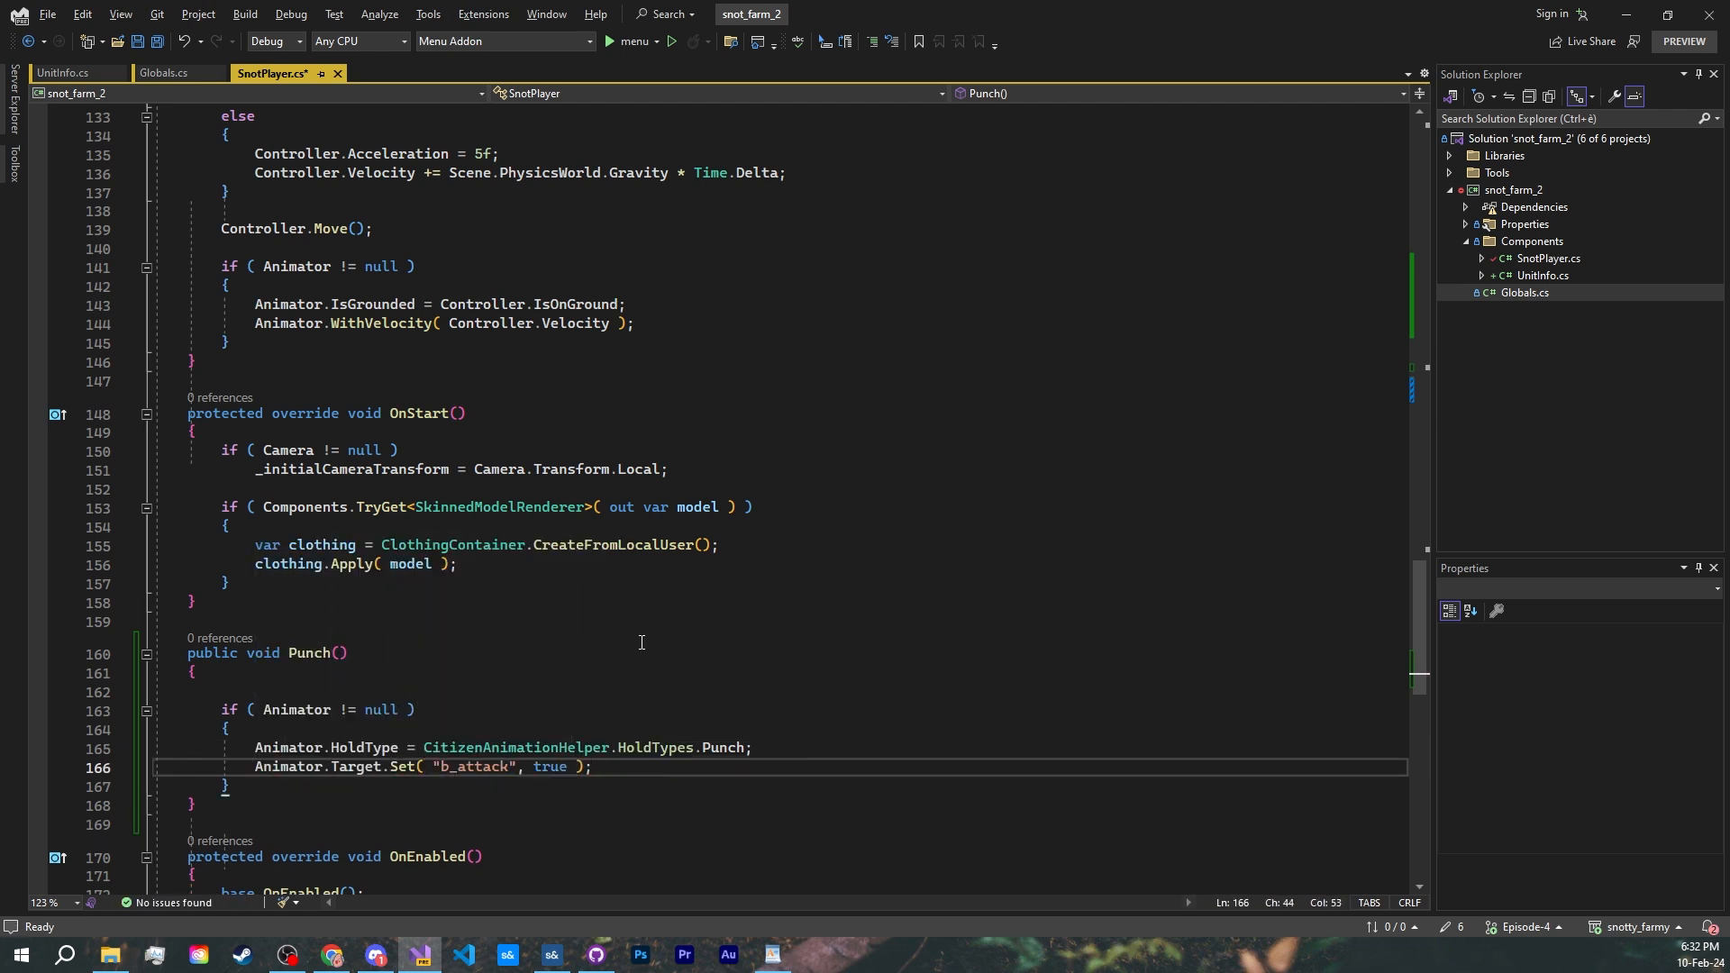
pyautogui.click(618, 767)
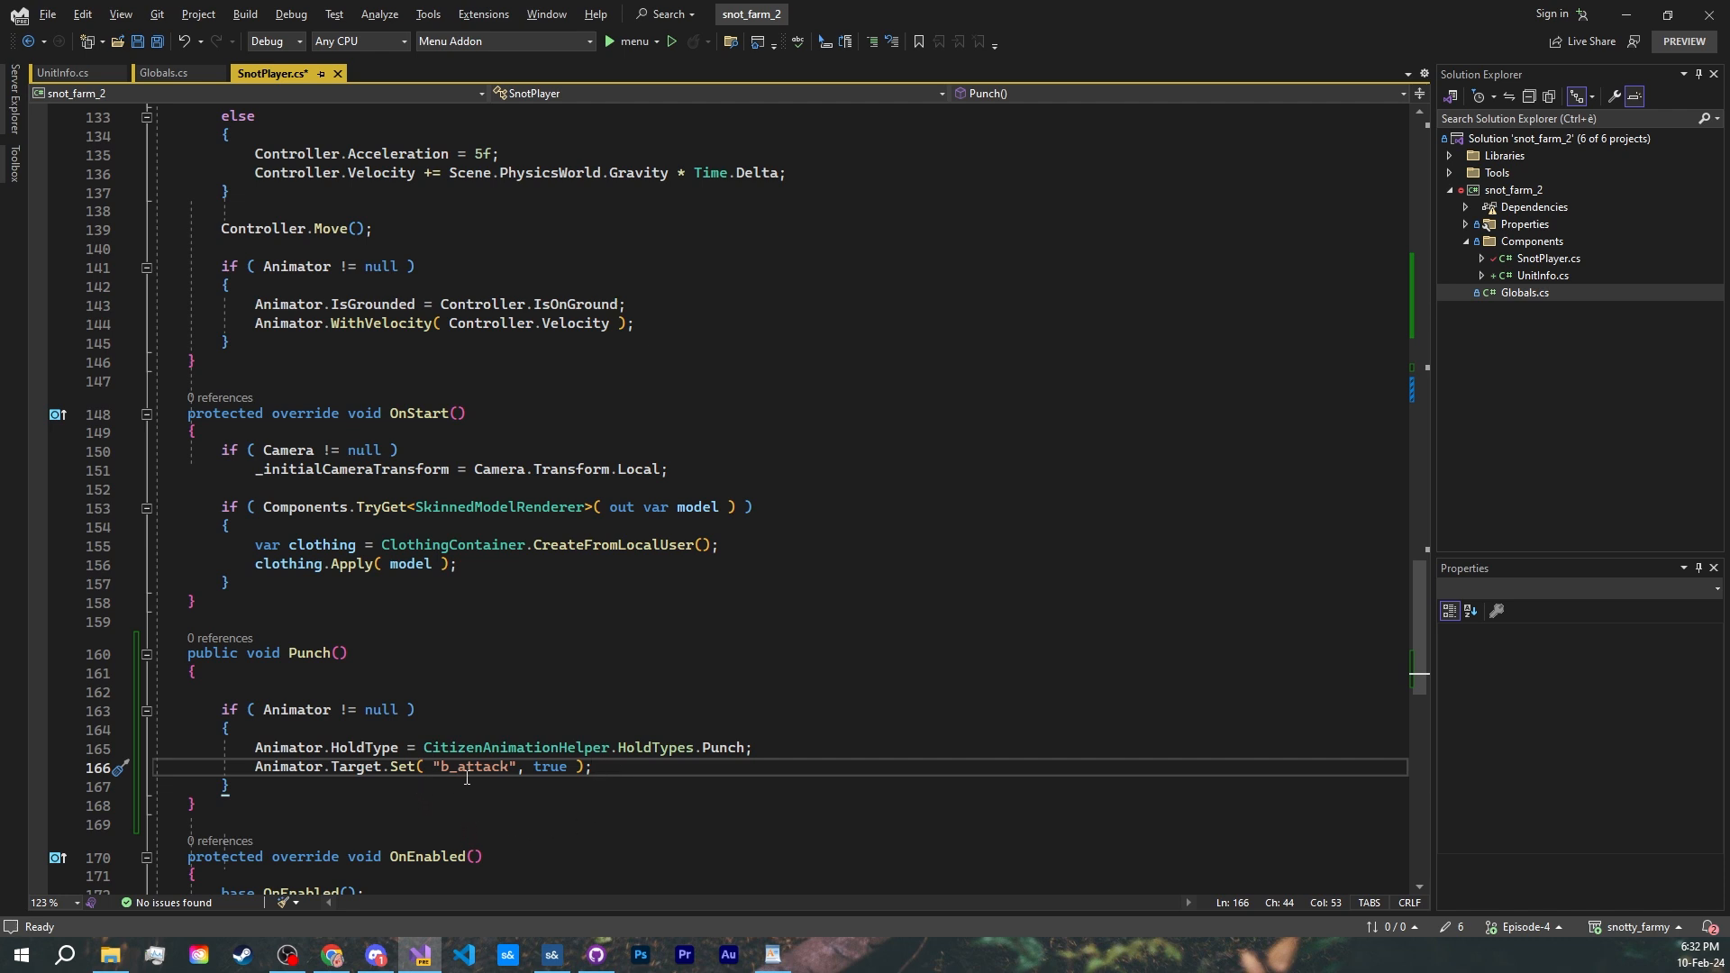
pyautogui.moveTo(607, 833)
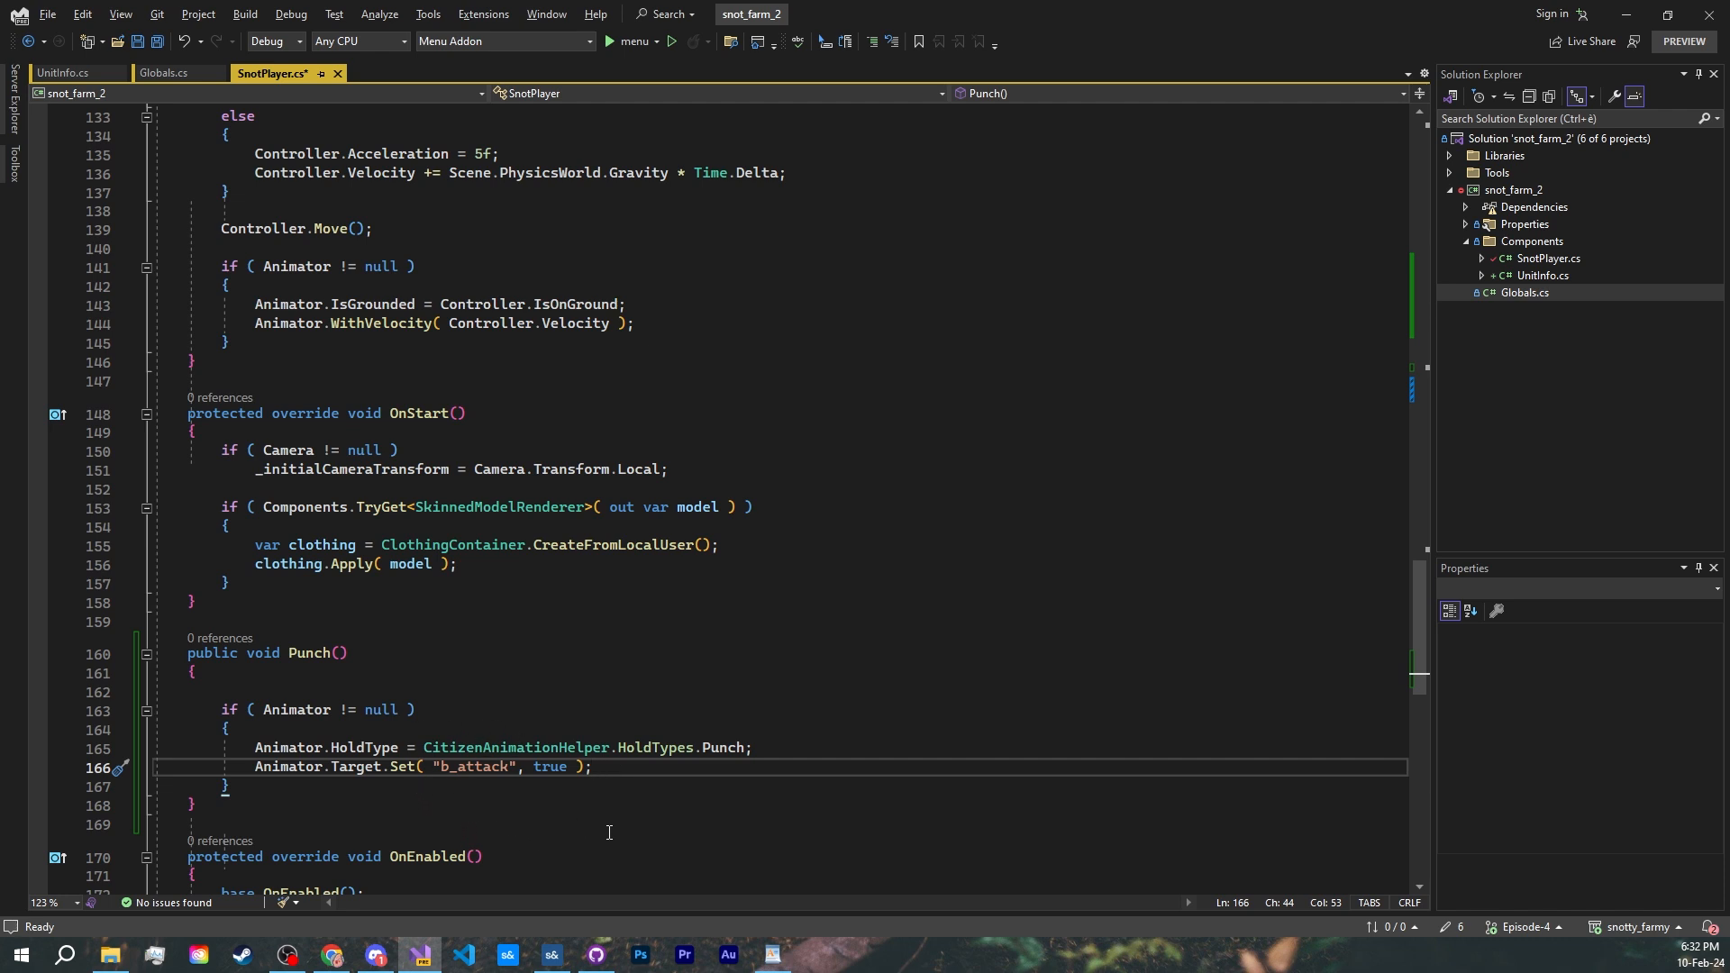
pyautogui.moveTo(362, 762)
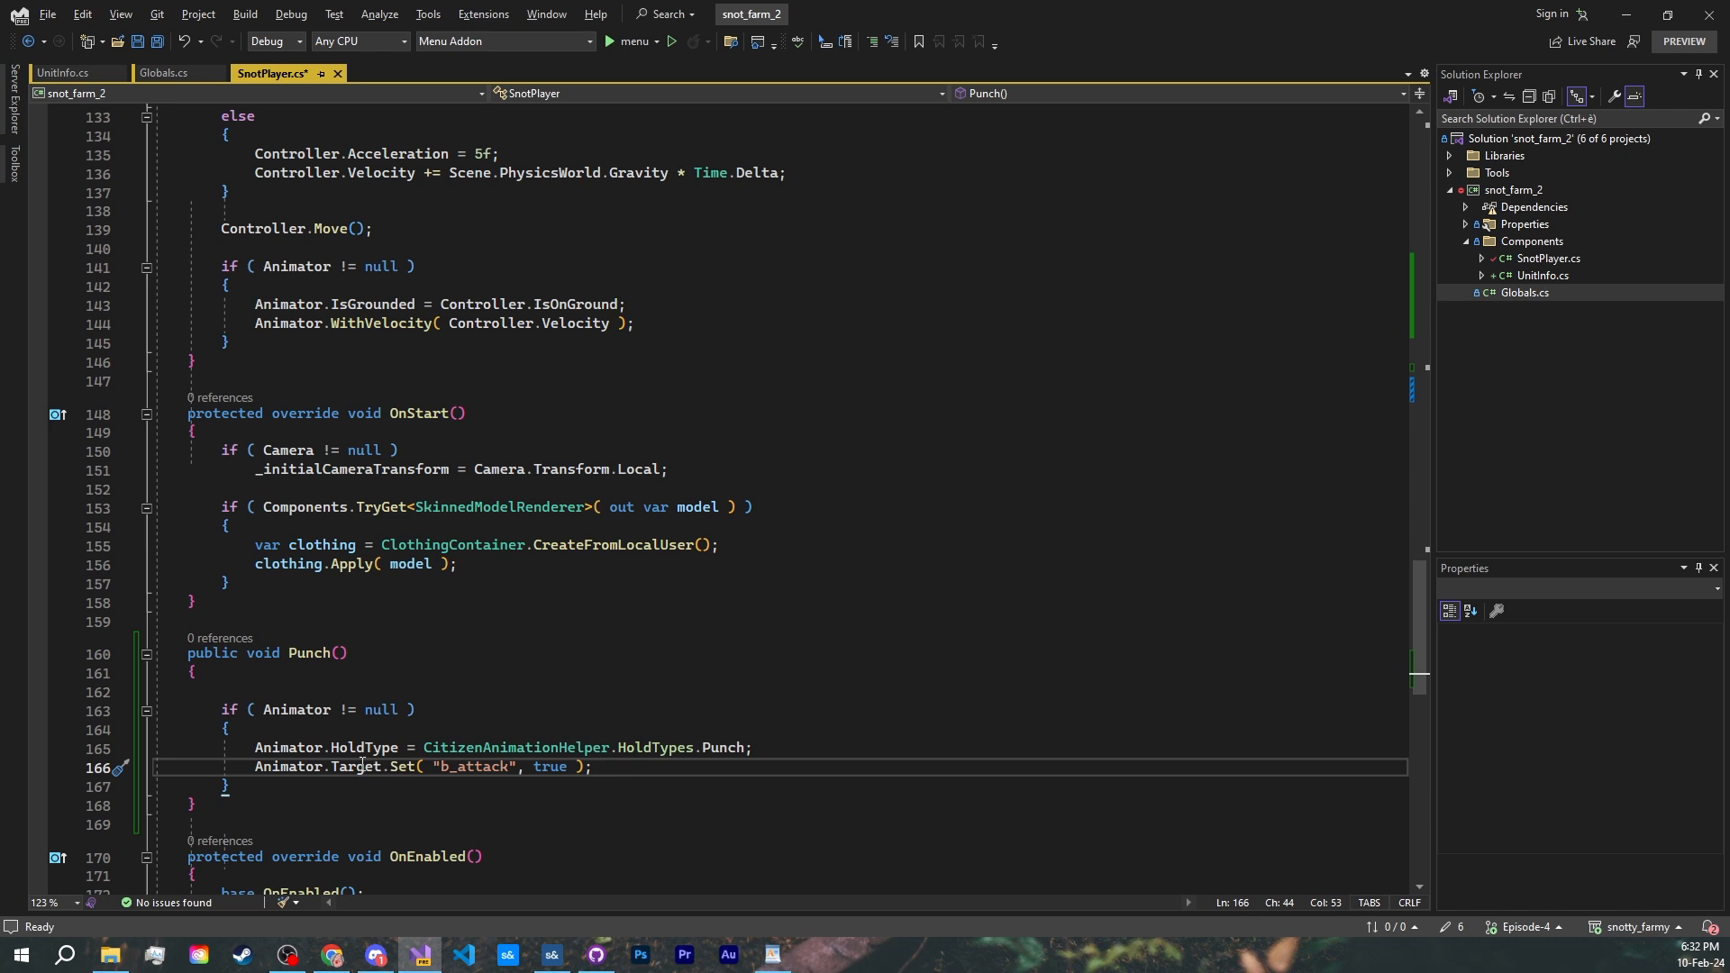
pyautogui.moveTo(422, 813)
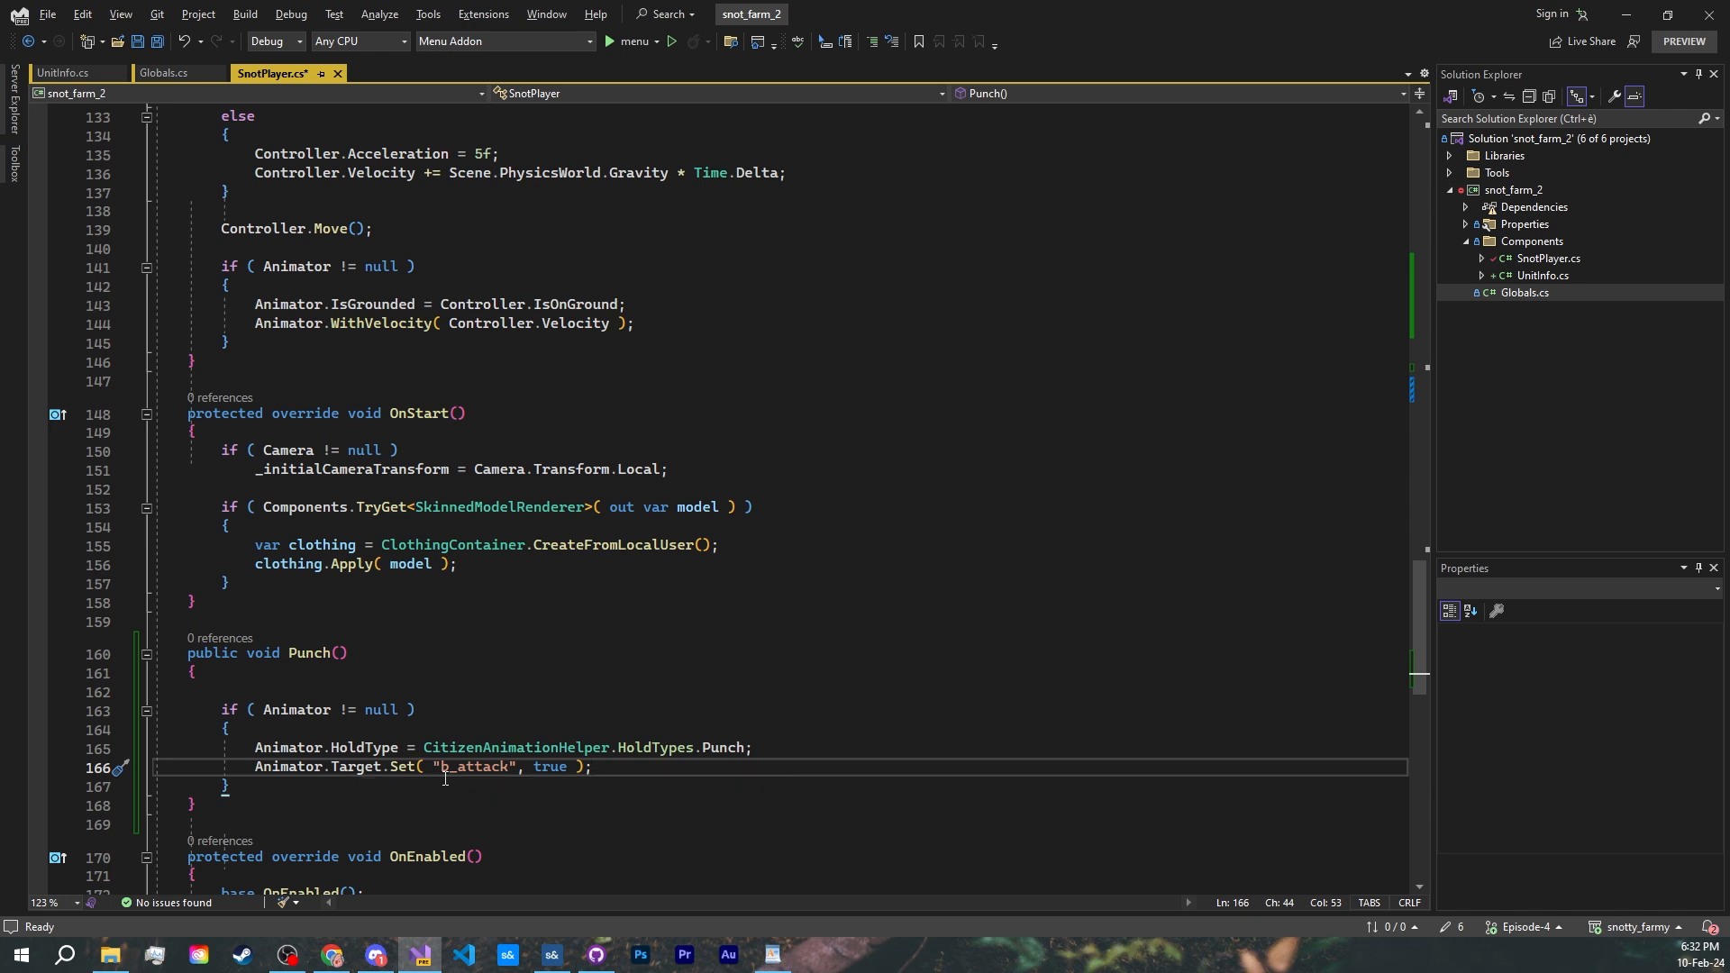
pyautogui.moveTo(560, 767)
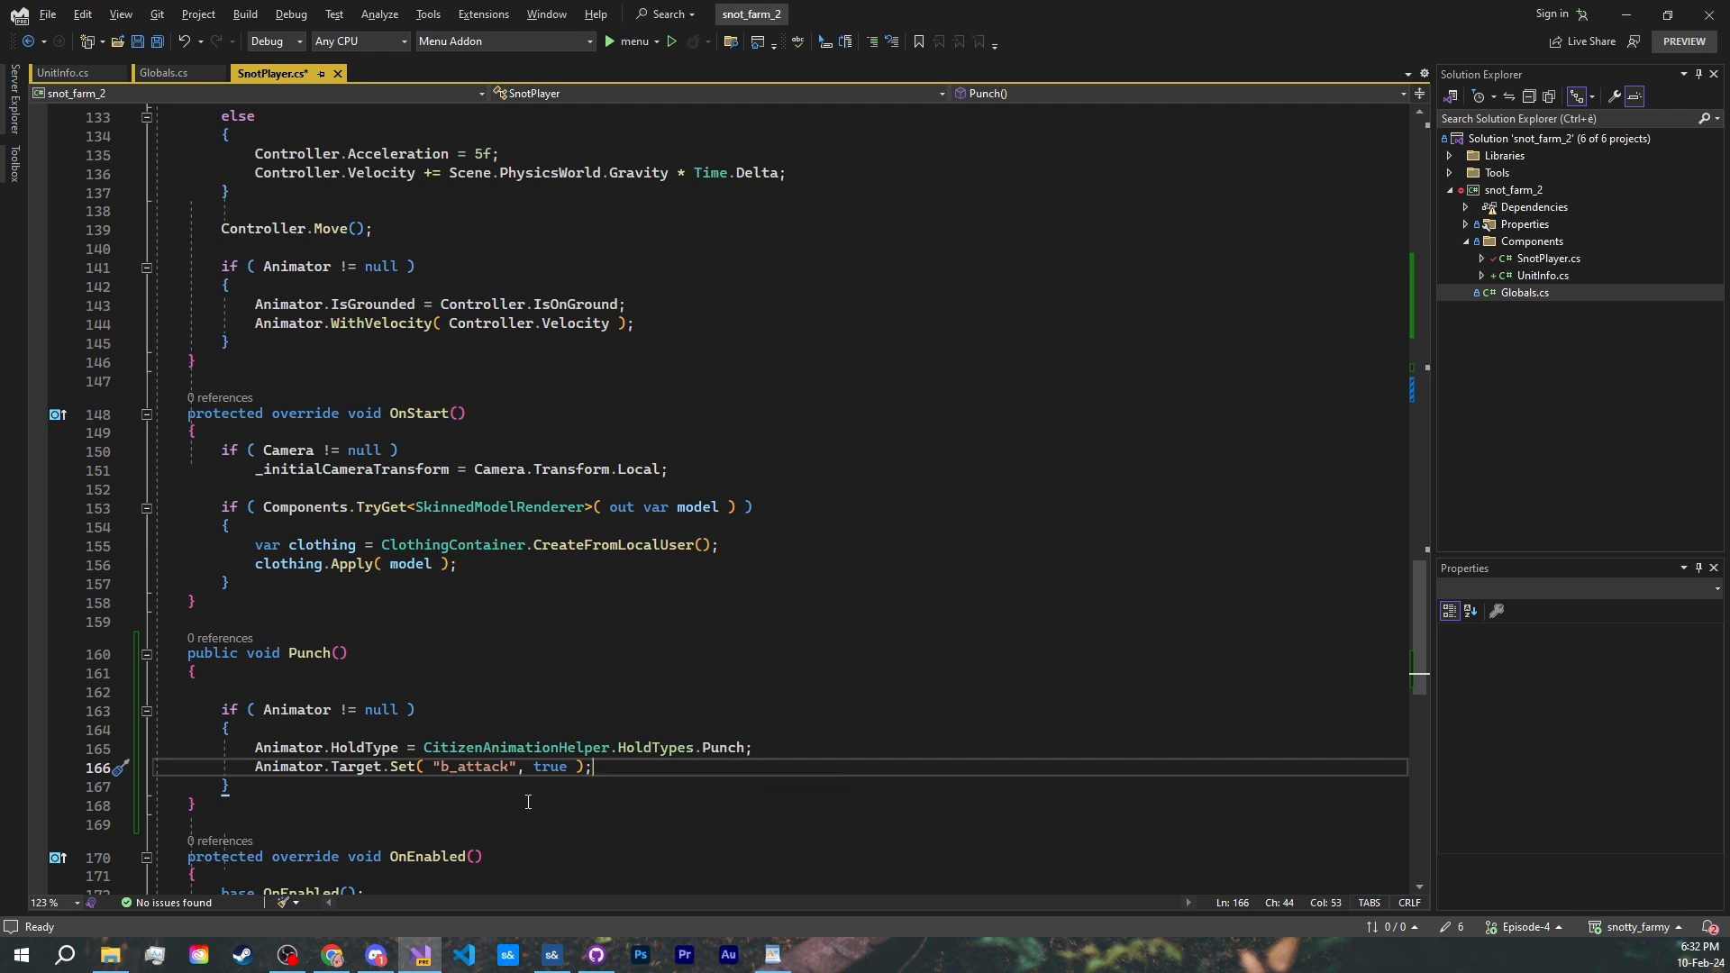
pyautogui.moveTo(539, 796)
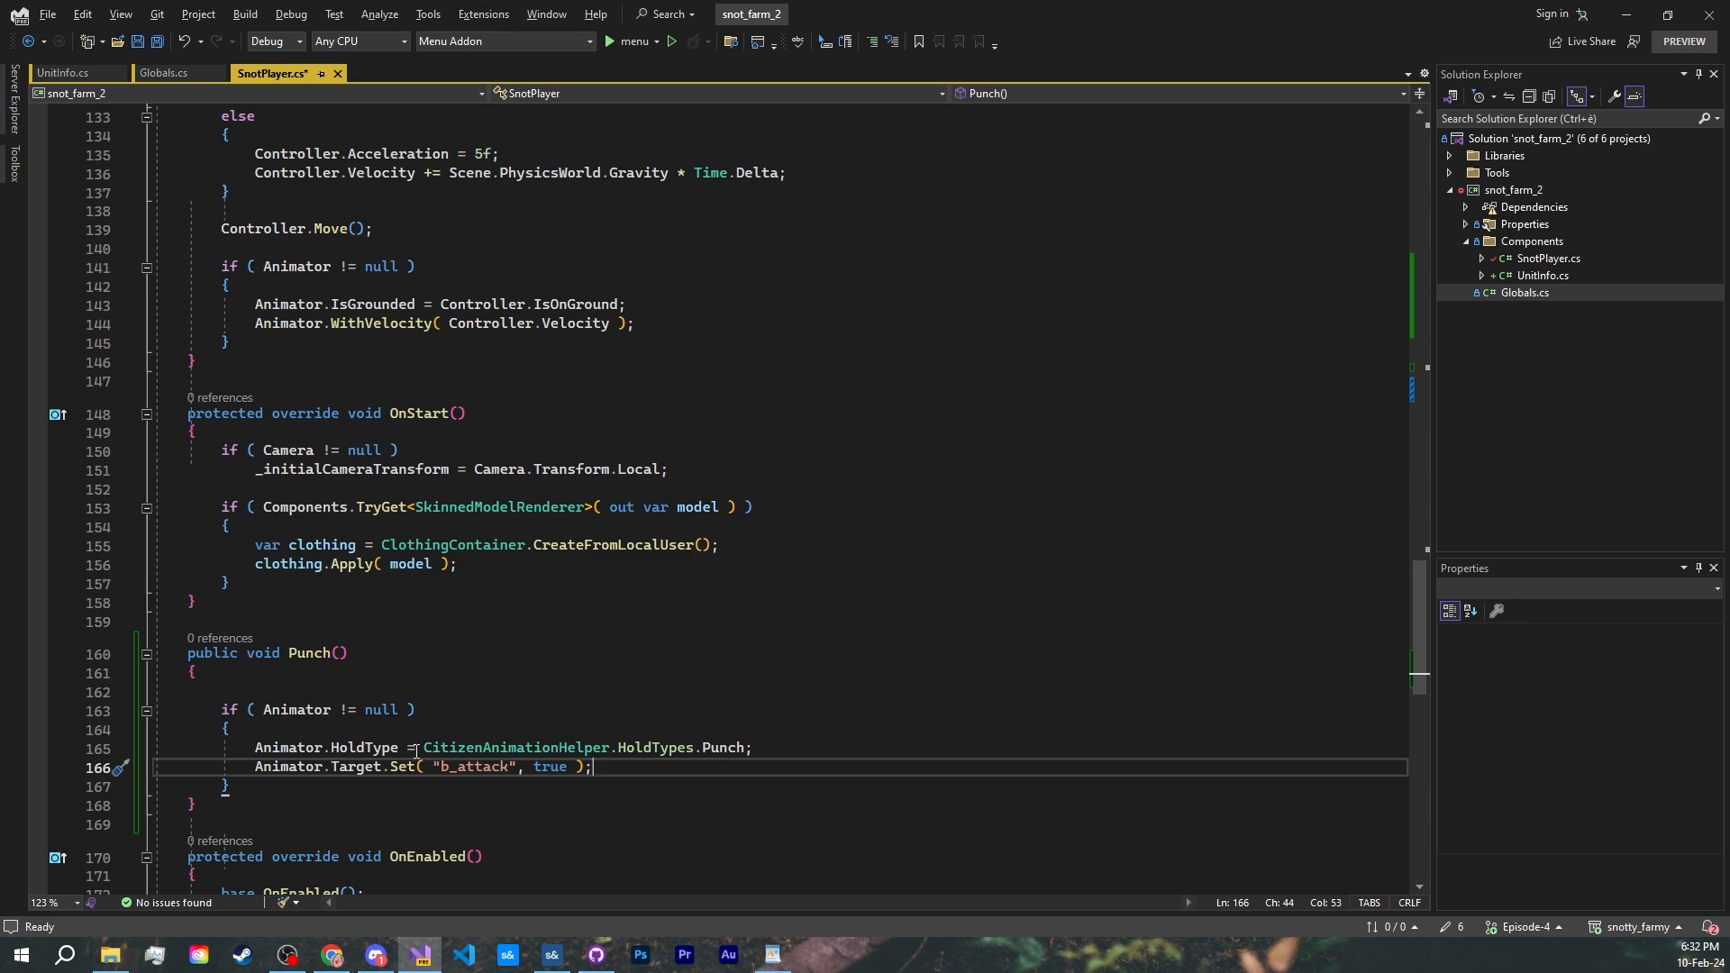
pyautogui.moveTo(334, 955)
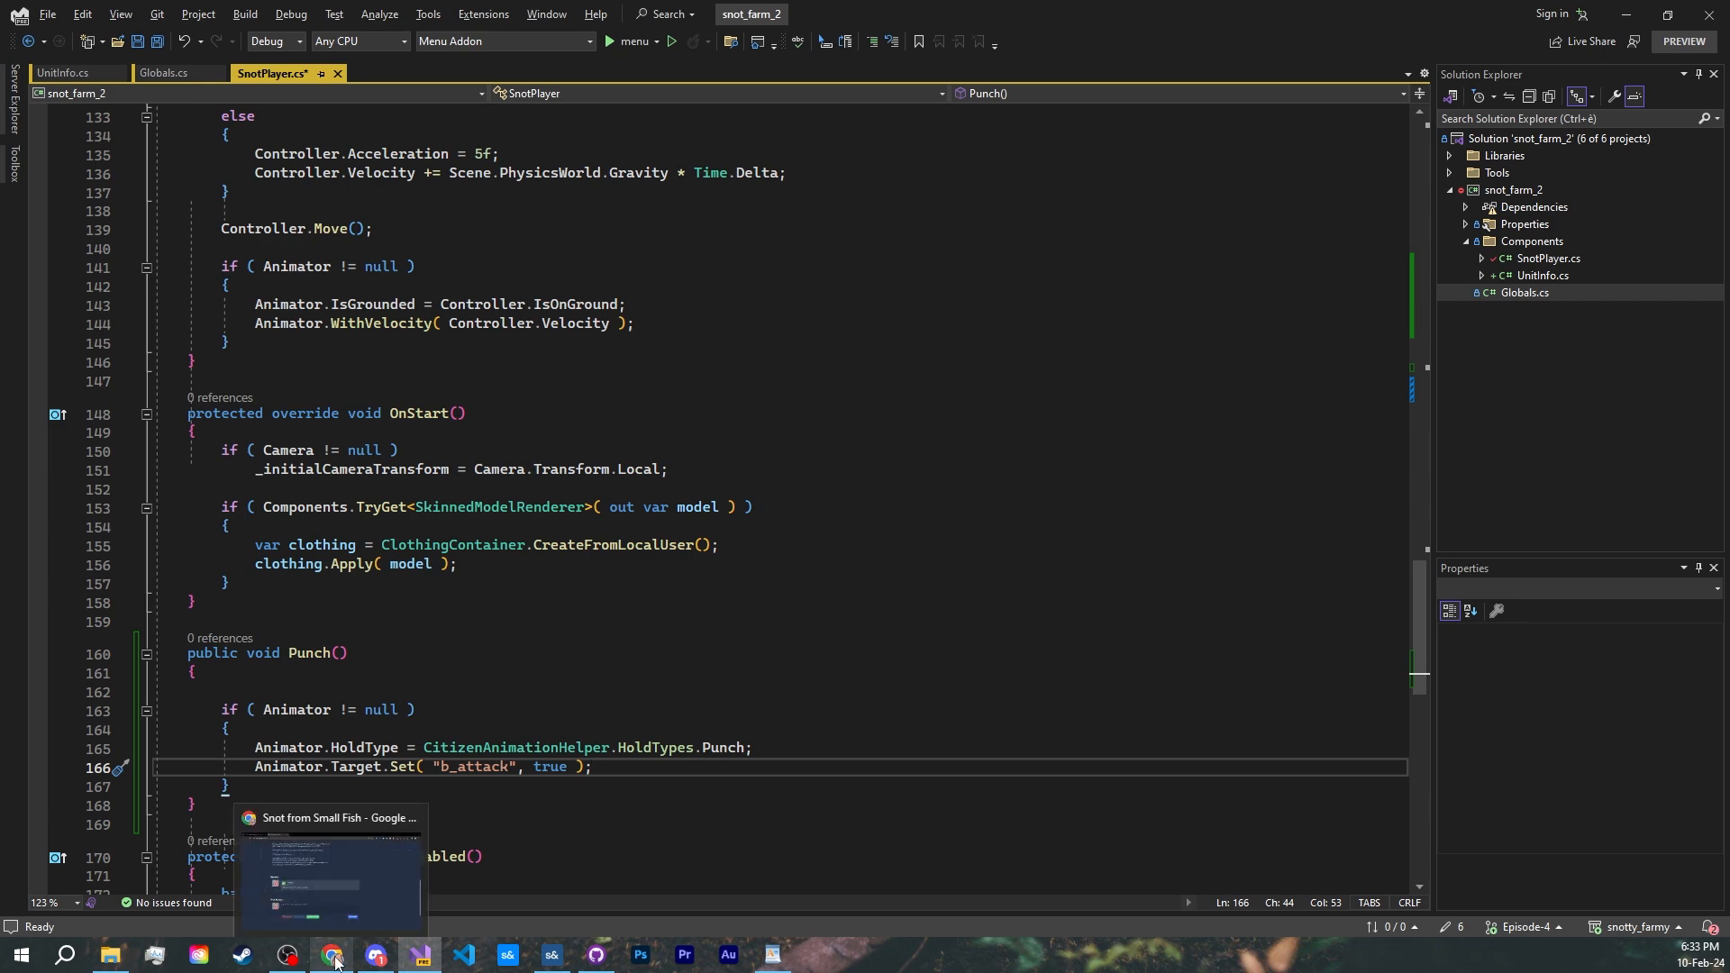
pyautogui.click(333, 955)
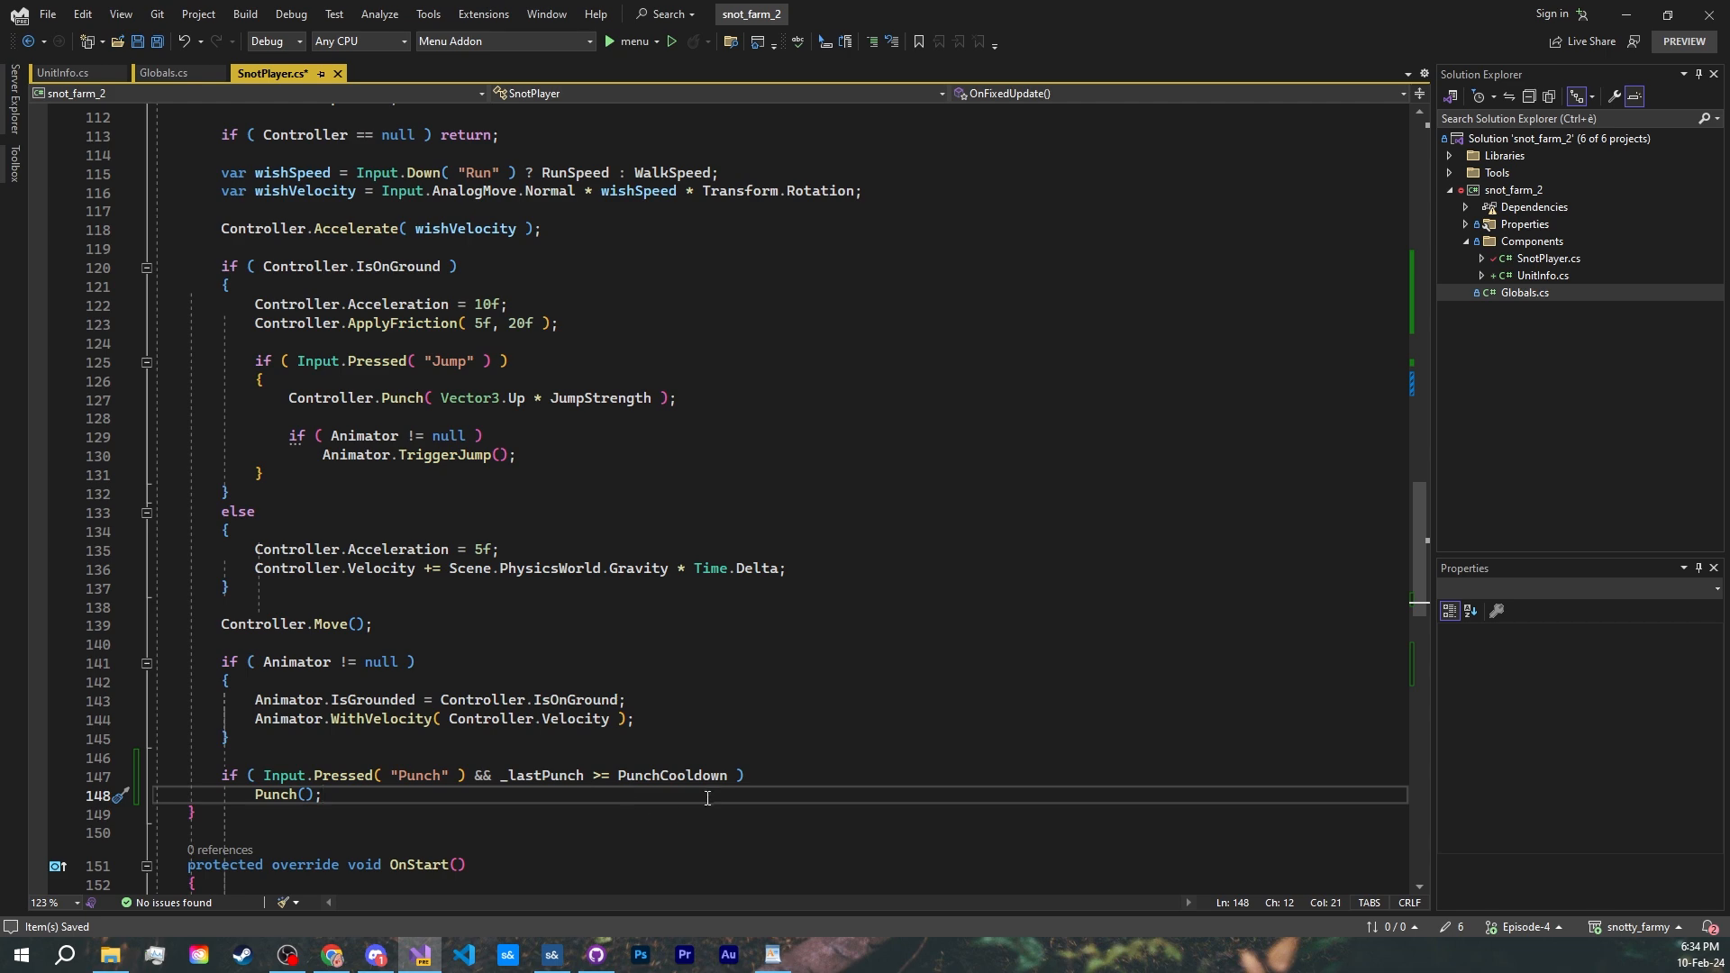
# - Add the Punch-on-press check with PunchCooldown and reset HoldType to None after 2 seconds
pyautogui.click(548, 955)
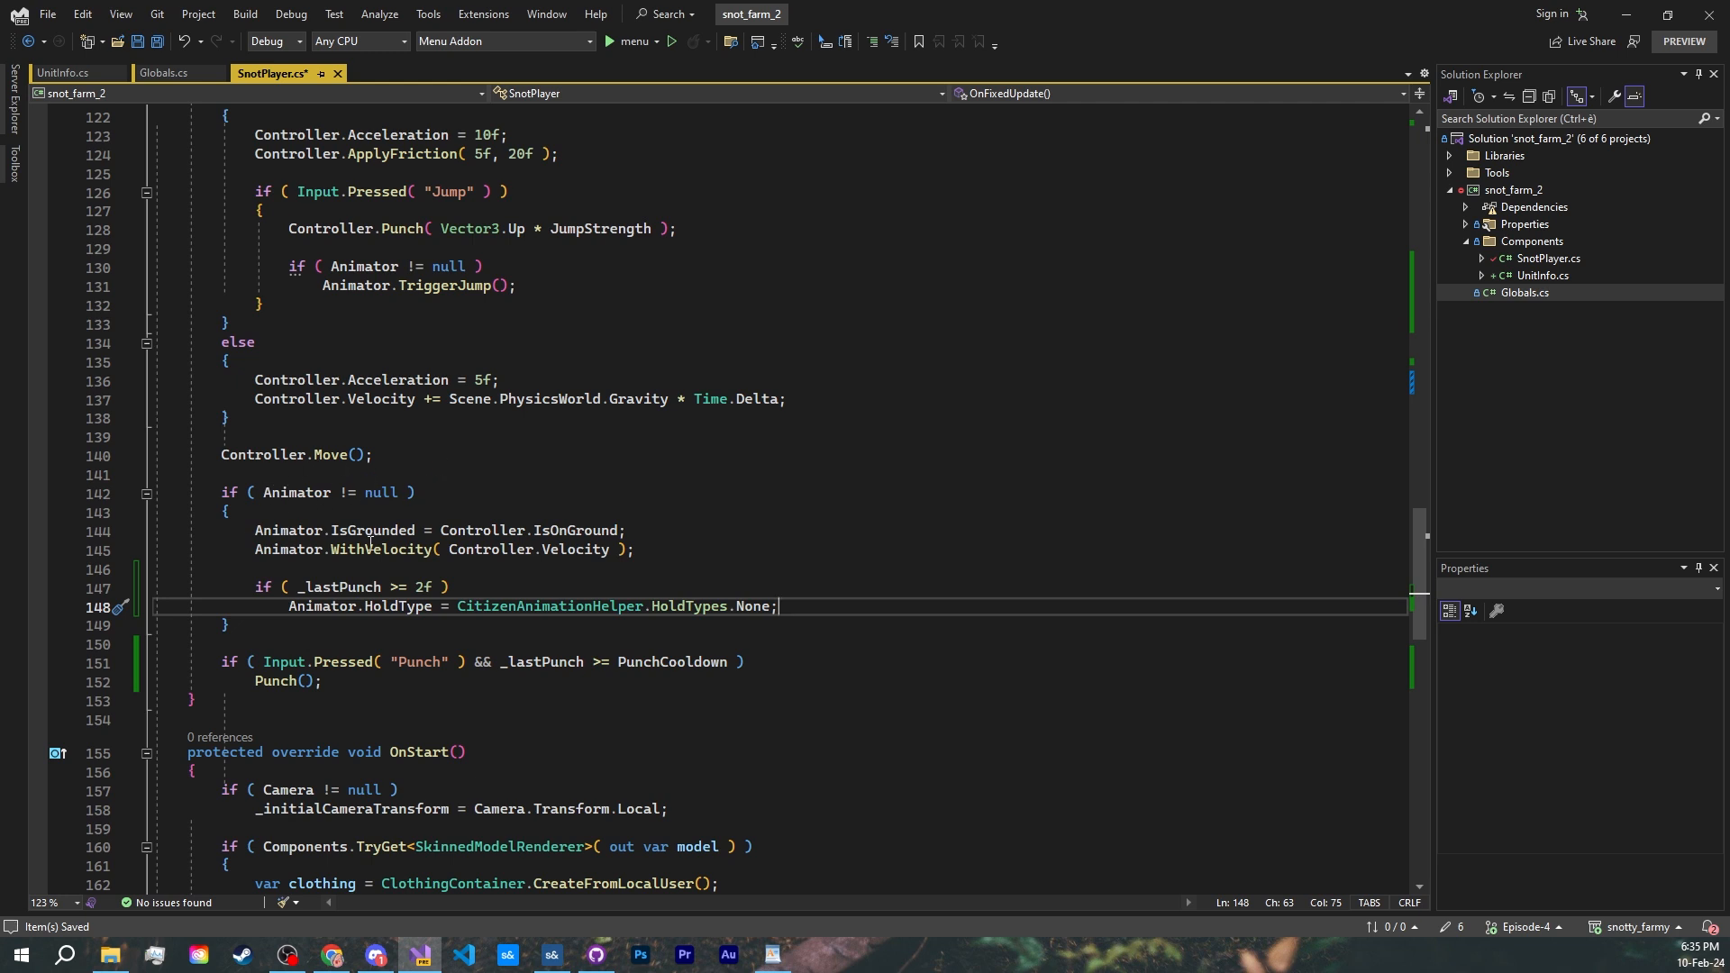
pyautogui.moveTo(425, 586)
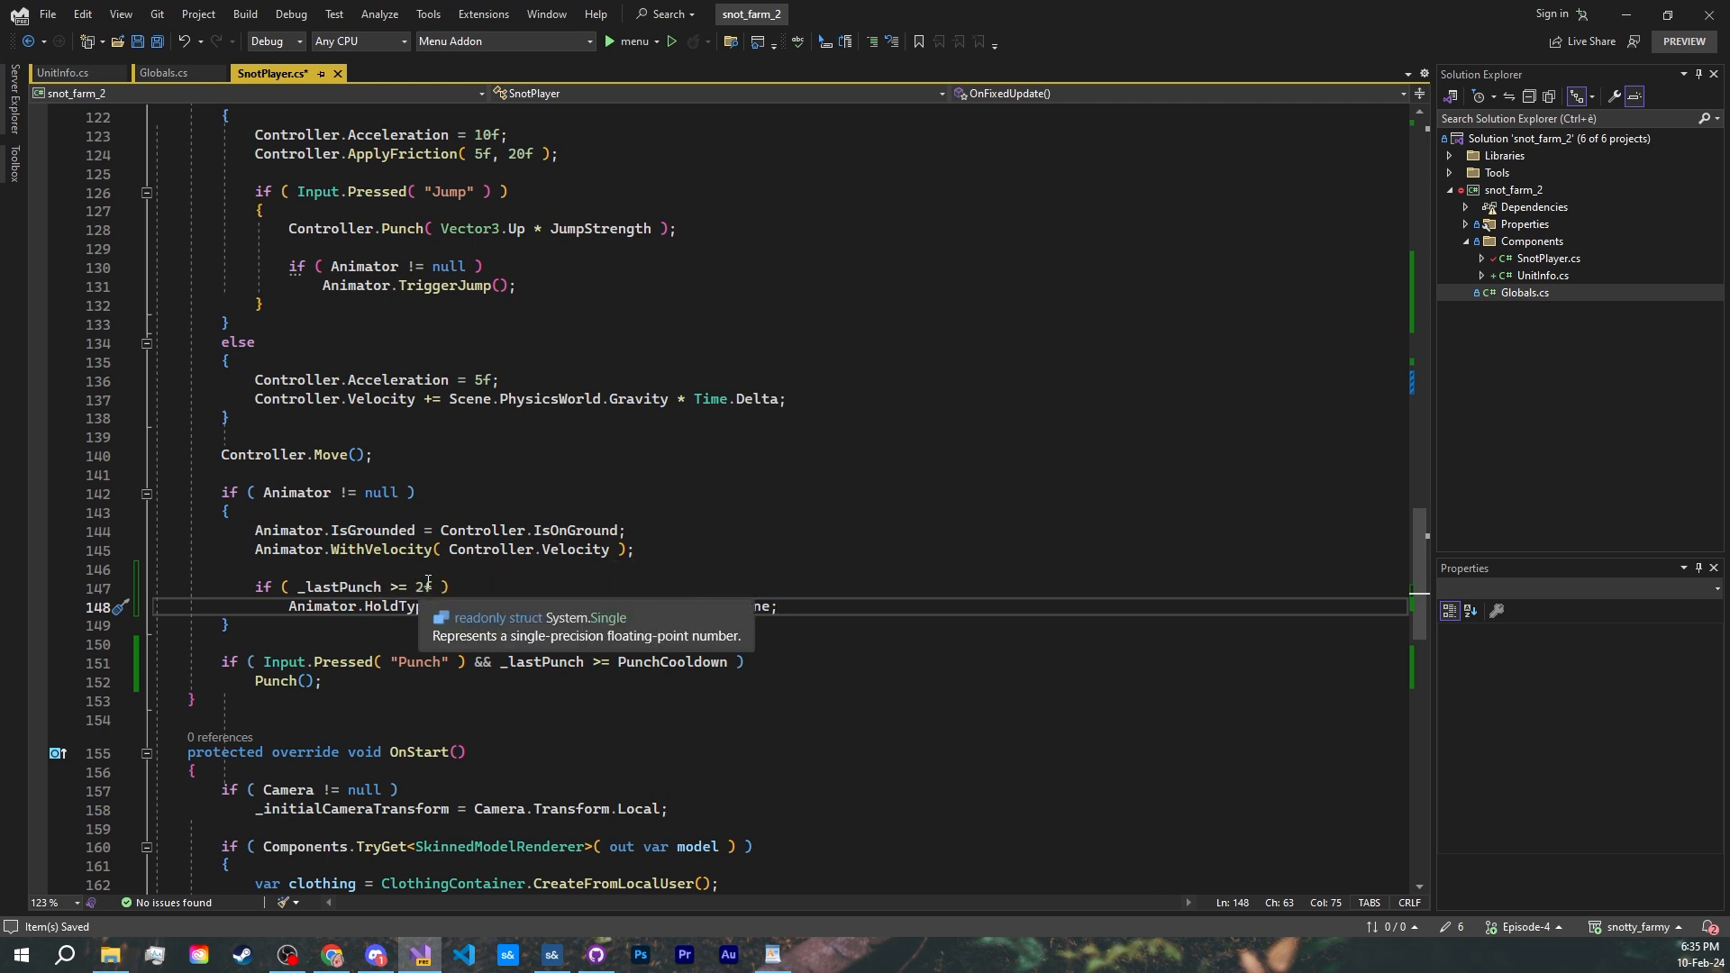
pyautogui.moveTo(323, 657)
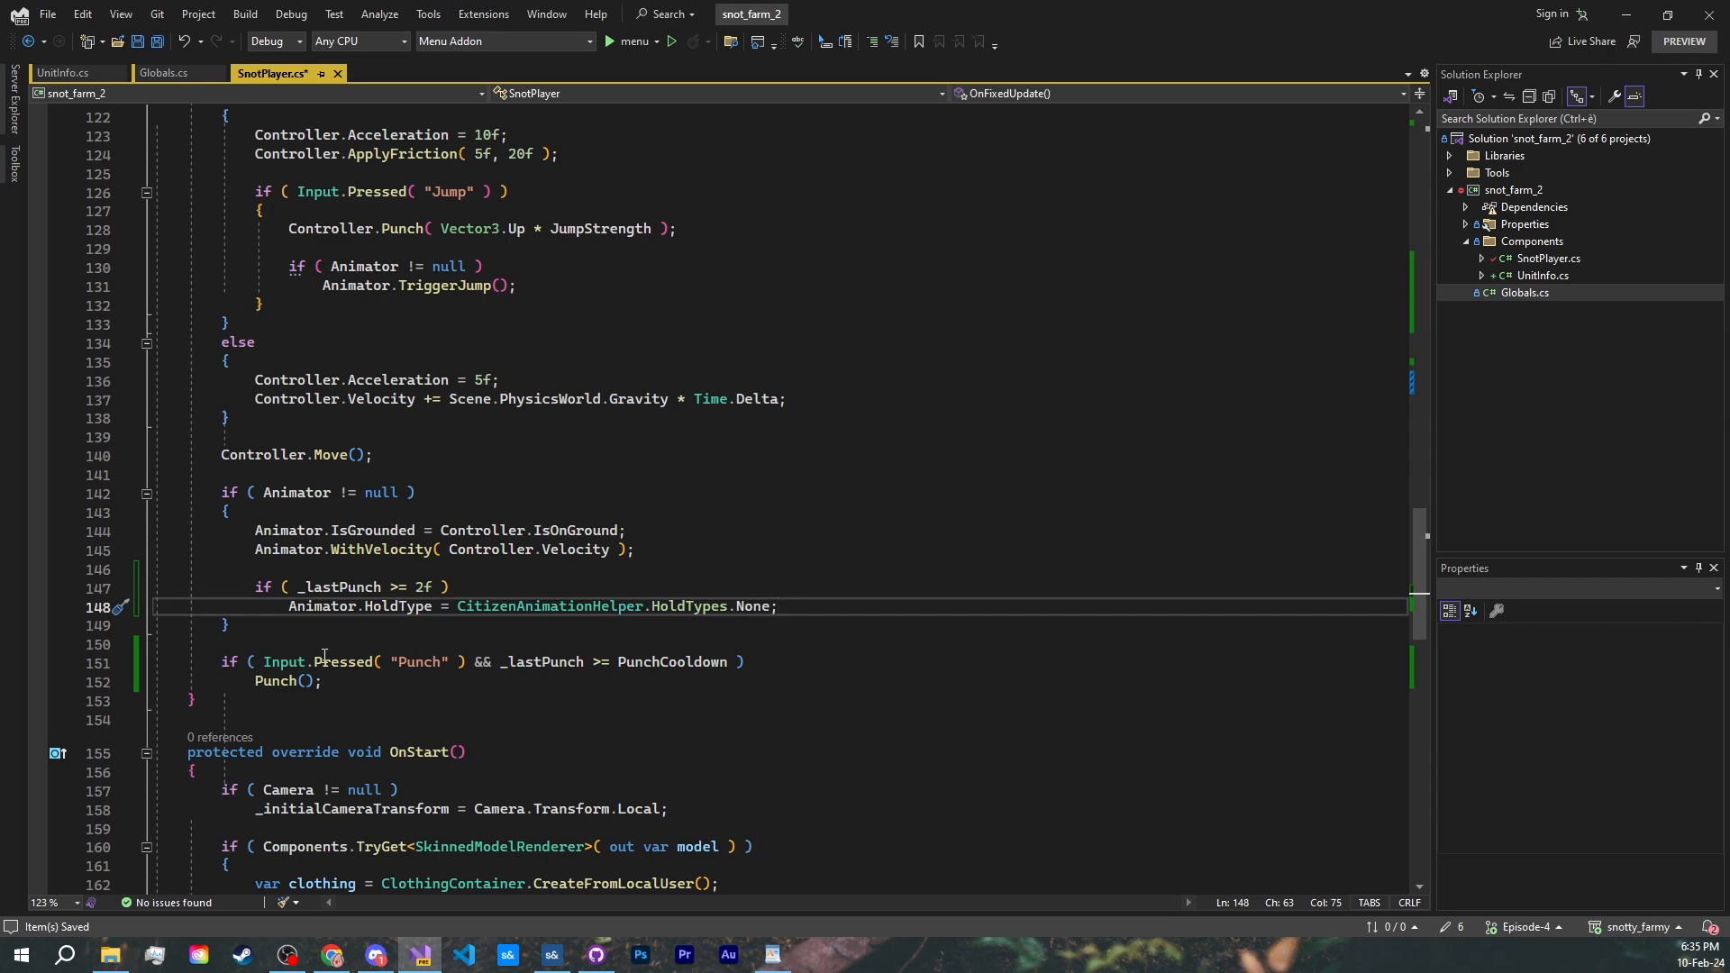
# - Play-test the scene, walking the player up to the snot, then return to the SnotPlayer code
pyautogui.click(551, 955)
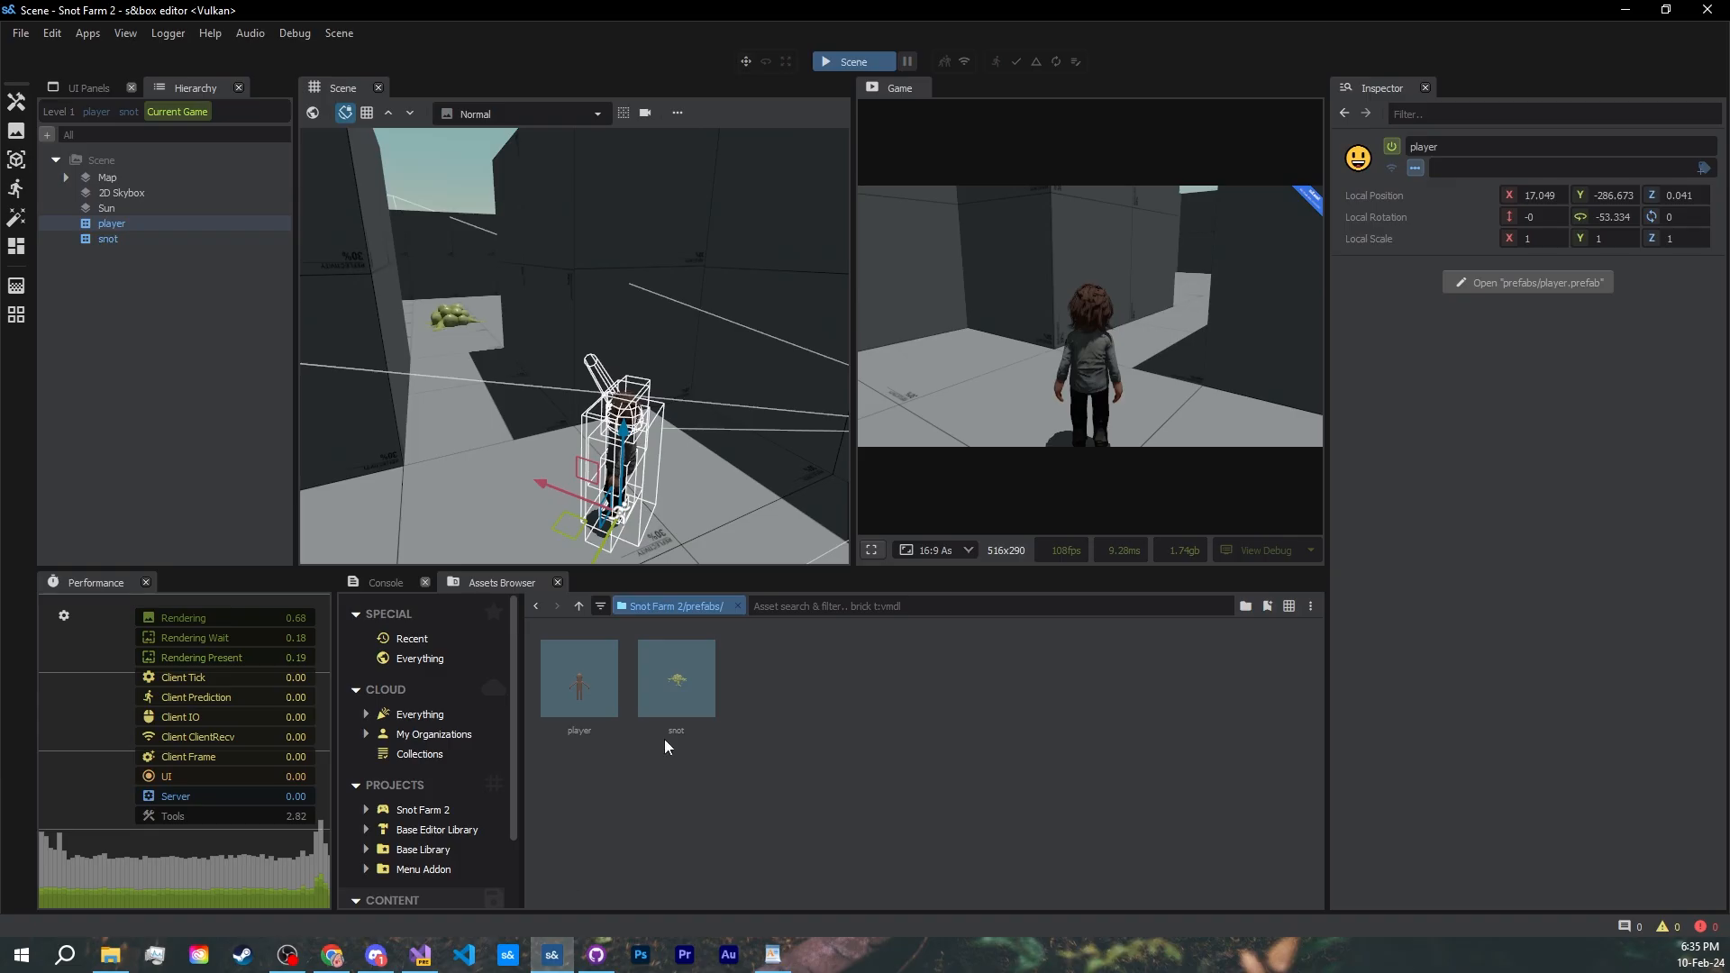
pyautogui.click(852, 61)
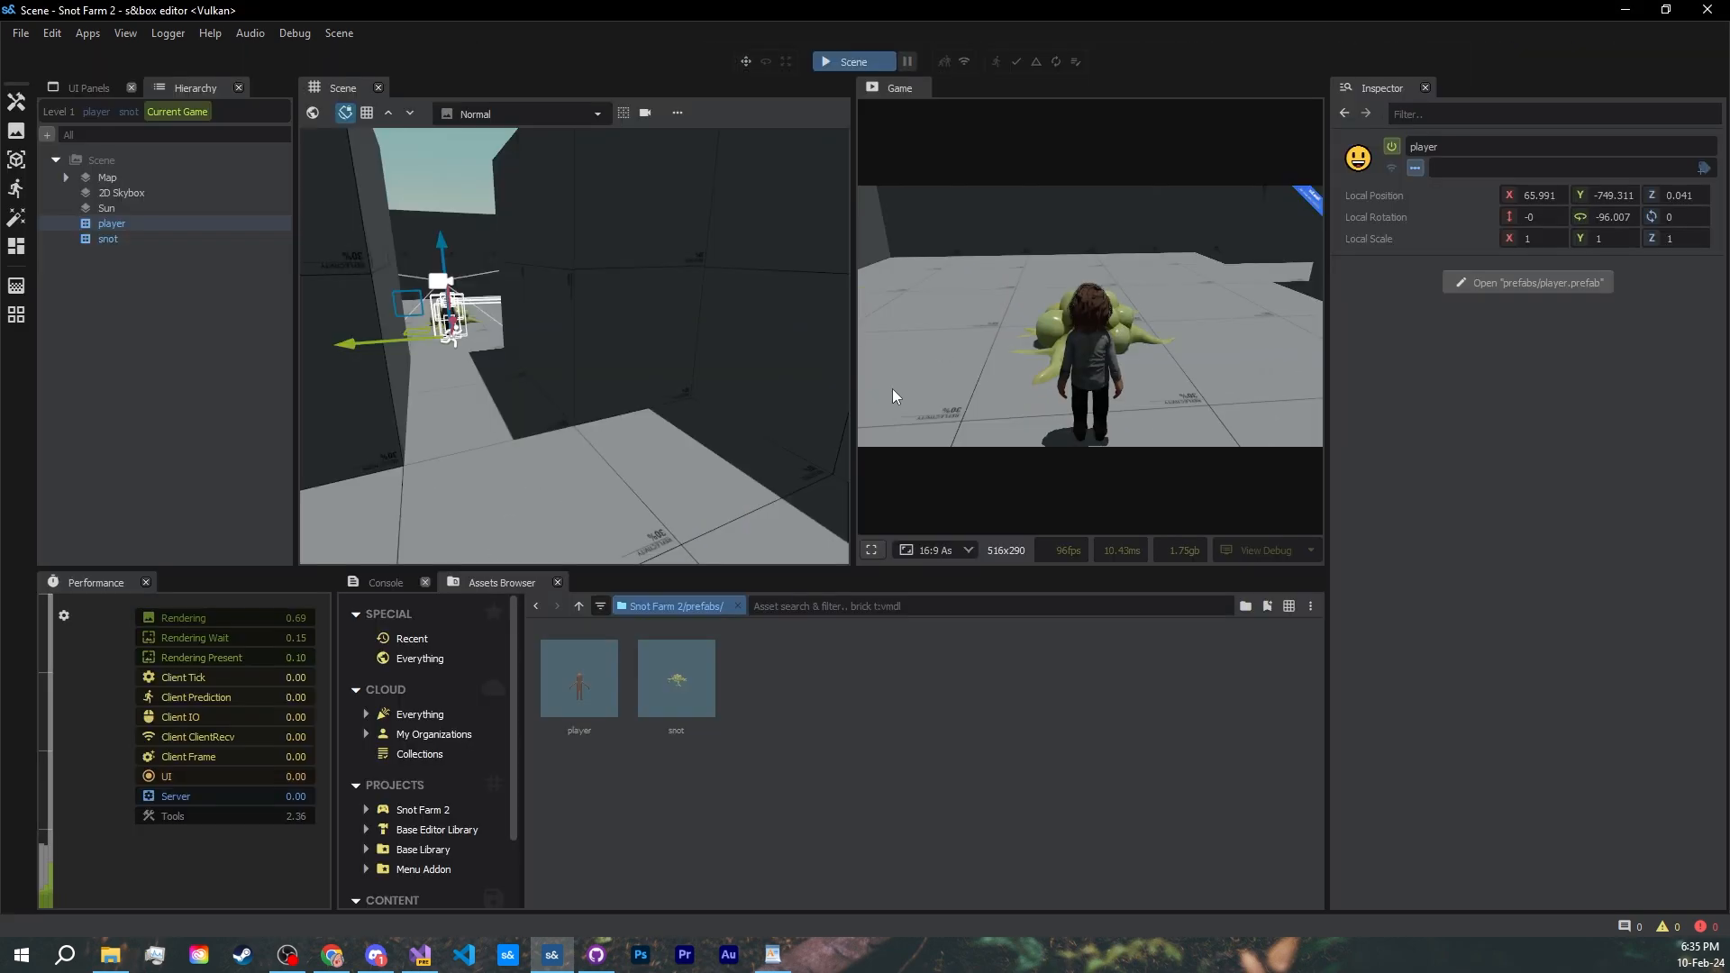
pyautogui.click(418, 955)
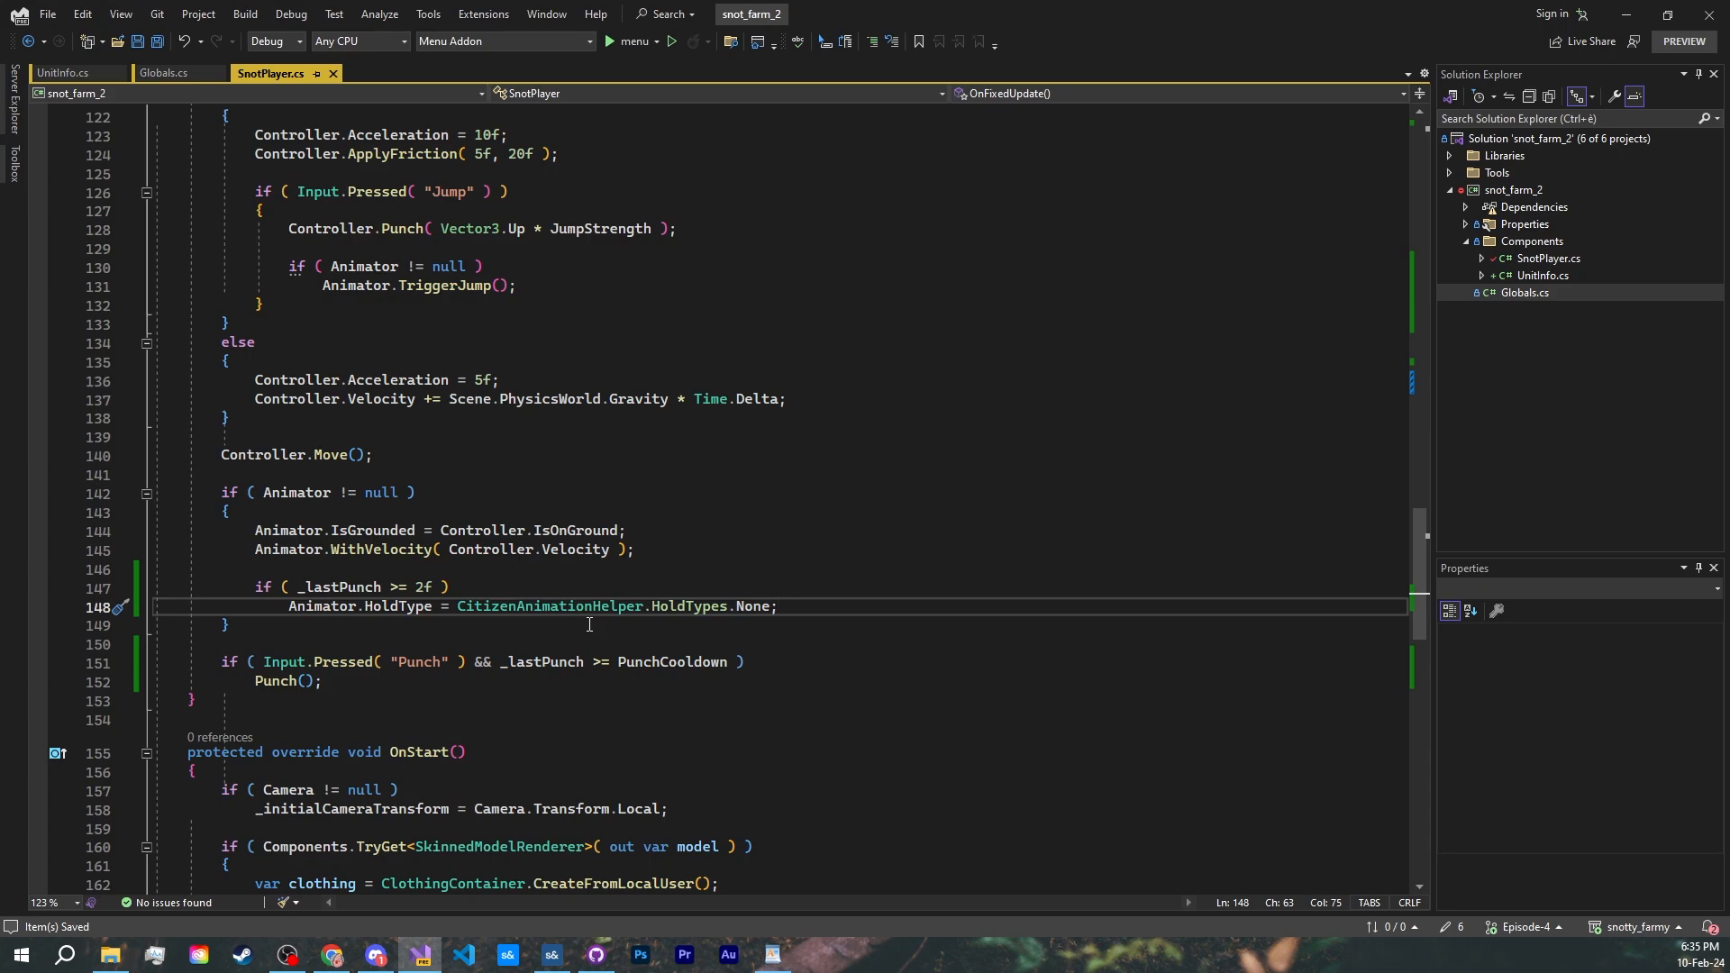
# - Build a Scene.Trace from eye position forward by PunchRange, Size 10, WithoutTags "player", Run
pyautogui.scroll(-3)
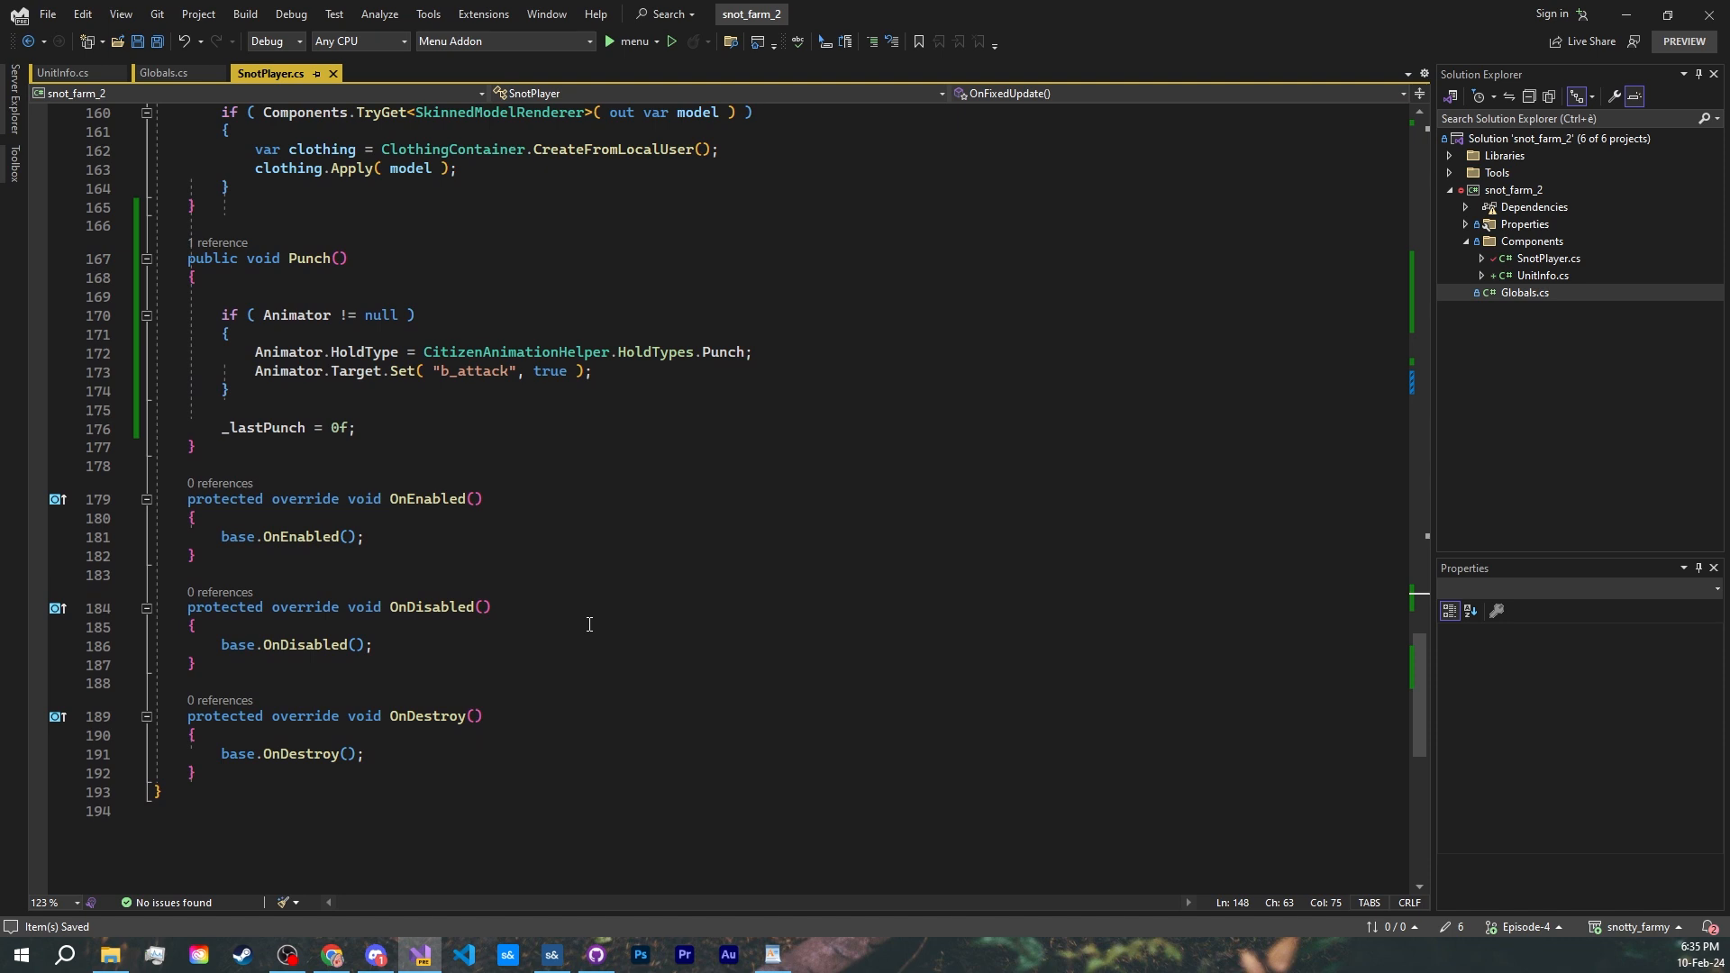
pyautogui.moveTo(637, 498)
pyautogui.write('var punchTrace = Scene.Trace')
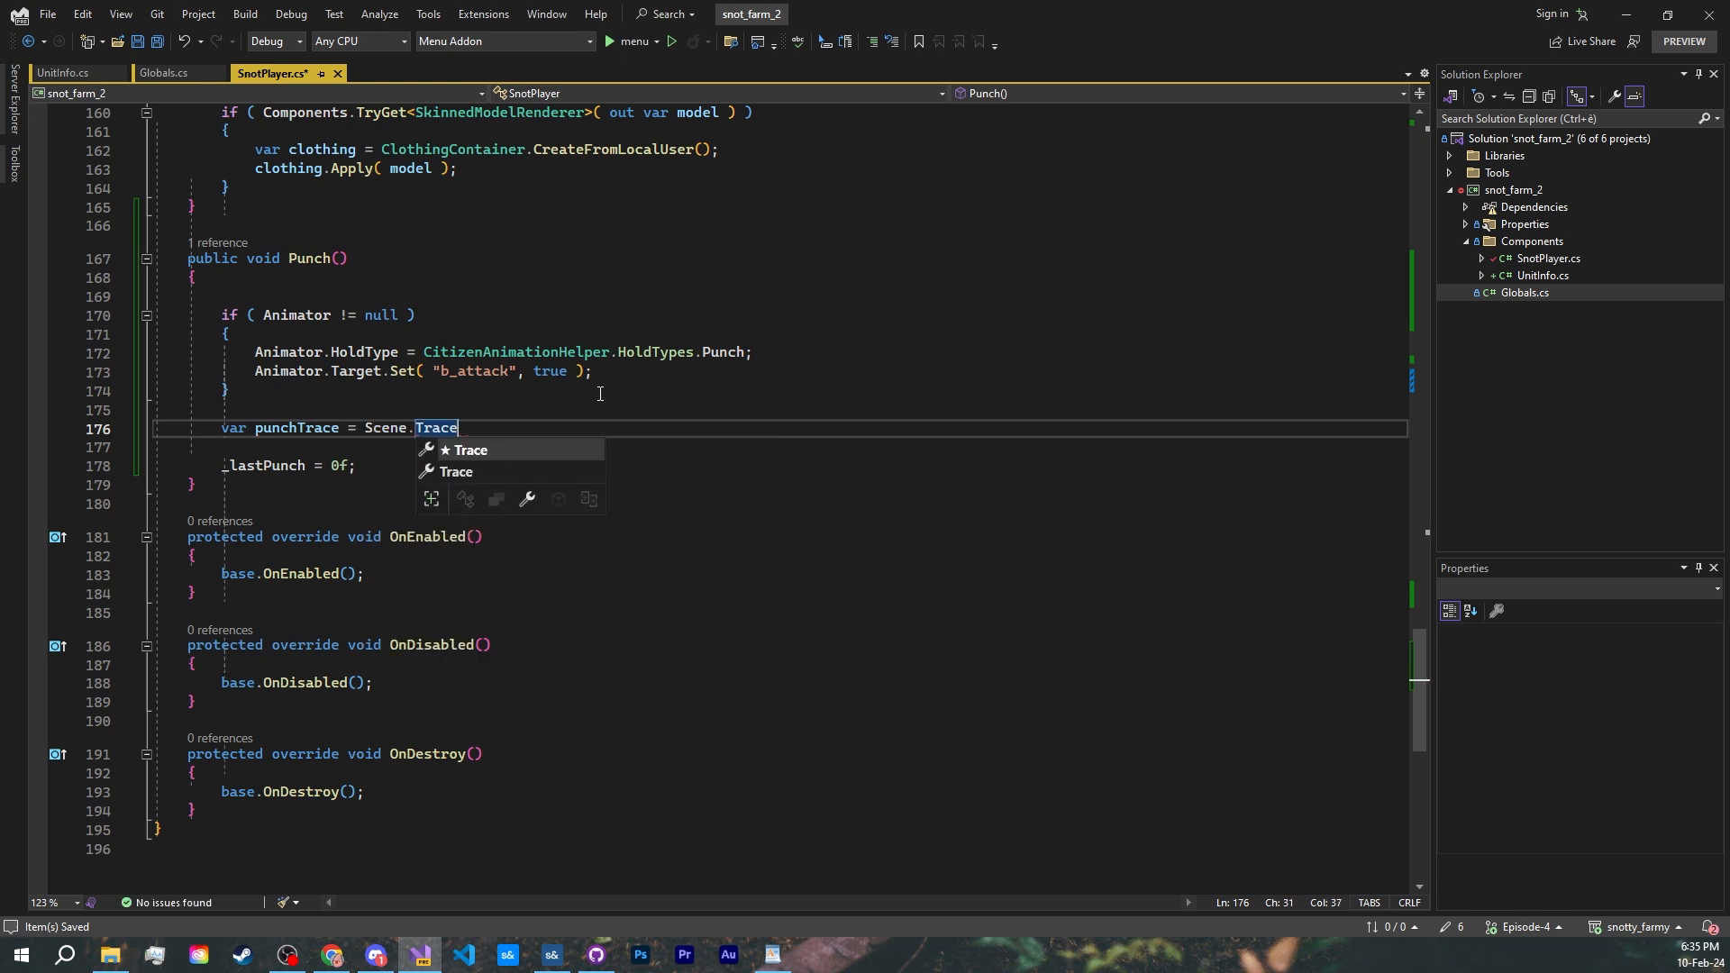
pyautogui.write('.FromTo( EyeWorldPosition, EyeWorldPosition + EyAngles.Forward * PunchRange );')
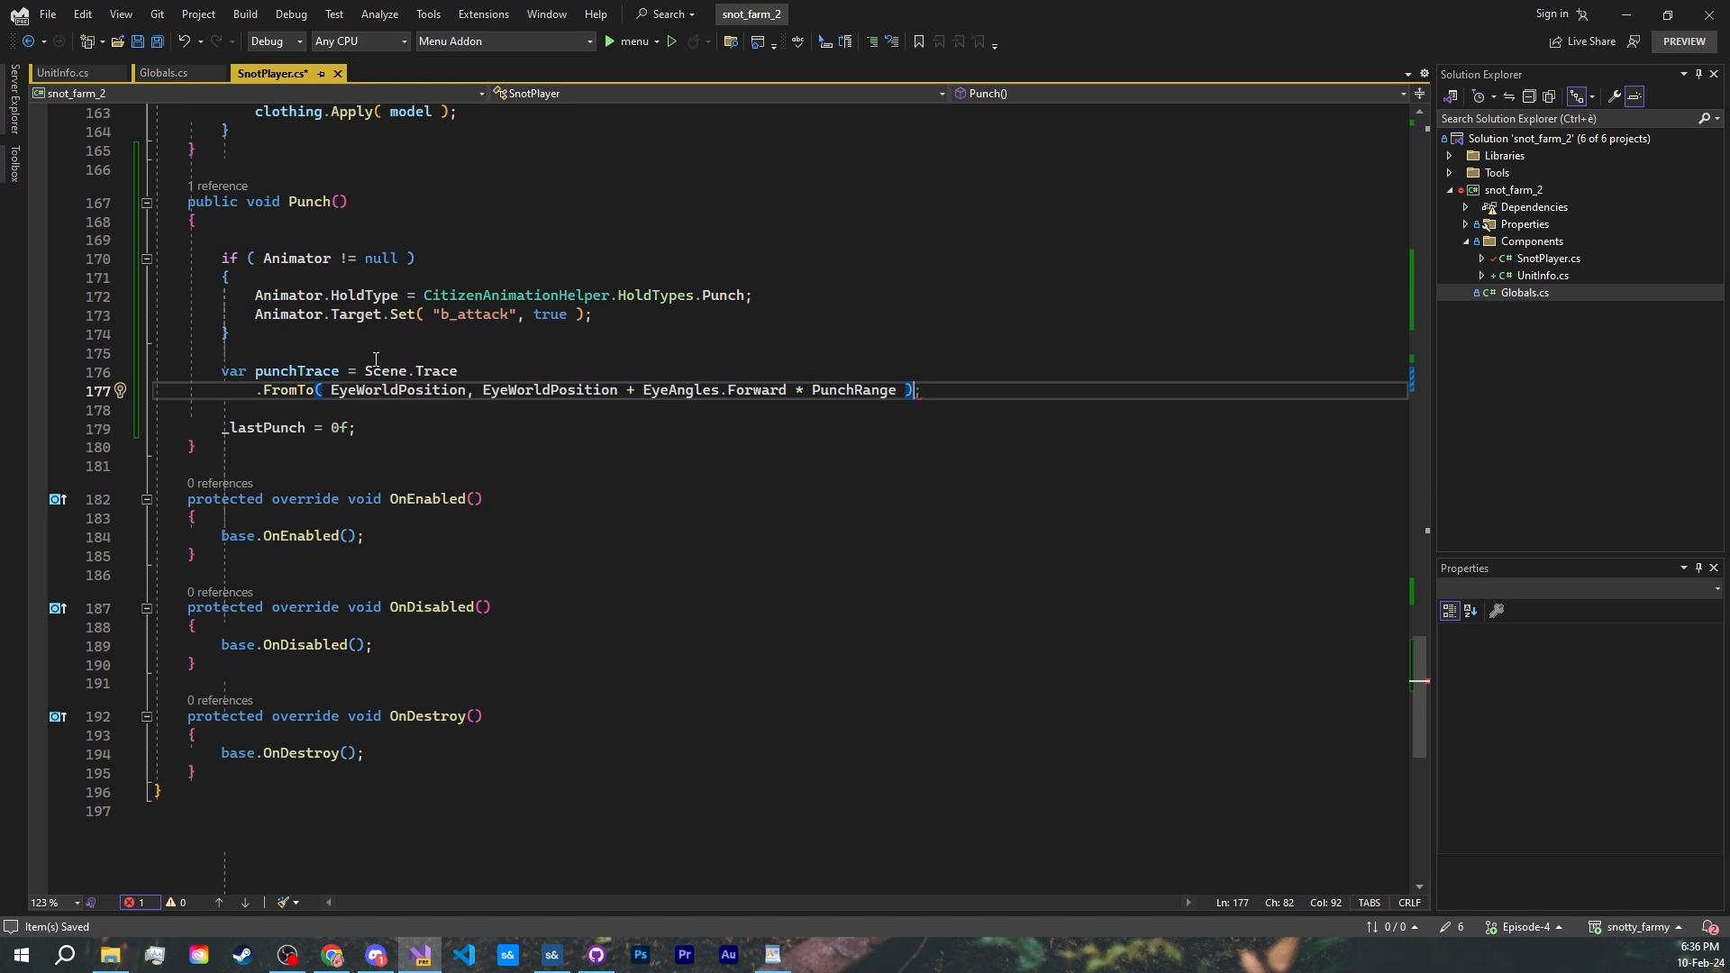
pyautogui.moveTo(396, 389)
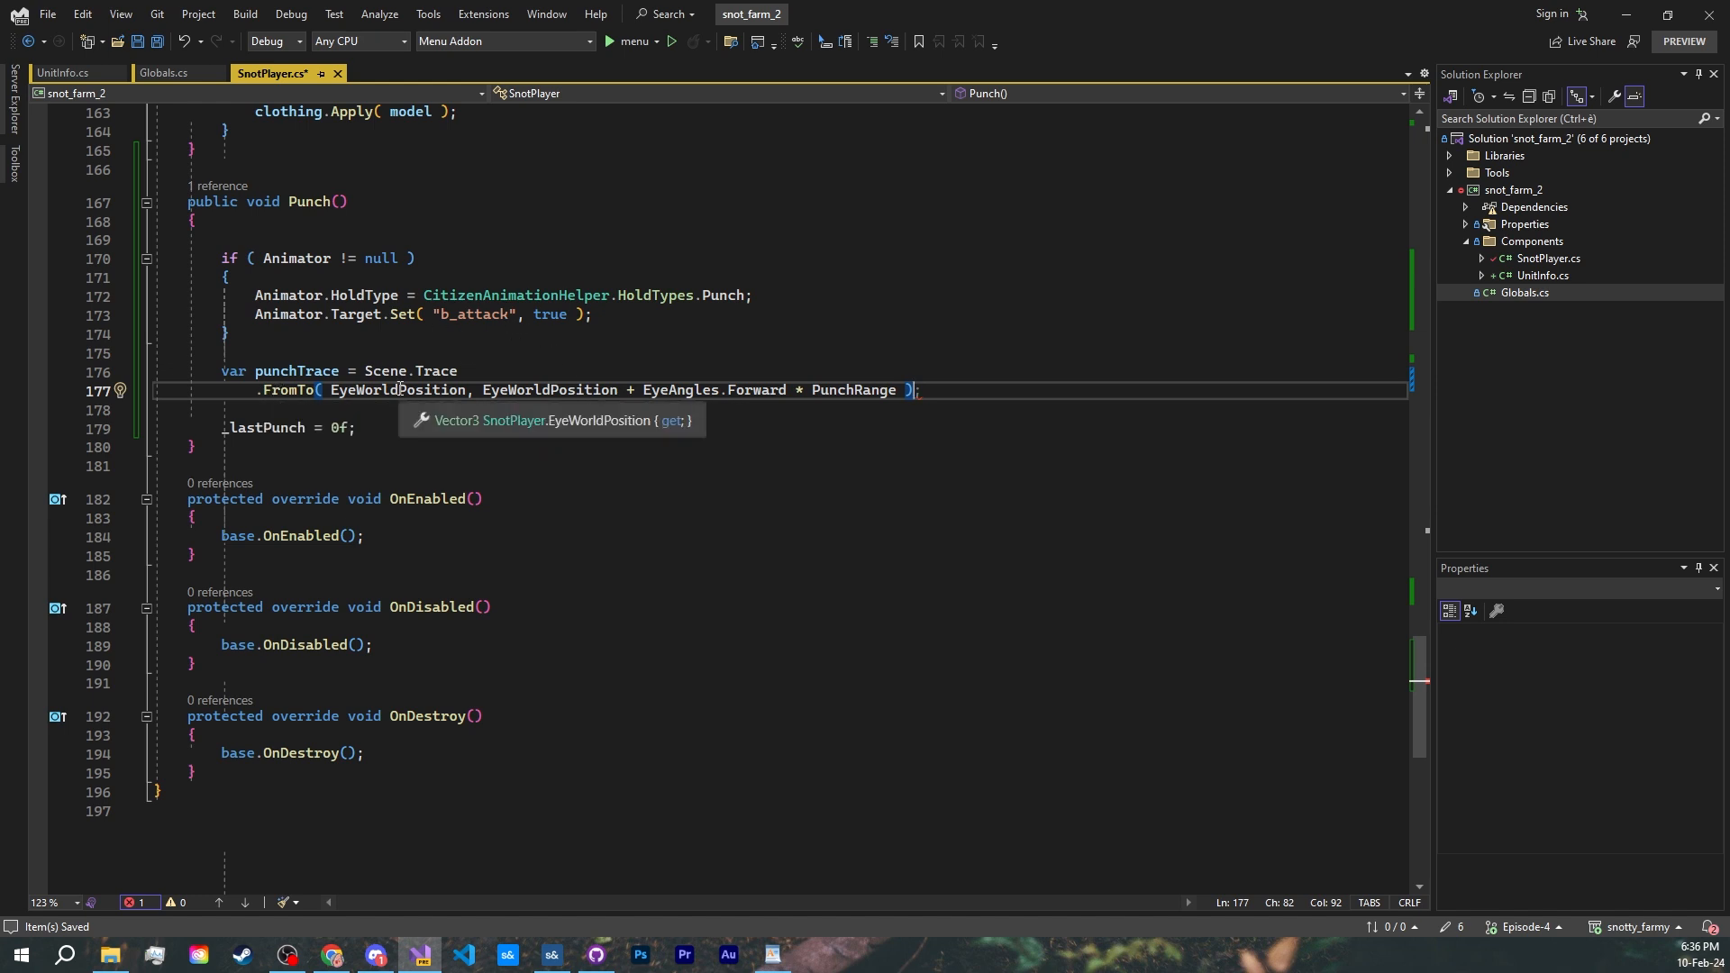
pyautogui.moveTo(375, 443)
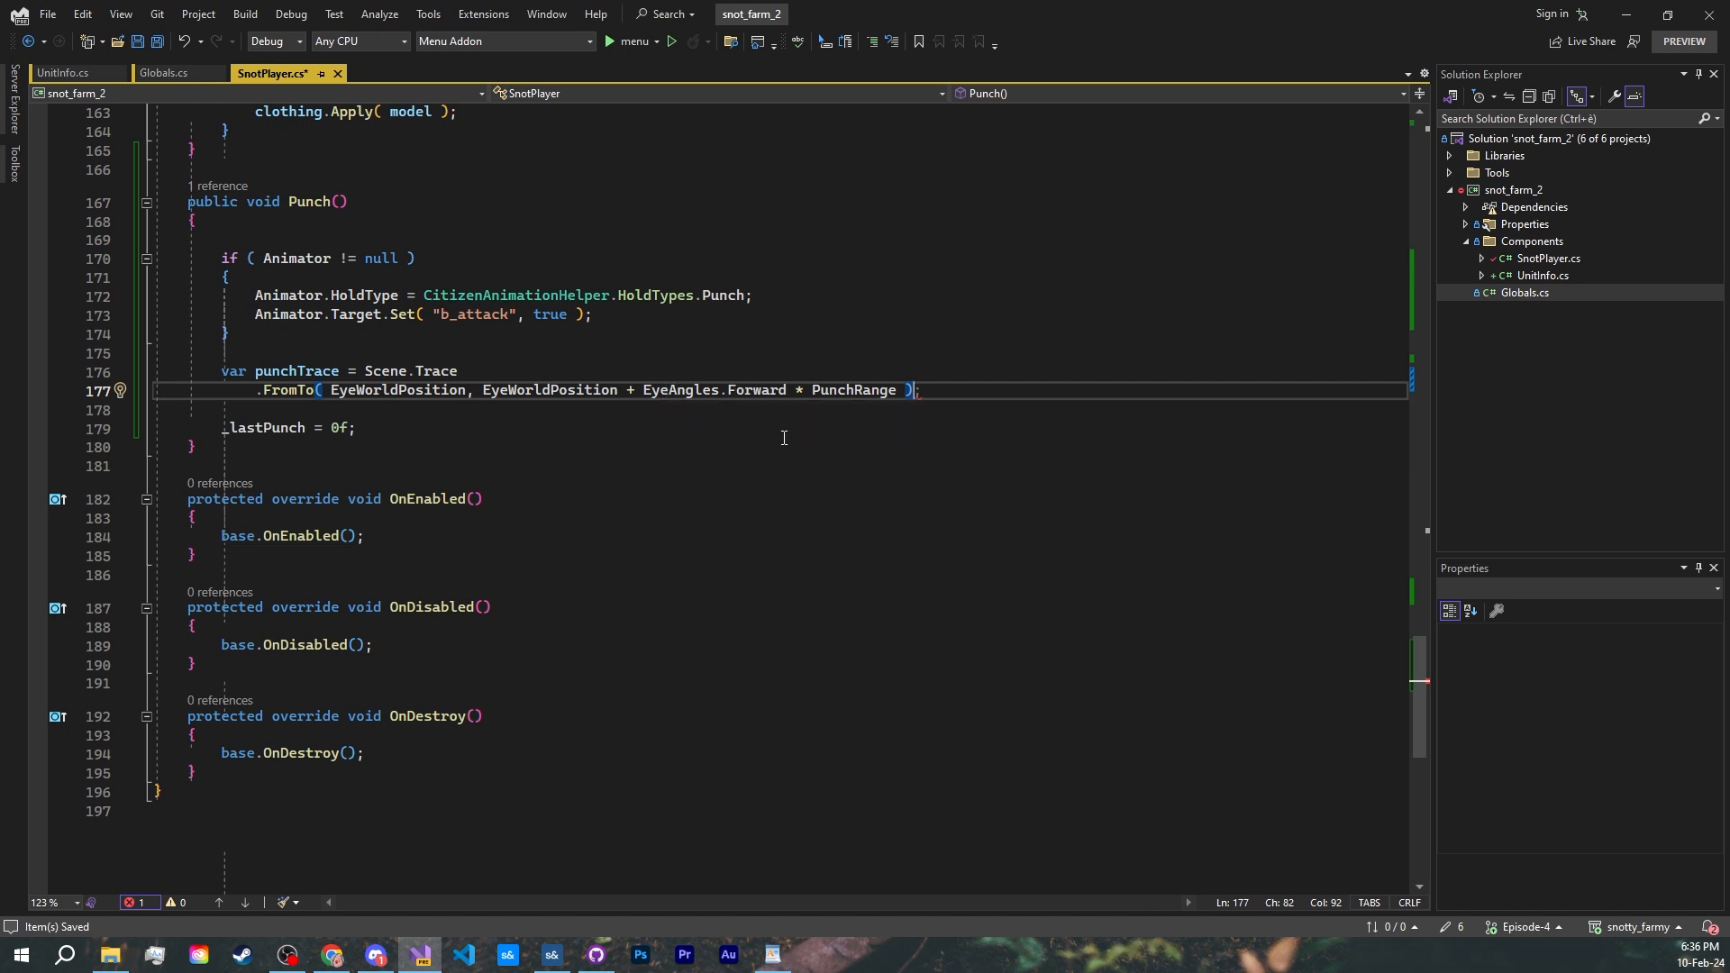
pyautogui.moveTo(854, 390)
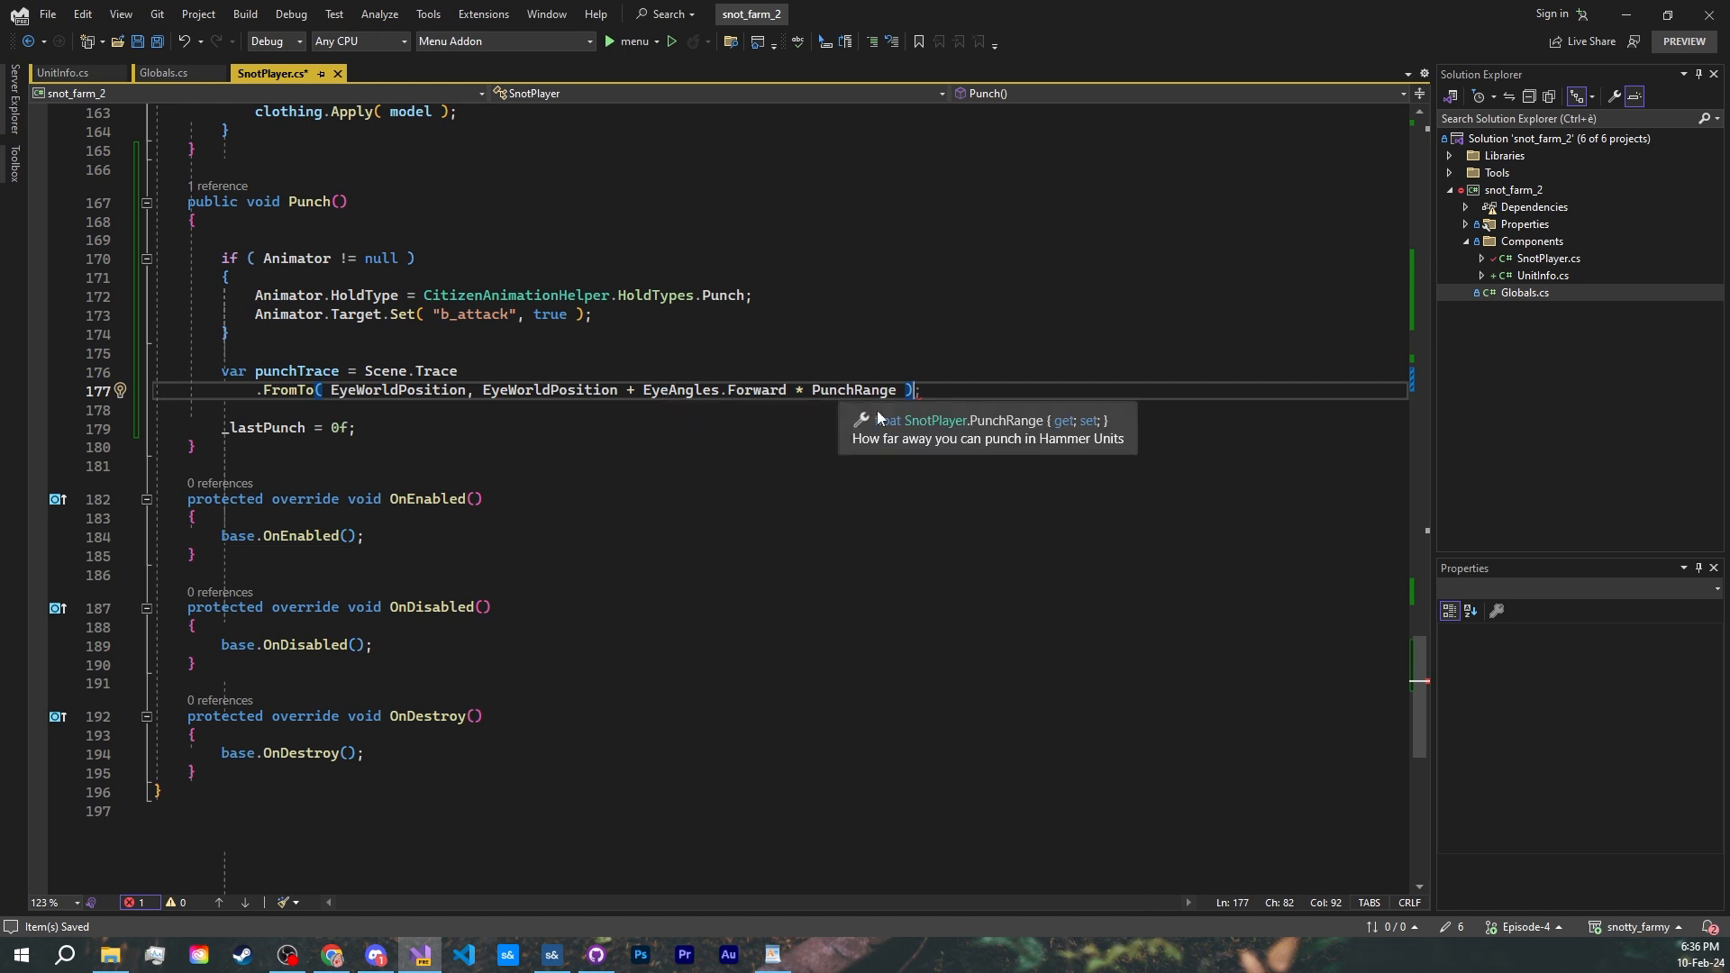
pyautogui.write('.Size( 10f )')
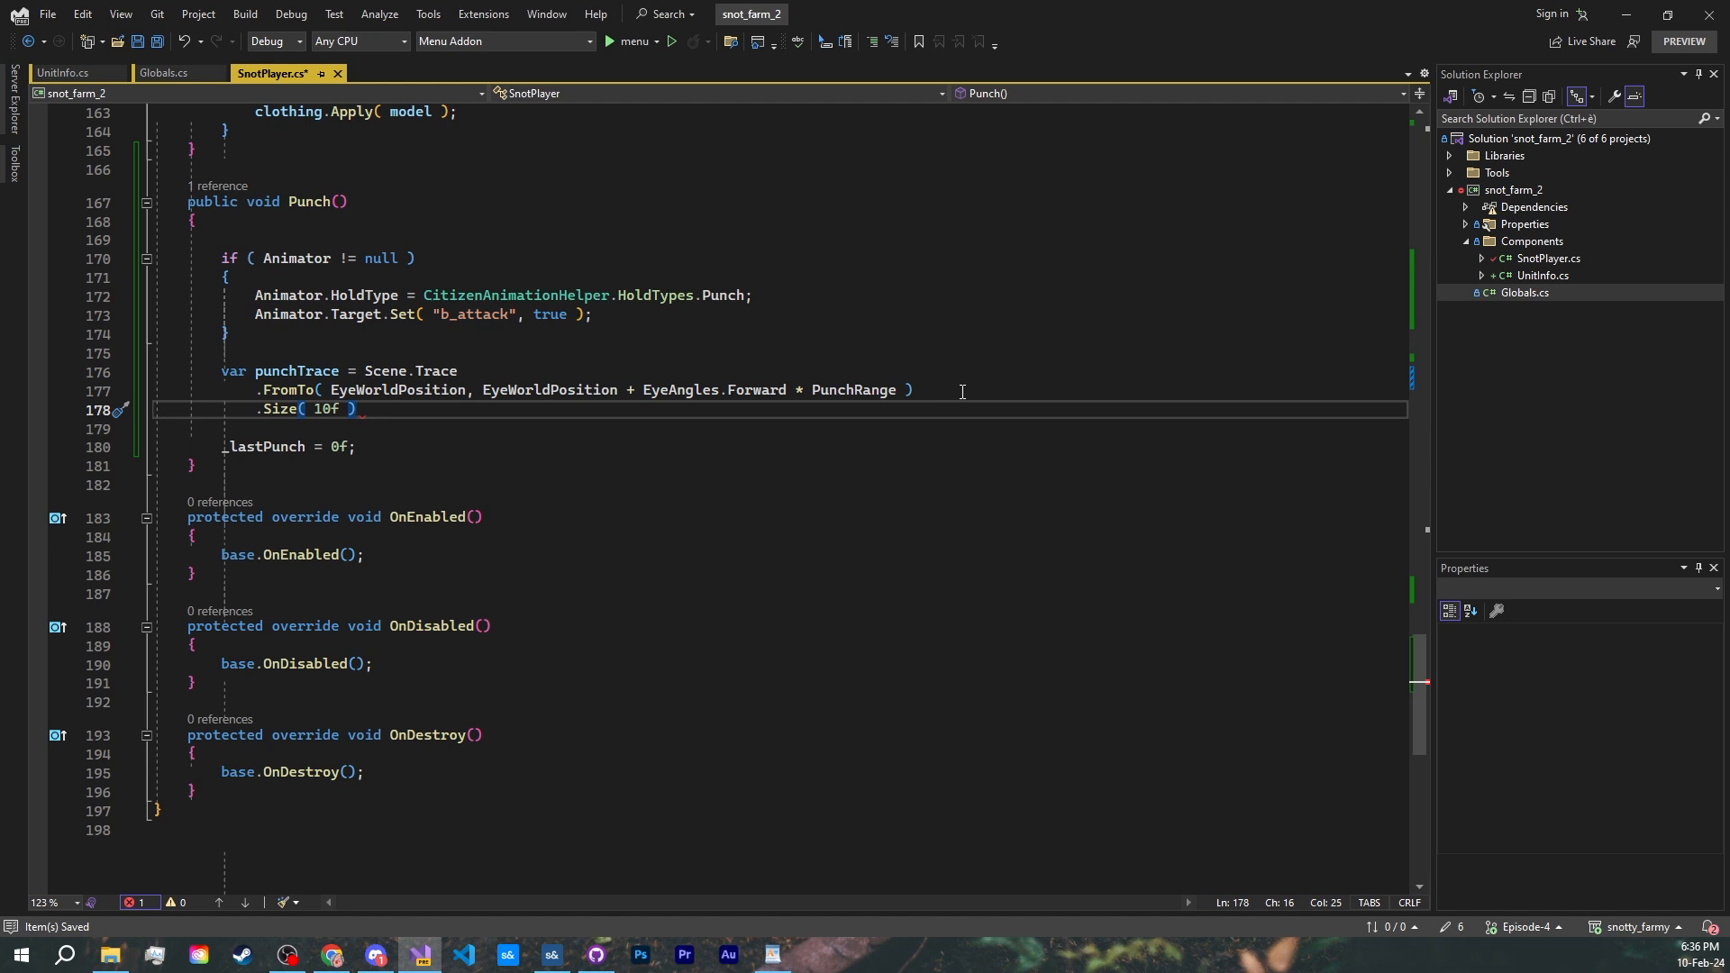
pyautogui.press('enter')
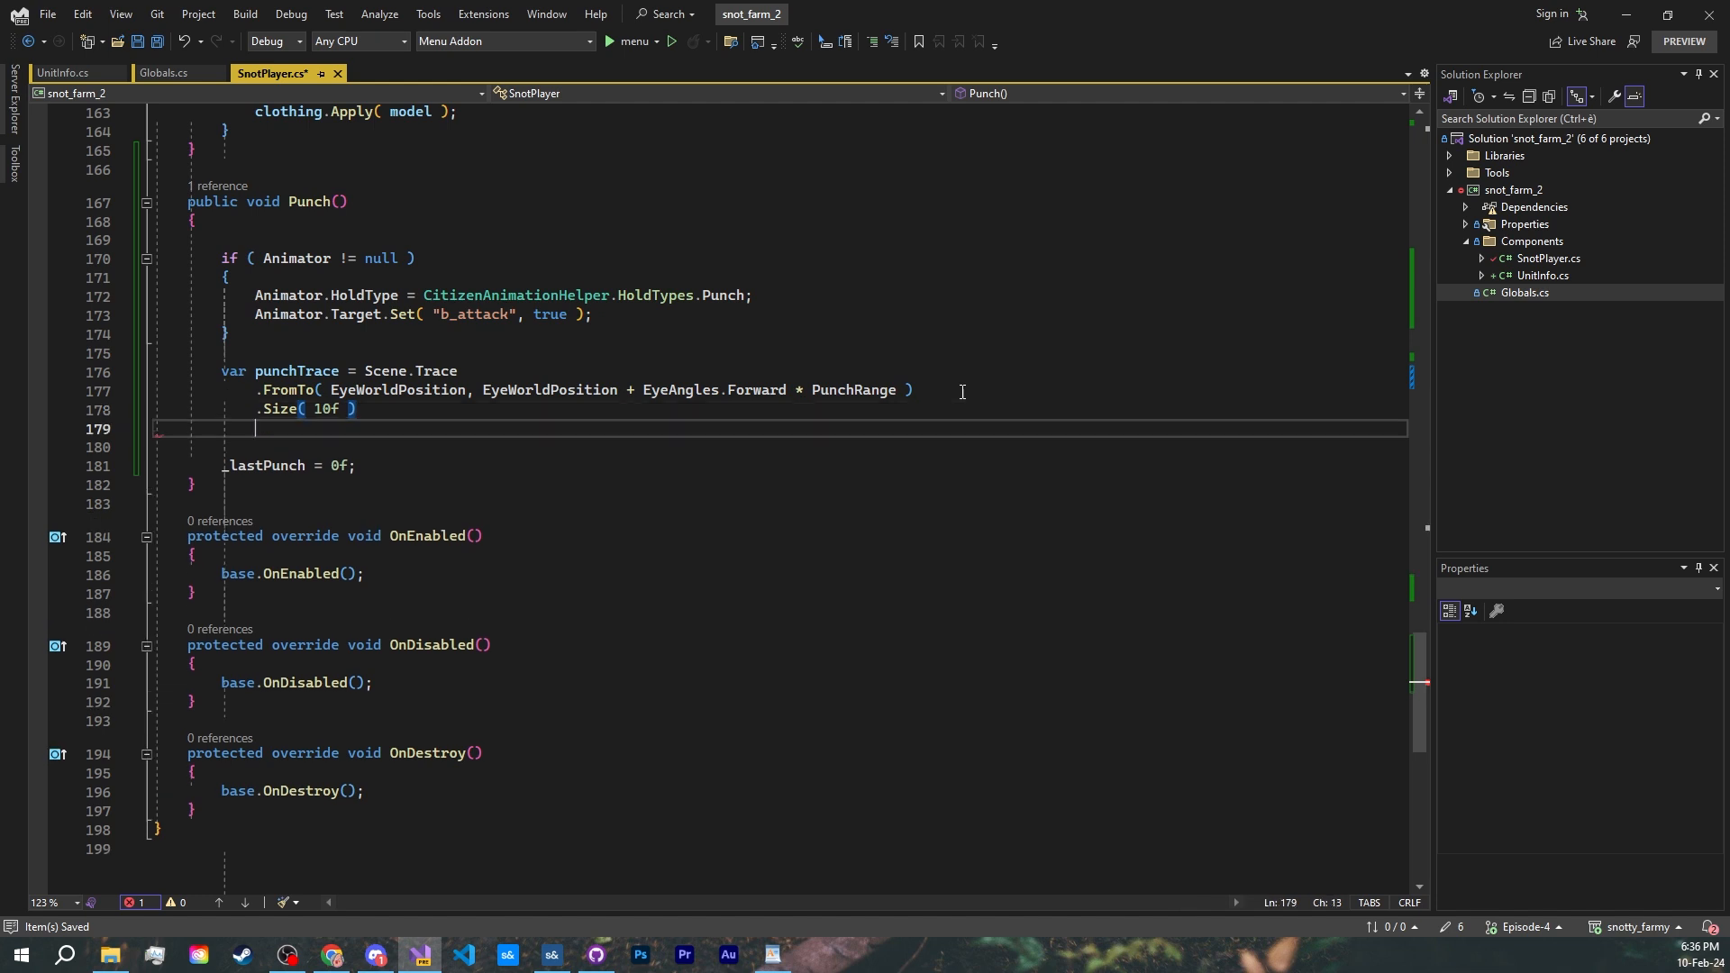
pyautogui.write('.WithoutTags( "player" )')
pyautogui.write('.IgnoreGameObjectHierarchy( GameObject ')
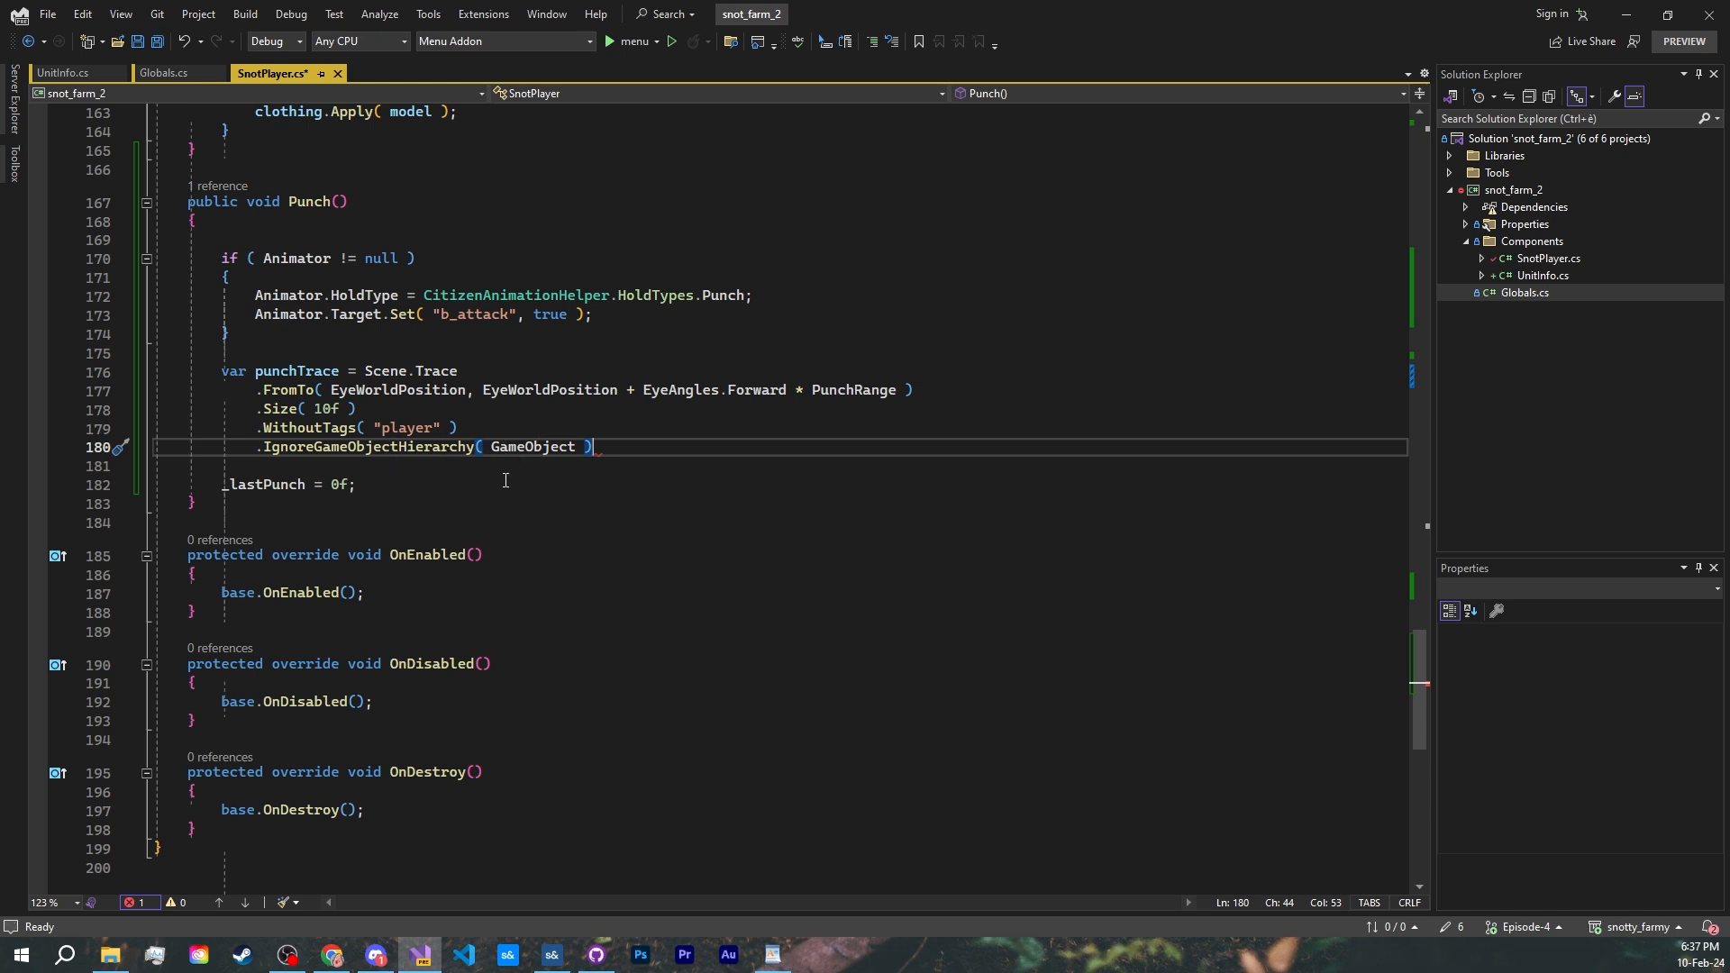
pyautogui.write('.Run();')
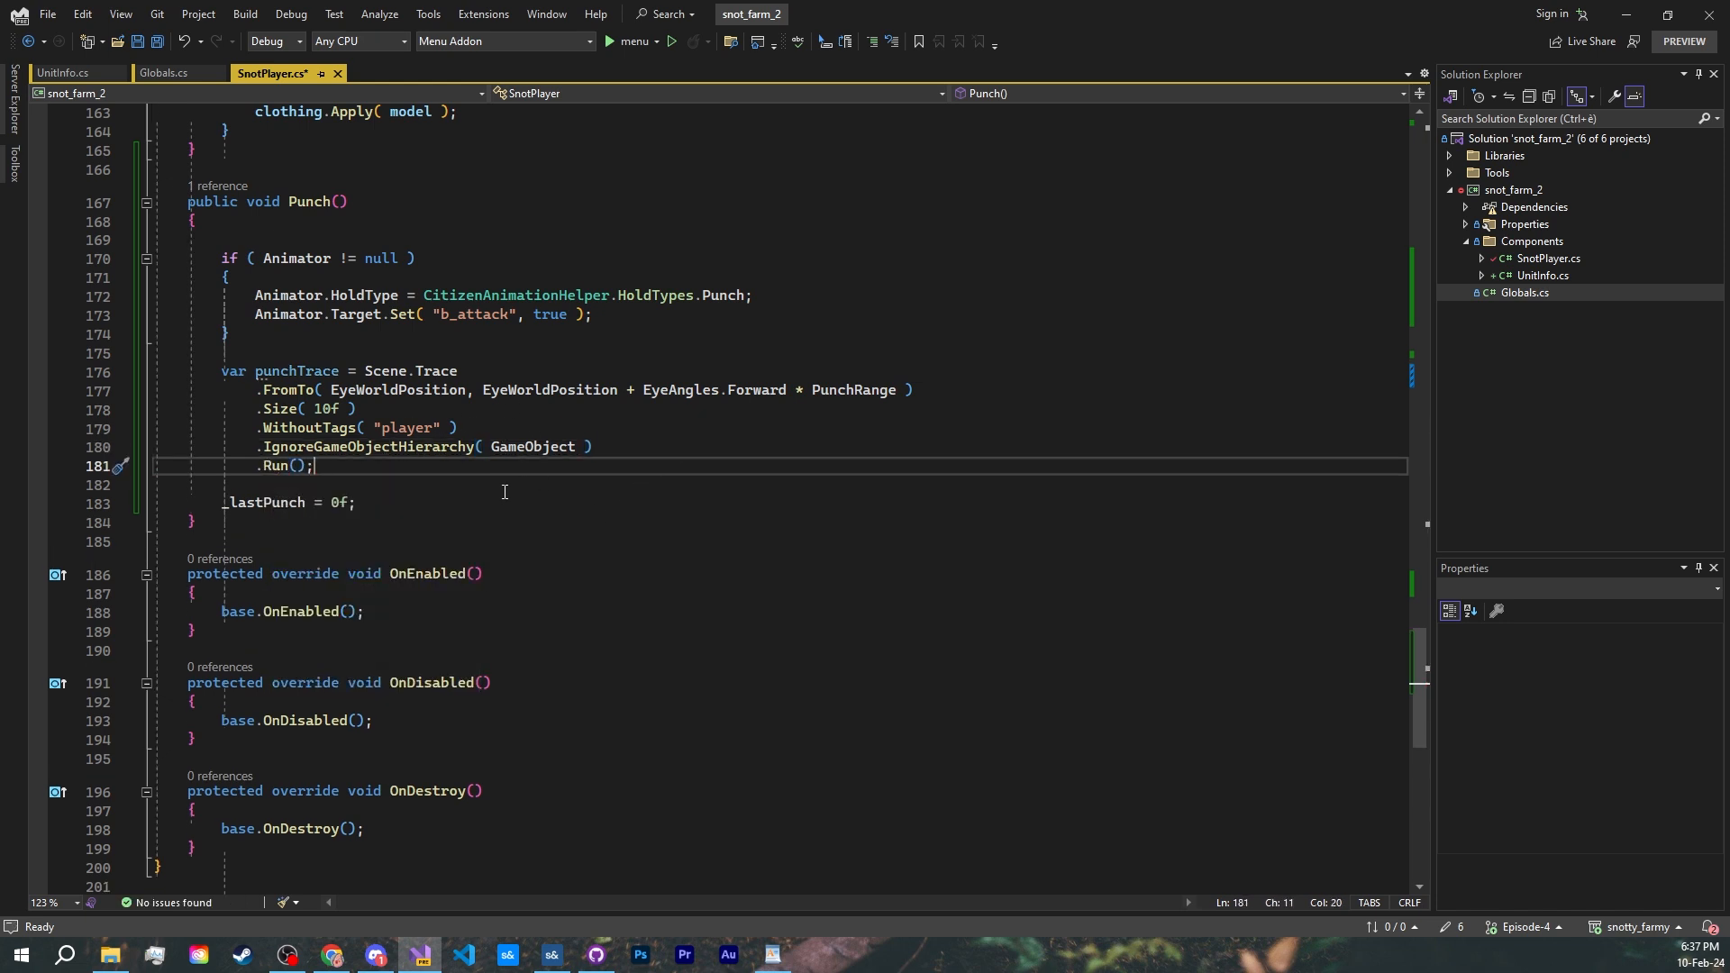
# - If punchTrace hits a GameObject with UnitInfo, call unitInfo.Damage with PunchStrength, then view the game
pyautogui.write('if ( pu')
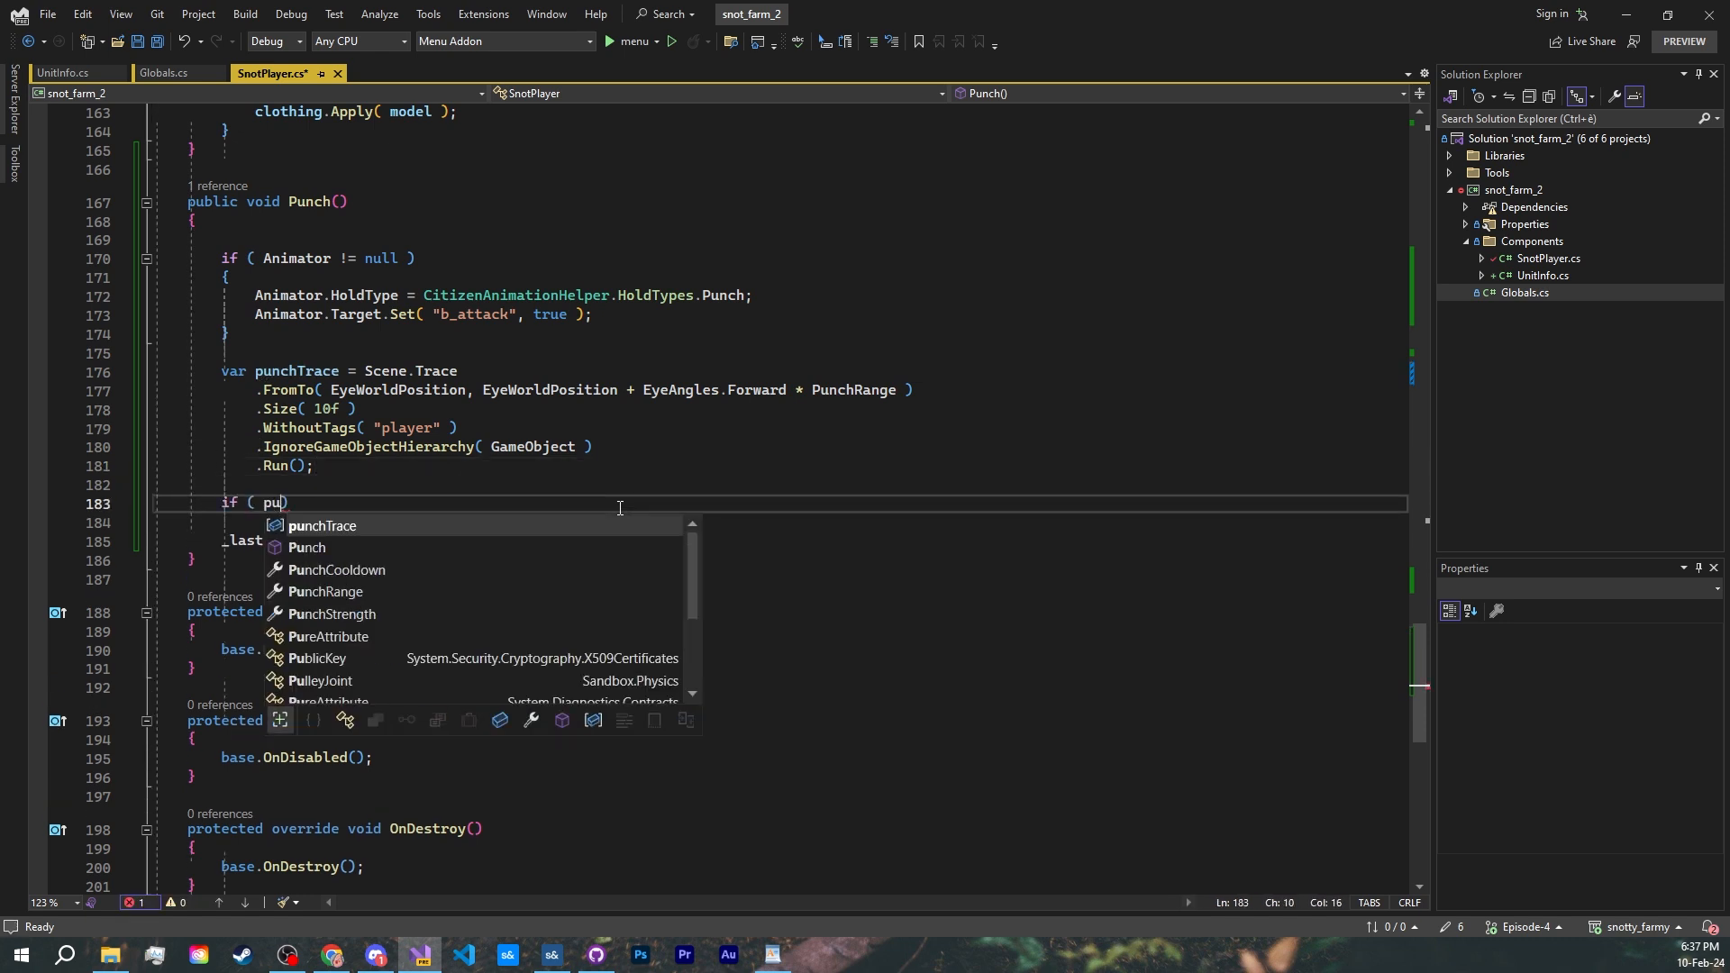
pyautogui.write('nchTrace.Hit )')
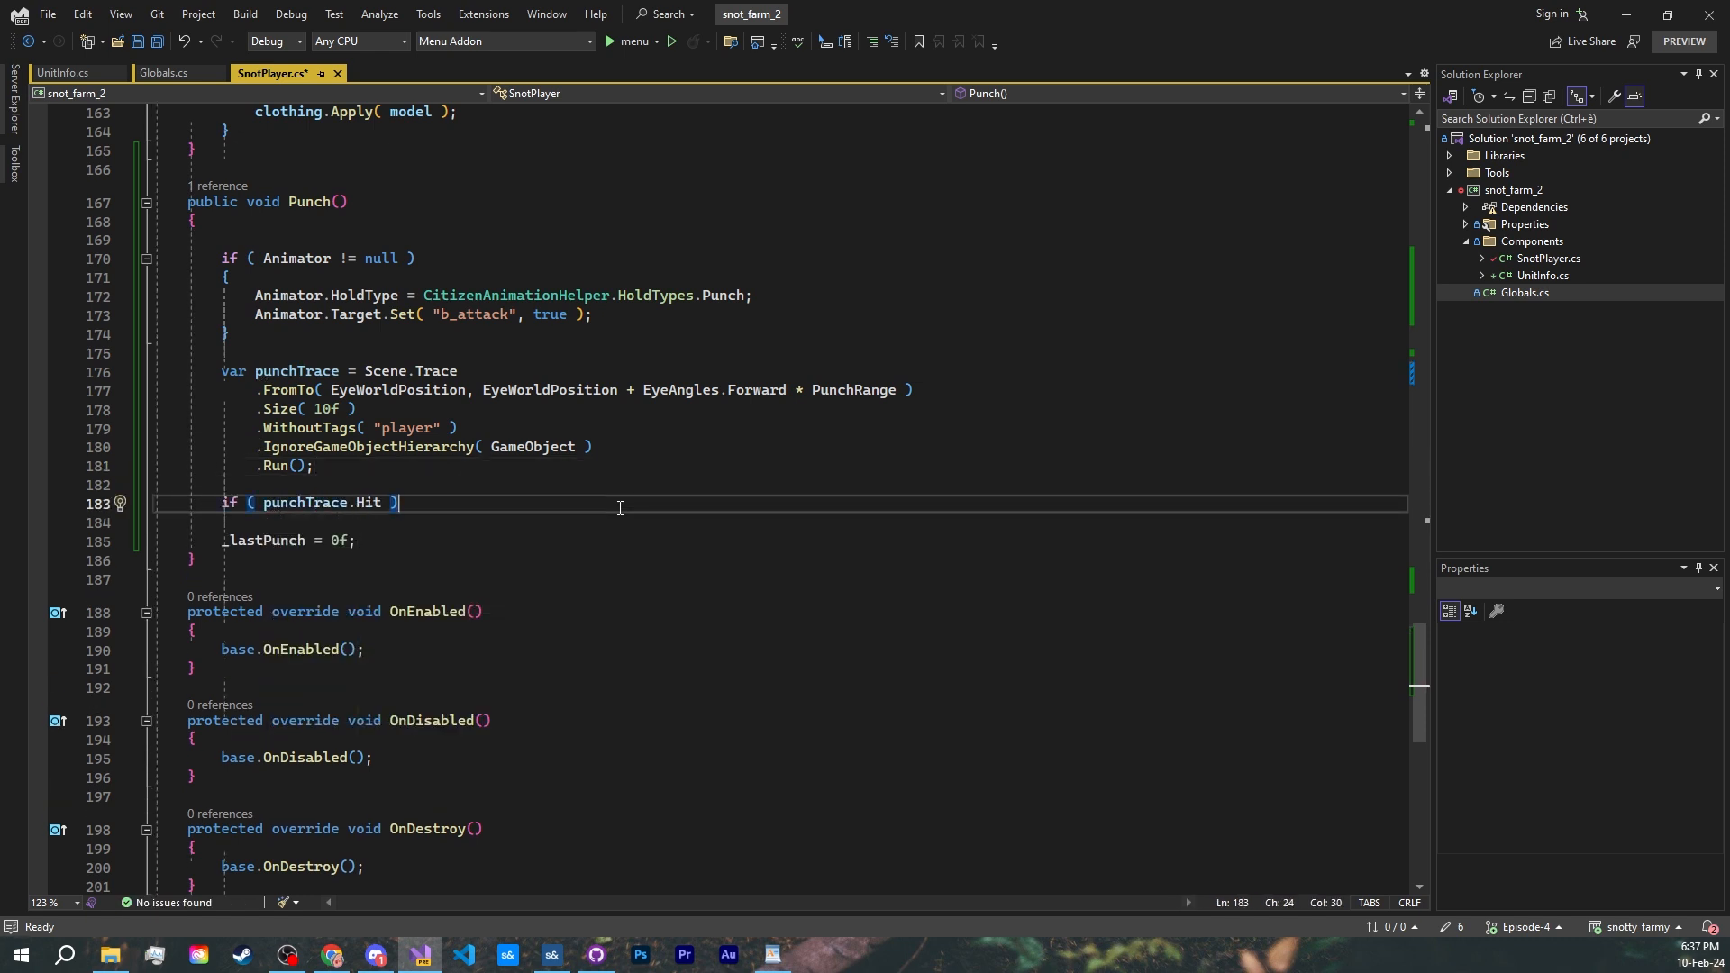
pyautogui.write('if ( punchTrace.GameO')
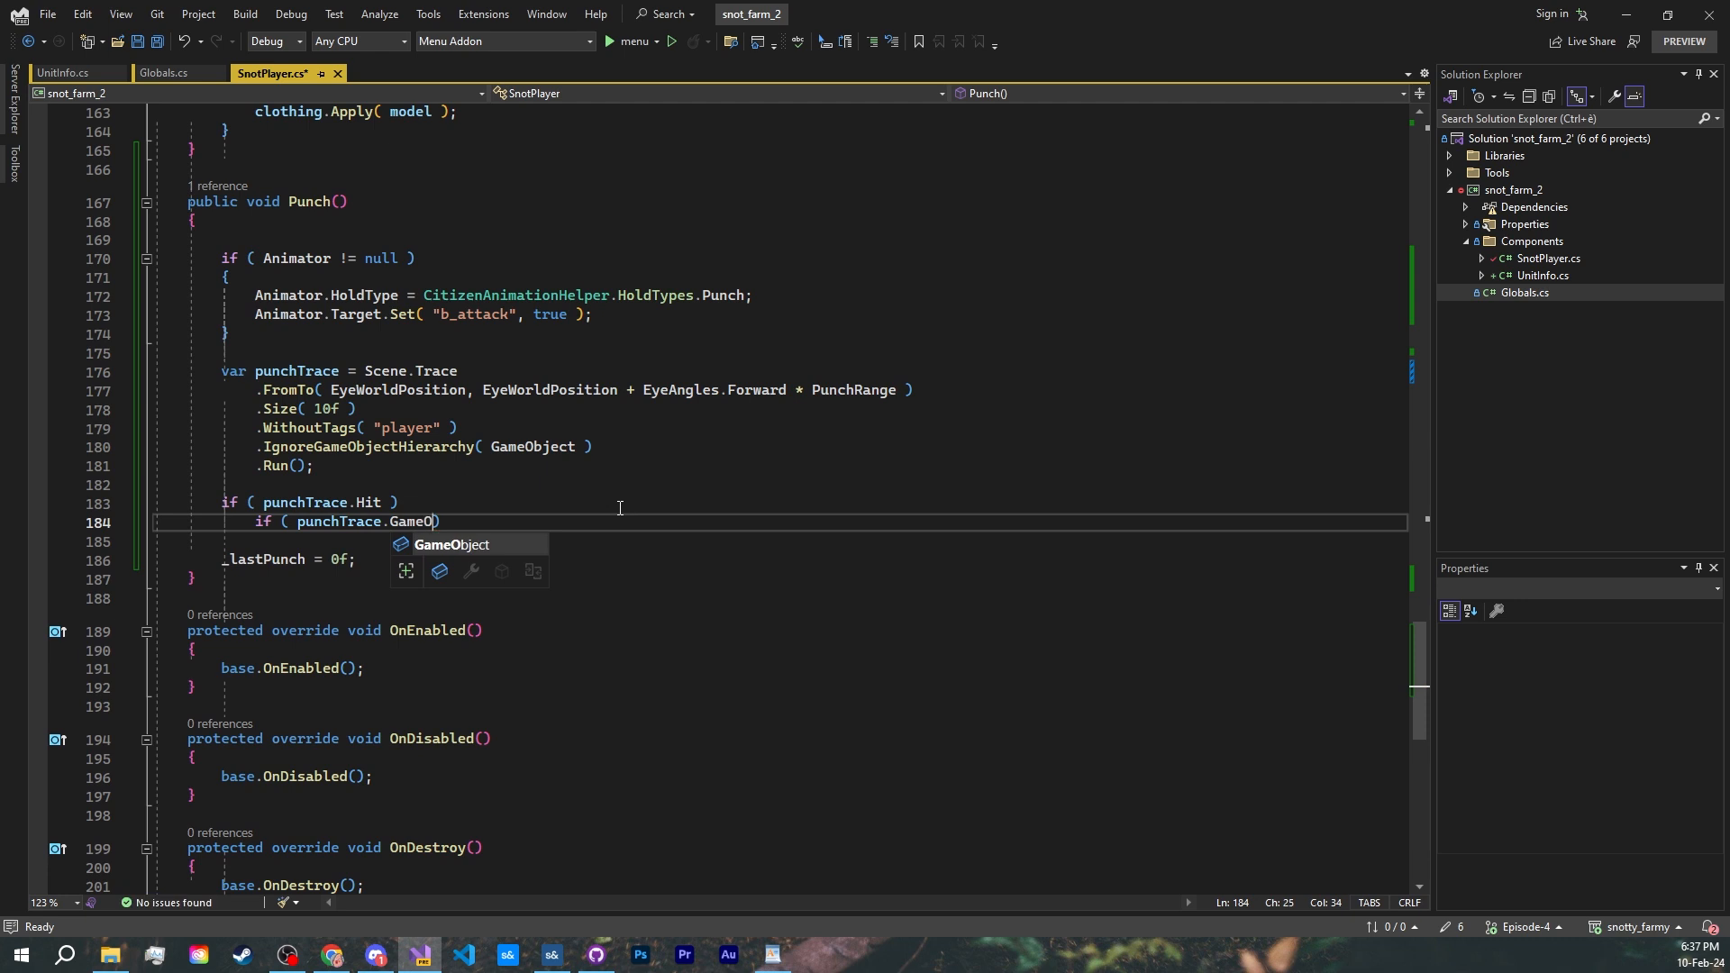
pyautogui.write('.Components.TryGet<UnitInfo>( out var unitInfo ) )')
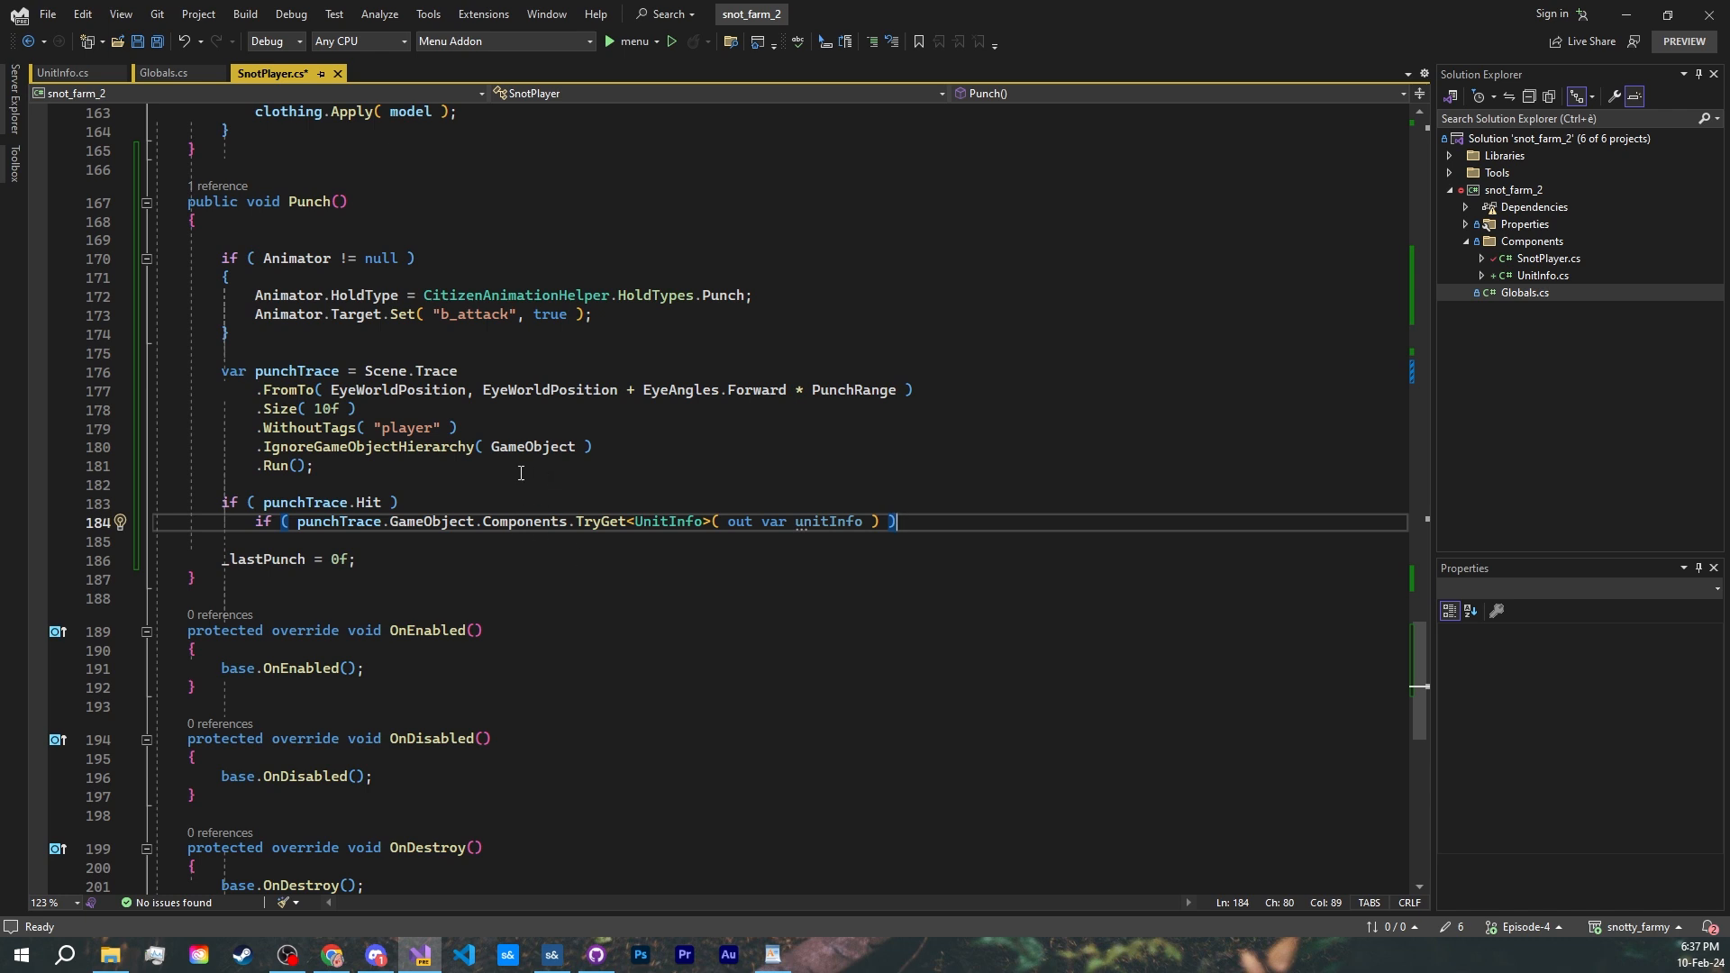
pyautogui.moveTo(688, 511)
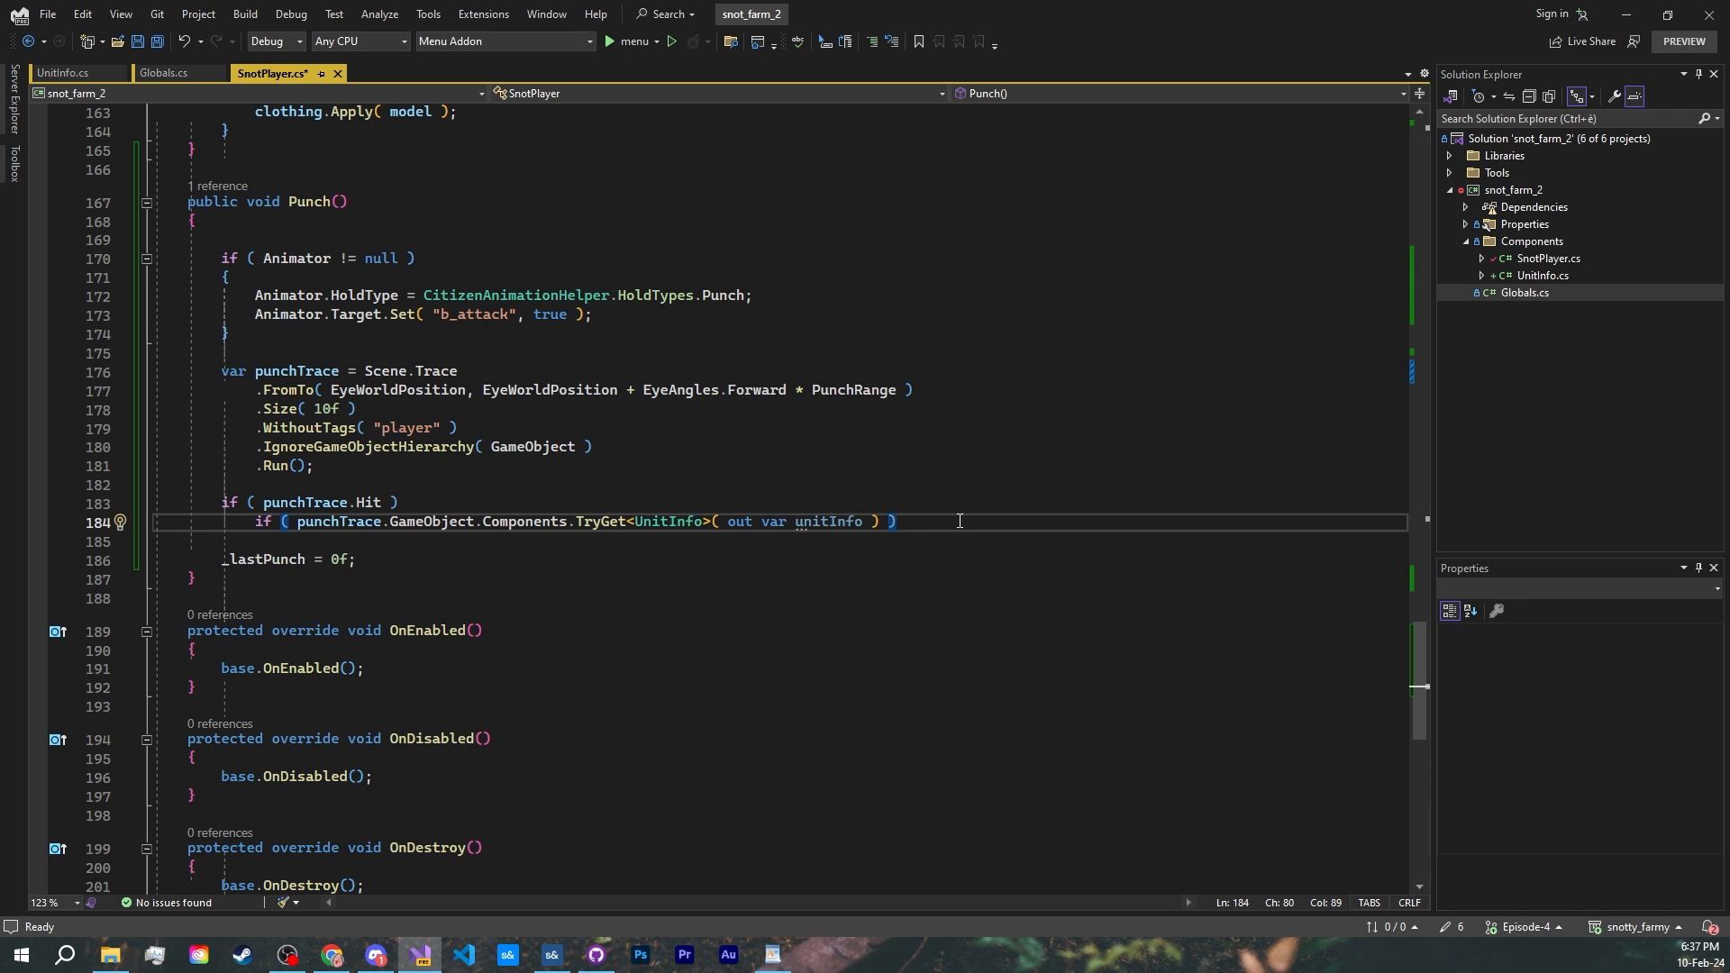
pyautogui.write('unitInfo.Damage( PunchStr')
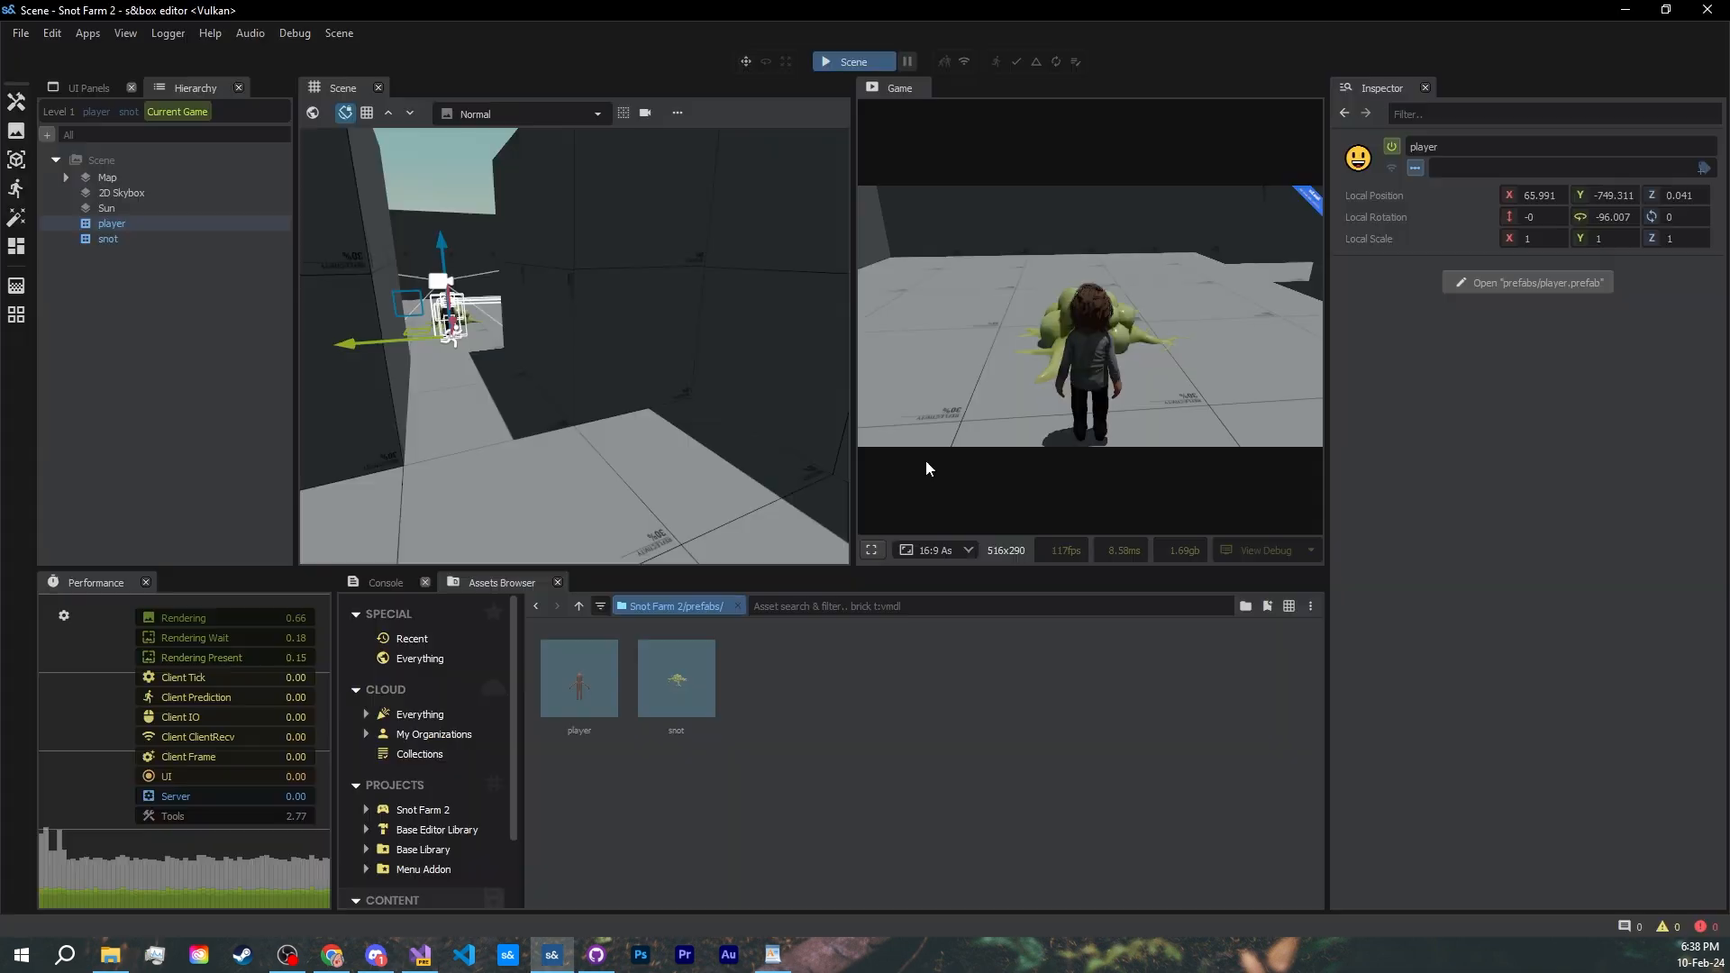
pyautogui.click(872, 549)
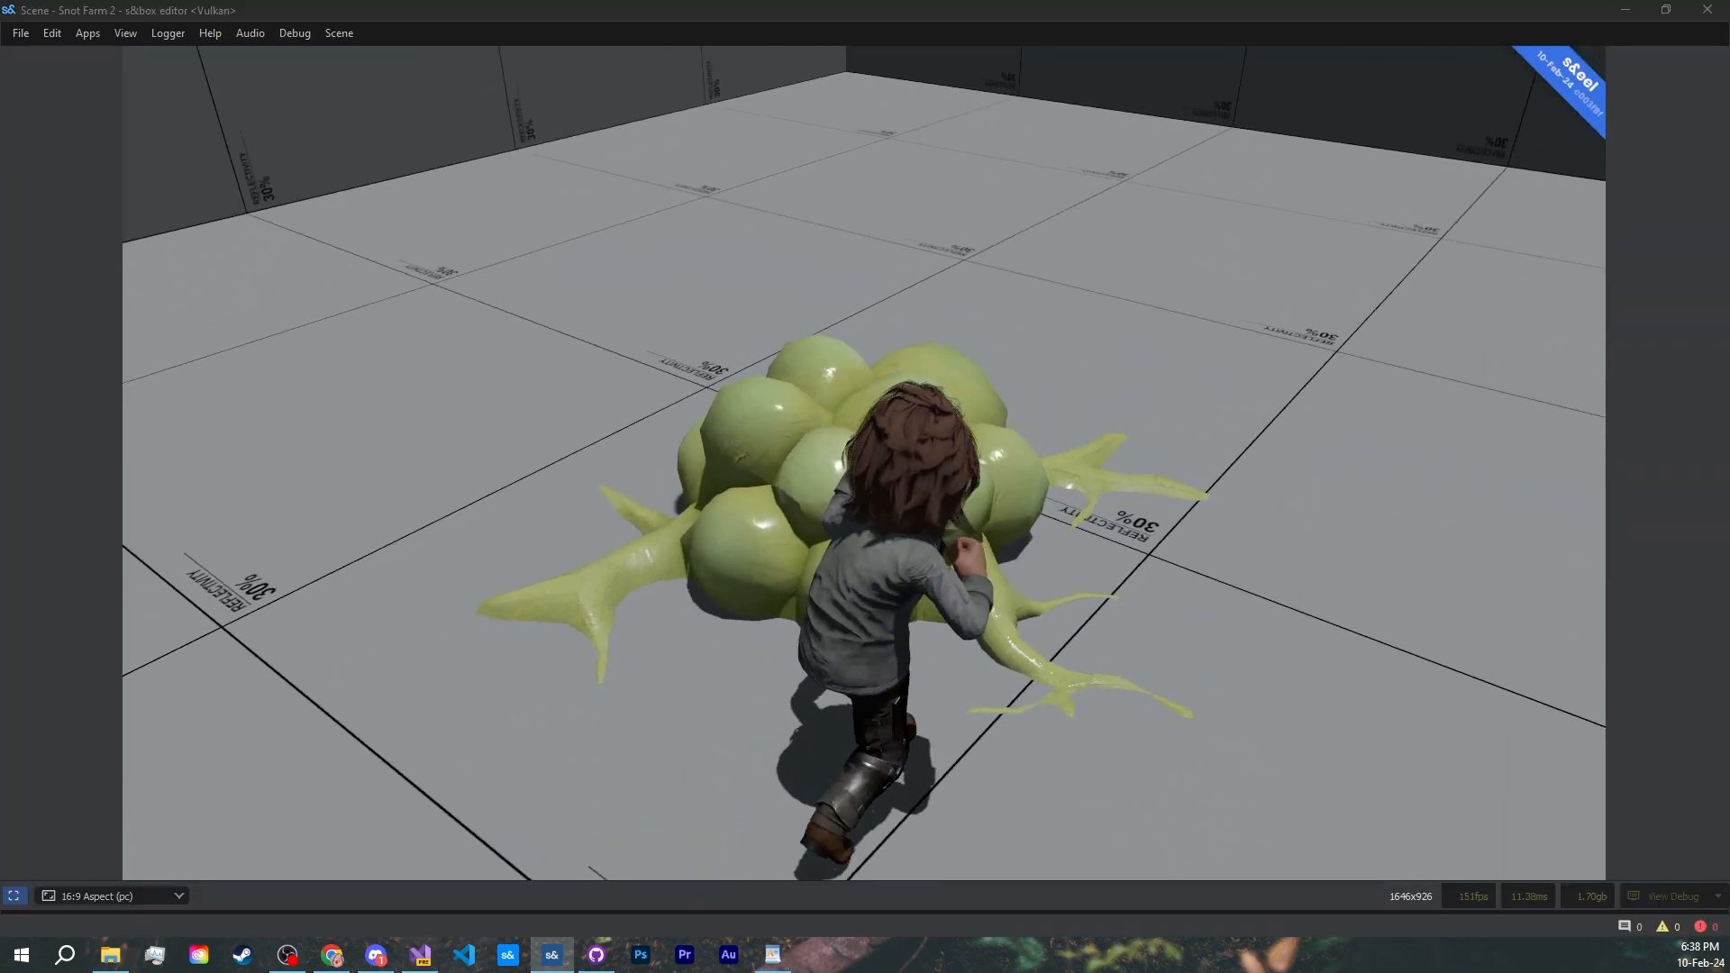